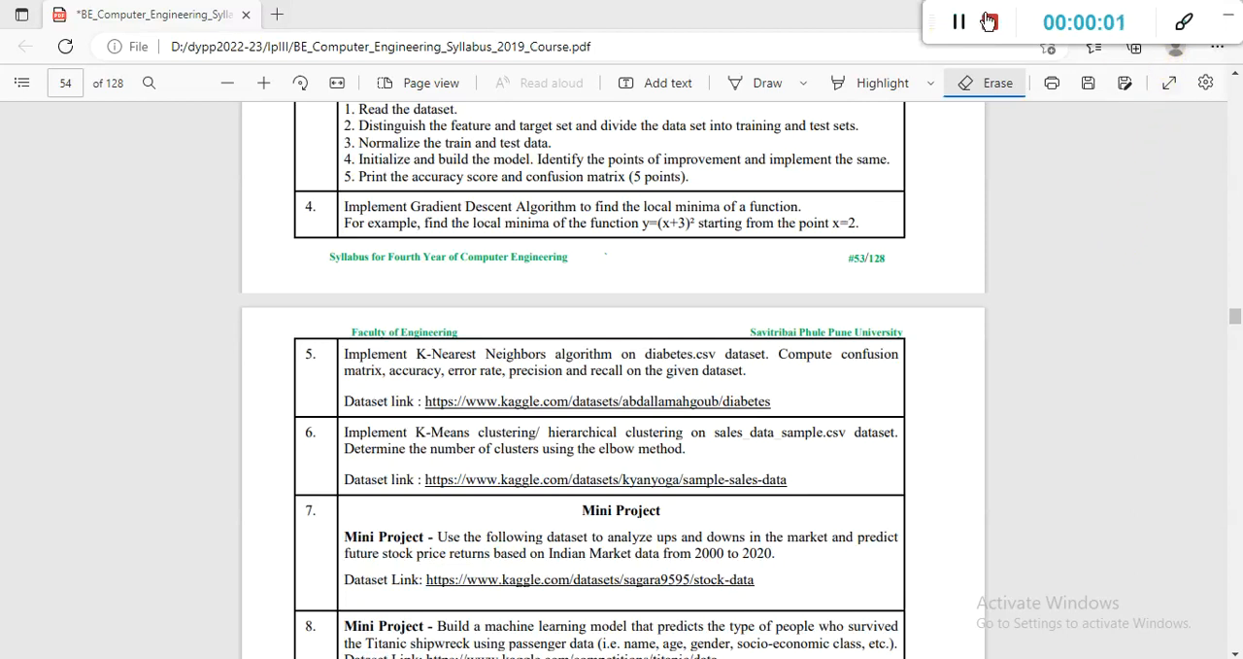
# In the Edge PDF, tick item 5 and underline accuracy, error rate, precision and recall in red ink
pyautogui.click(990, 21)
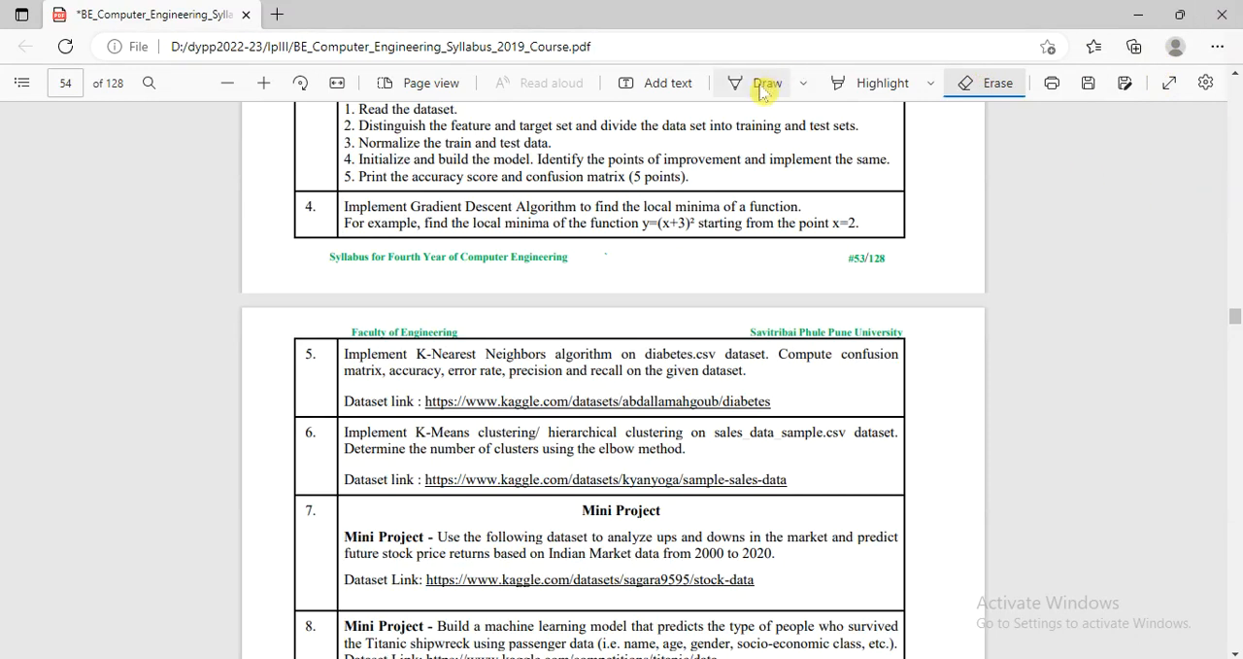
pyautogui.click(768, 83)
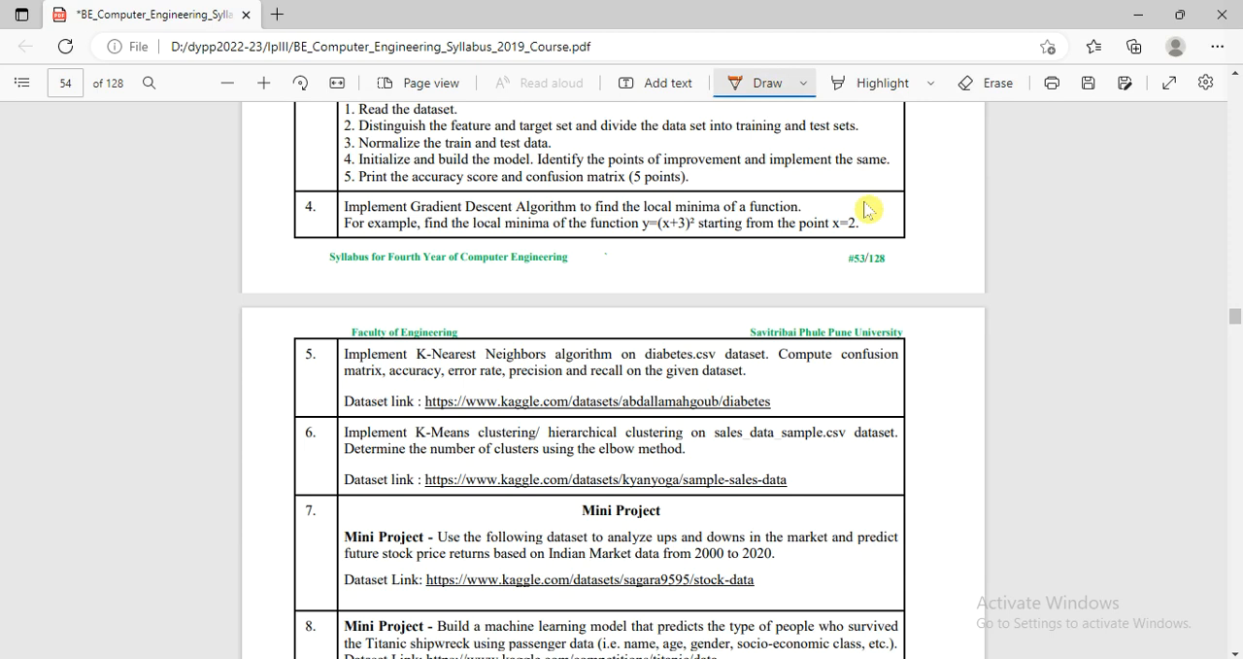
pyautogui.moveTo(295, 345); pyautogui.dragTo(329, 333)
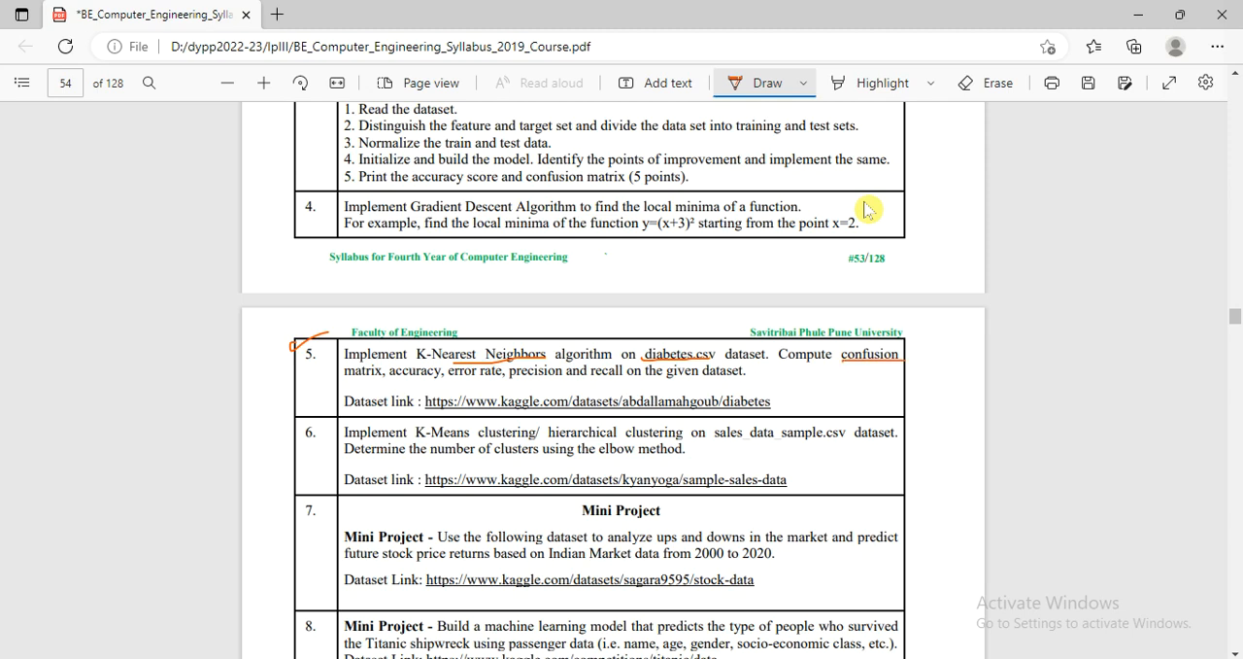
pyautogui.moveTo(389, 377); pyautogui.dragTo(427, 379)
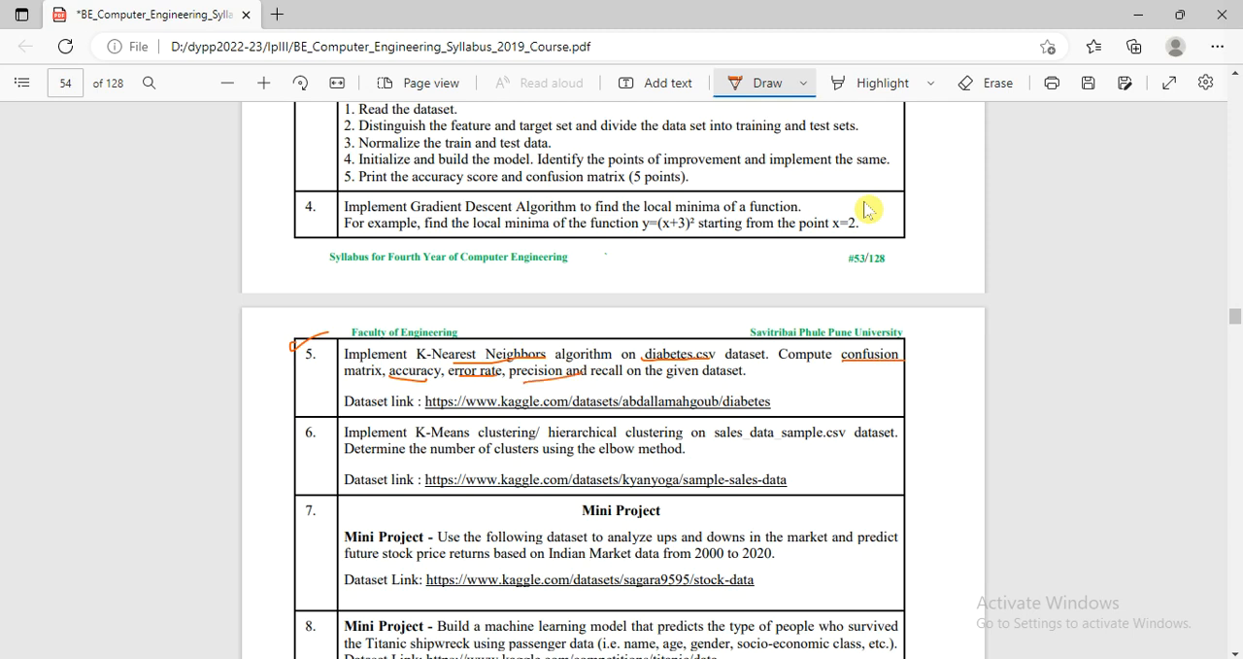
pyautogui.moveTo(598, 387); pyautogui.dragTo(637, 377)
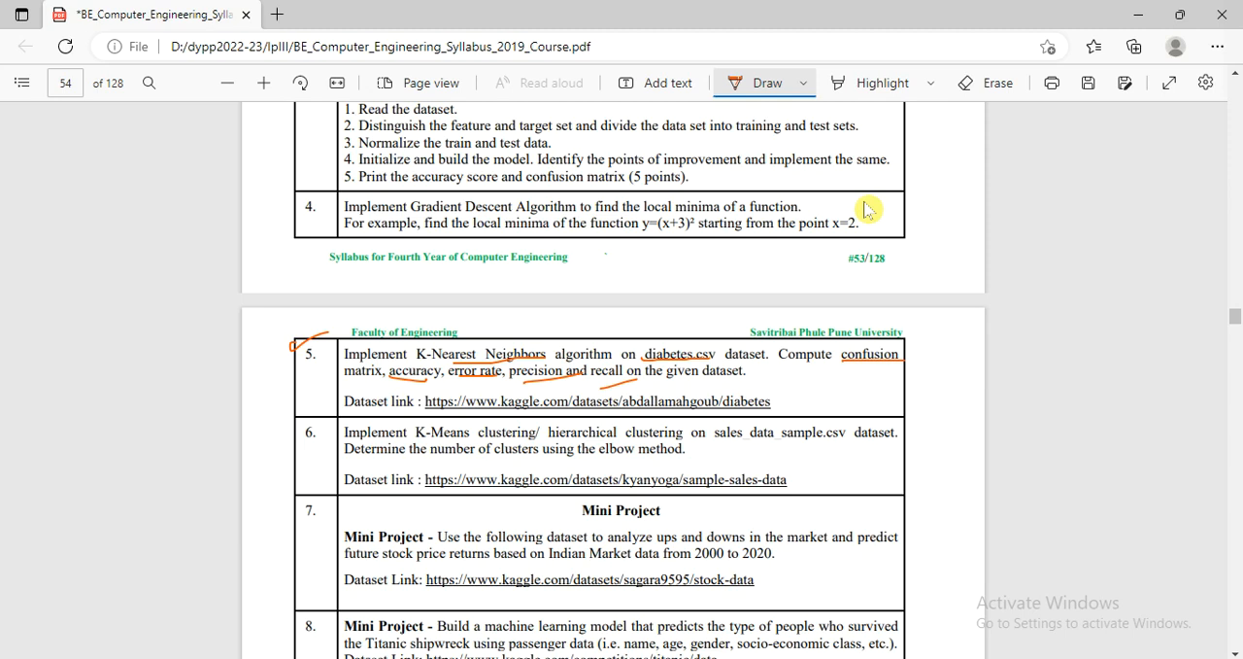
pyautogui.moveTo(324, 403); pyautogui.dragTo(372, 393)
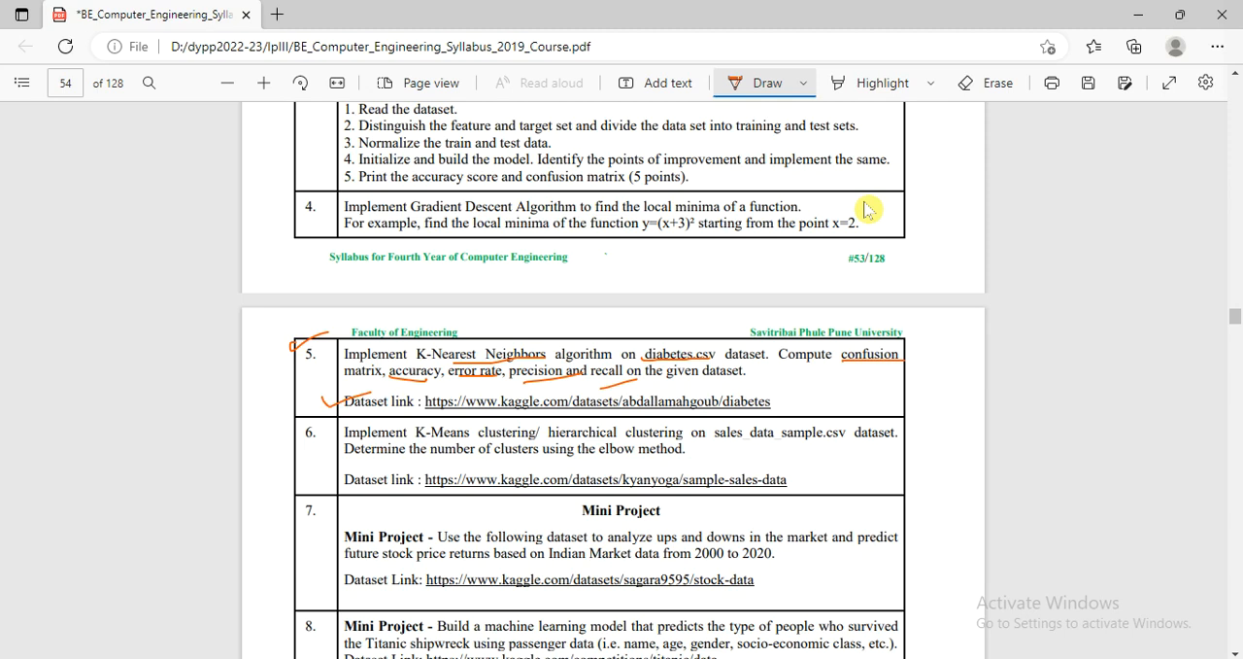
pyautogui.moveTo(886, 233)
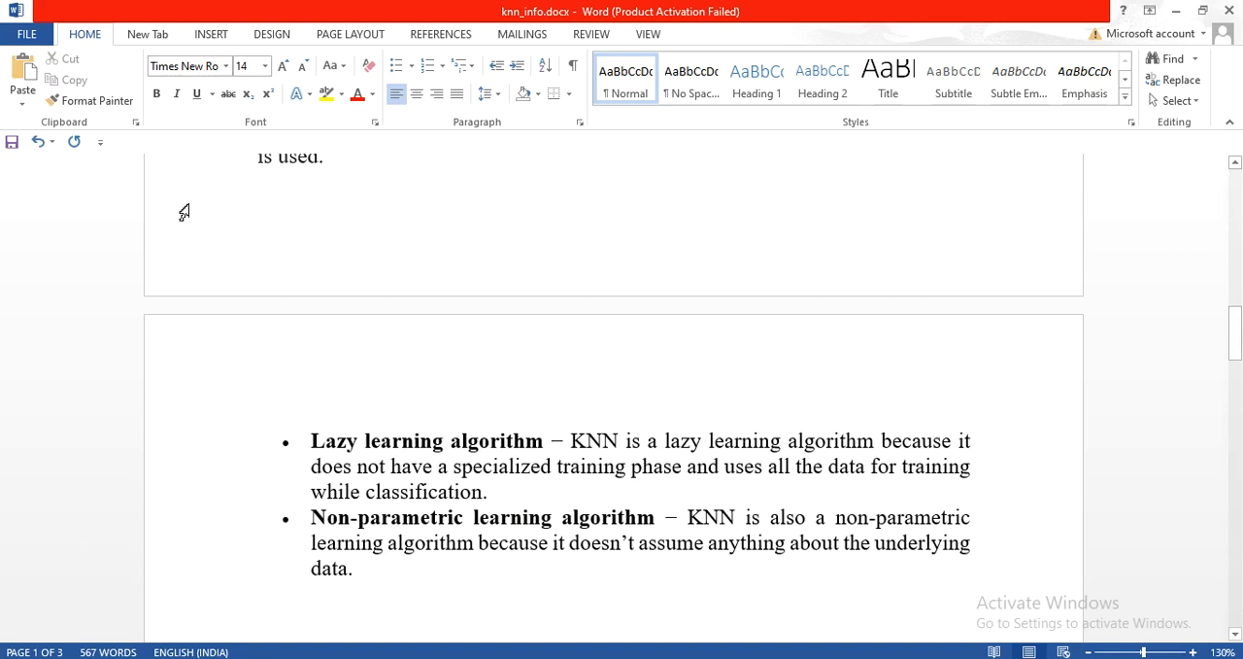
# Start inking in Word and underline 'simplicity and accuracy' and 'training samples' in red
pyautogui.scroll(-3)
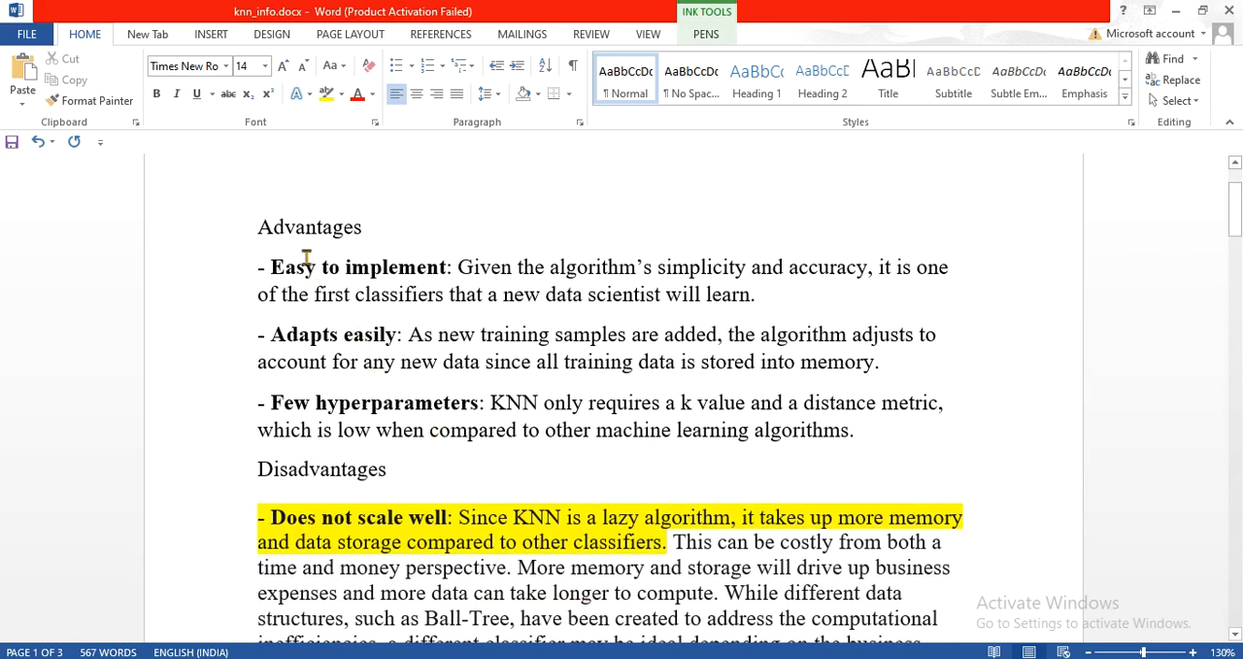
pyautogui.moveTo(238, 282)
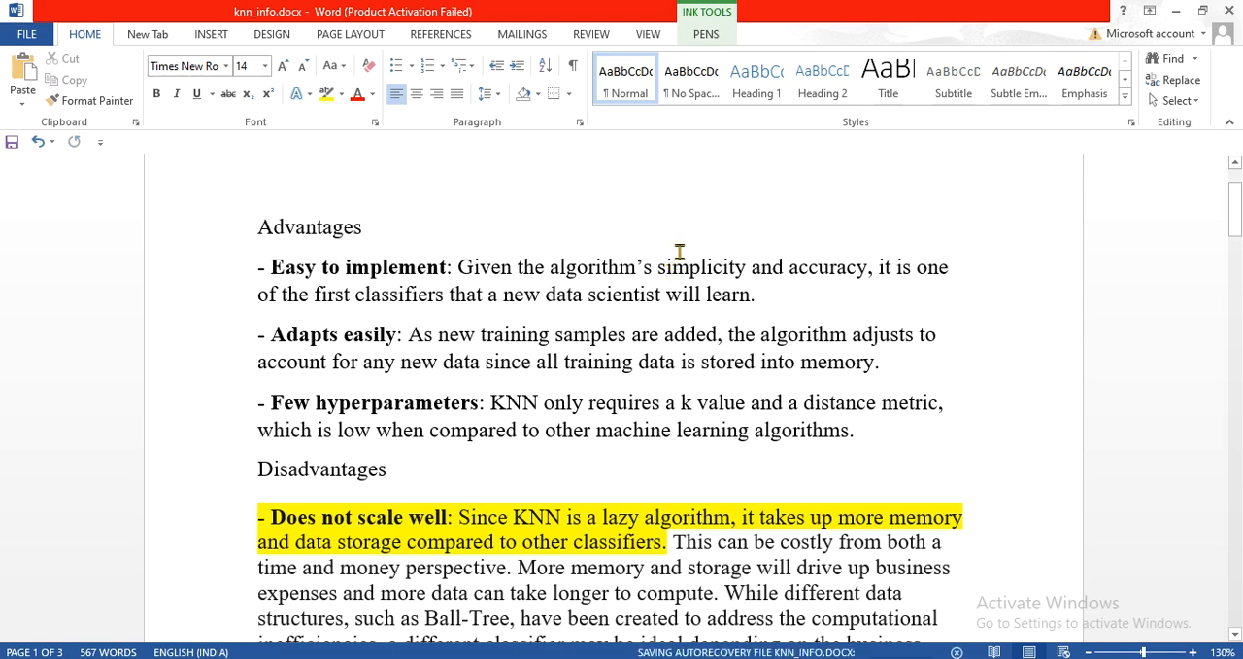
pyautogui.click(590, 33)
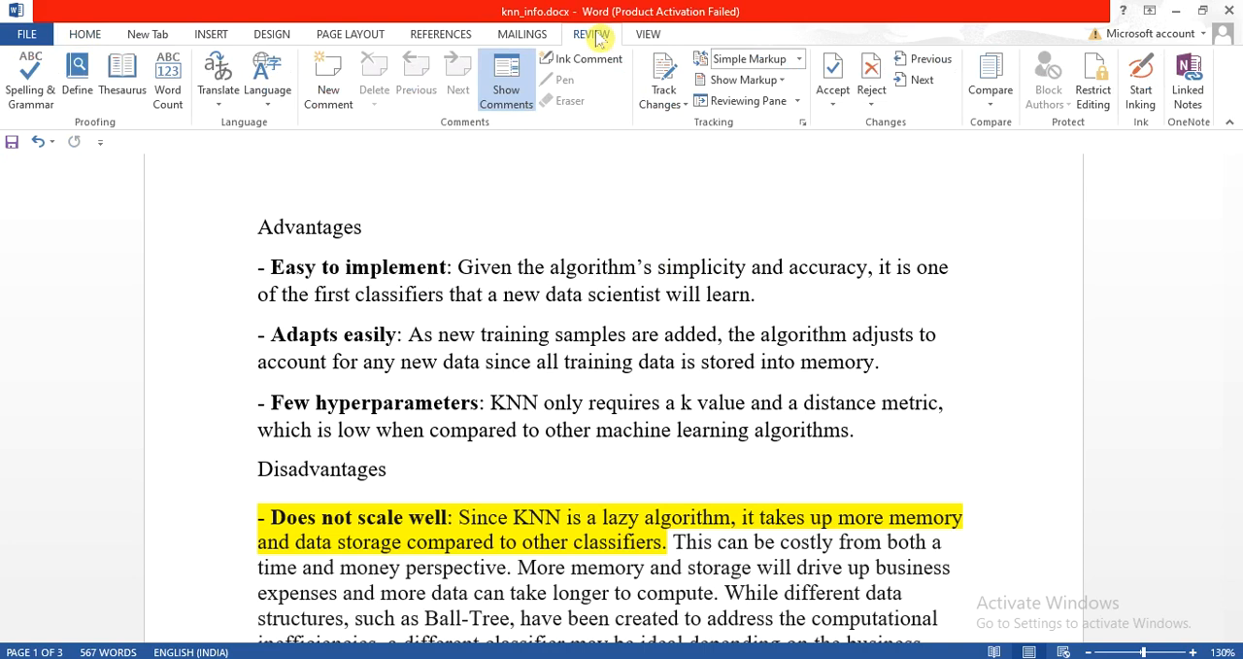
pyautogui.click(1141, 83)
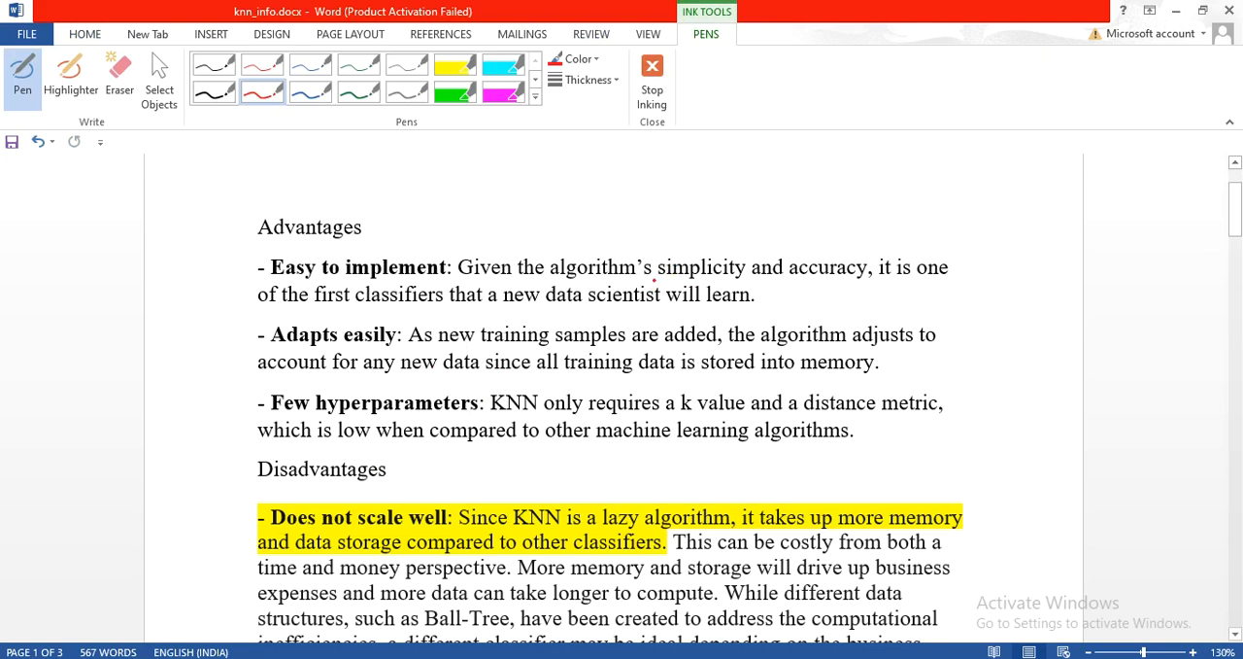
pyautogui.moveTo(656, 281); pyautogui.dragTo(845, 277)
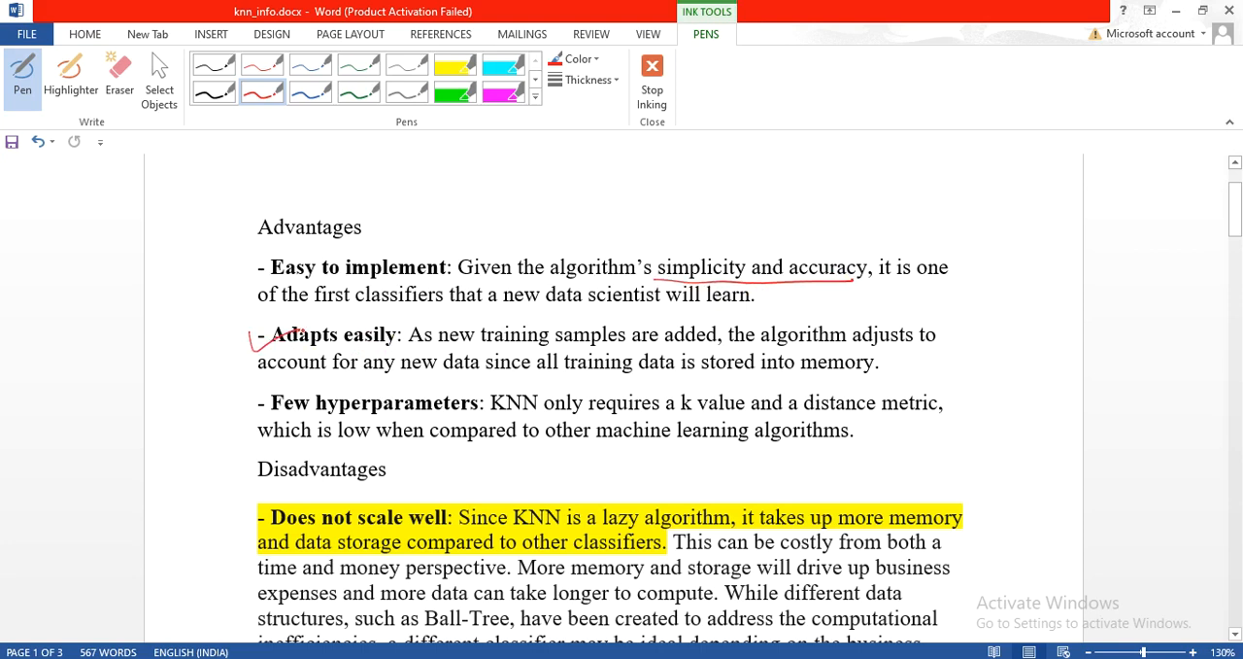
pyautogui.moveTo(482, 347); pyautogui.dragTo(583, 344)
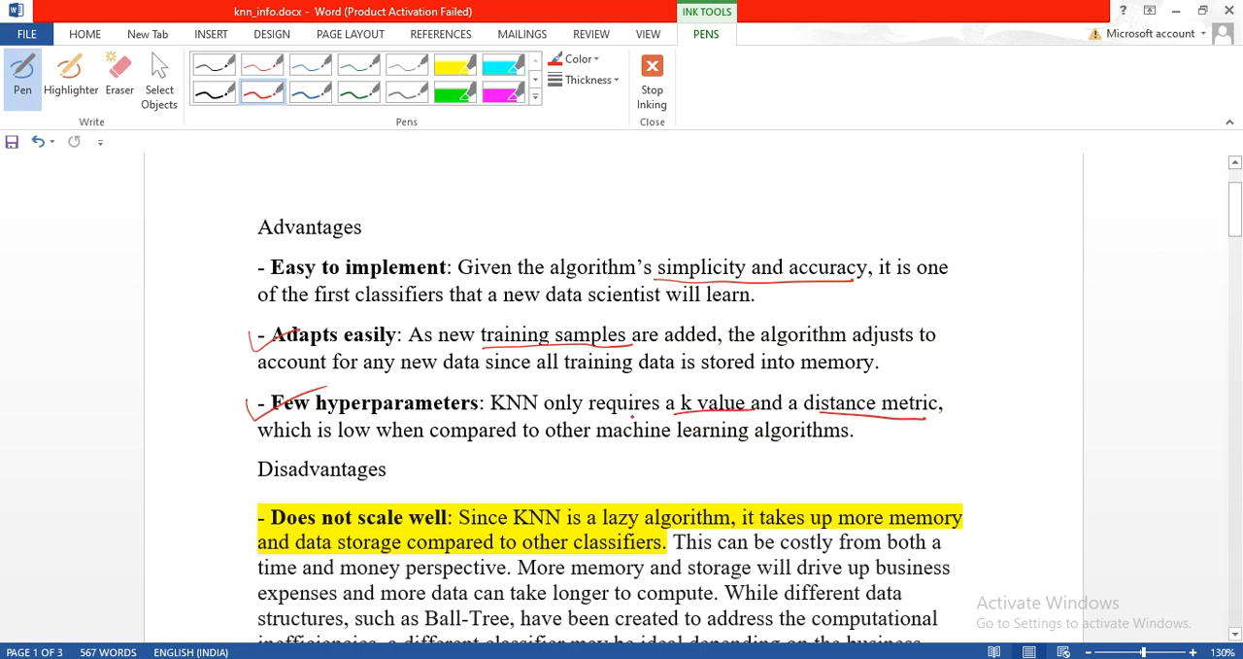
# Underline 'lazy algorithm' and 'compared', and circle 'can take longer to compute' in red
pyautogui.scroll(-3)
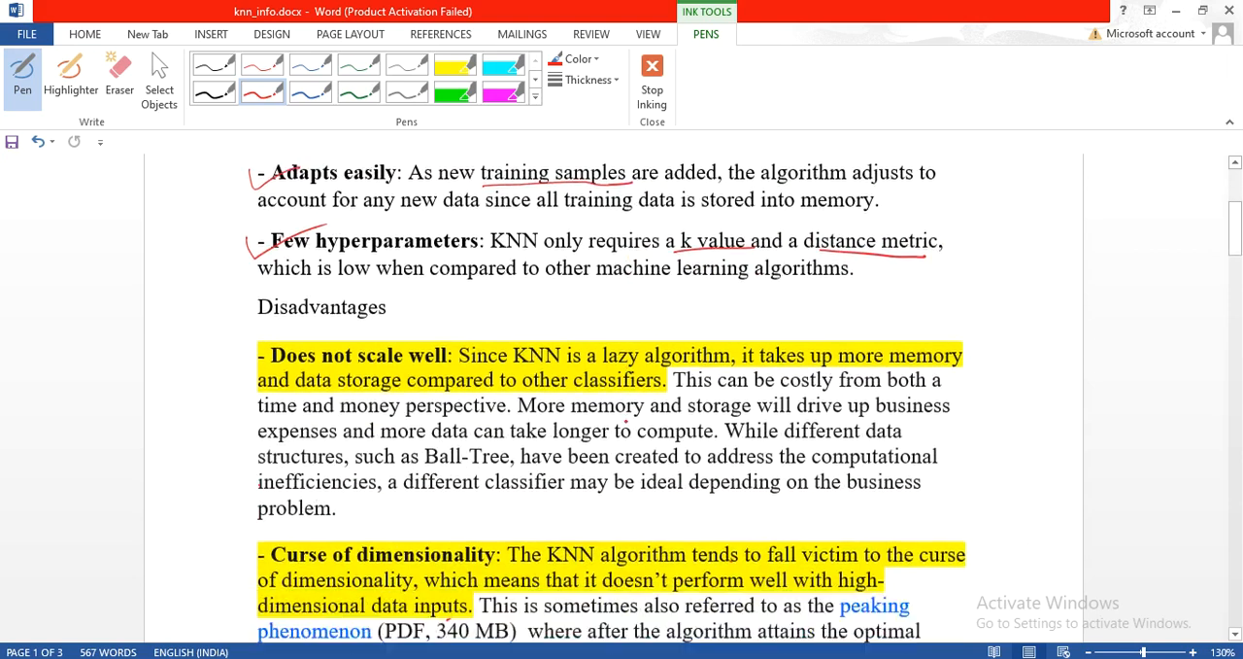
pyautogui.scroll(-3)
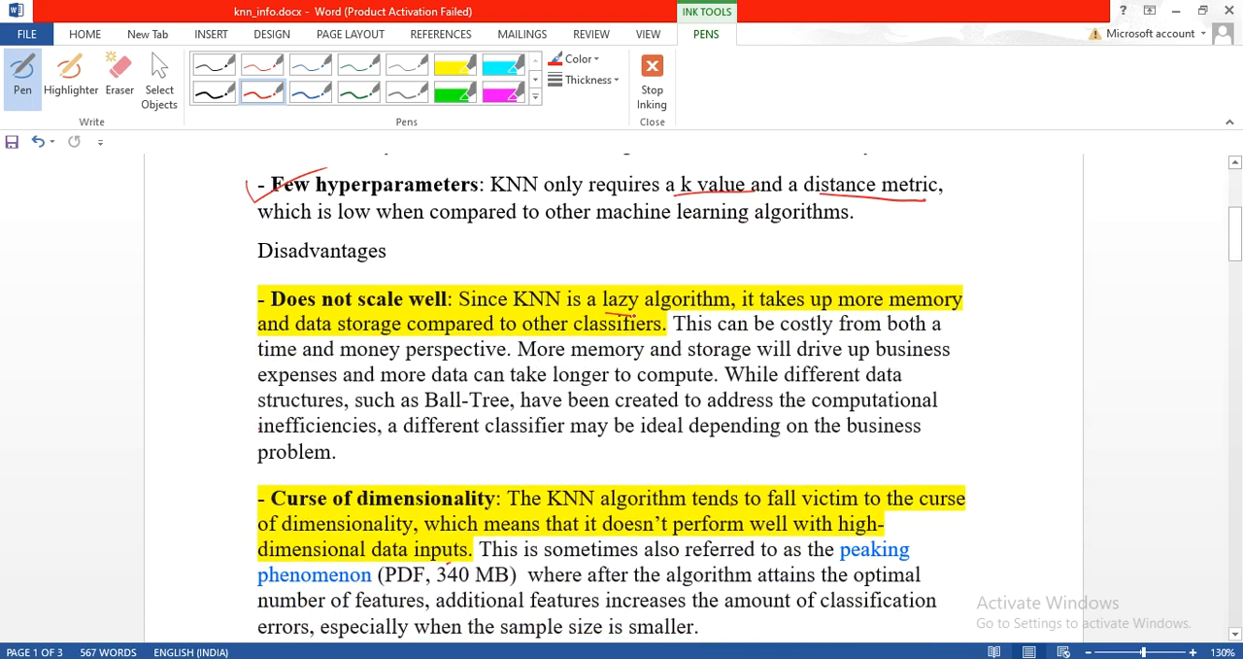
pyautogui.moveTo(597, 313); pyautogui.dragTo(739, 309)
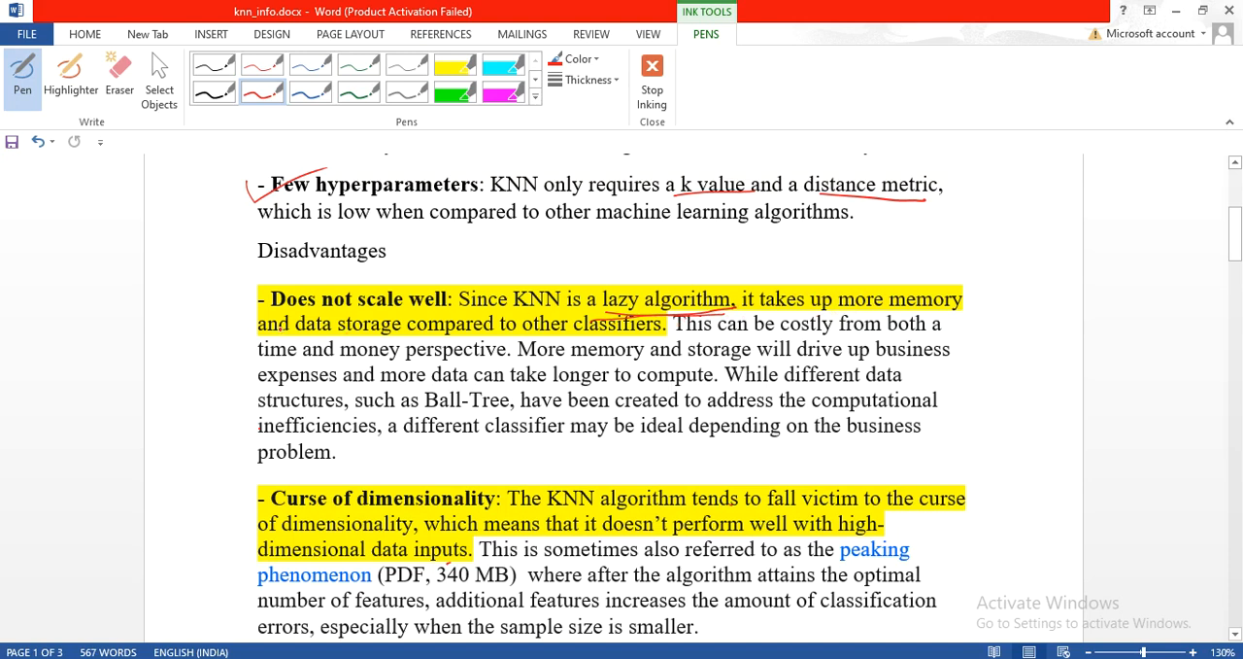
pyautogui.click(212, 319)
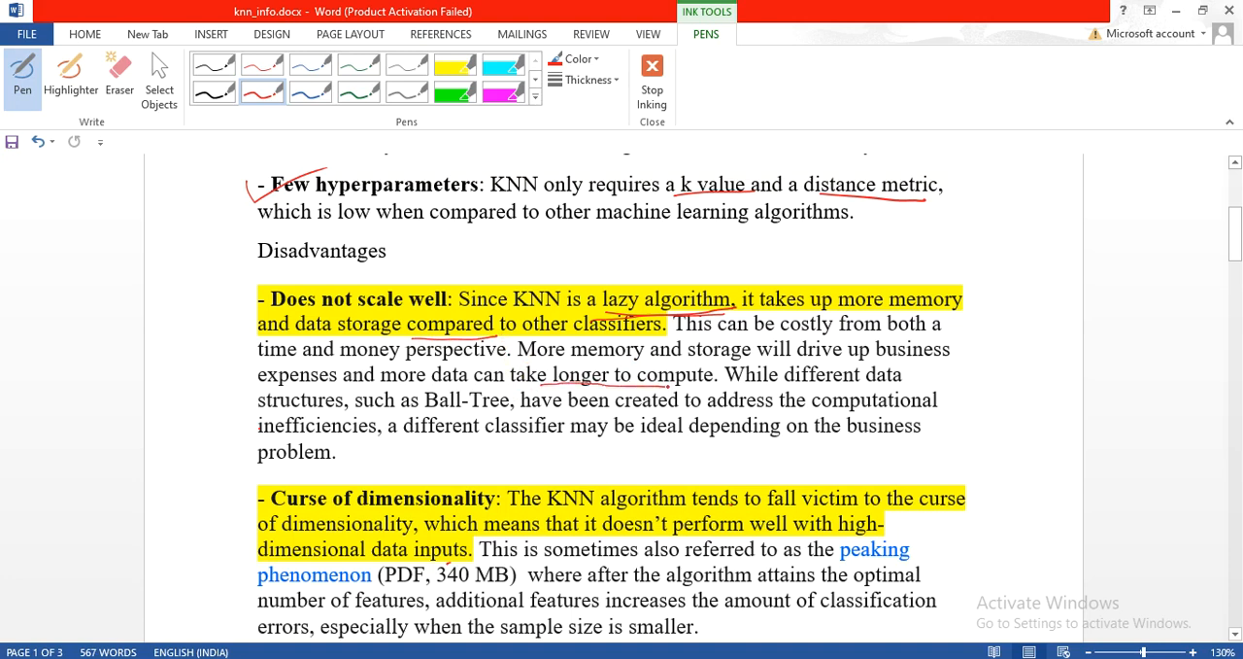
pyautogui.moveTo(549, 379); pyautogui.dragTo(709, 374)
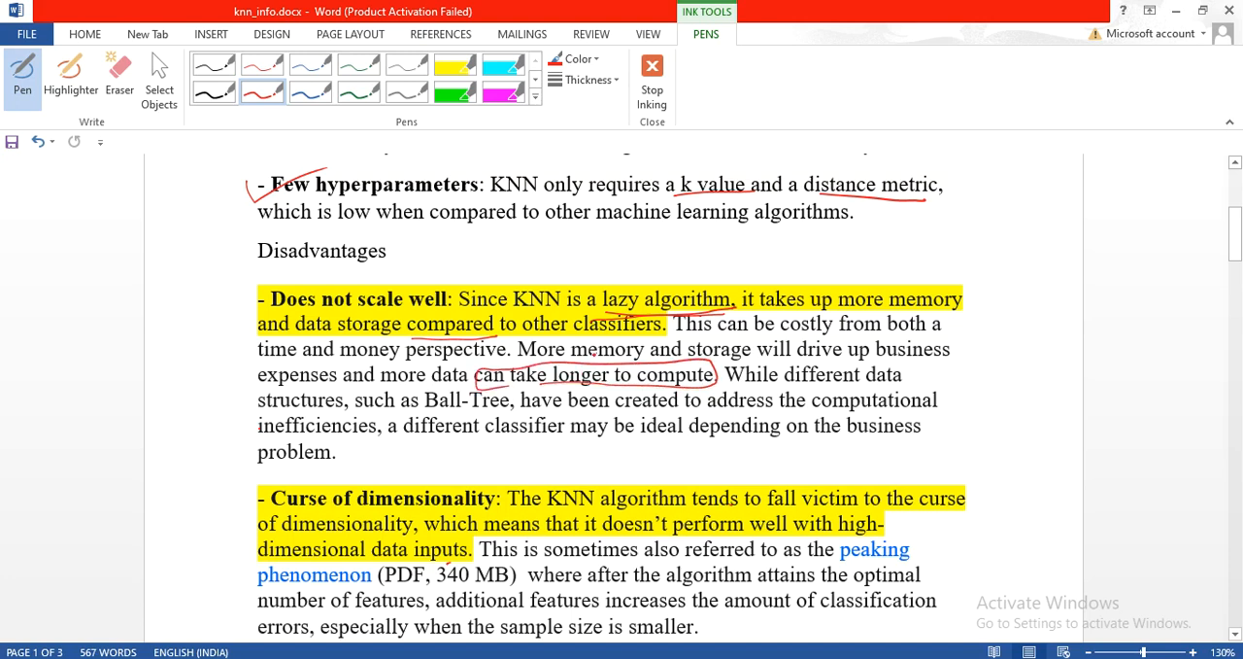
# Tick Curse of dimensionality and handwrite an underlined 'Attb ↑' note in the margin
pyautogui.scroll(-3)
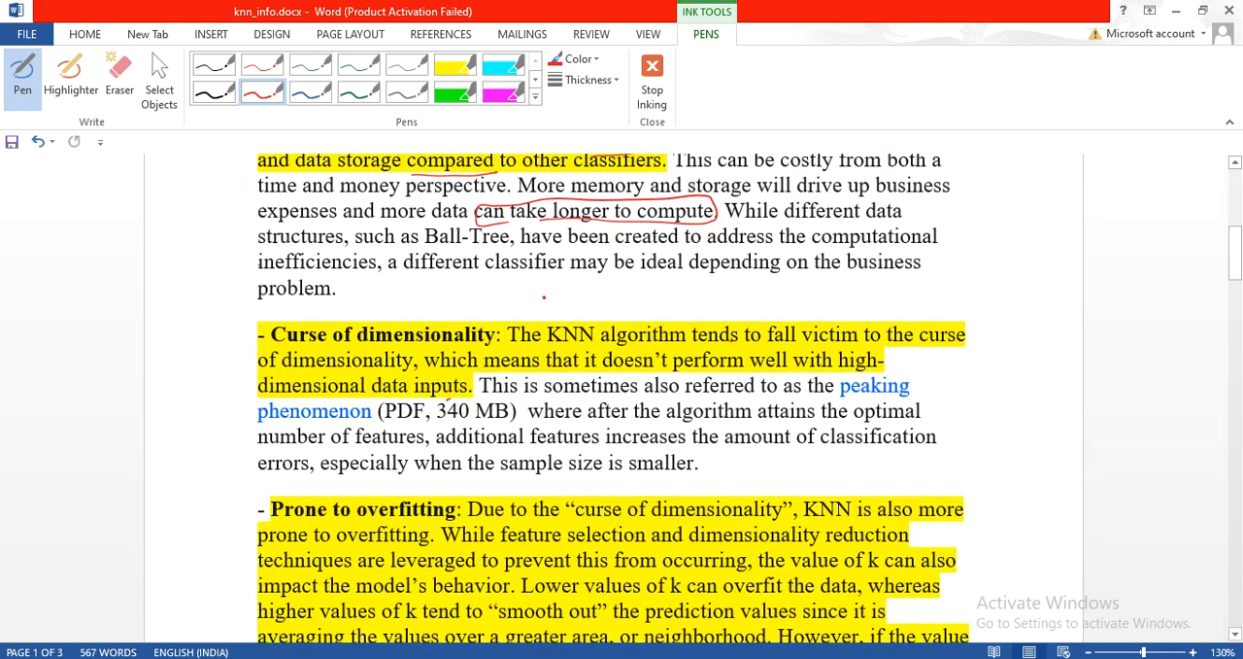
pyautogui.moveTo(241, 342); pyautogui.dragTo(316, 320)
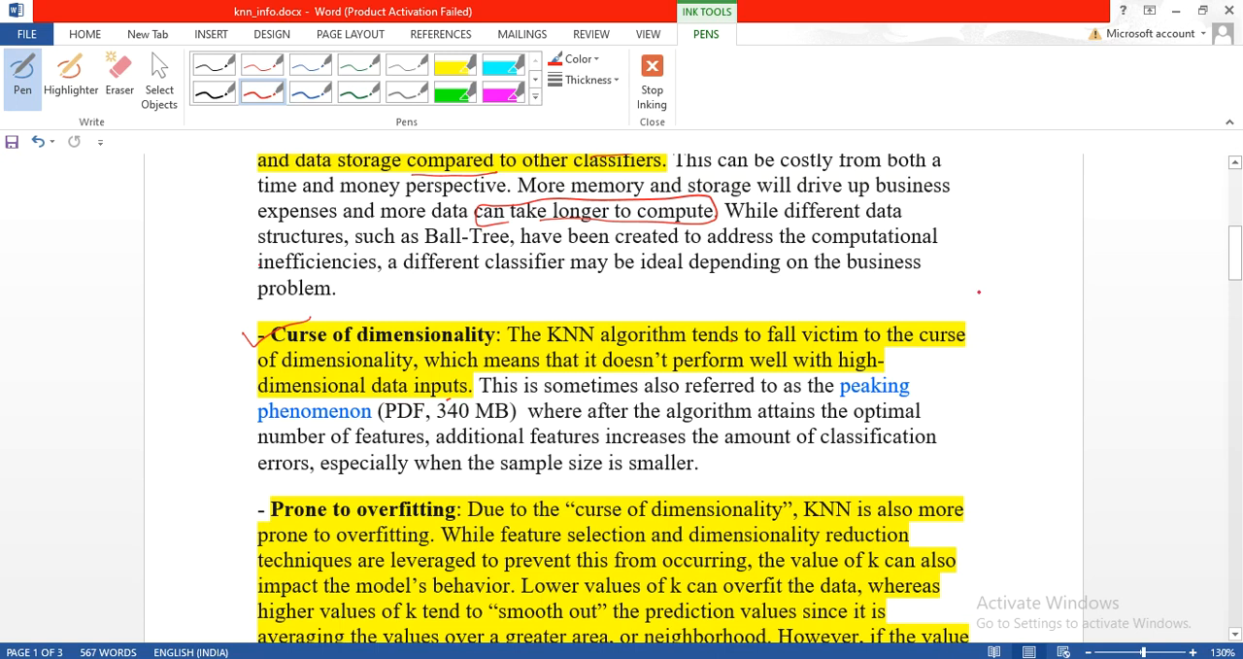
pyautogui.moveTo(961, 306); pyautogui.dragTo(986, 292)
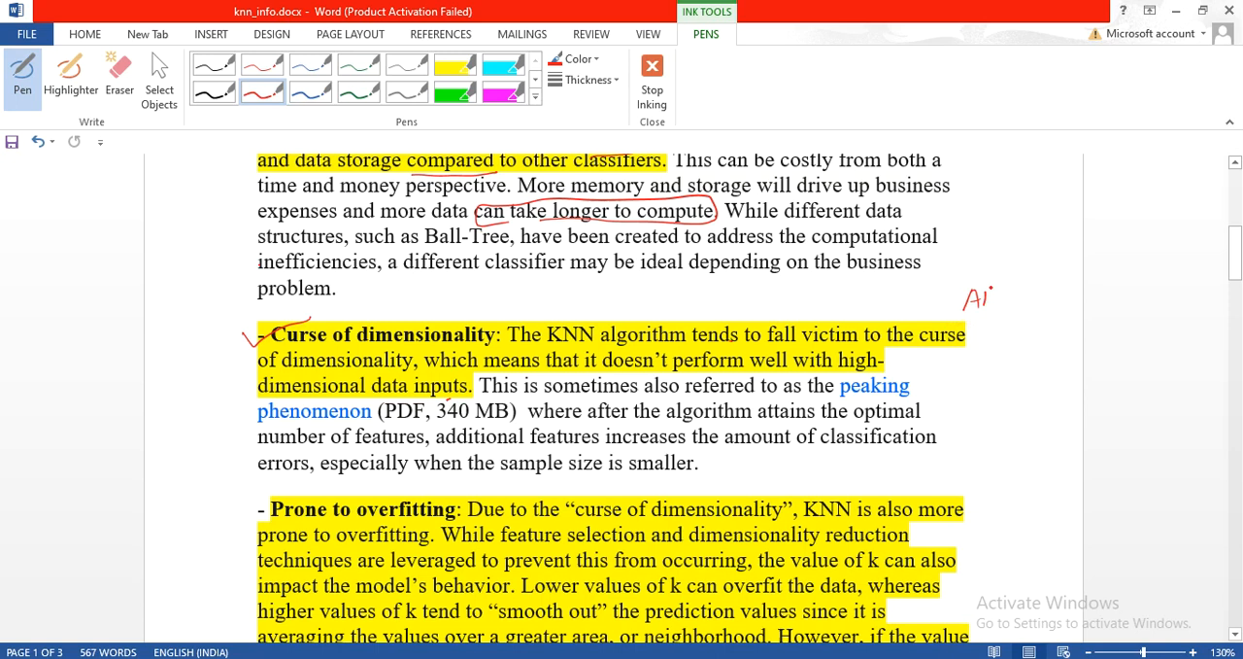
pyautogui.moveTo(981, 296); pyautogui.dragTo(1015, 297)
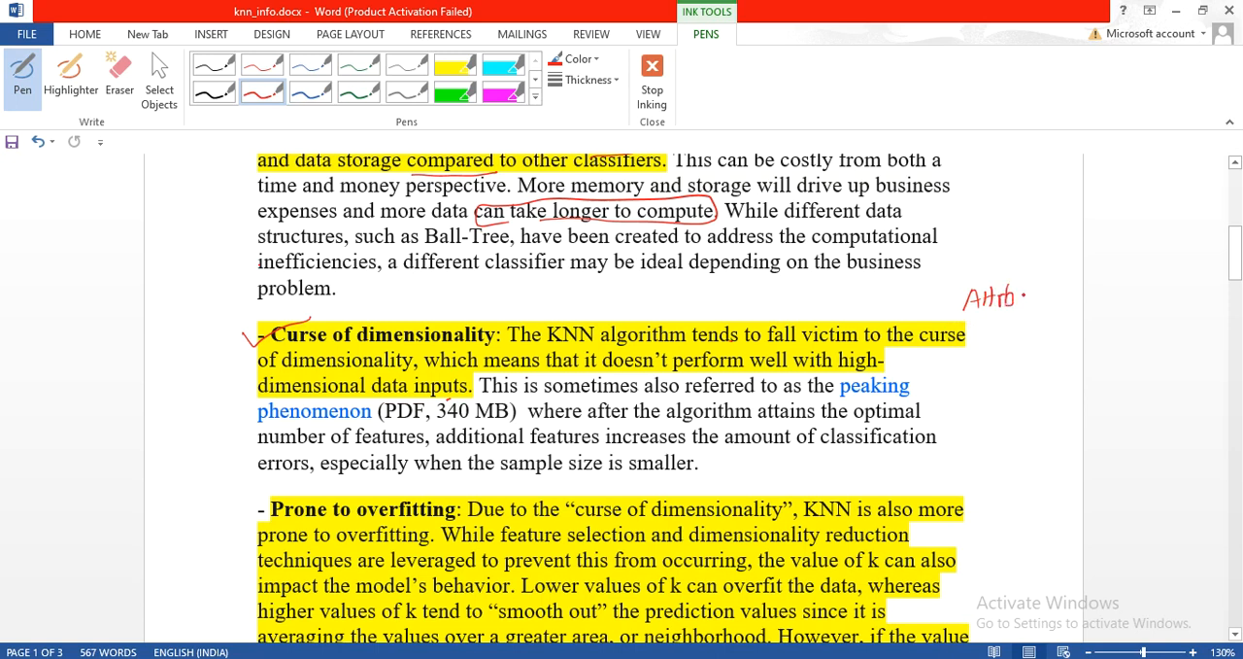
pyautogui.moveTo(1030, 296); pyautogui.dragTo(1044, 277)
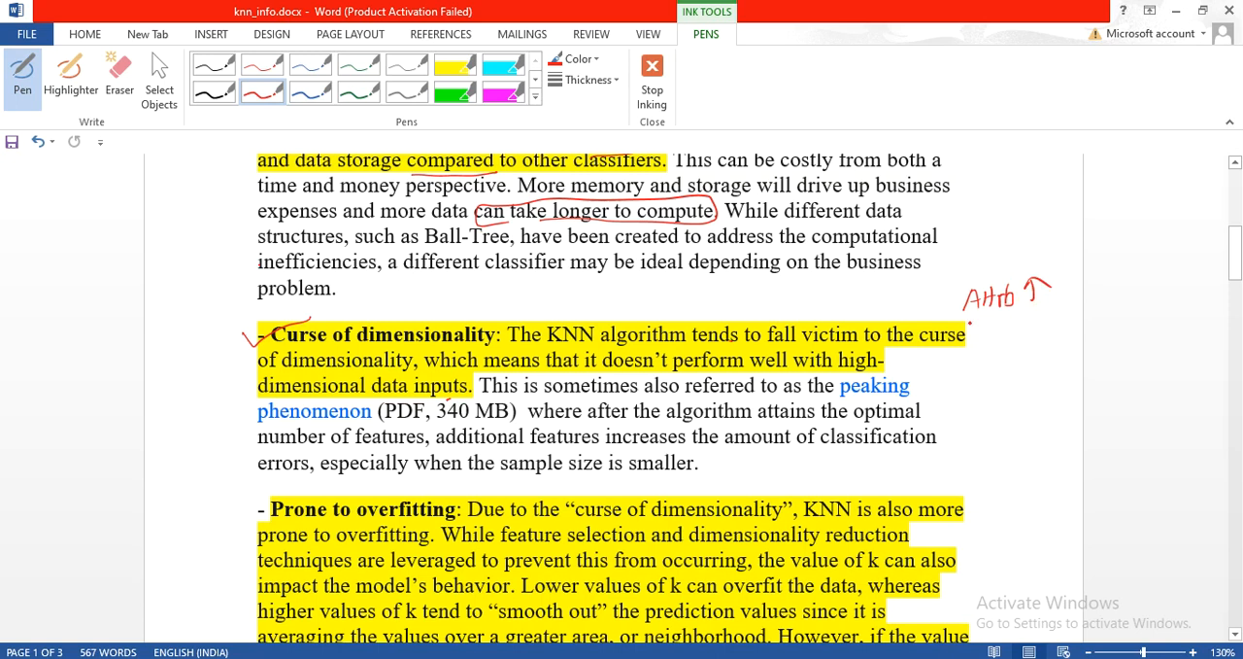
pyautogui.moveTo(968, 322); pyautogui.dragTo(1044, 319)
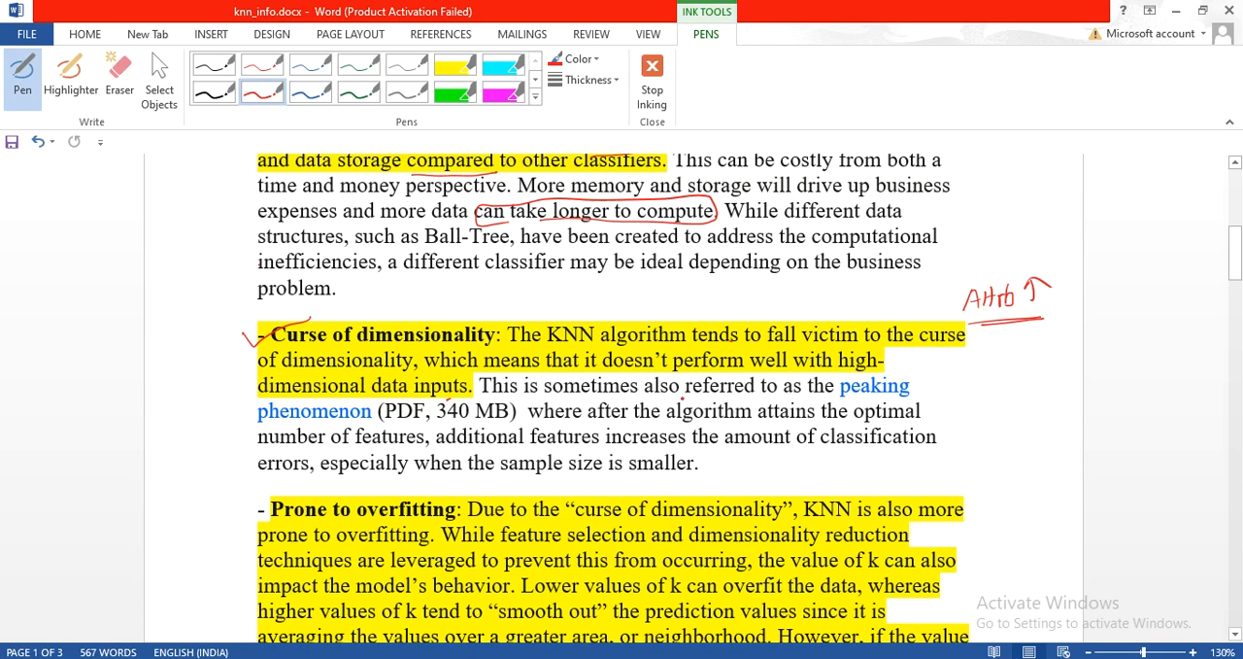
pyautogui.scroll(-3)
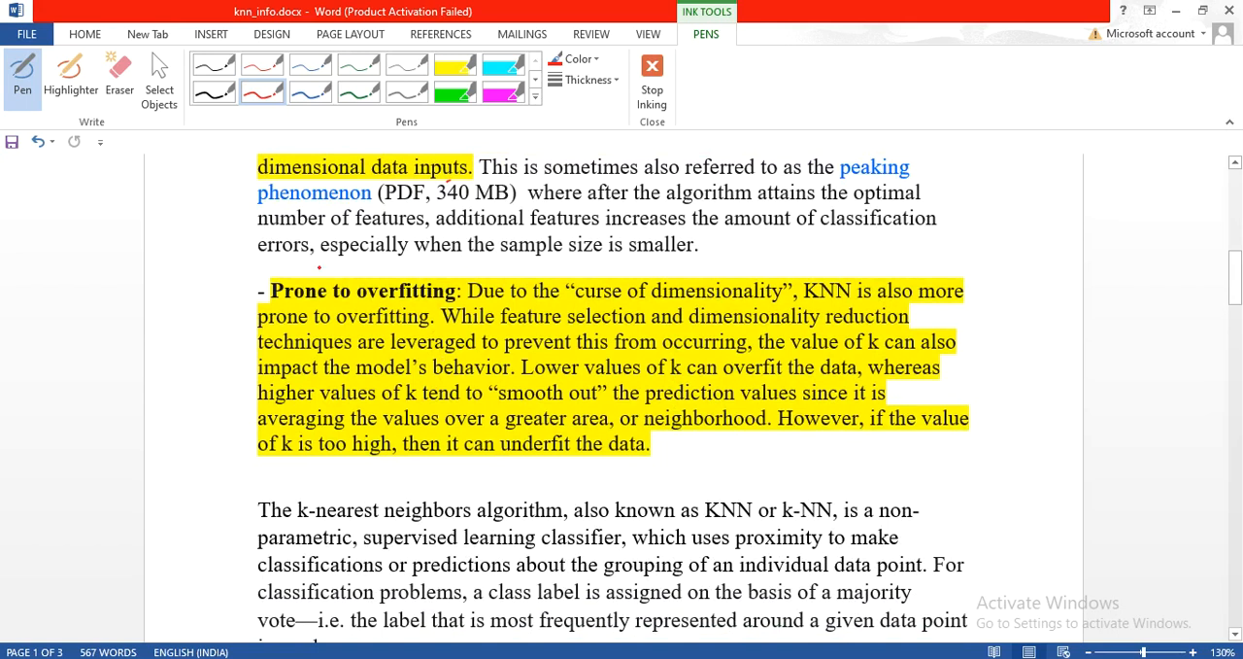
# Tick Prone to overfitting and write a circled 'K ↑' margin note
pyautogui.moveTo(316, 270); pyautogui.dragTo(238, 292)
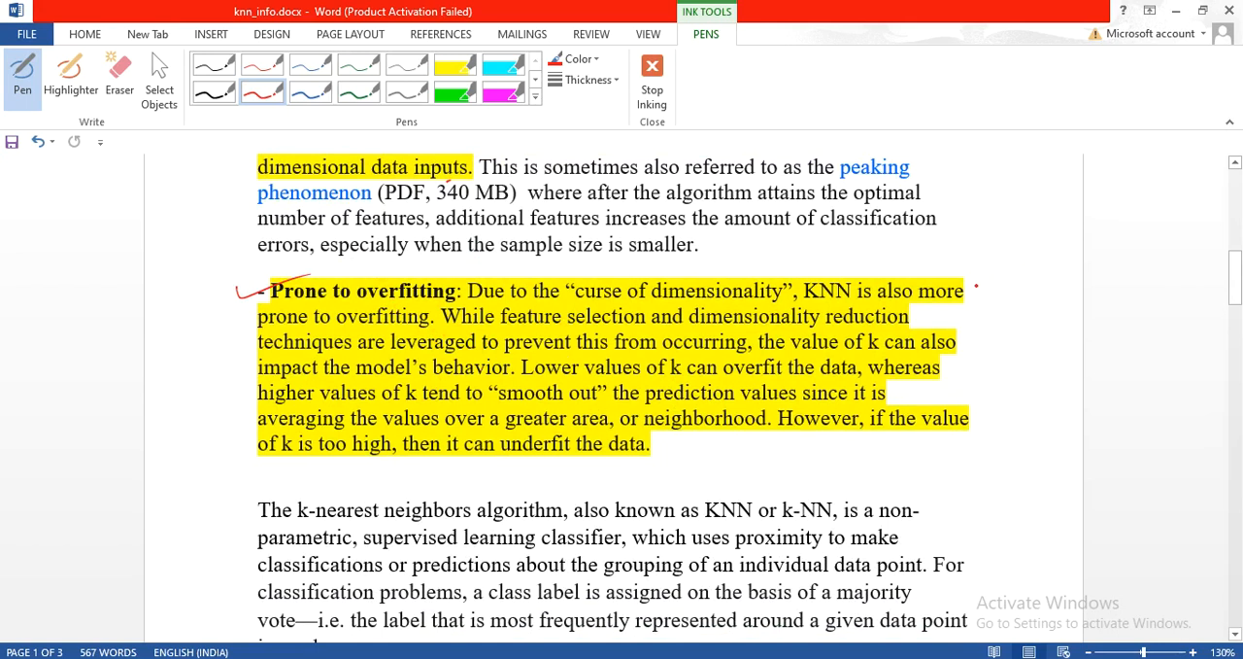
pyautogui.moveTo(972, 287); pyautogui.dragTo(1011, 286)
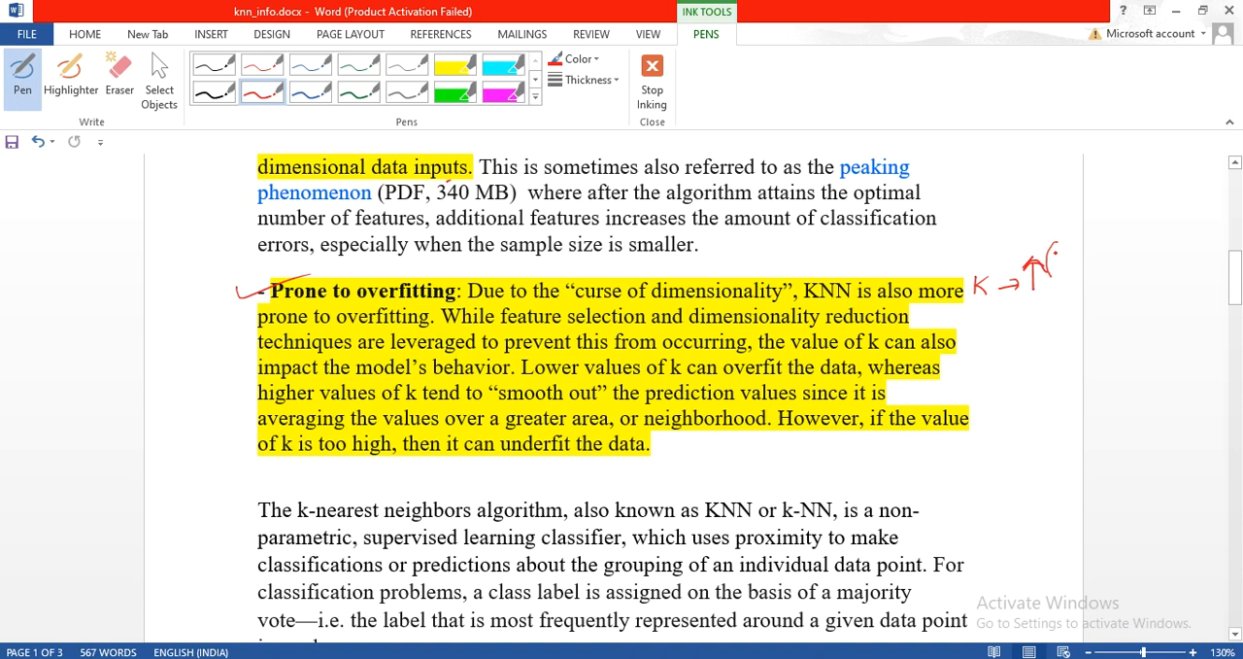
pyautogui.moveTo(1044, 238); pyautogui.dragTo(1054, 301)
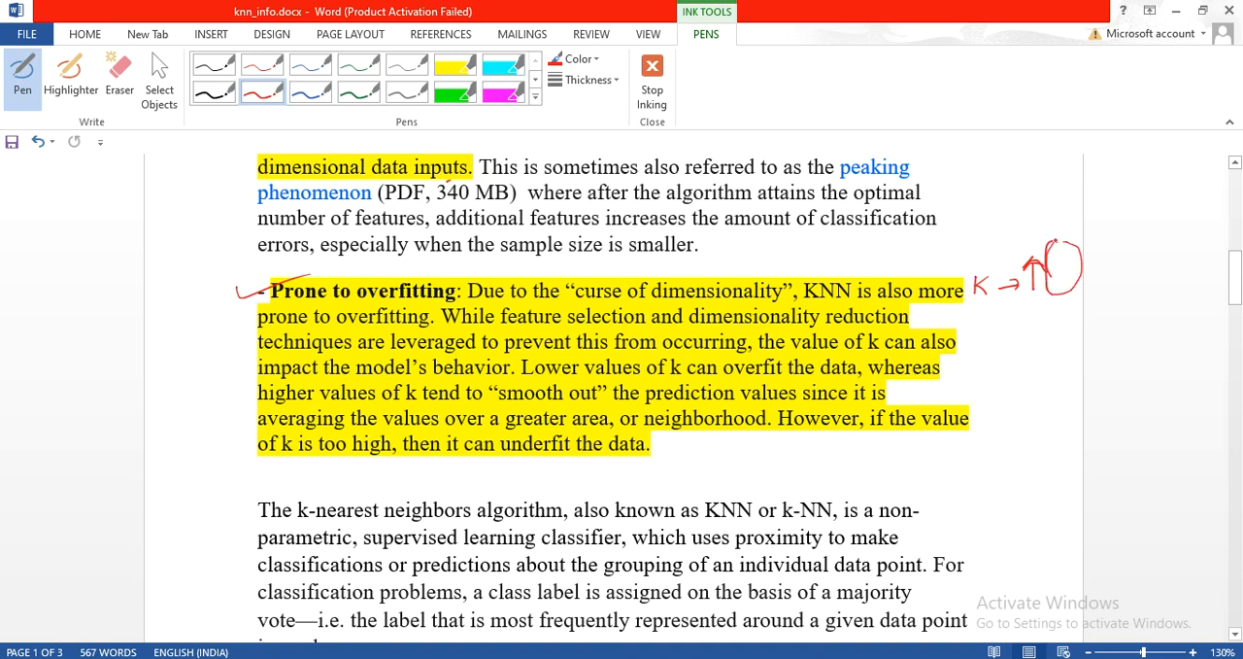
pyautogui.click(1063, 264)
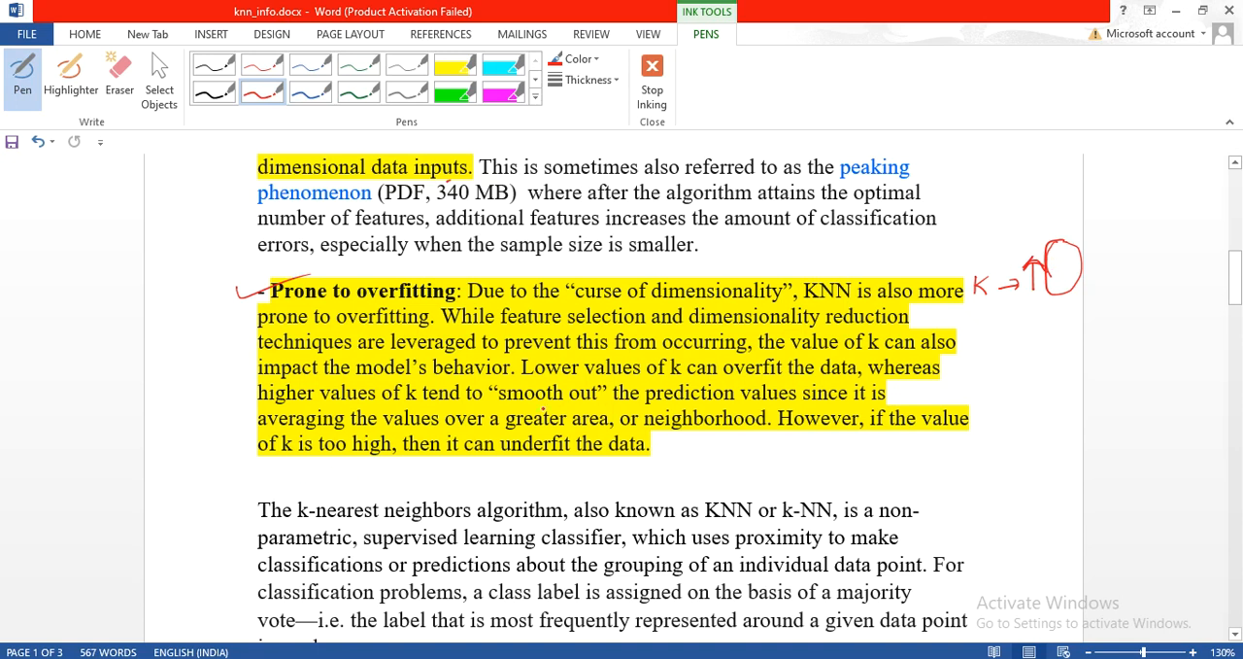
# Underline 'values over a greater area' and add a 'K ↓' note in the margin
pyautogui.moveTo(501, 400); pyautogui.dragTo(707, 393)
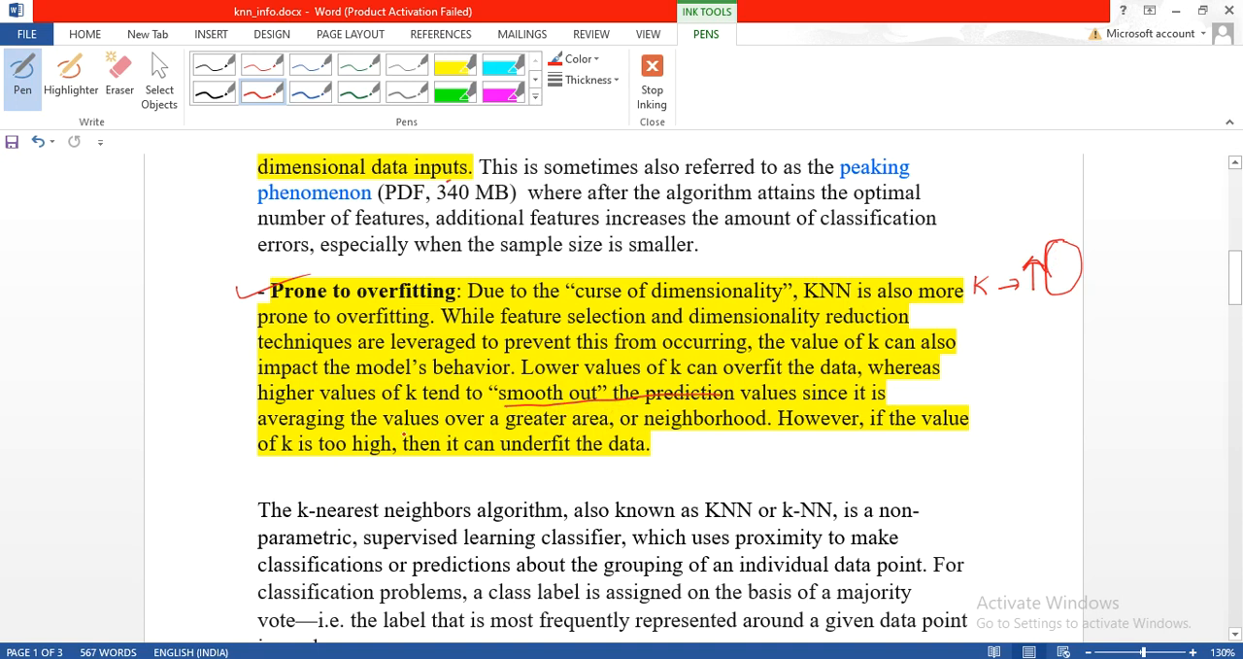
pyautogui.moveTo(404, 432); pyautogui.dragTo(530, 430)
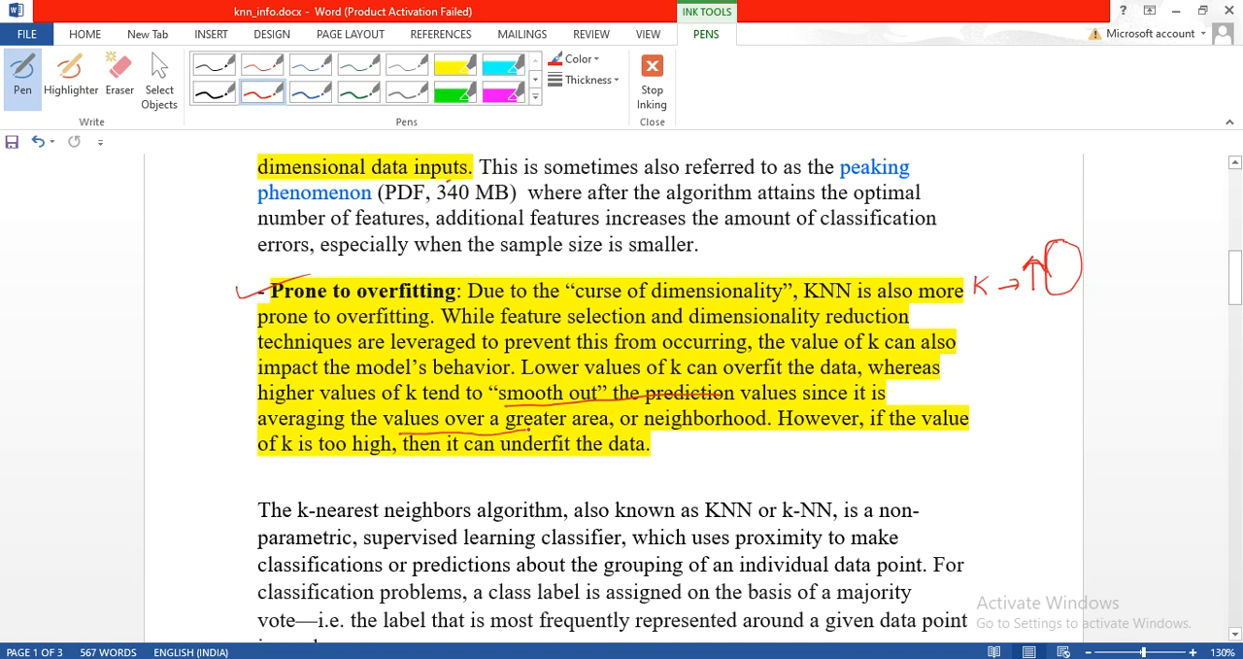
pyautogui.moveTo(518, 425); pyautogui.dragTo(610, 426)
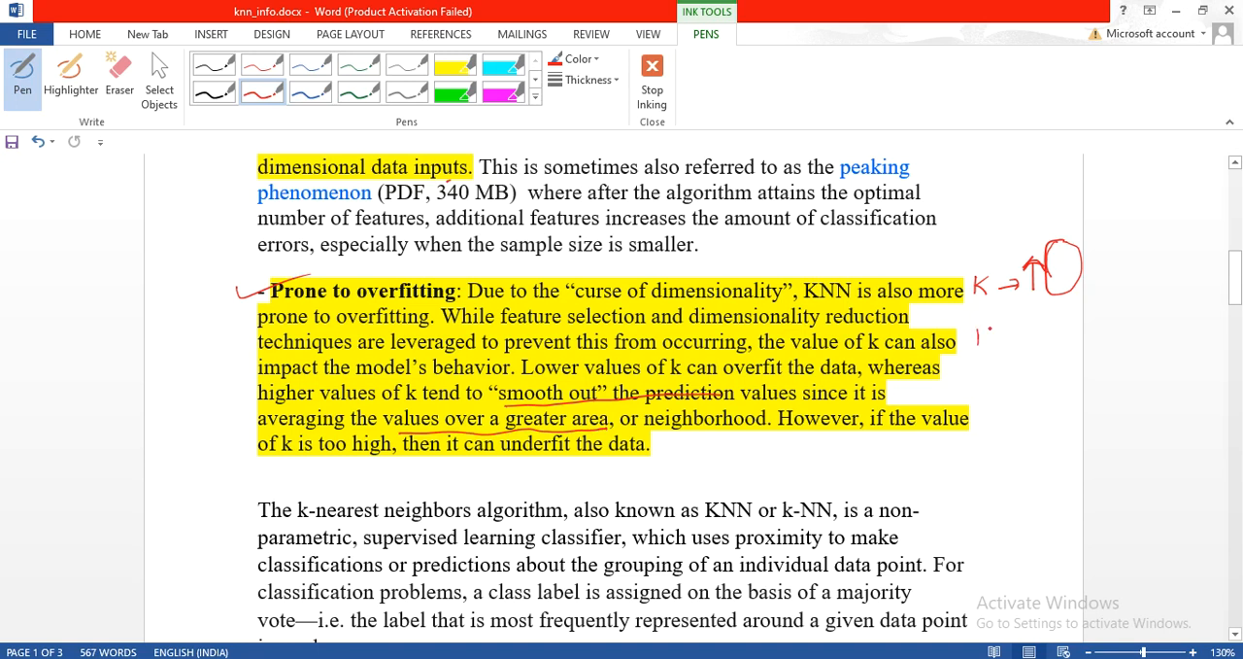
pyautogui.moveTo(981, 335); pyautogui.dragTo(1044, 345)
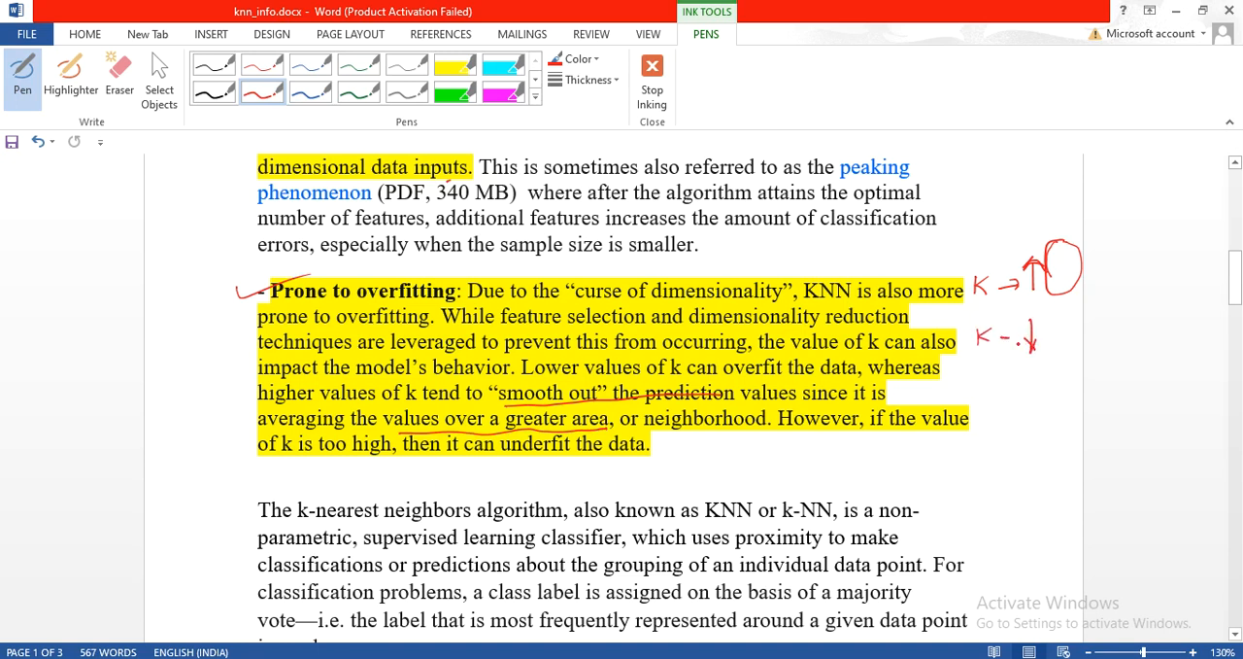
pyautogui.click(1062, 334)
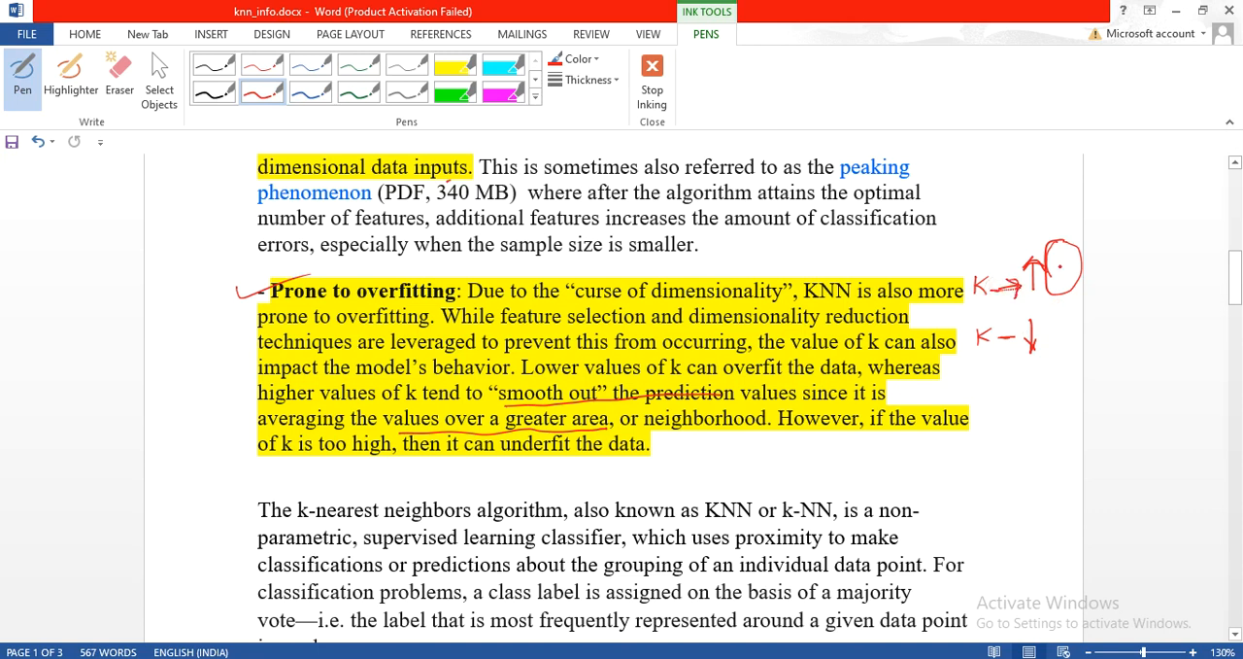
# Underline key terms, 'class label' and 'majority vote' in the KNN definition paragraph
pyautogui.scroll(-3)
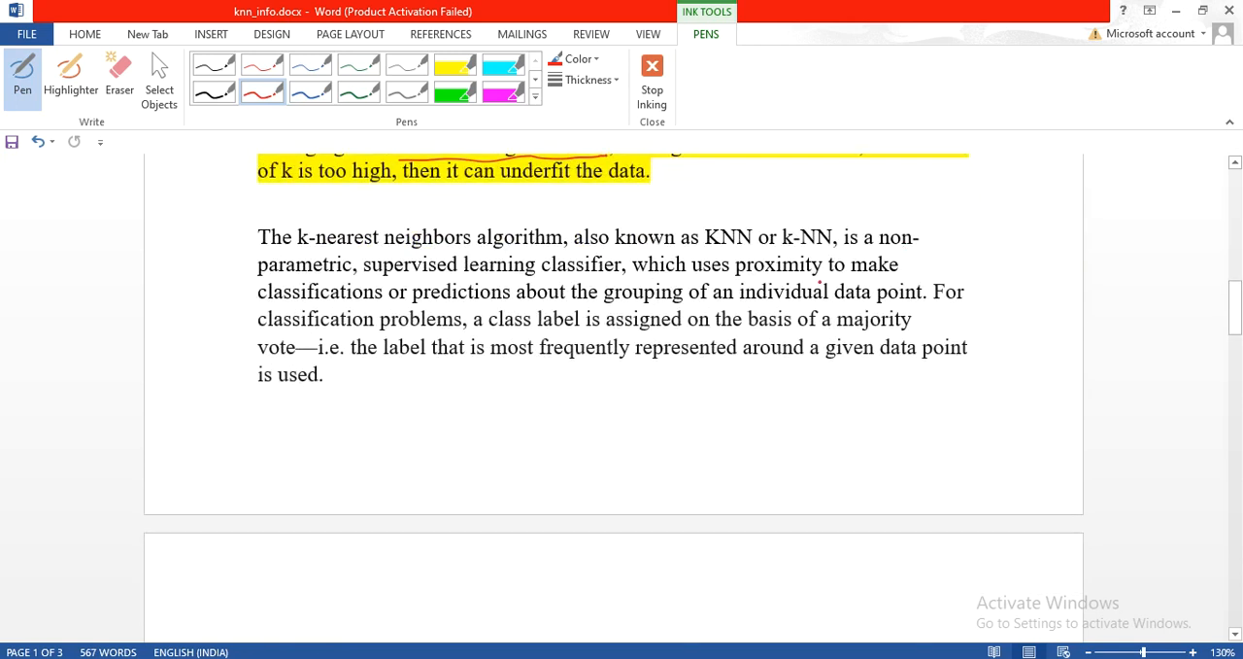
pyautogui.moveTo(889, 238); pyautogui.dragTo(947, 213)
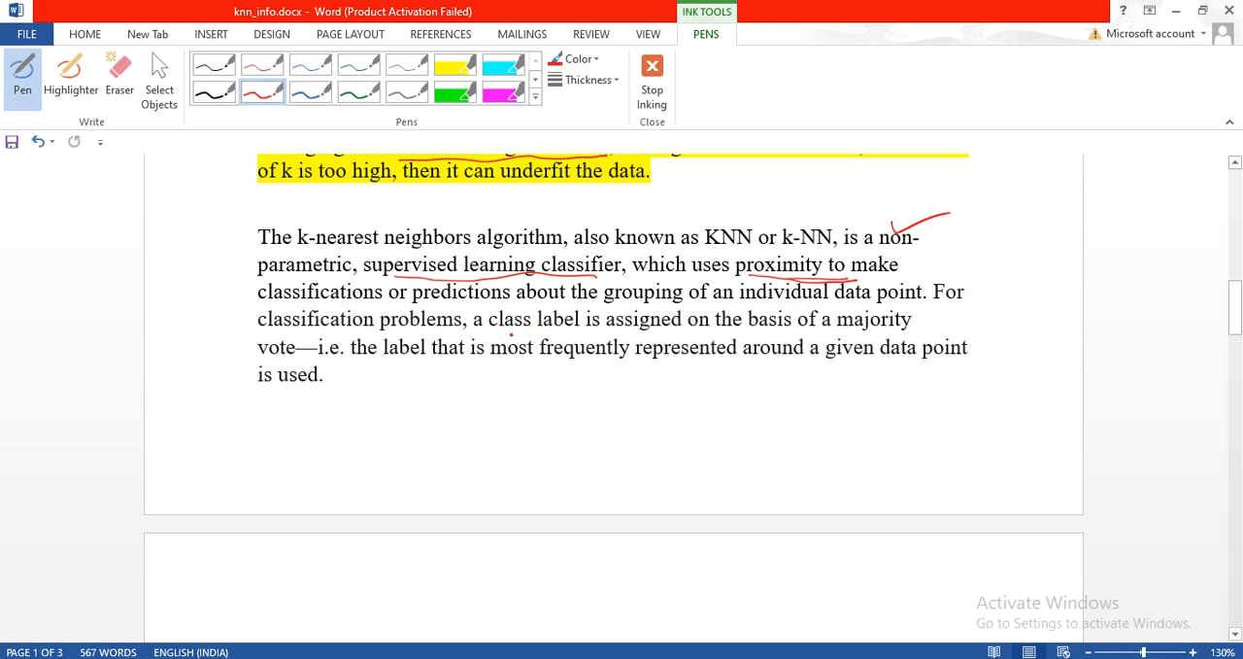
pyautogui.moveTo(503, 334); pyautogui.dragTo(581, 331)
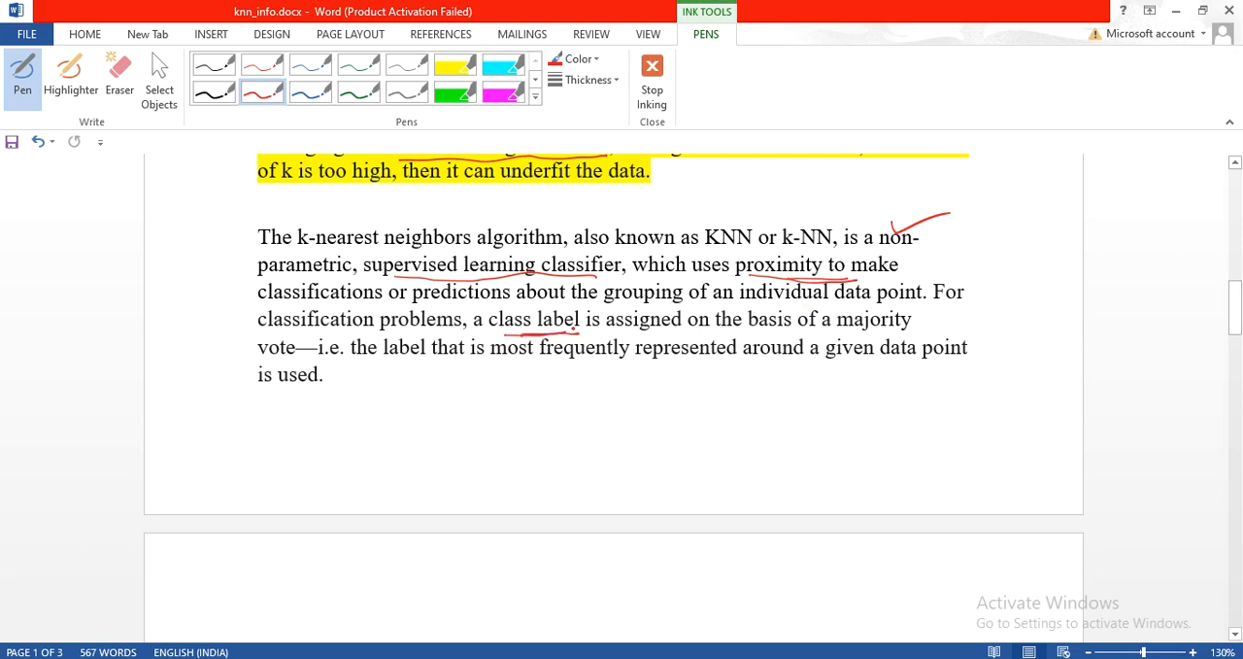
pyautogui.moveTo(831, 334); pyautogui.dragTo(915, 332)
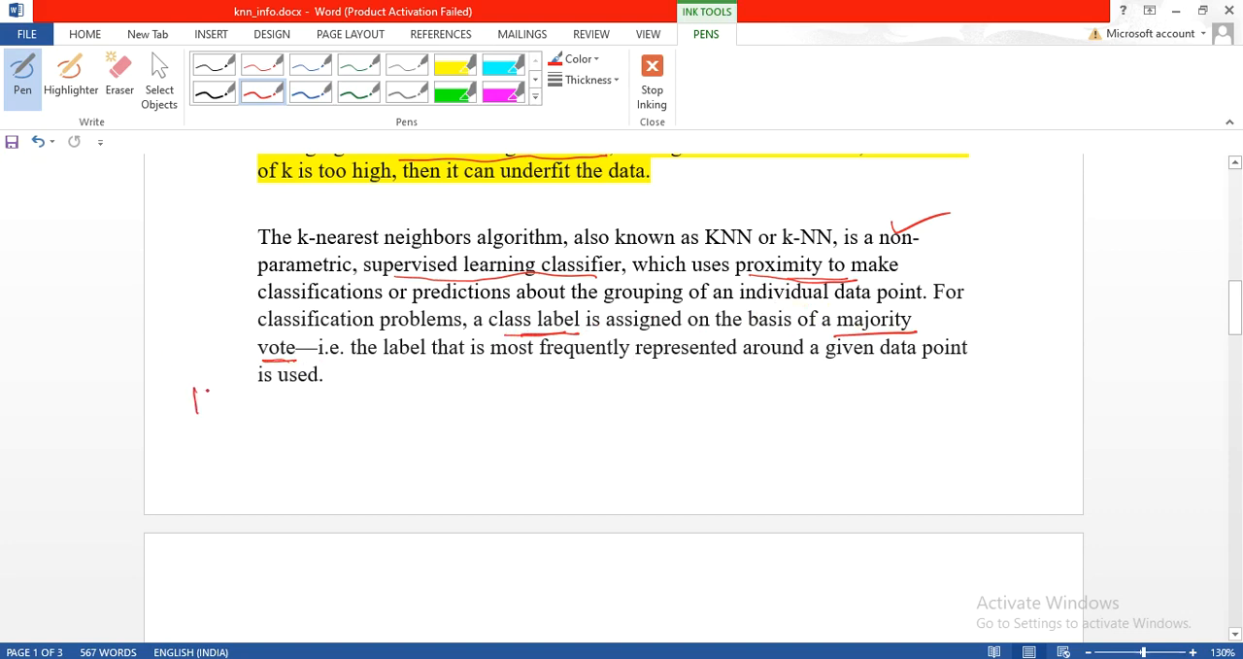
# Handwrite a K note below the paragraph and tick the majority vote line
pyautogui.moveTo(194, 399); pyautogui.dragTo(257, 400)
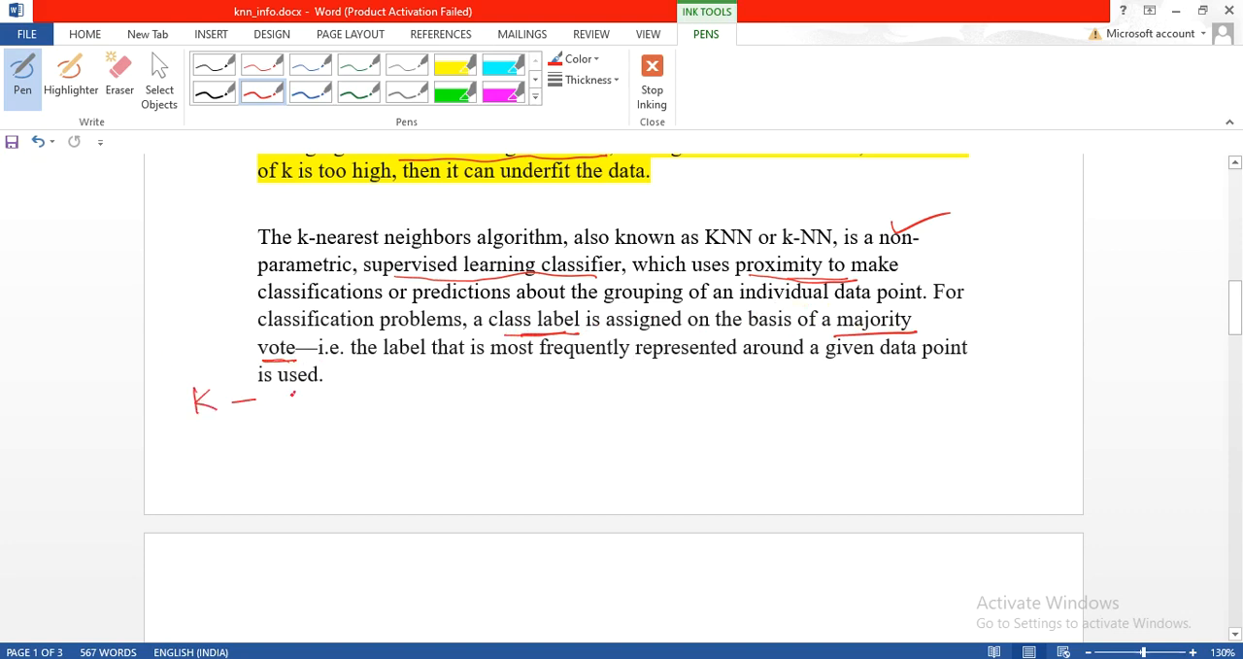
pyautogui.moveTo(297, 393); pyautogui.dragTo(311, 432)
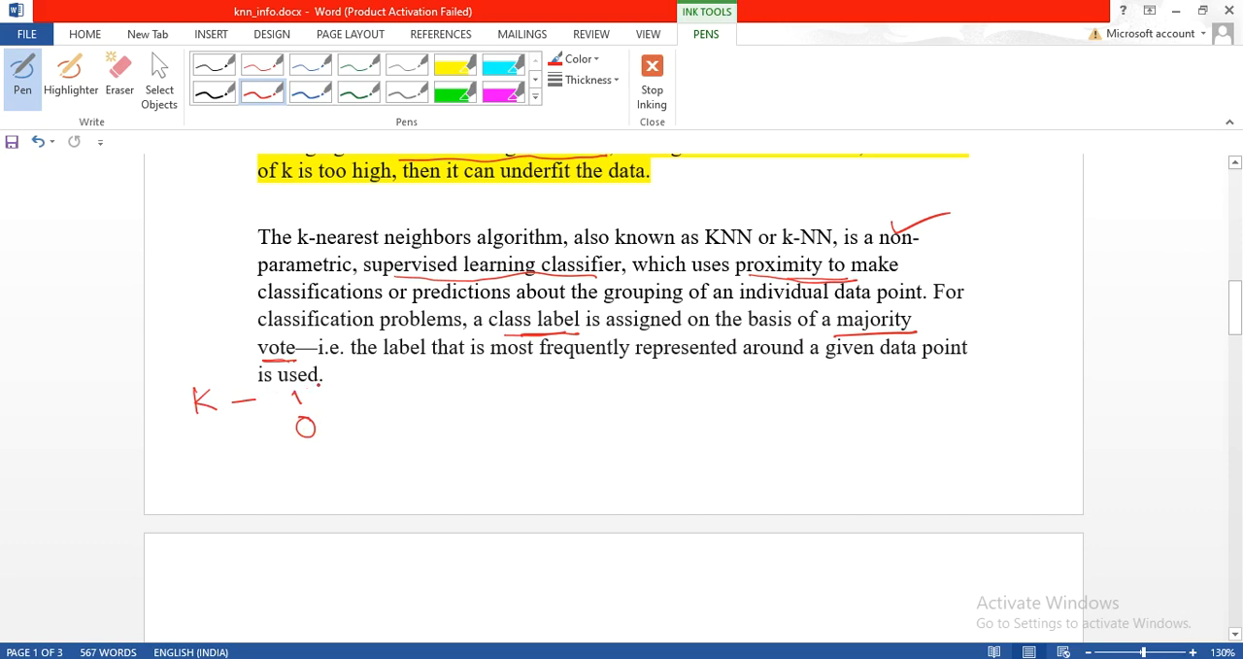
pyautogui.moveTo(321, 389); pyautogui.dragTo(340, 422)
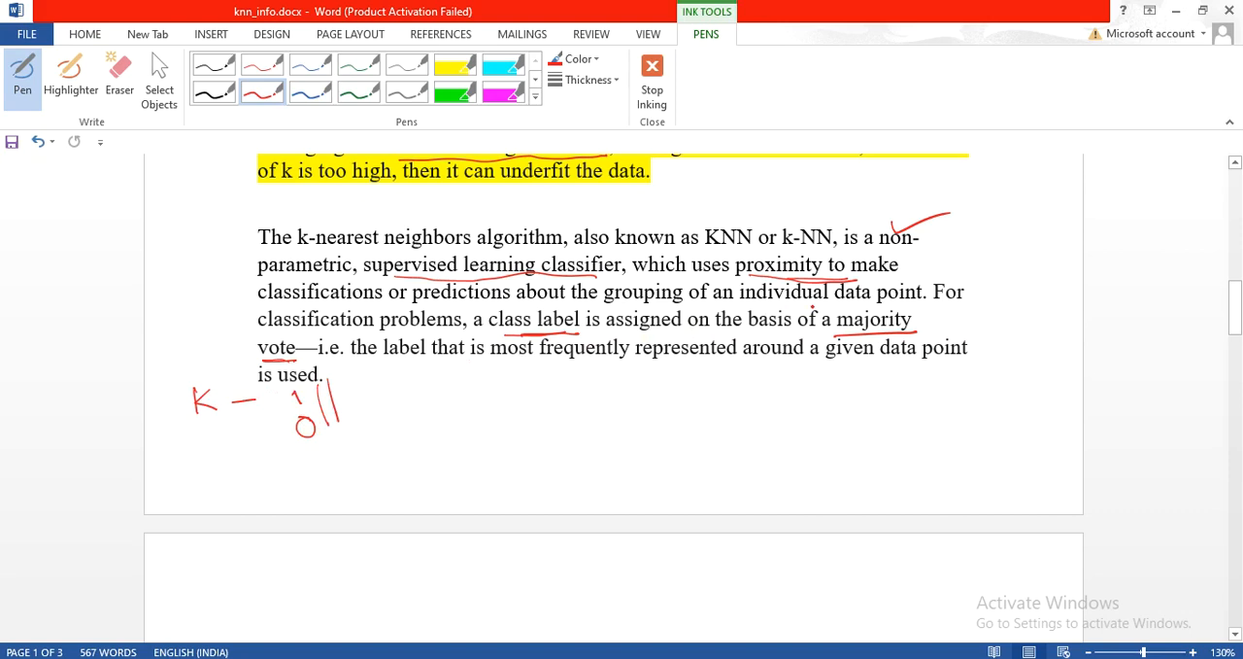
pyautogui.moveTo(925, 328); pyautogui.dragTo(979, 311)
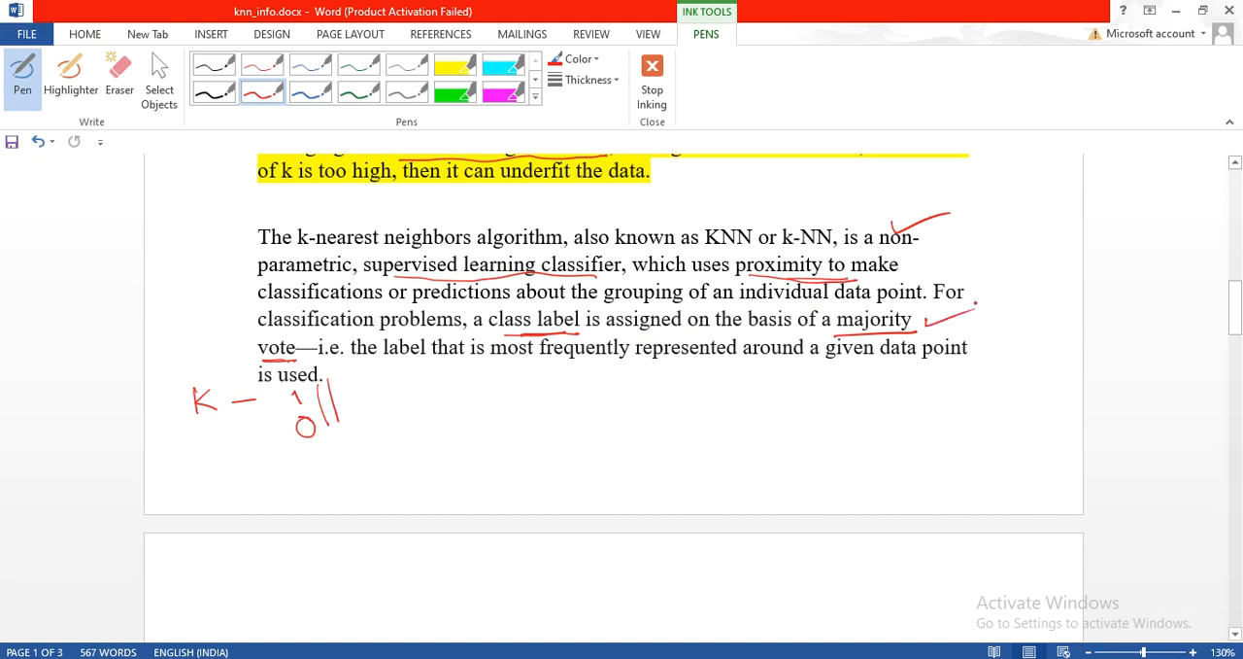
# Mark the end of Step 1 and underline 'to choose the value of K' in Step 2
pyautogui.scroll(-3)
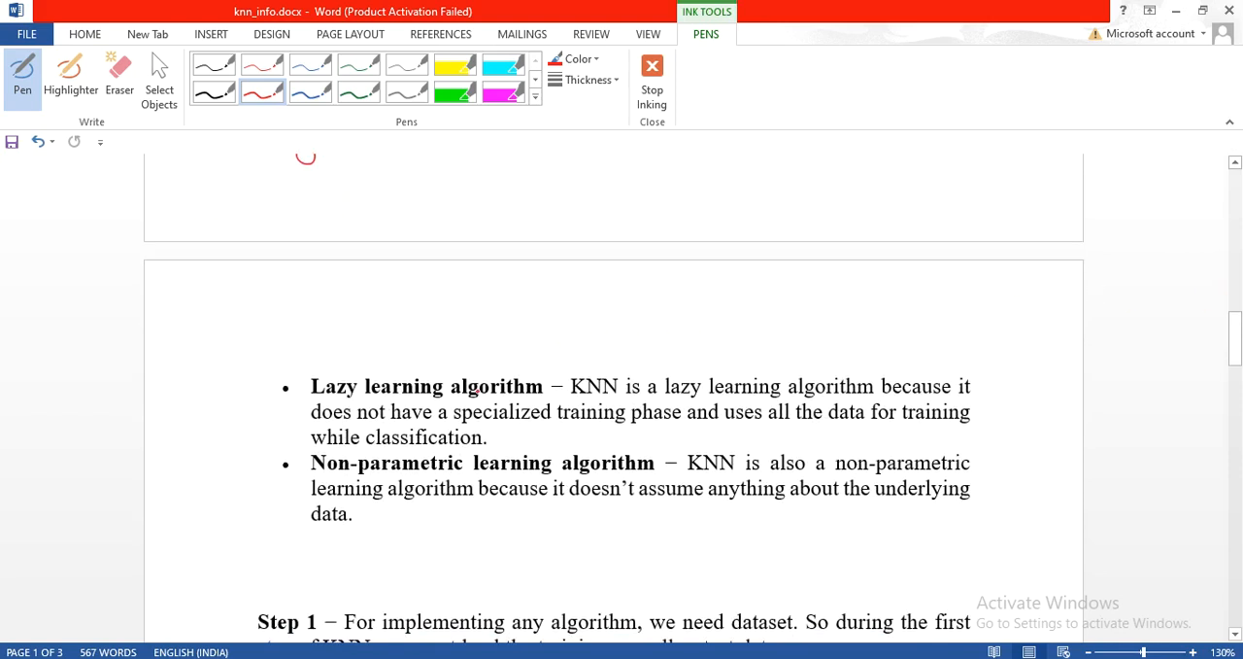
pyautogui.scroll(-3)
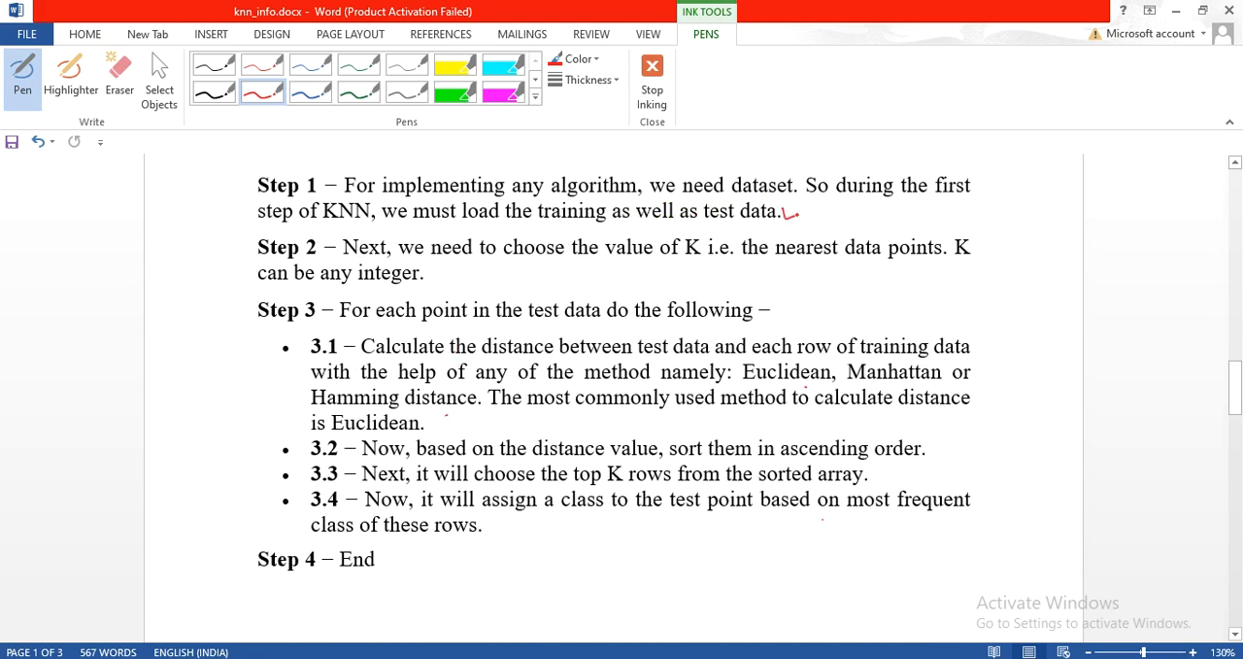
pyautogui.moveTo(787, 213); pyautogui.dragTo(832, 209)
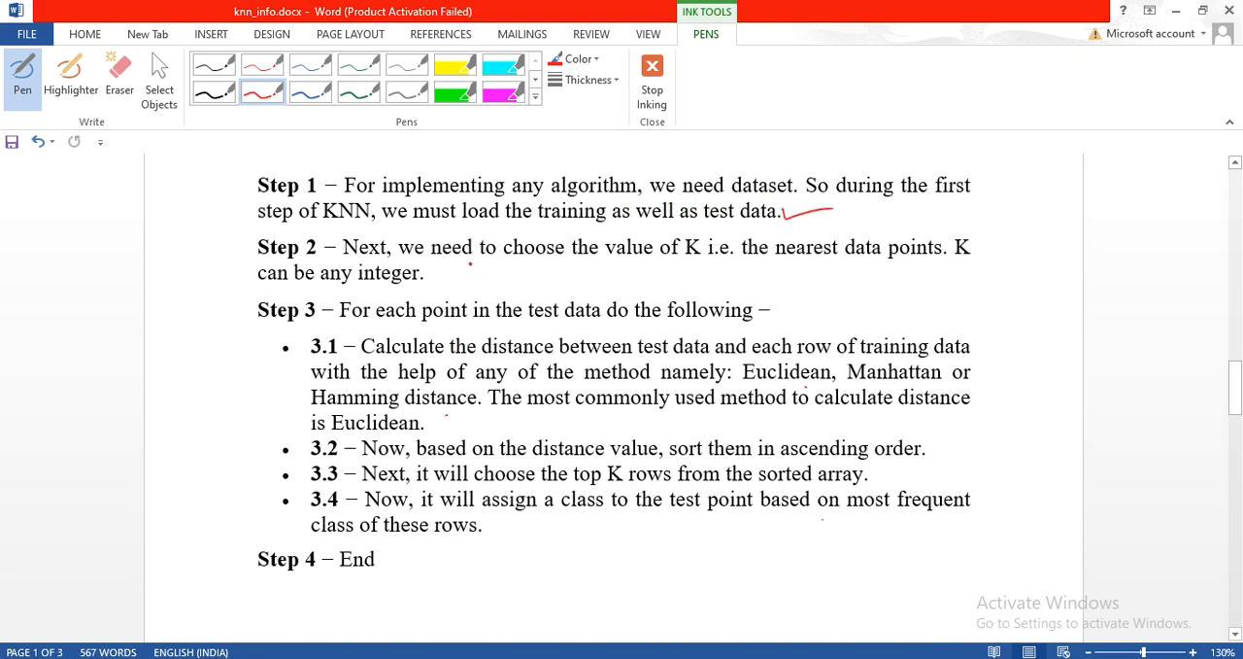
pyautogui.moveTo(476, 270); pyautogui.dragTo(549, 270)
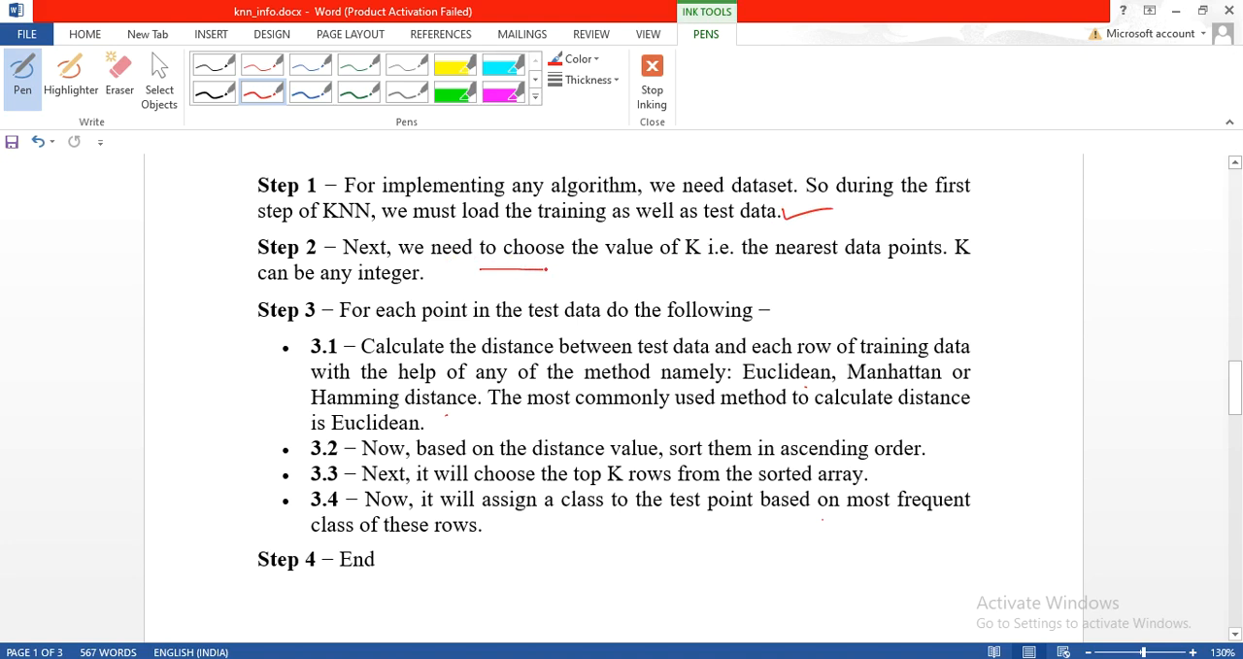
pyautogui.moveTo(481, 267); pyautogui.dragTo(680, 255)
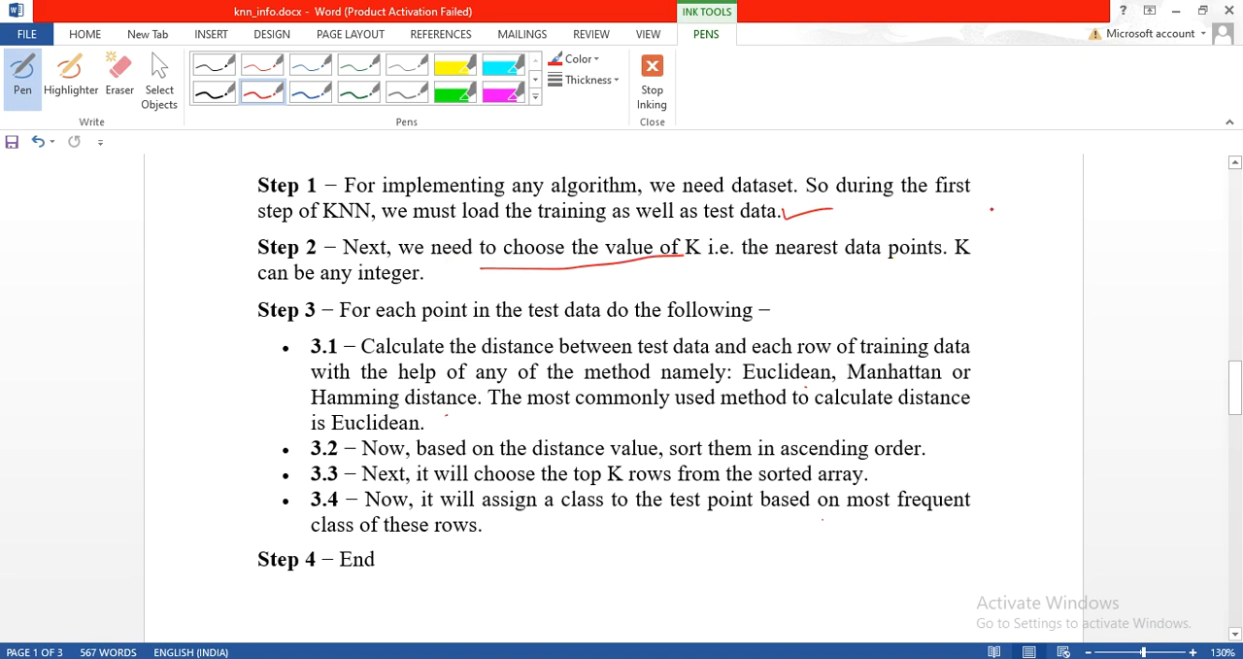
pyautogui.moveTo(991, 222); pyautogui.dragTo(1074, 222)
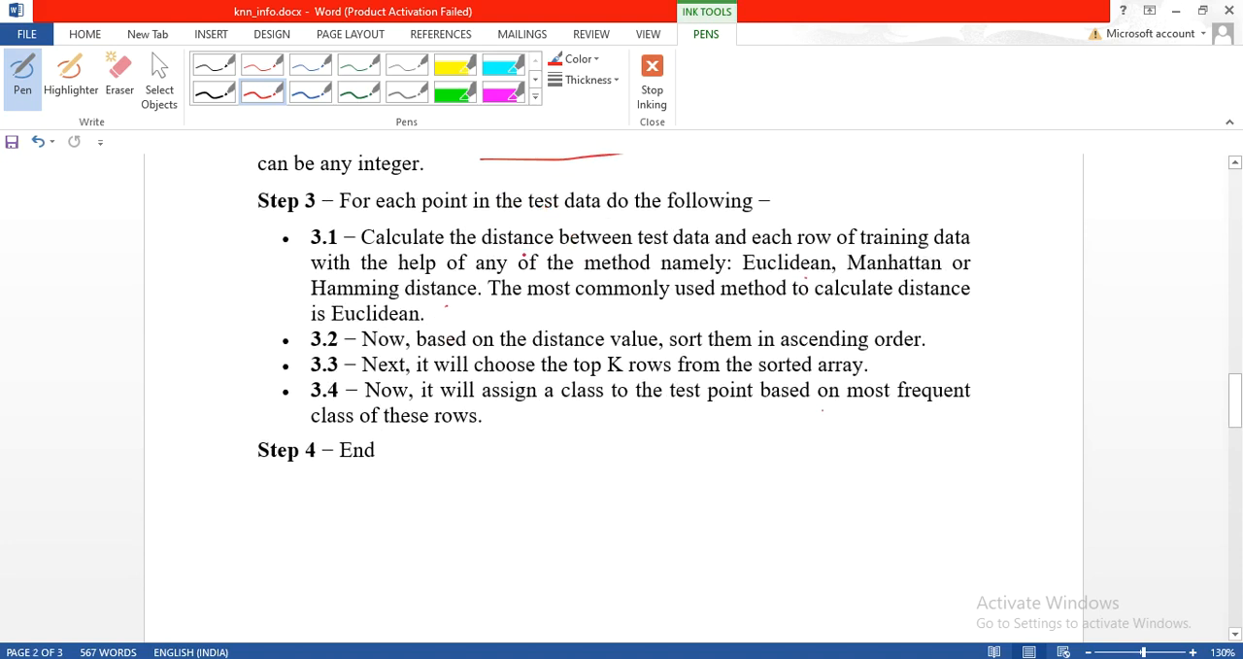
# Underline 'distance between test', 'training data', Euclidean and Manhattan in 3.1, adding a tick
pyautogui.moveTo(476, 251); pyautogui.dragTo(680, 250)
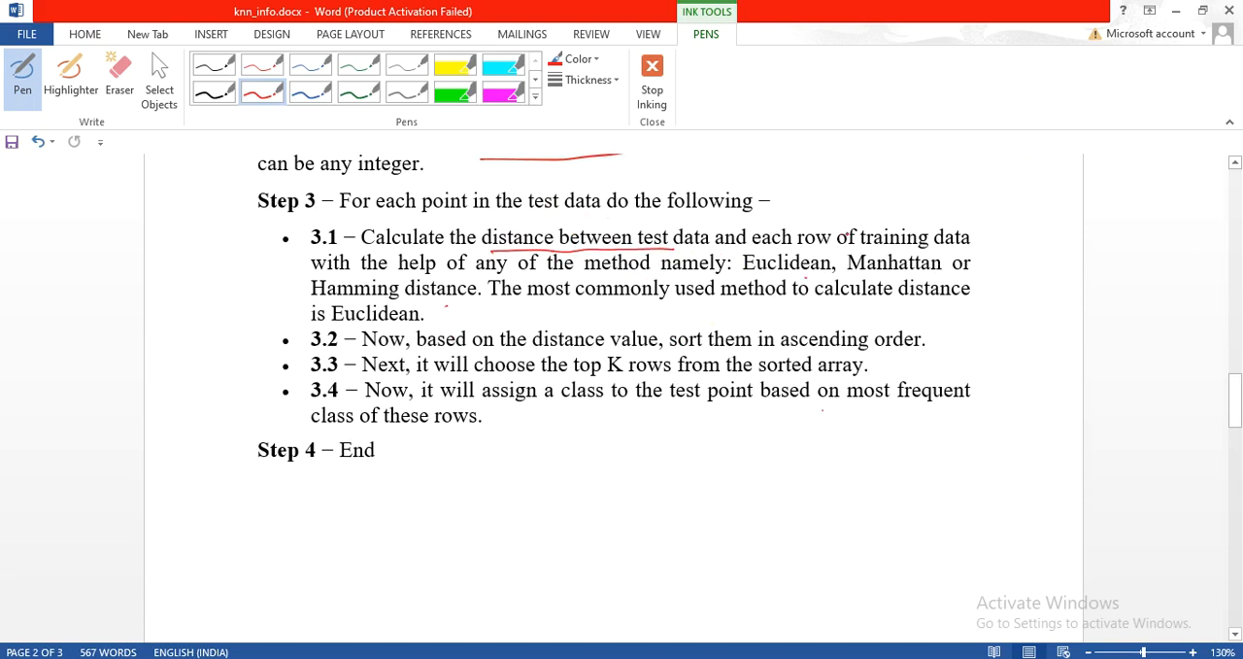
pyautogui.moveTo(859, 250); pyautogui.dragTo(962, 255)
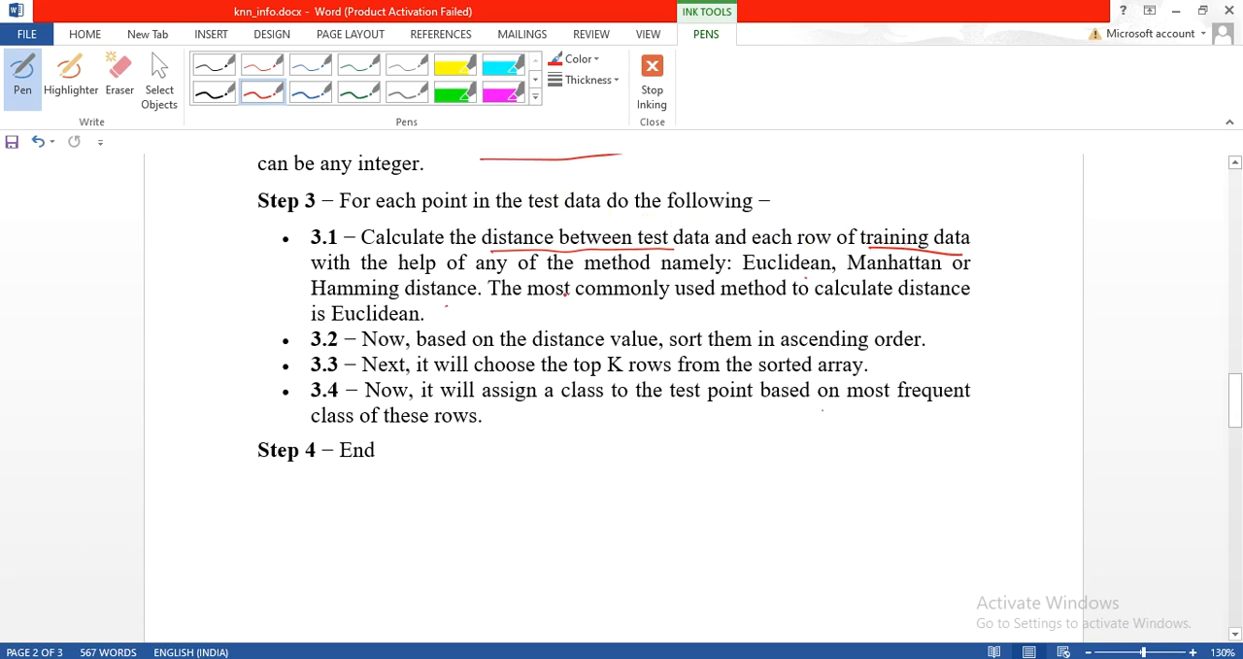
pyautogui.moveTo(733, 277); pyautogui.dragTo(816, 276)
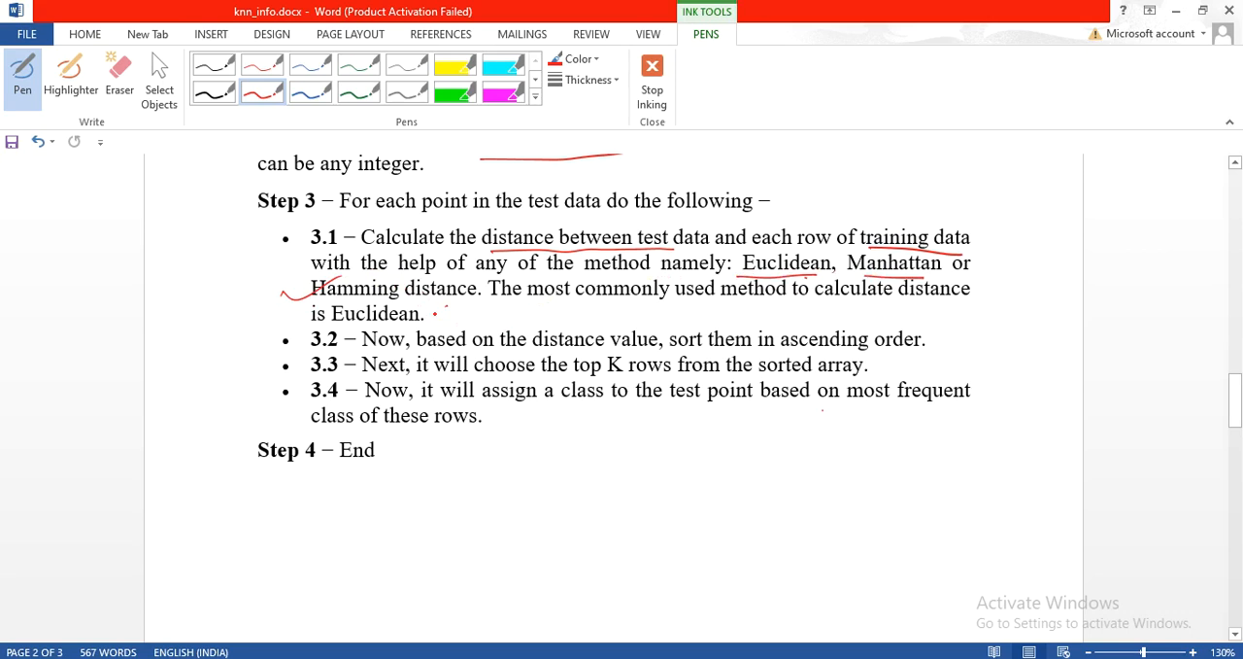
pyautogui.moveTo(432, 316); pyautogui.dragTo(464, 303)
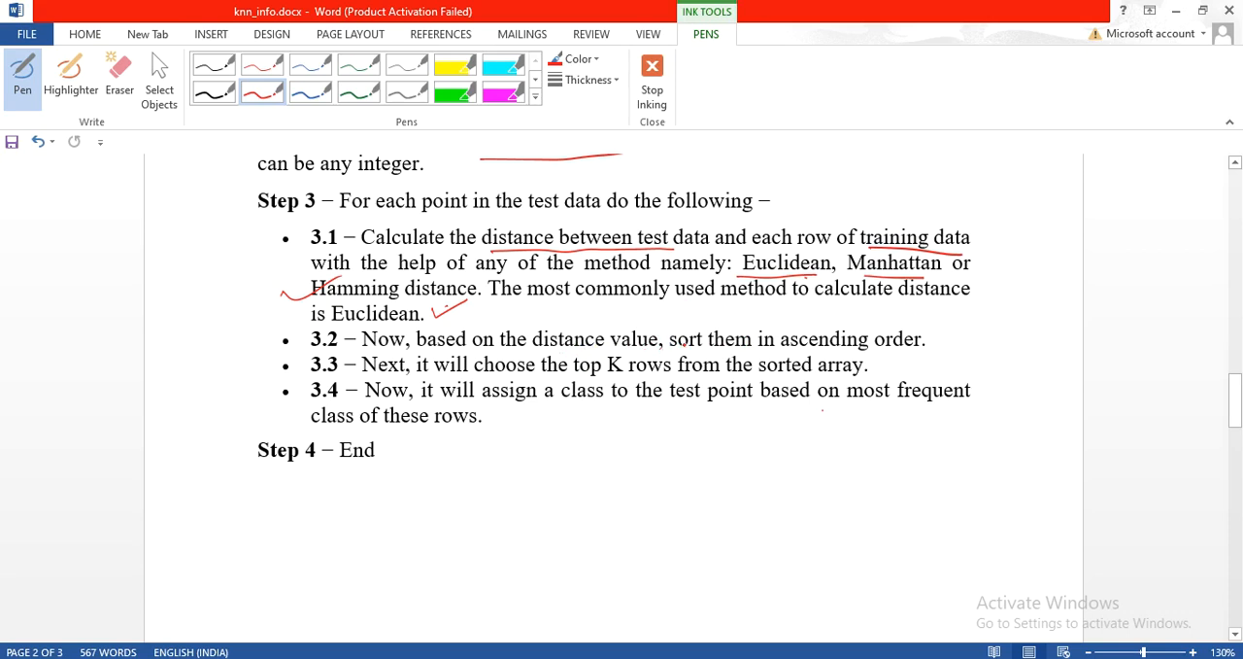
# Underline 'sort', 'choose the top K' and 'class to' in sub-steps 3.2–3.4, ticking 'order'
pyautogui.moveTo(665, 350); pyautogui.dragTo(709, 345)
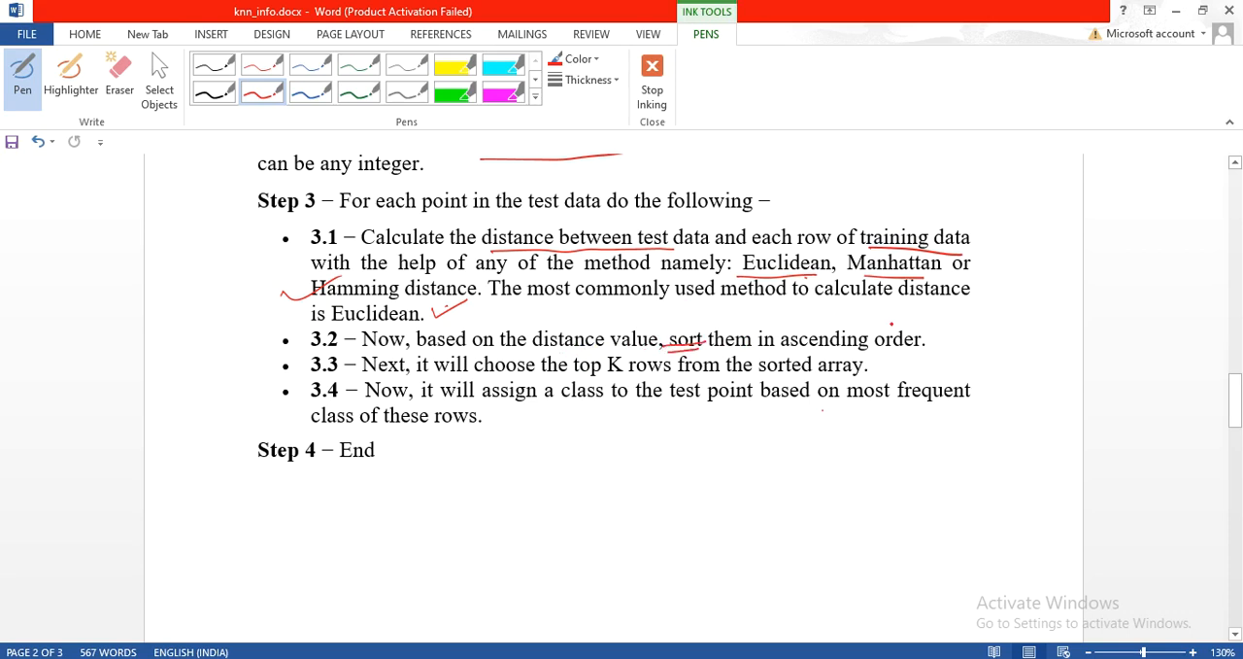
pyautogui.moveTo(882, 325); pyautogui.dragTo(931, 316)
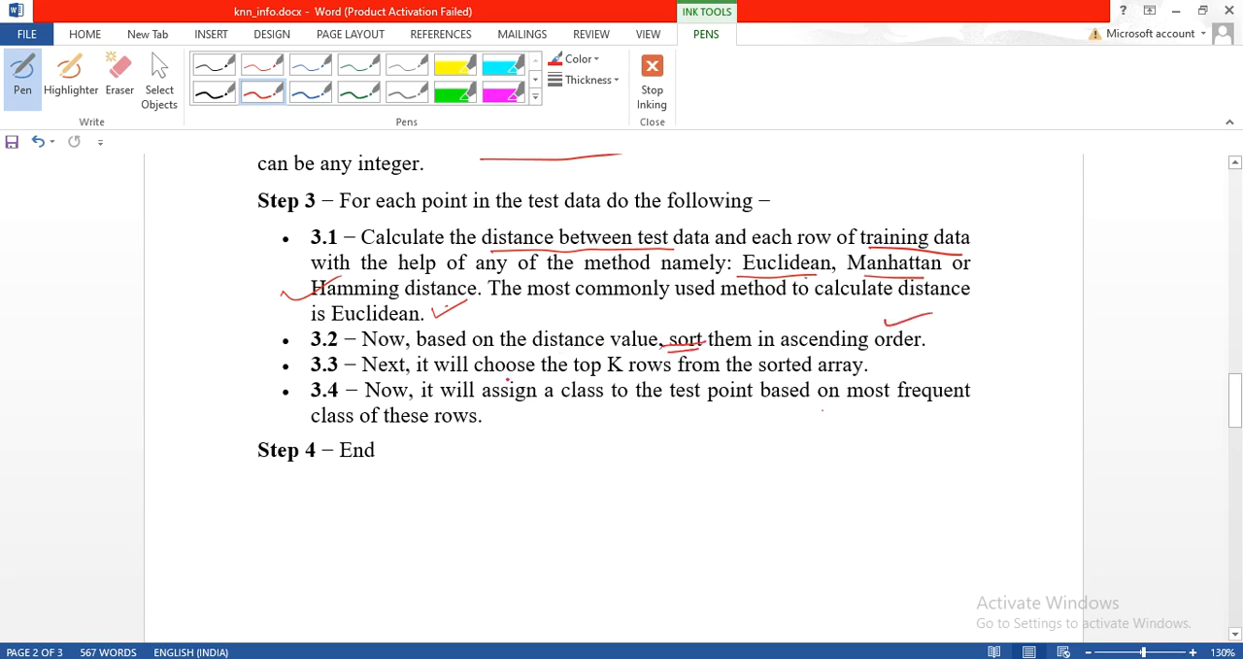
pyautogui.moveTo(505, 379); pyautogui.dragTo(636, 381)
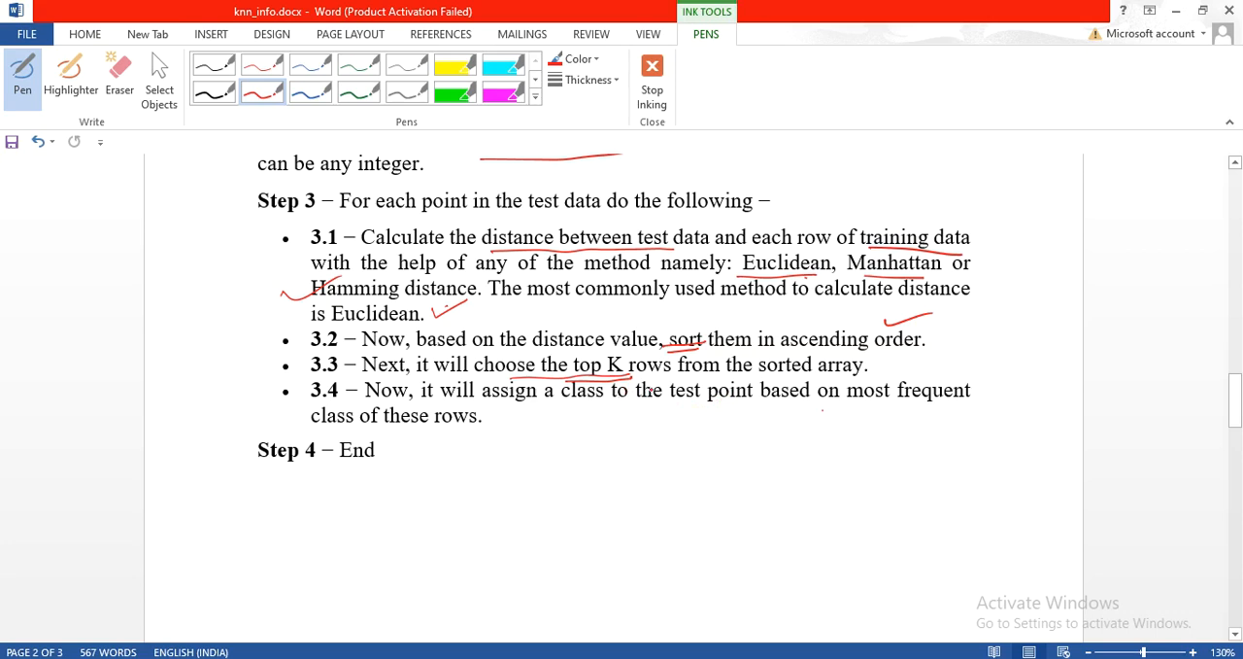
pyautogui.moveTo(571, 406); pyautogui.dragTo(587, 404)
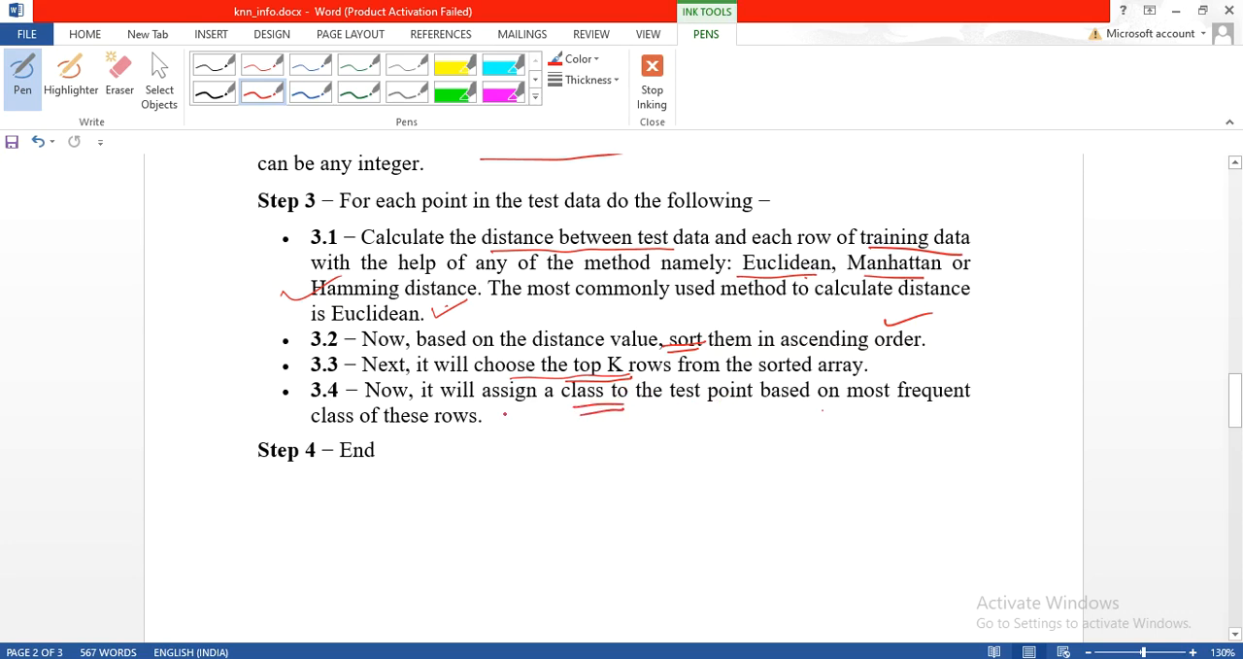
pyautogui.scroll(-3)
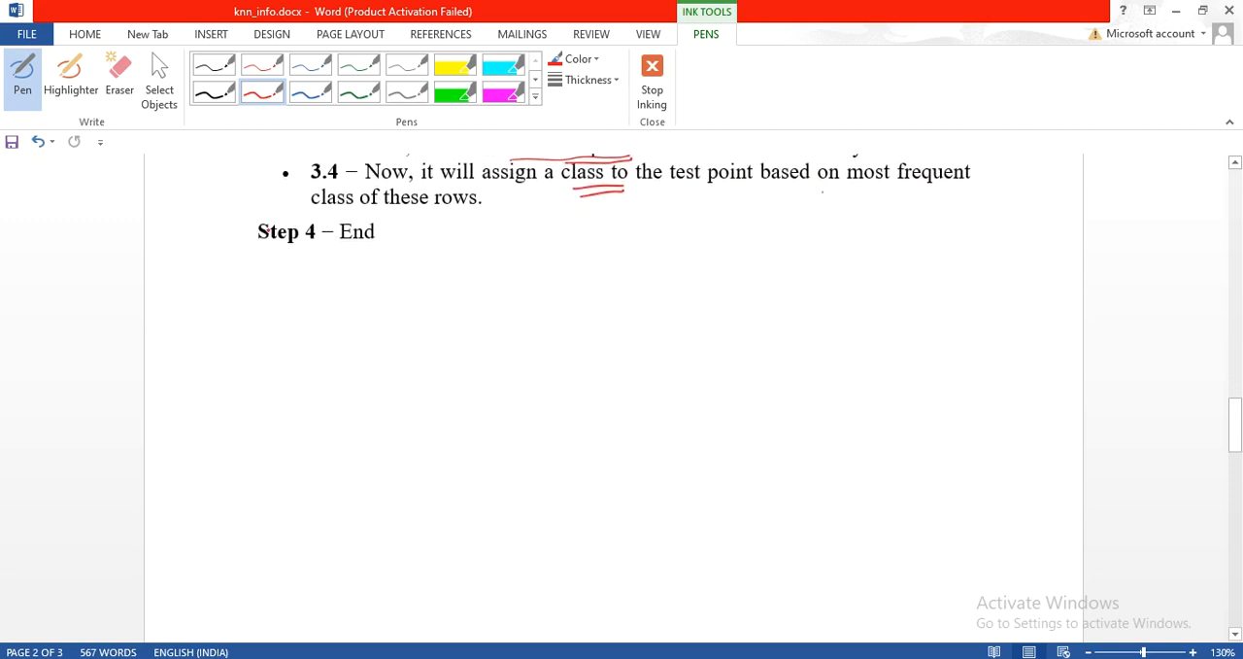
# Handwrite the distance rows T1−X=d1 through T5−X=d5 followed by dots under Step 4
pyautogui.moveTo(262, 253); pyautogui.dragTo(291, 287)
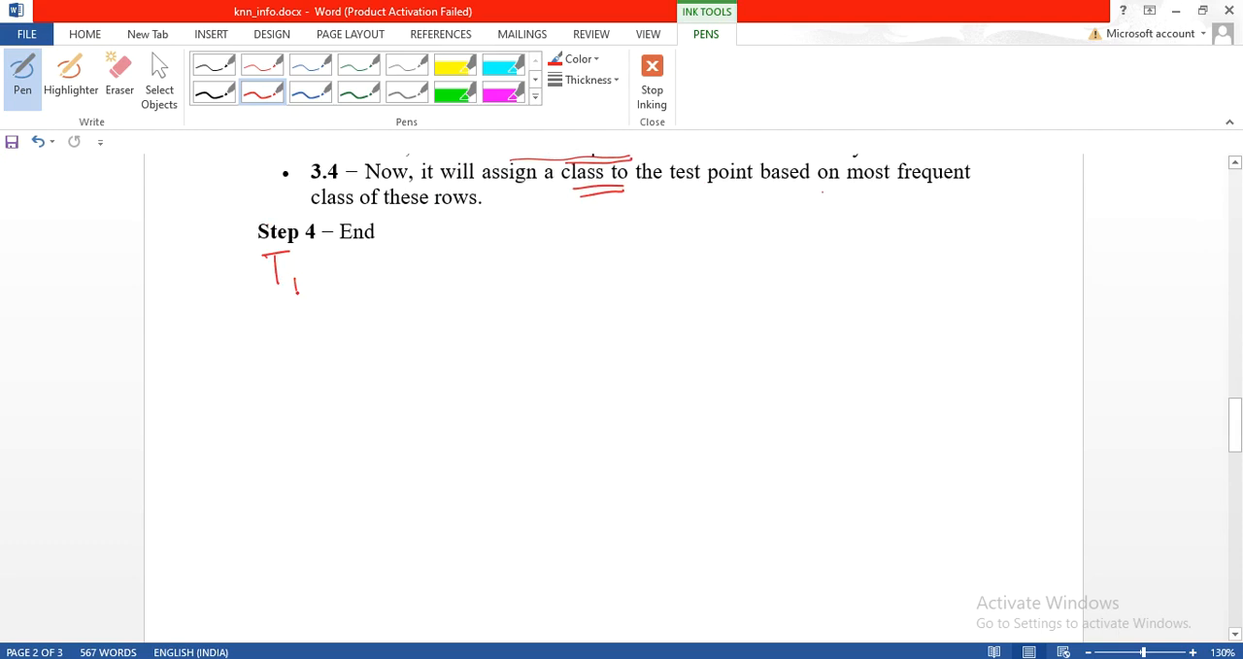
pyautogui.moveTo(311, 270); pyautogui.dragTo(364, 263)
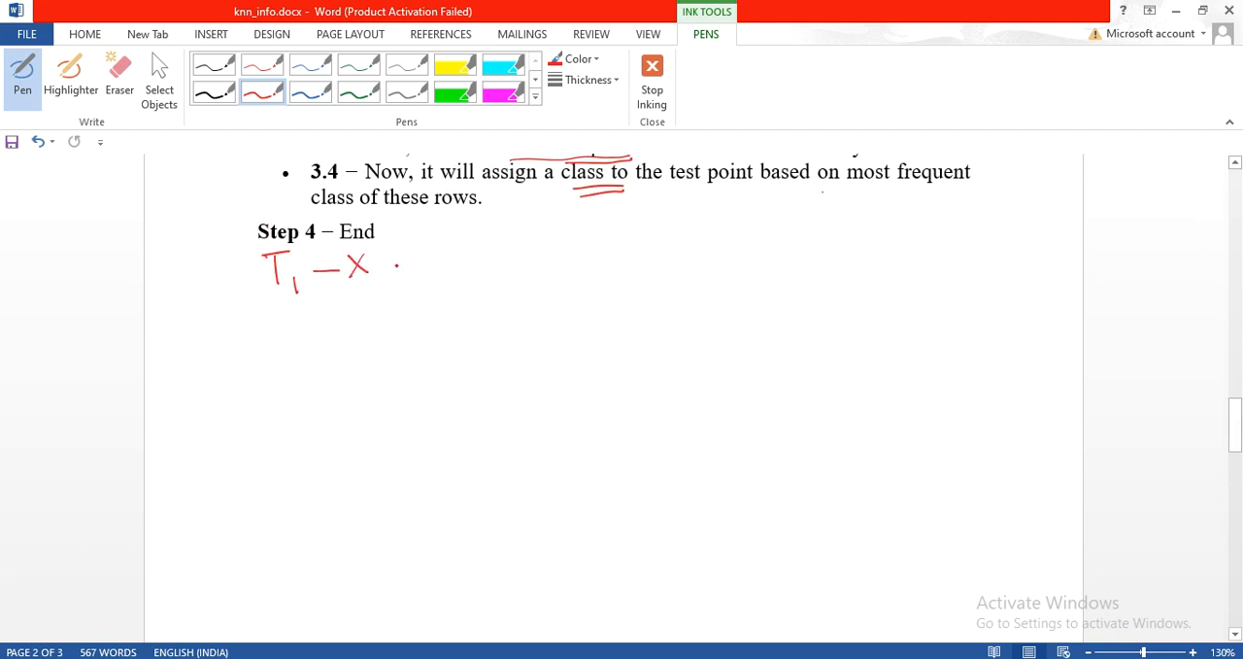
pyautogui.moveTo(394, 272); pyautogui.dragTo(466, 252)
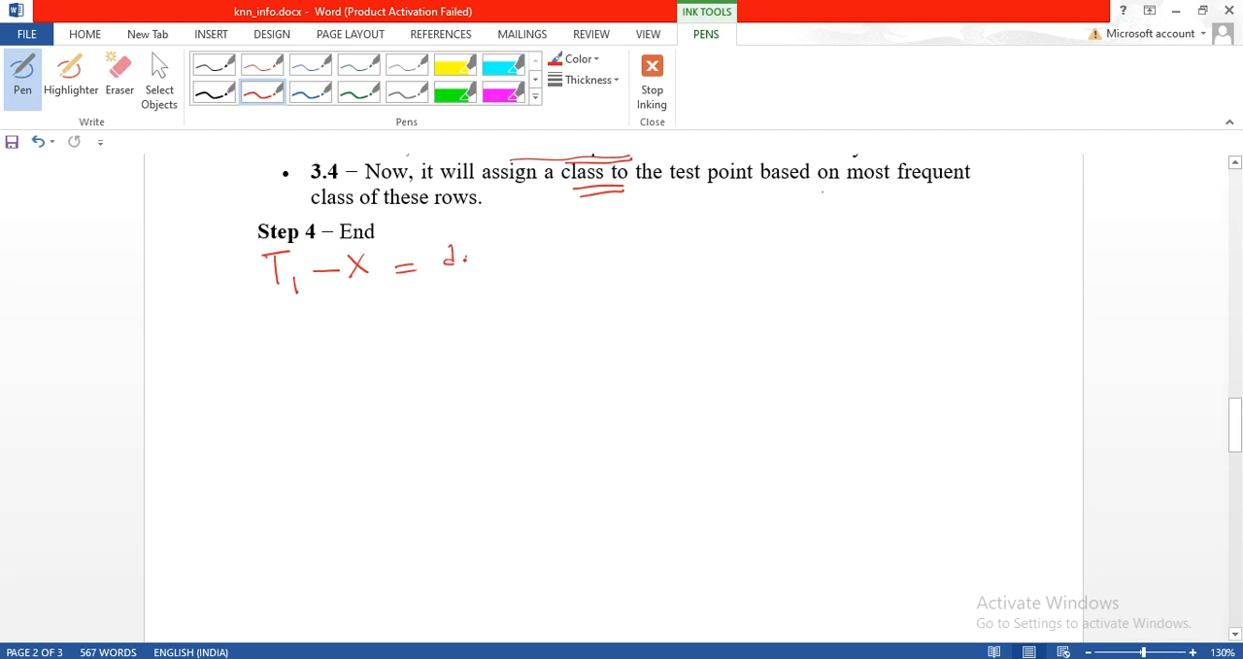
pyautogui.moveTo(281, 320); pyautogui.dragTo(311, 335)
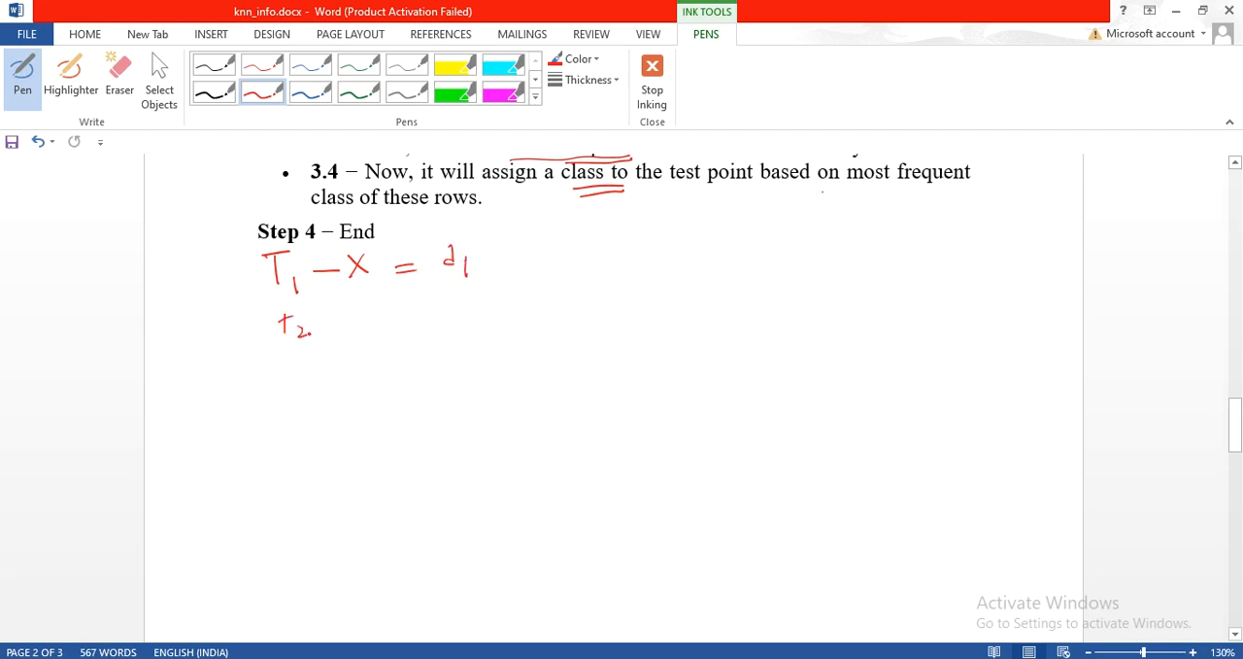
pyautogui.moveTo(330, 311); pyautogui.dragTo(457, 306)
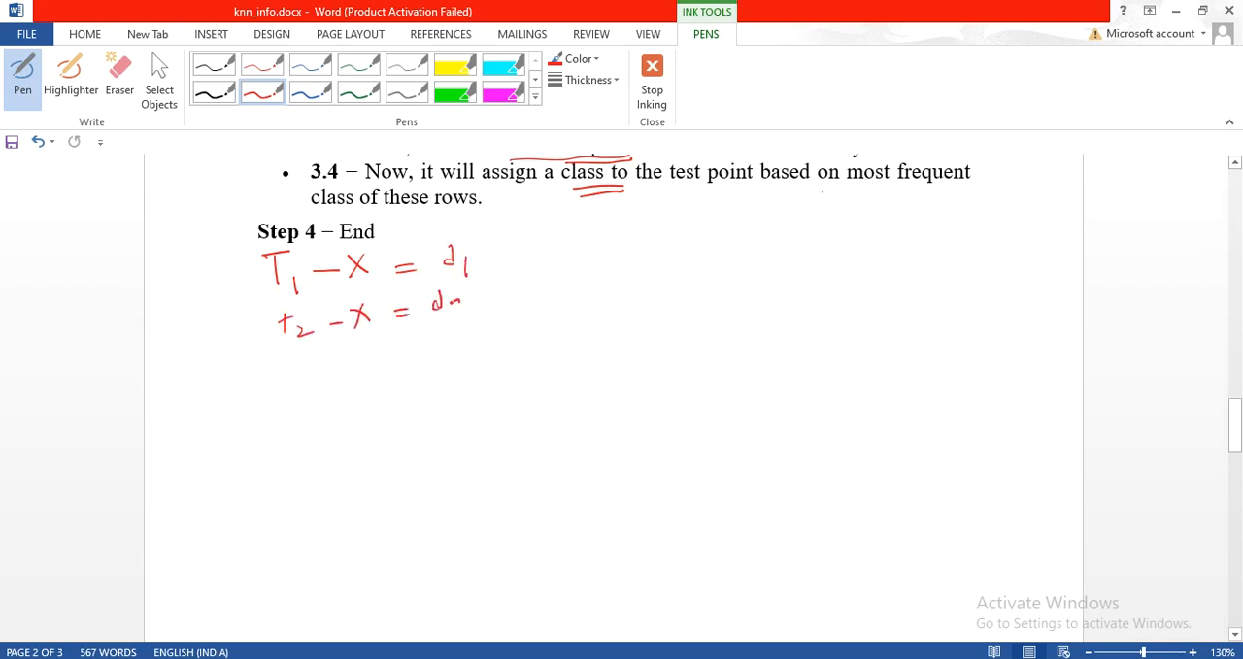
pyautogui.moveTo(291, 359); pyautogui.dragTo(369, 364)
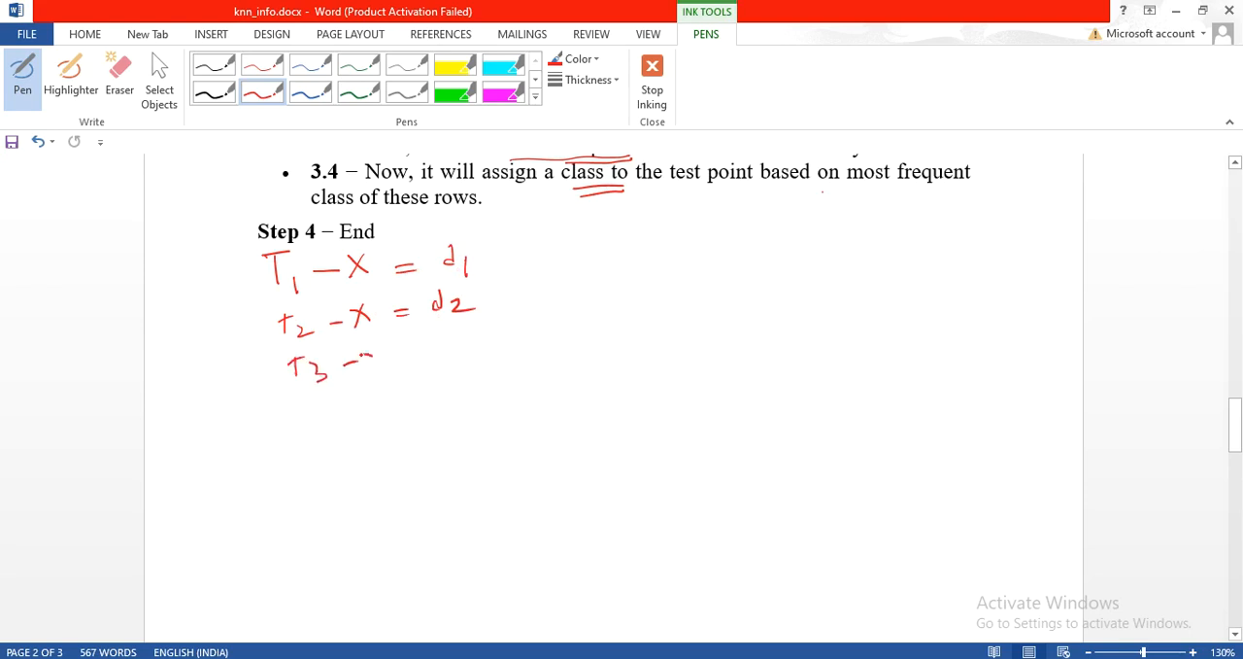
pyautogui.moveTo(360, 359); pyautogui.dragTo(495, 350)
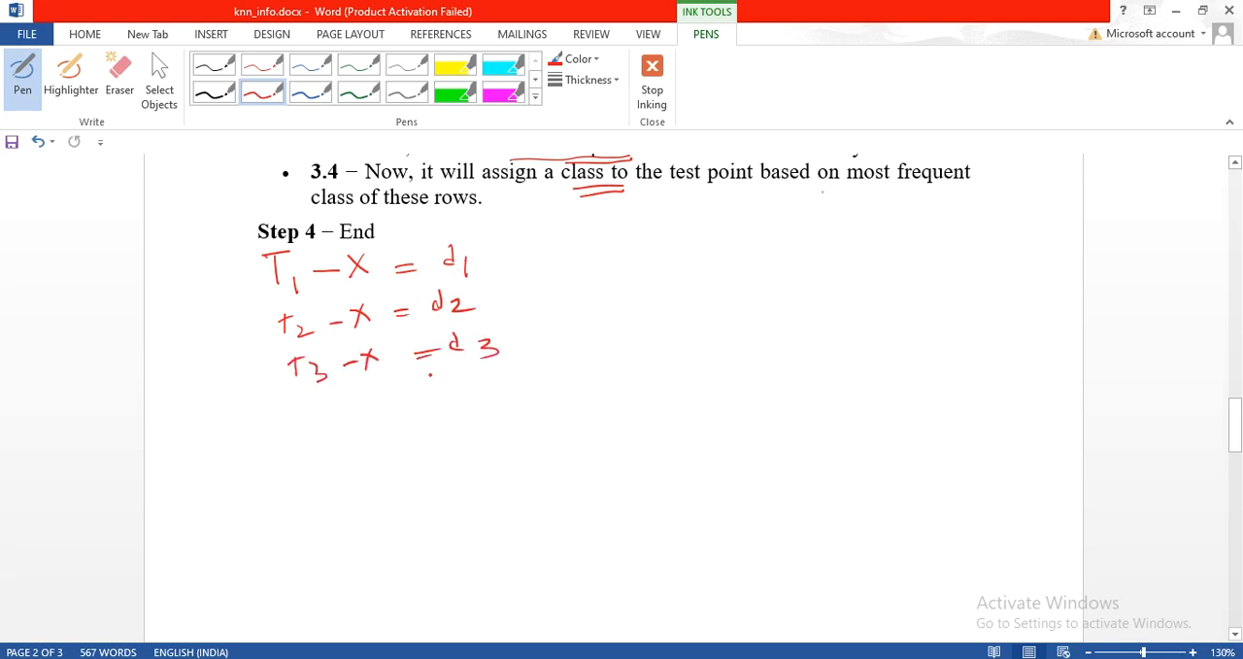
pyautogui.moveTo(301, 408); pyautogui.dragTo(344, 423)
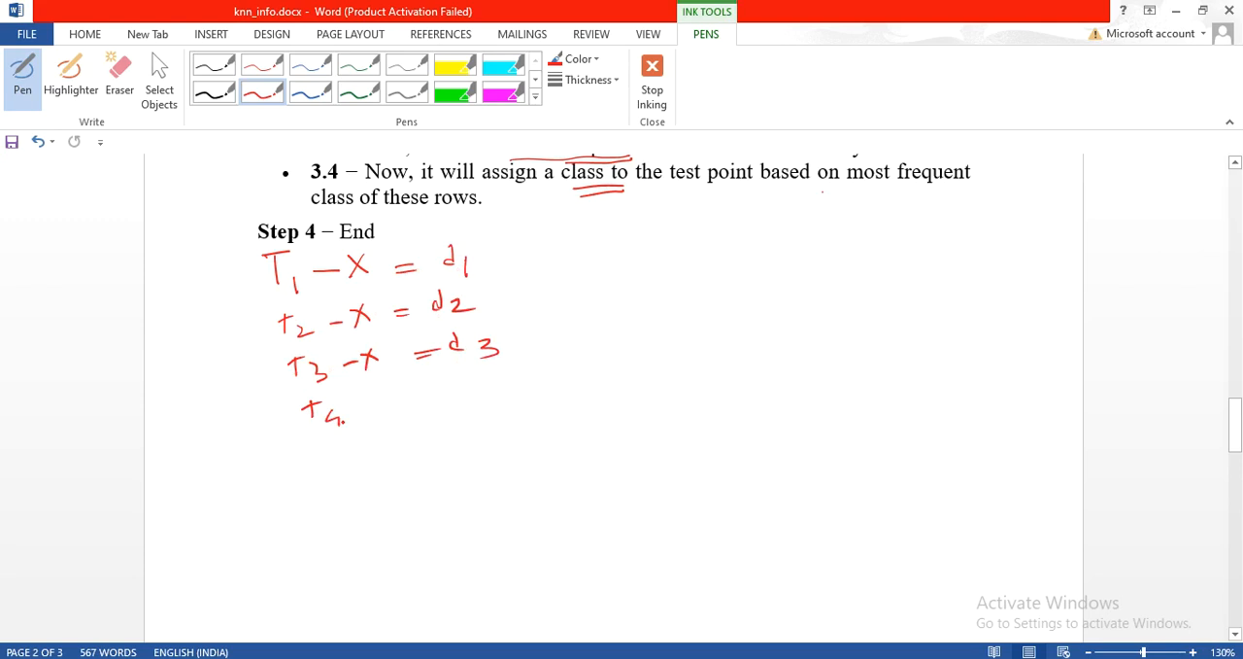
pyautogui.moveTo(370, 408); pyautogui.dragTo(515, 388)
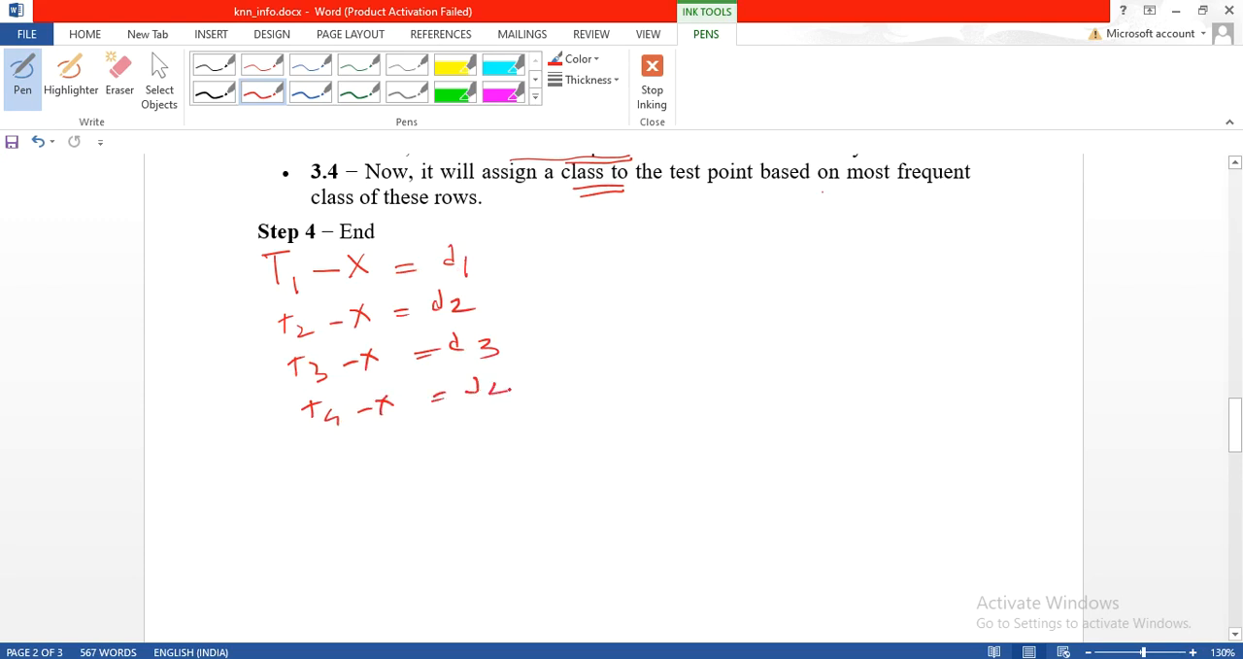
pyautogui.moveTo(476, 389); pyautogui.dragTo(510, 403)
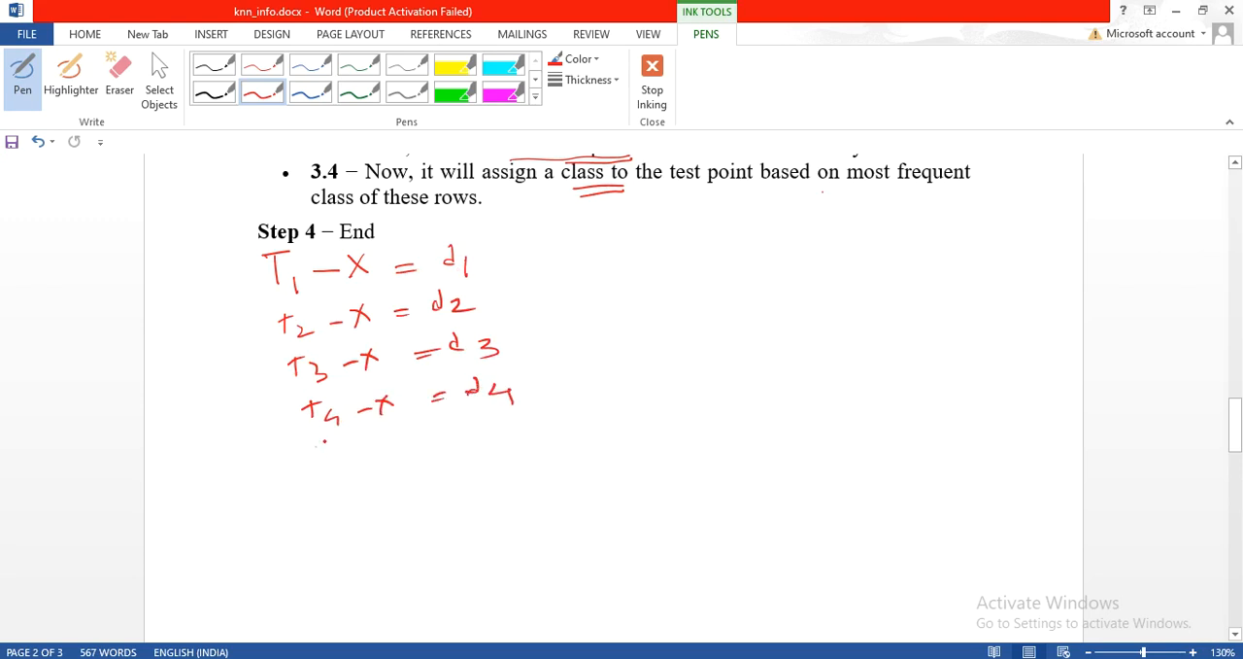
pyautogui.moveTo(316, 446); pyautogui.dragTo(442, 442)
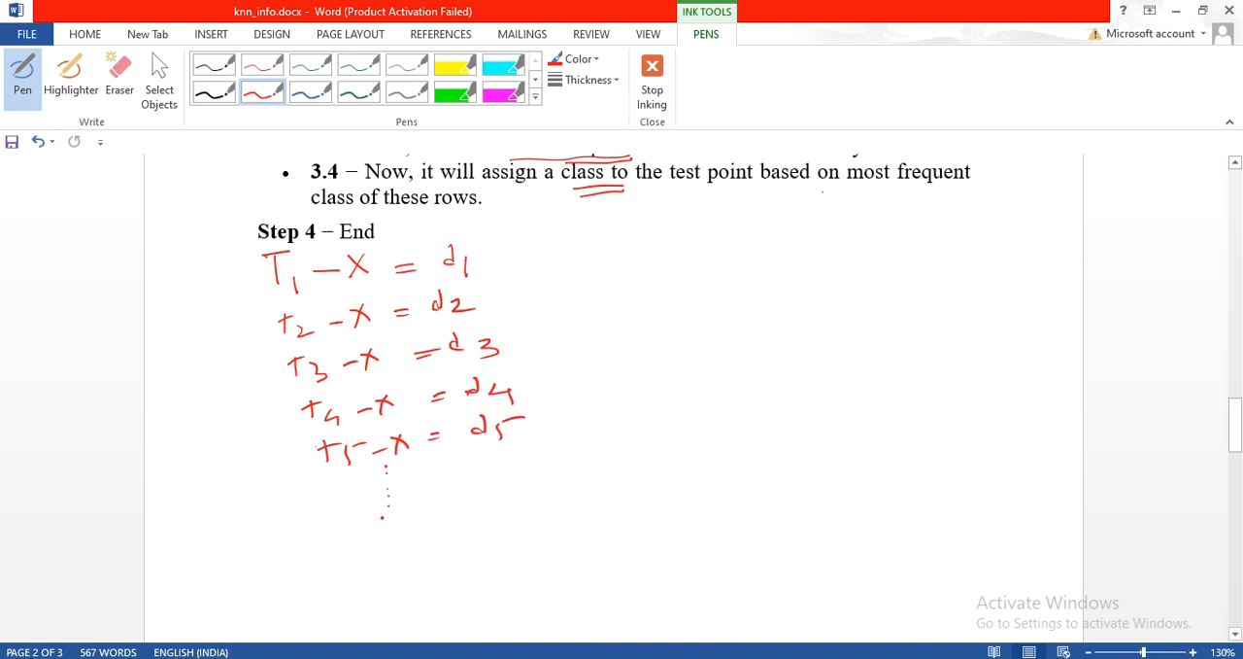
# Add the T14−X=d14 and T15−X=d15 rows and draw an arrow beside d3
pyautogui.moveTo(354, 530); pyautogui.dragTo(368, 549)
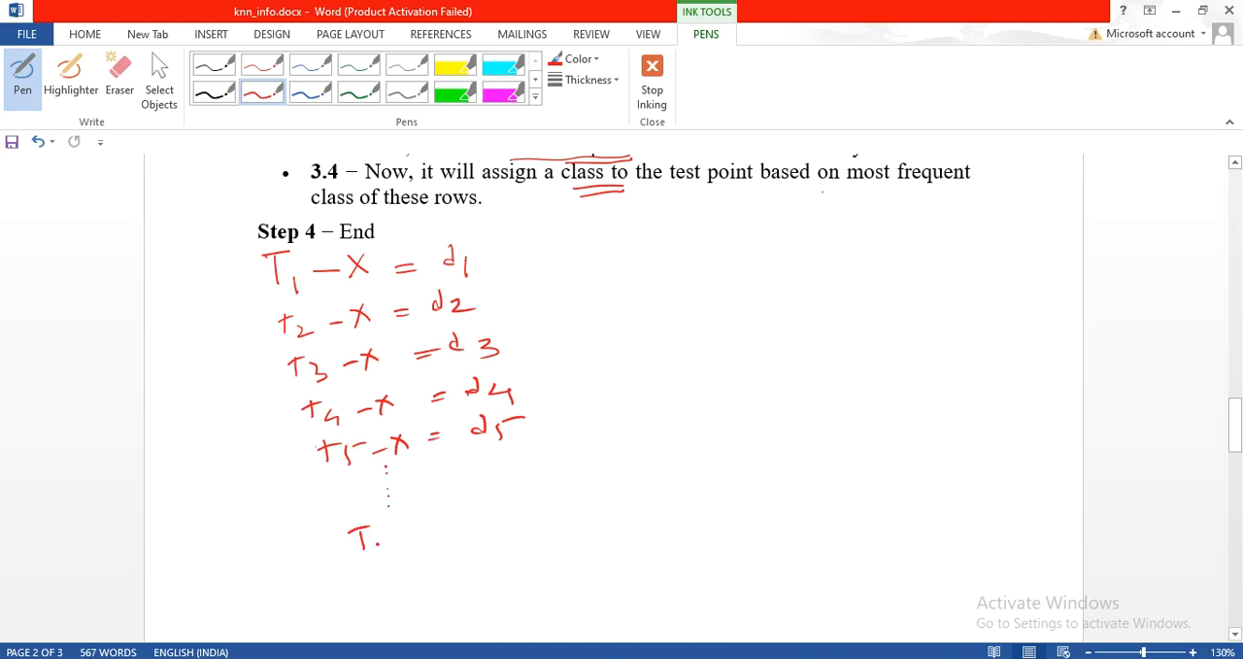
pyautogui.moveTo(369, 539); pyautogui.dragTo(442, 524)
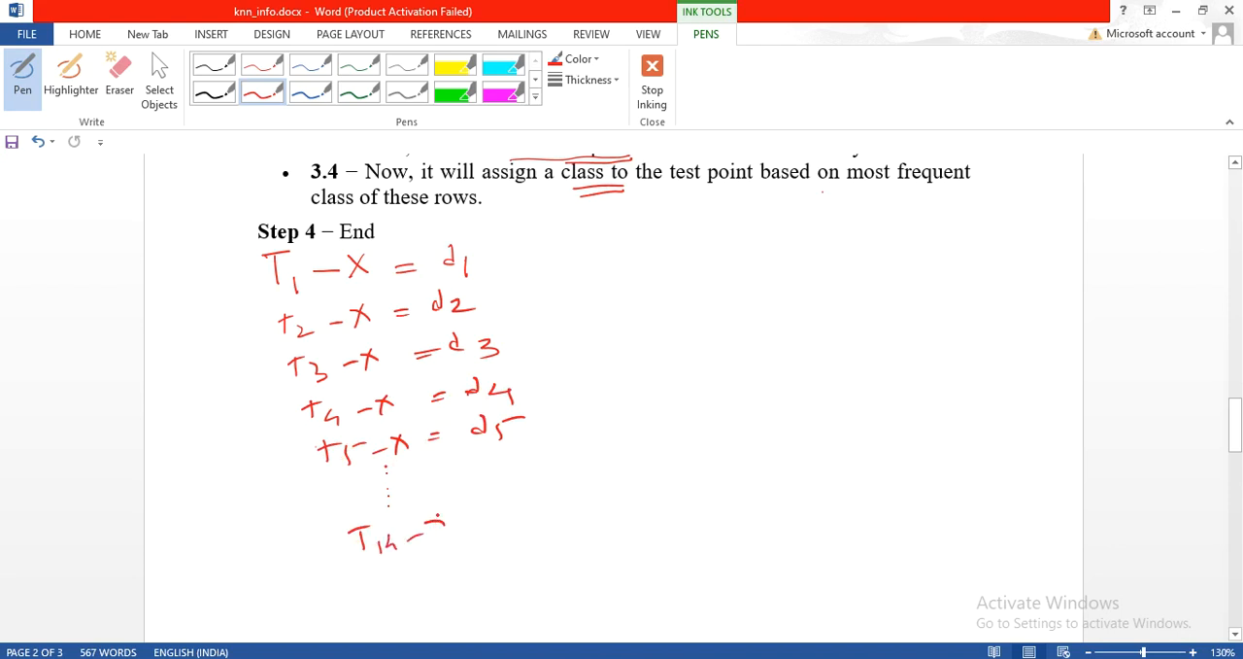
pyautogui.moveTo(418, 524); pyautogui.dragTo(529, 495)
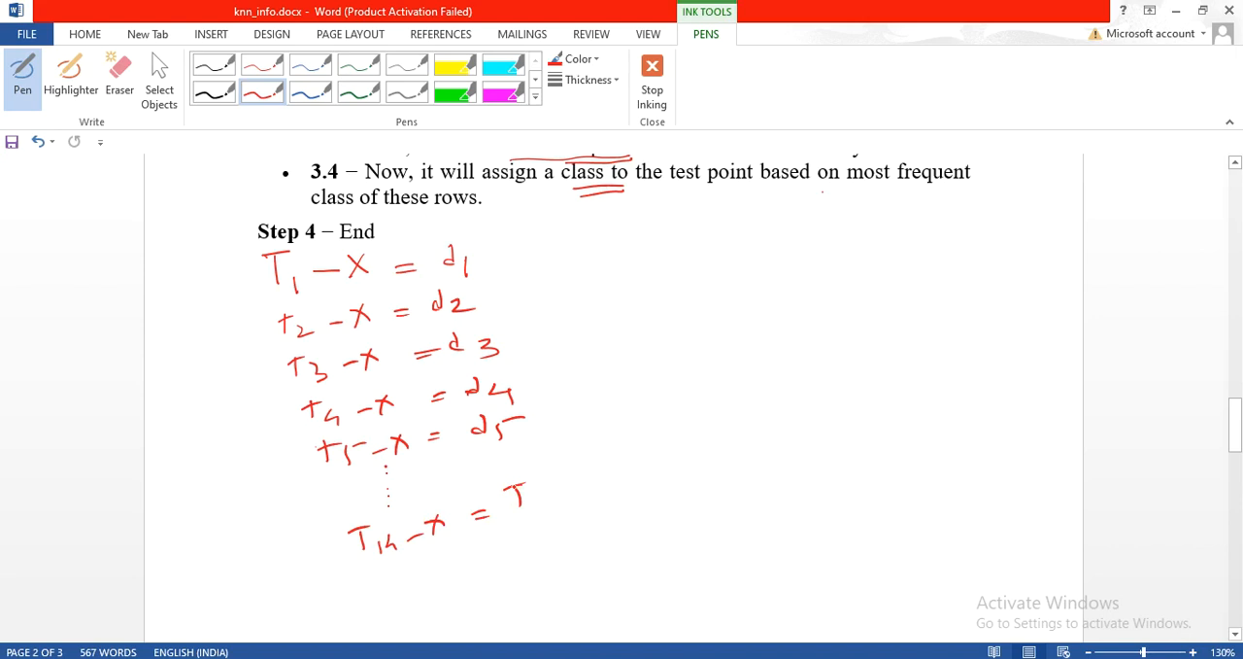
pyautogui.moveTo(501, 495); pyautogui.dragTo(554, 500)
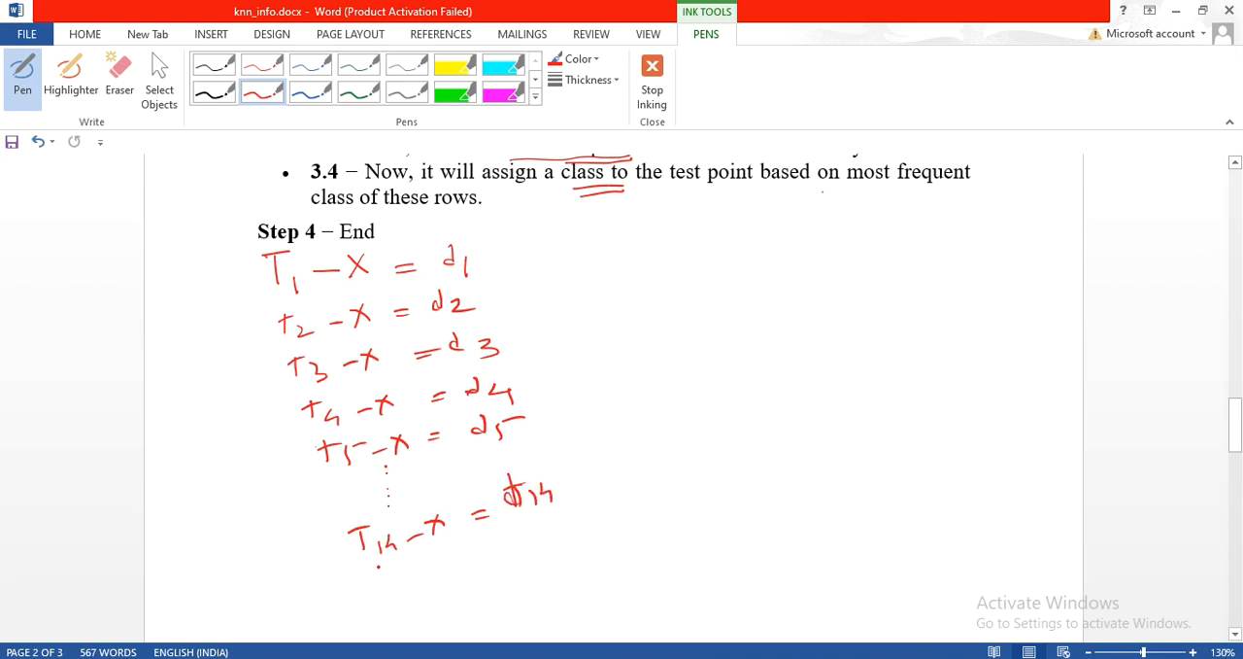
pyautogui.moveTo(374, 573); pyautogui.dragTo(486, 563)
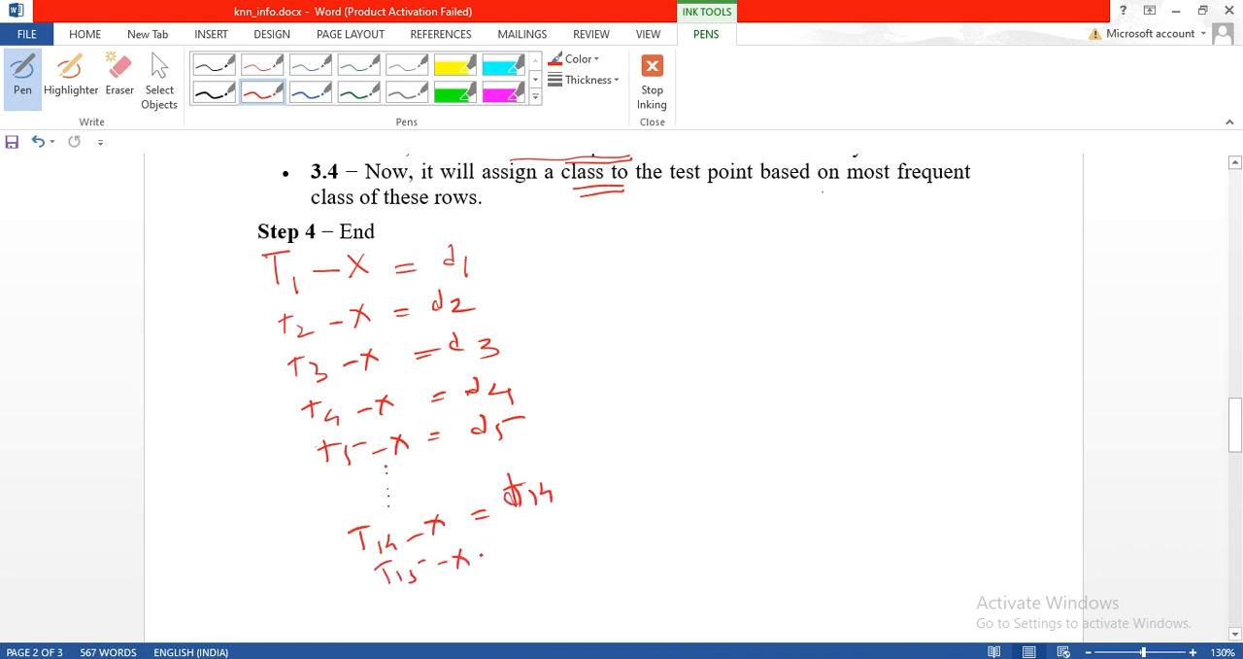
pyautogui.moveTo(471, 557); pyautogui.dragTo(556, 540)
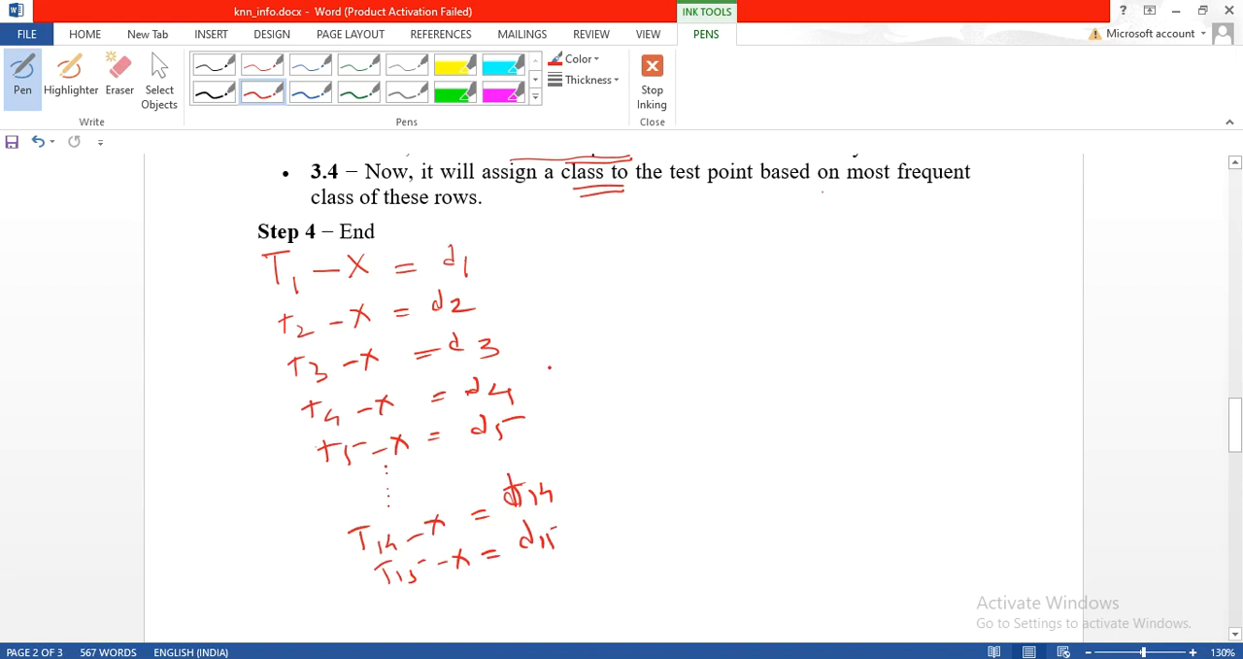
pyautogui.click(523, 350)
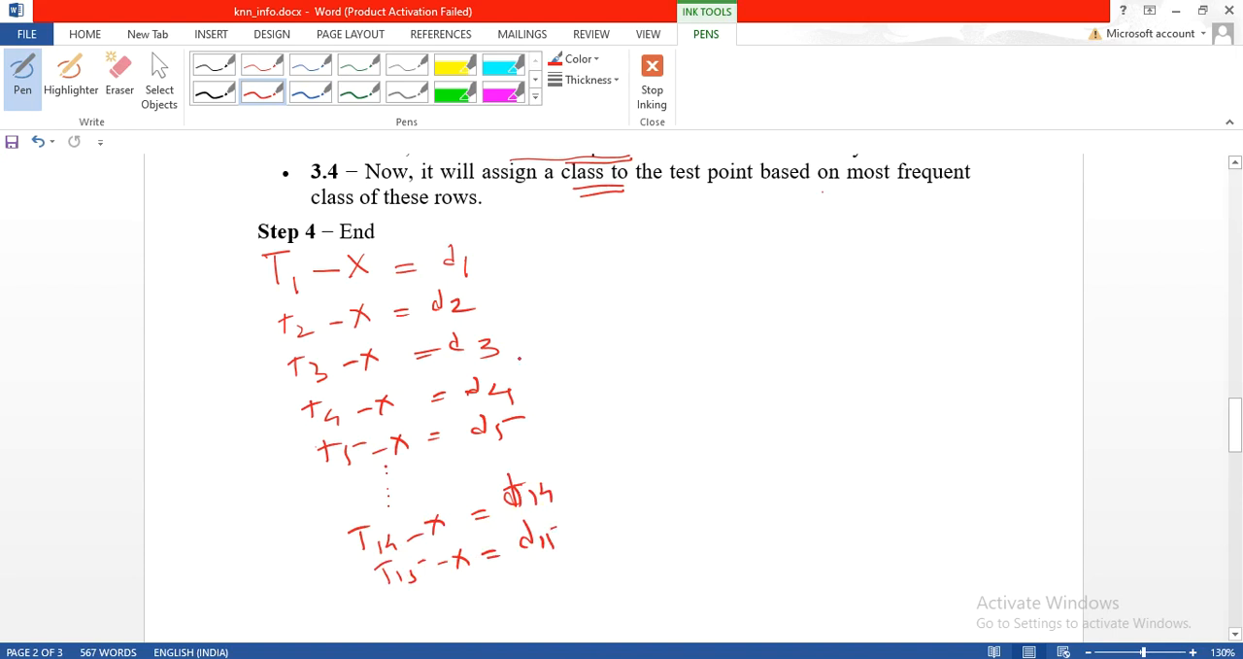
pyautogui.moveTo(518, 357); pyautogui.dragTo(573, 358)
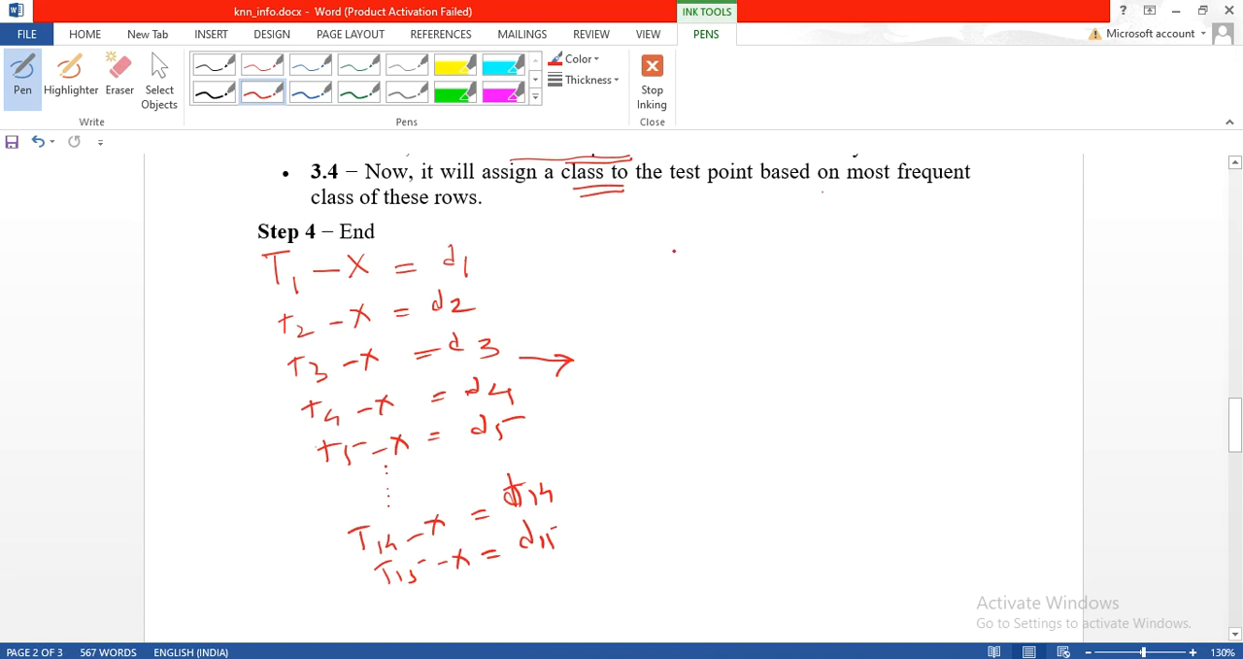
# Ink the sorted distance column d4, d3, d7, d8, d12, d3 with dots and a final d
pyautogui.moveTo(665, 248); pyautogui.dragTo(699, 291)
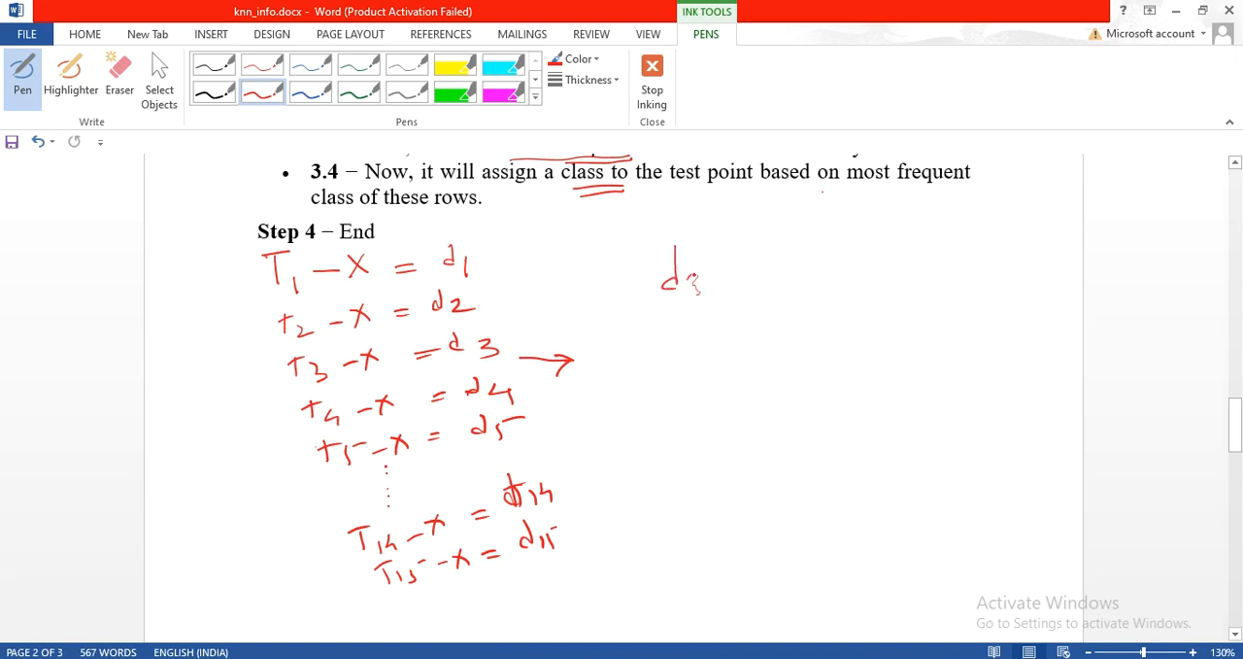
pyautogui.moveTo(680, 277); pyautogui.dragTo(675, 330)
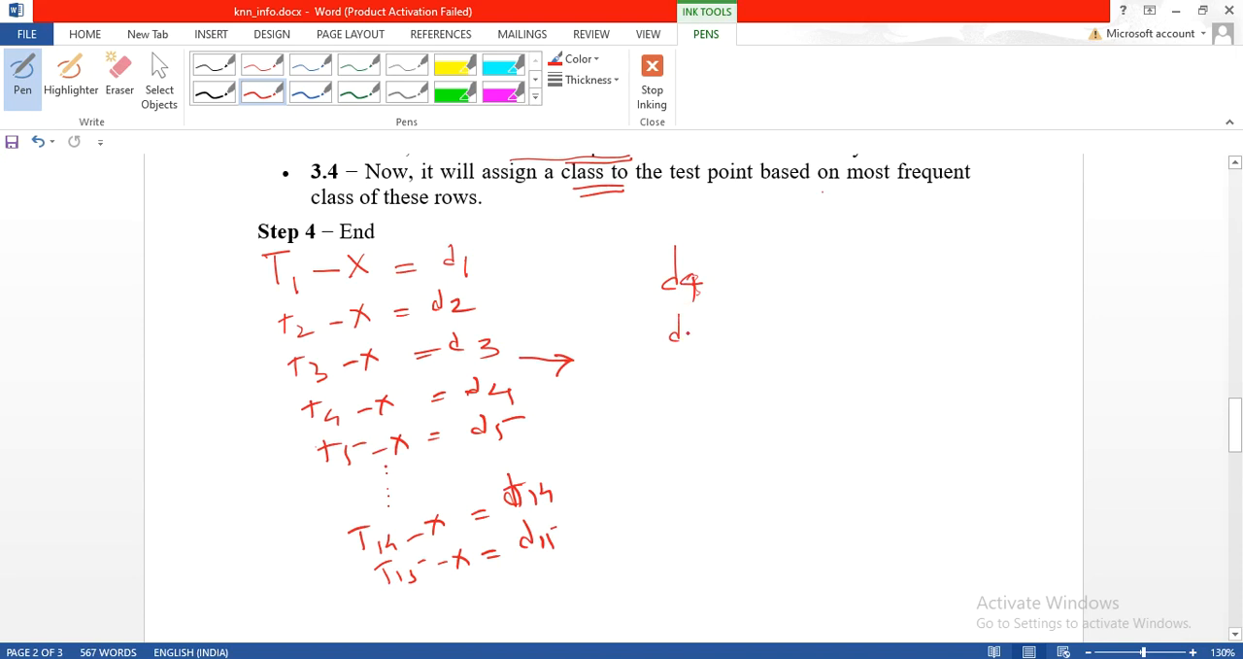
pyautogui.moveTo(671, 330); pyautogui.dragTo(704, 403)
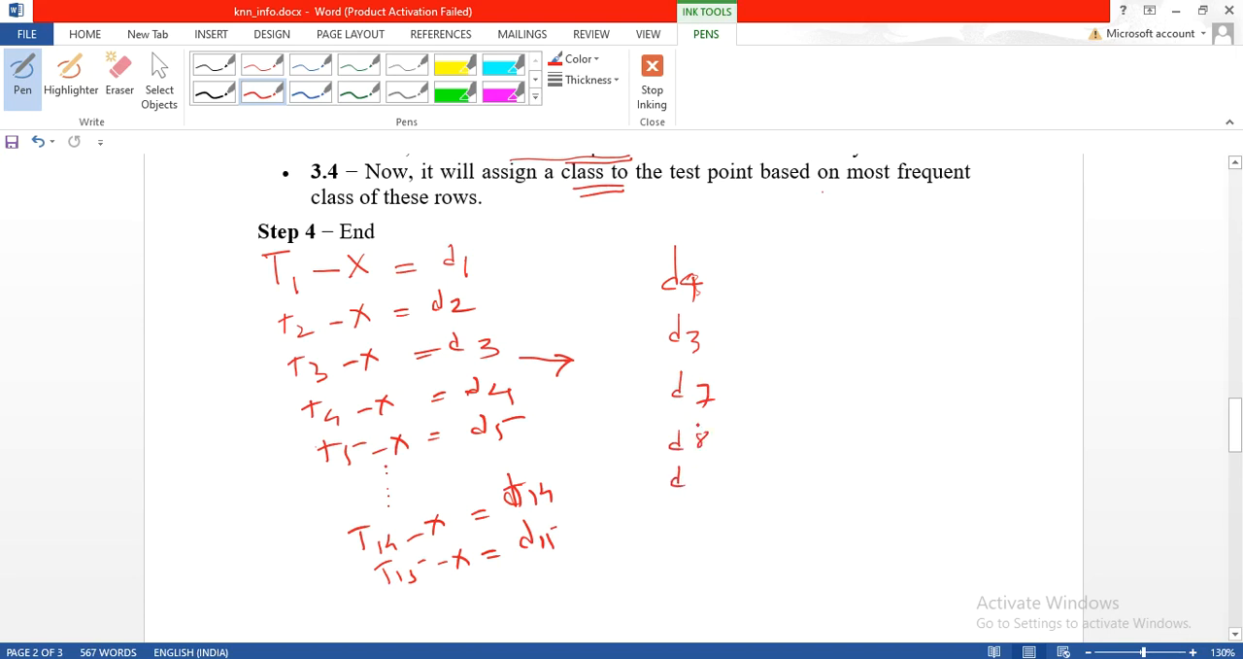
pyautogui.moveTo(691, 476); pyautogui.dragTo(714, 476)
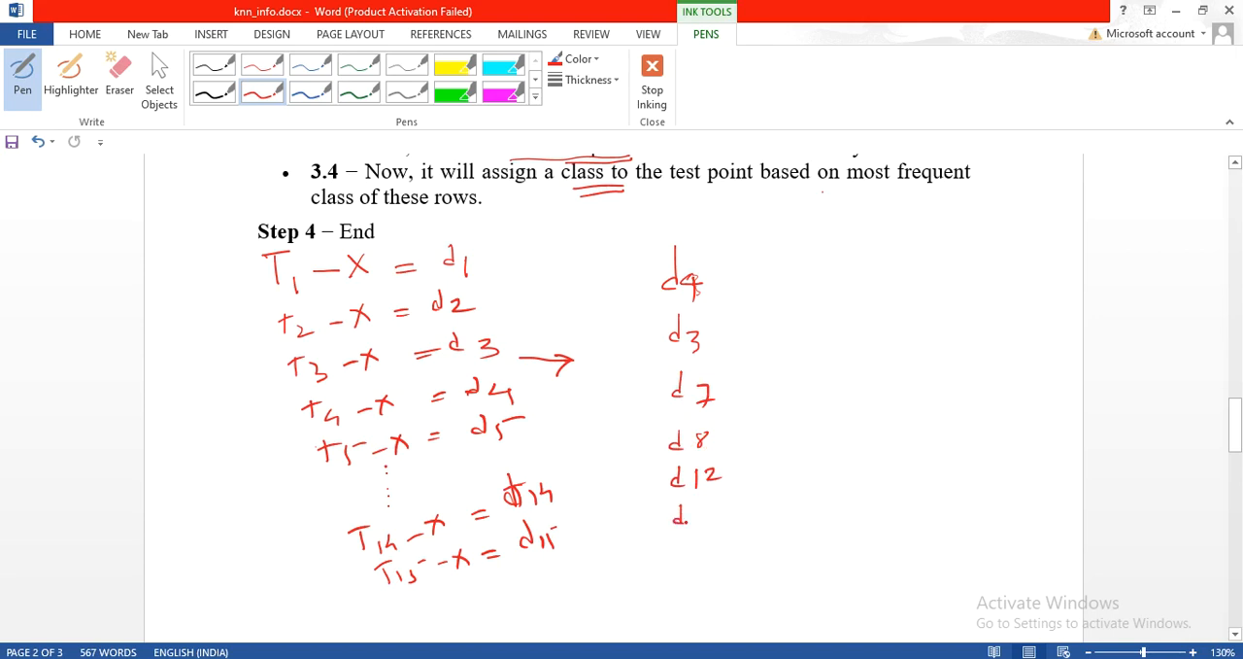
pyautogui.moveTo(680, 515); pyautogui.dragTo(705, 519)
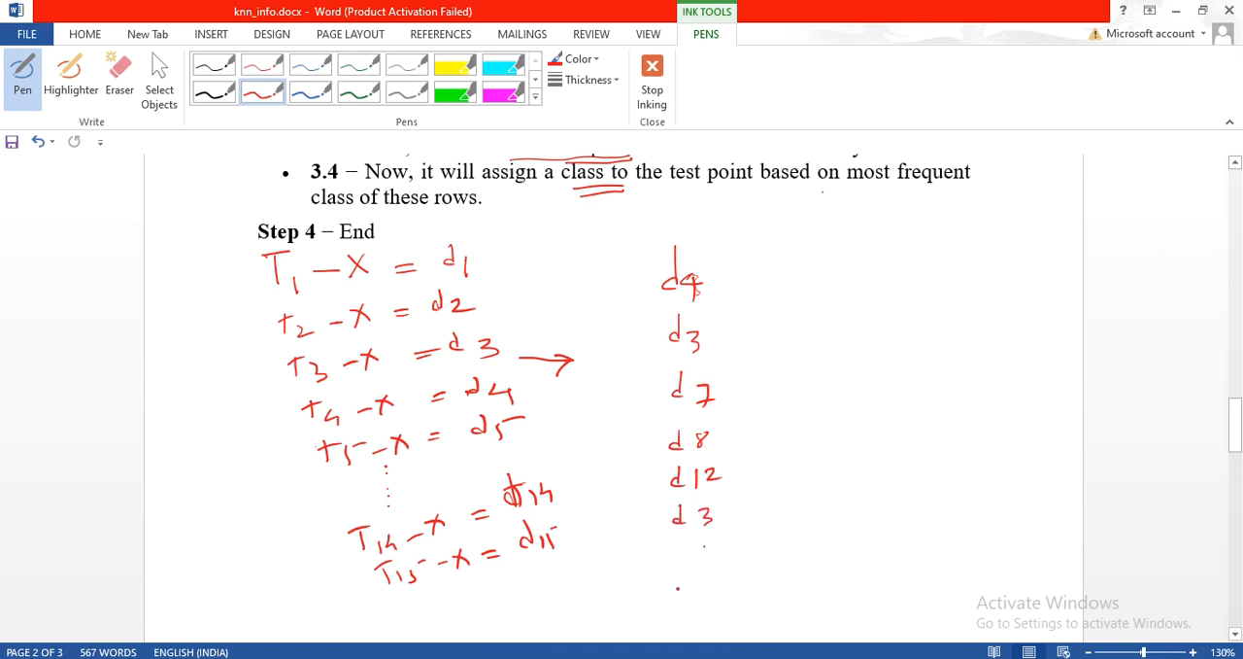
pyautogui.moveTo(680, 597); pyautogui.dragTo(694, 587)
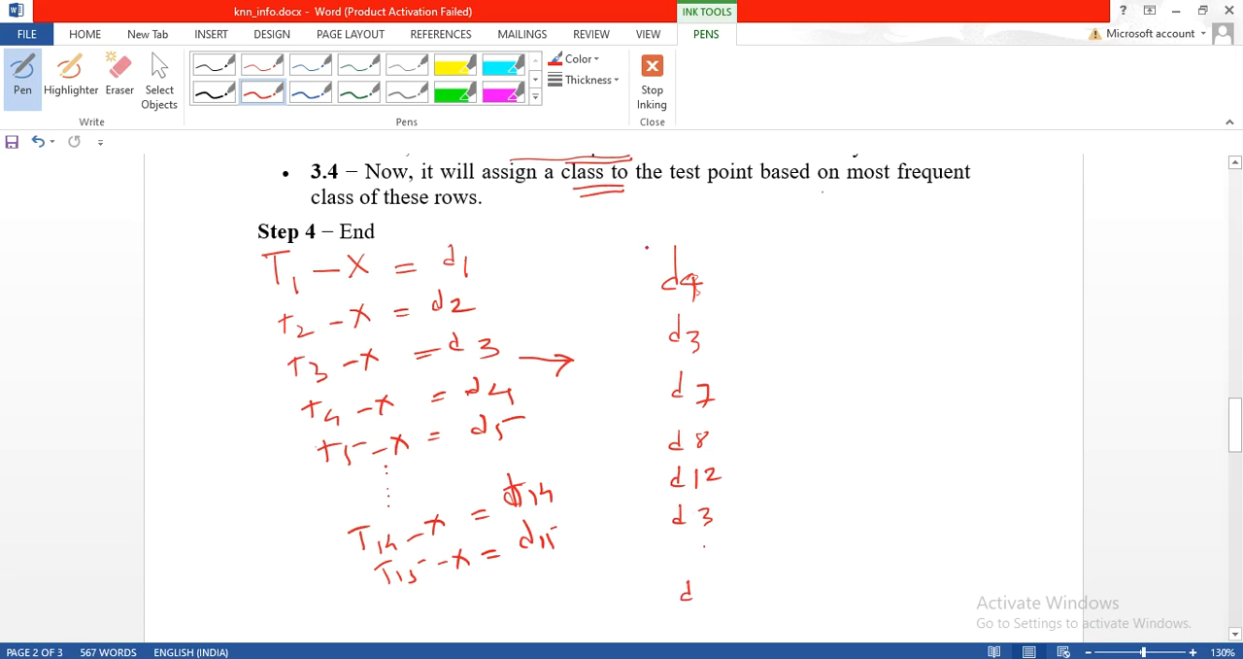
# Draw a red bracket along the sorted distance column, marking d4, d3 and d7 as nearest
pyautogui.moveTo(622, 243); pyautogui.dragTo(636, 544)
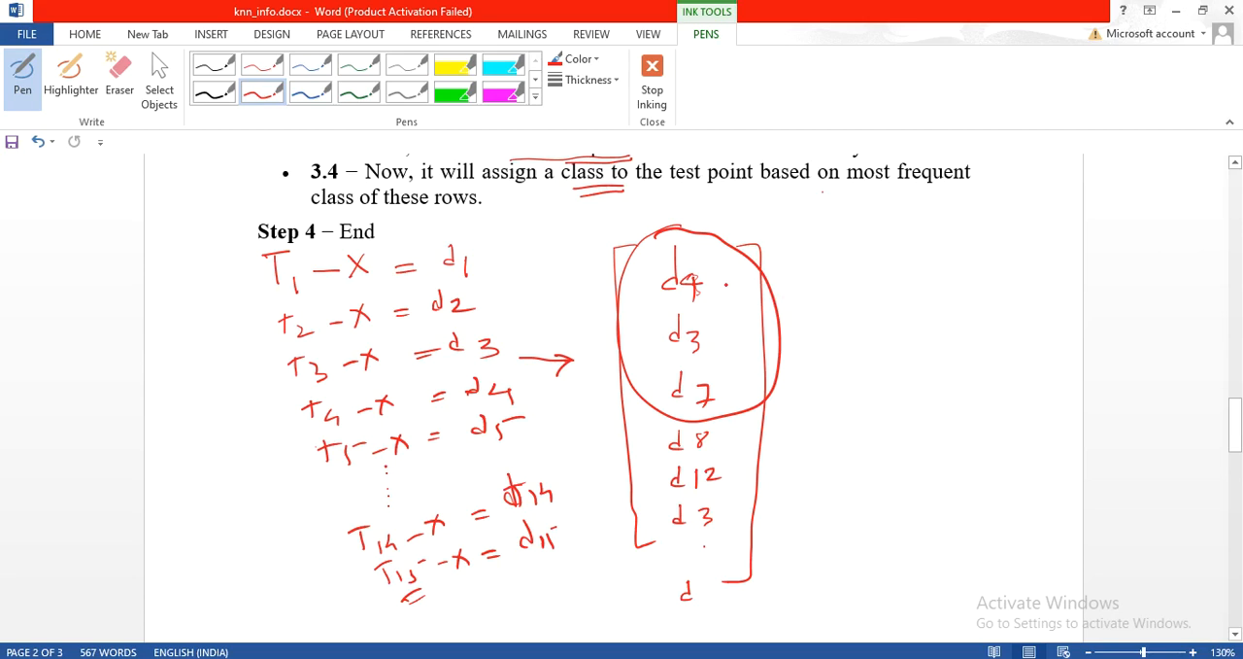
# Draw red arrows mapping d4 and d3 to class 1 and d7 to 0, underlining X = 1
pyautogui.moveTo(729, 283); pyautogui.dragTo(841, 276)
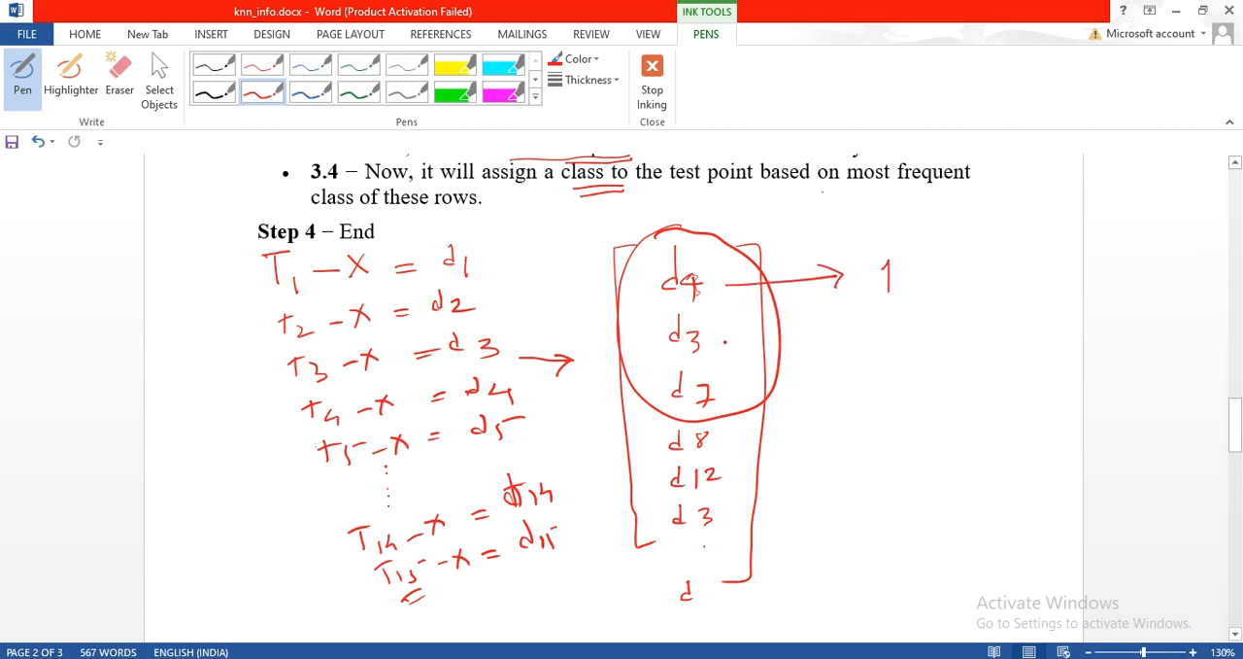
pyautogui.moveTo(724, 345); pyautogui.dragTo(855, 345)
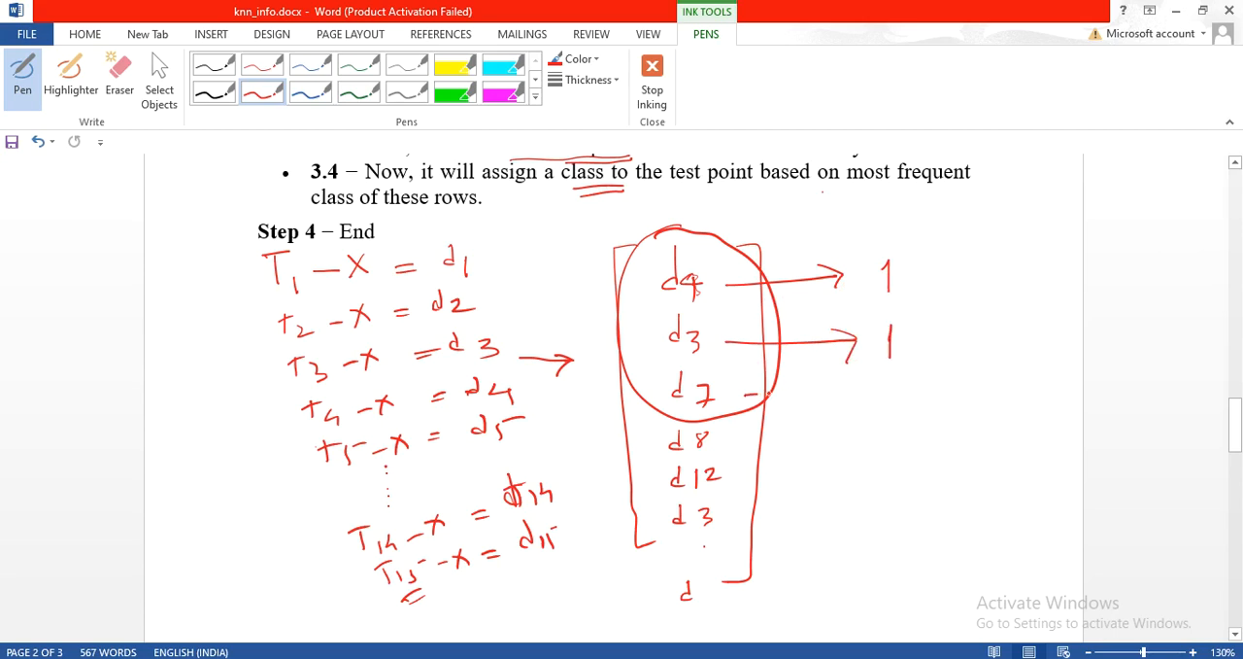
pyautogui.moveTo(753, 394); pyautogui.dragTo(889, 394)
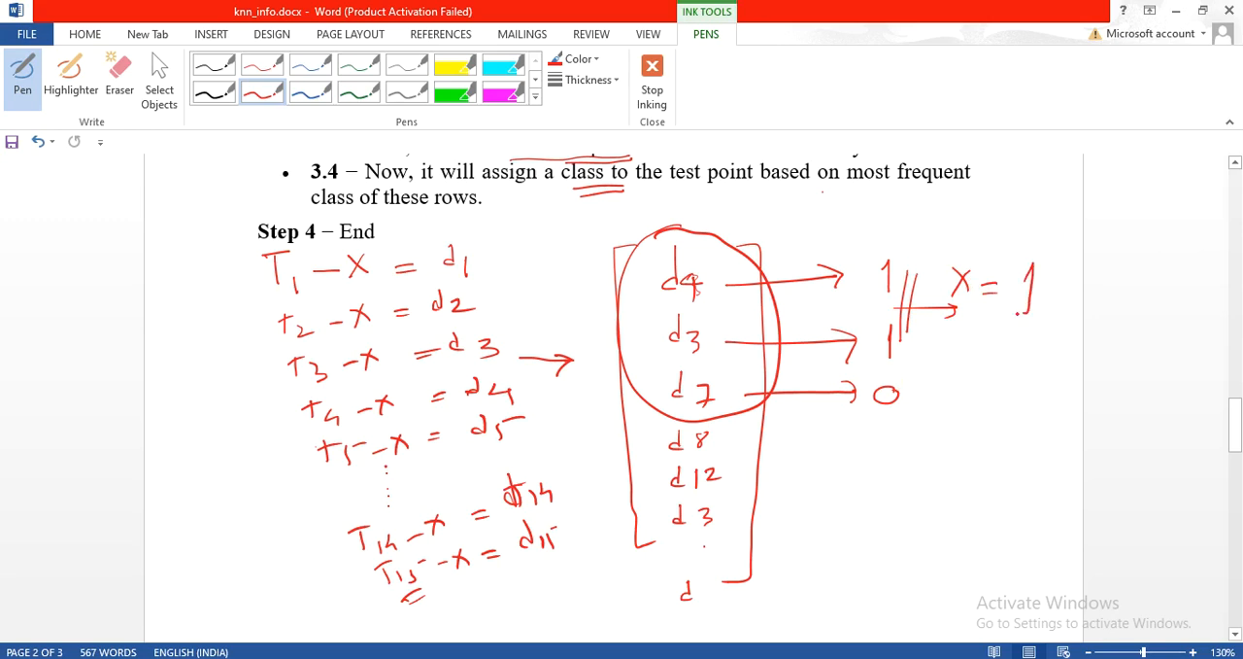
pyautogui.moveTo(1010, 311); pyautogui.dragTo(1040, 311)
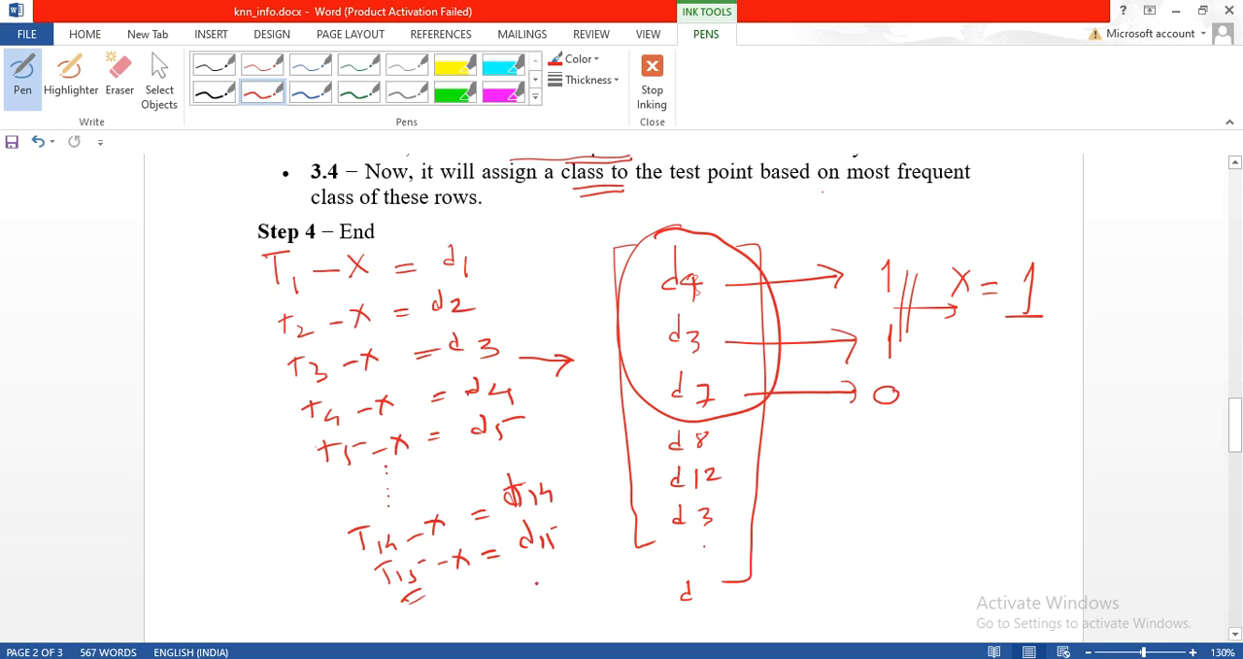
# Add red ink: a line under the T15 row, class 1 circled, and marks on the distance diagram
pyautogui.moveTo(498, 592); pyautogui.dragTo(546, 585)
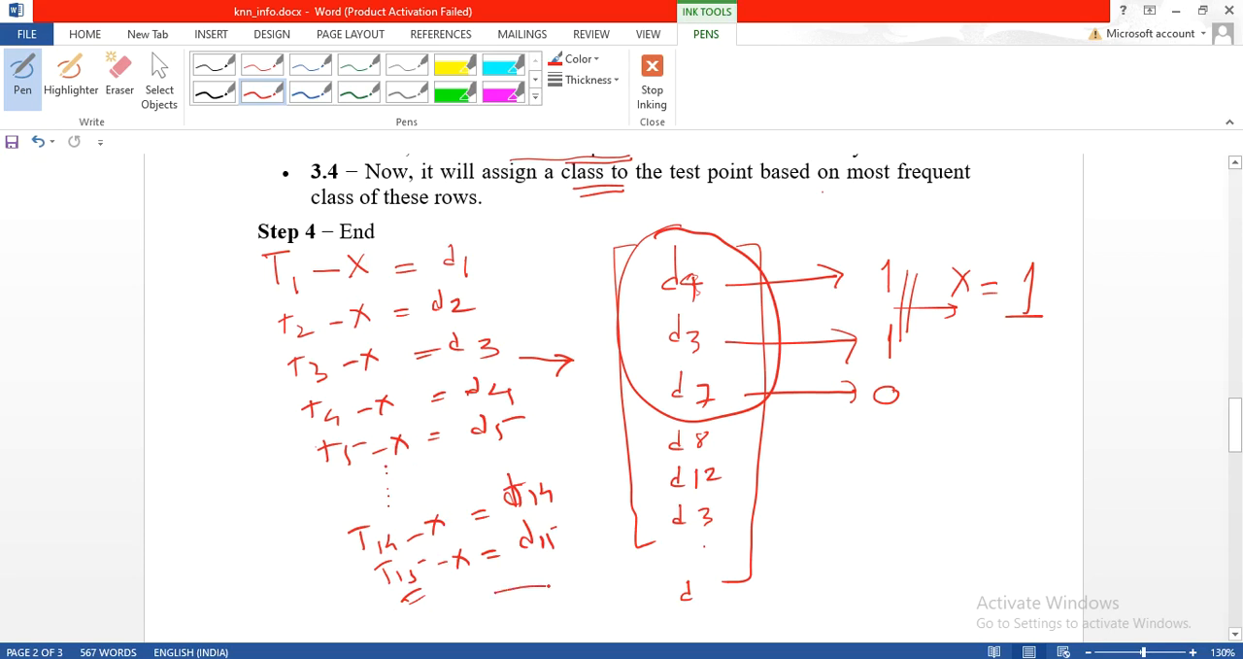
pyautogui.moveTo(495, 588); pyautogui.dragTo(582, 573)
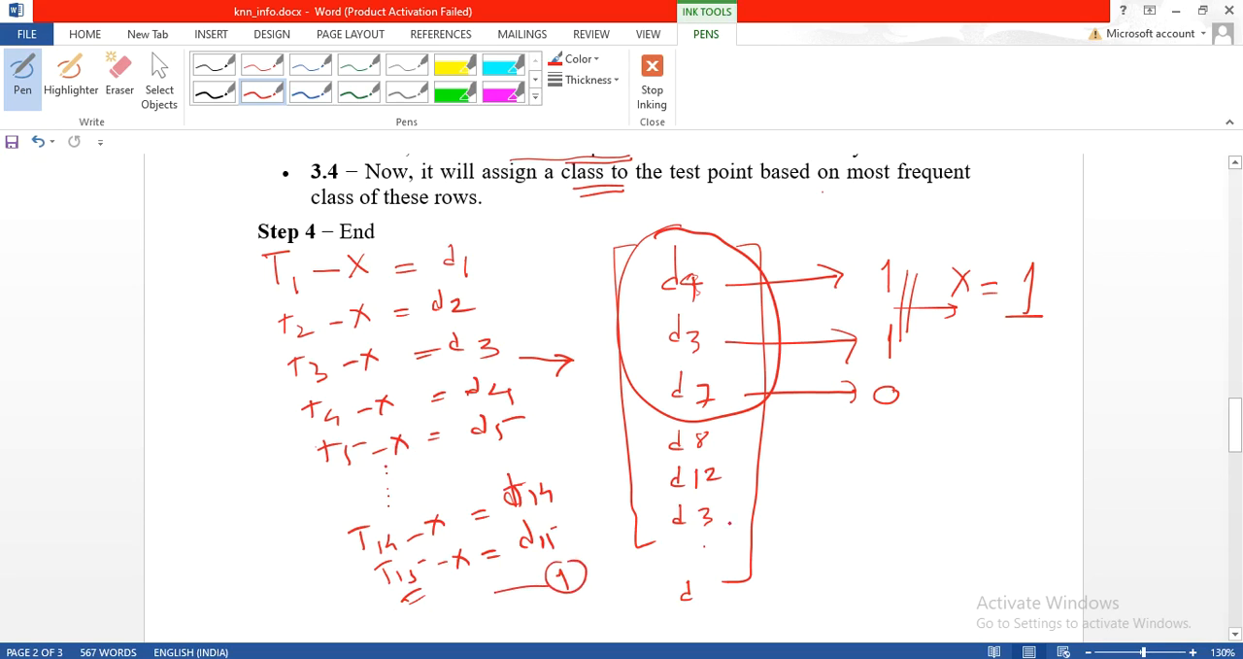
pyautogui.moveTo(748, 529); pyautogui.dragTo(802, 539)
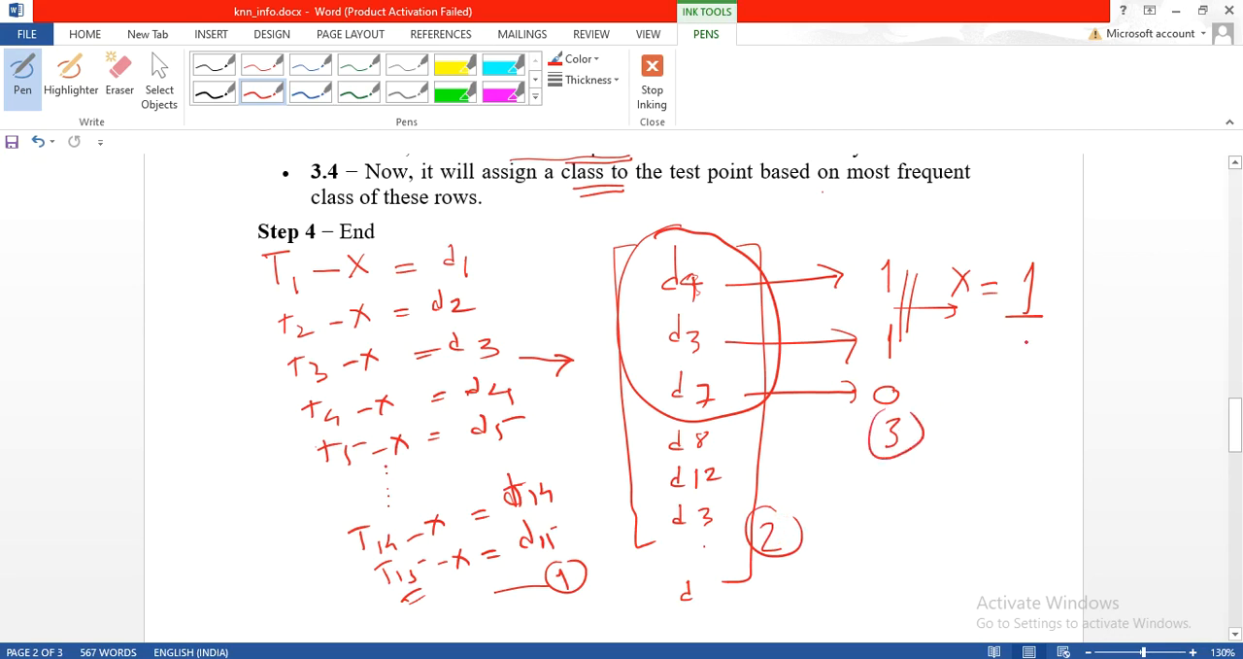
pyautogui.moveTo(986, 345); pyautogui.dragTo(1044, 379)
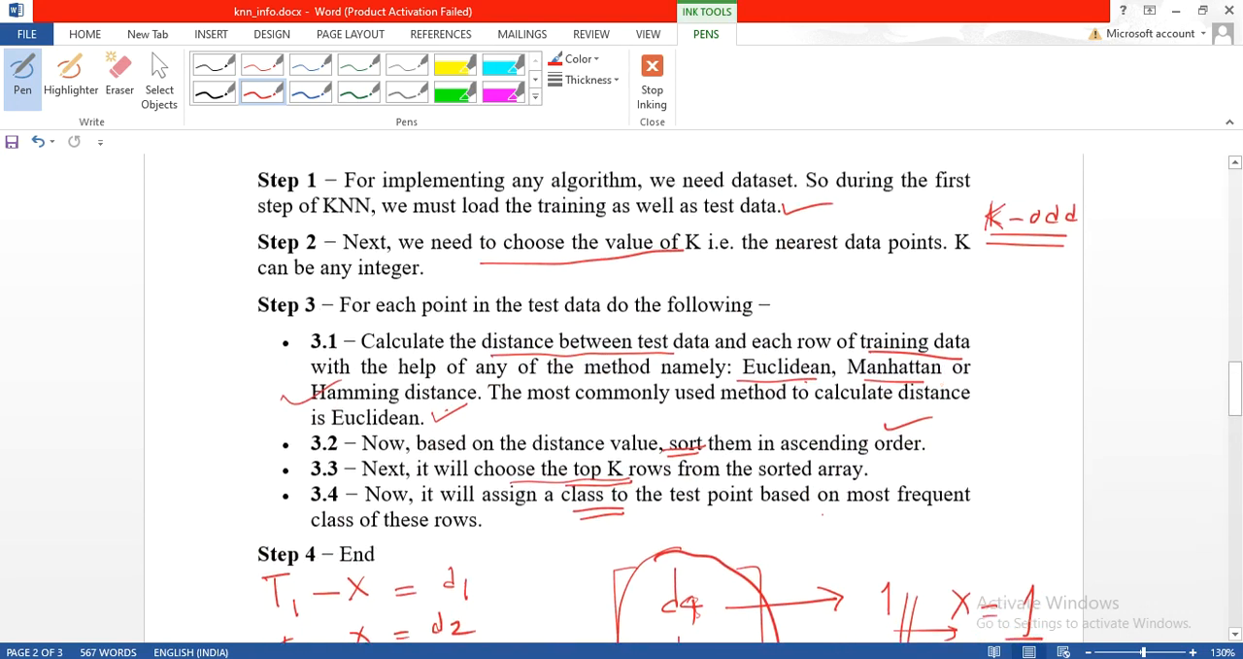
# Scroll down through the annotated KNN notes in Word
pyautogui.scroll(-3)
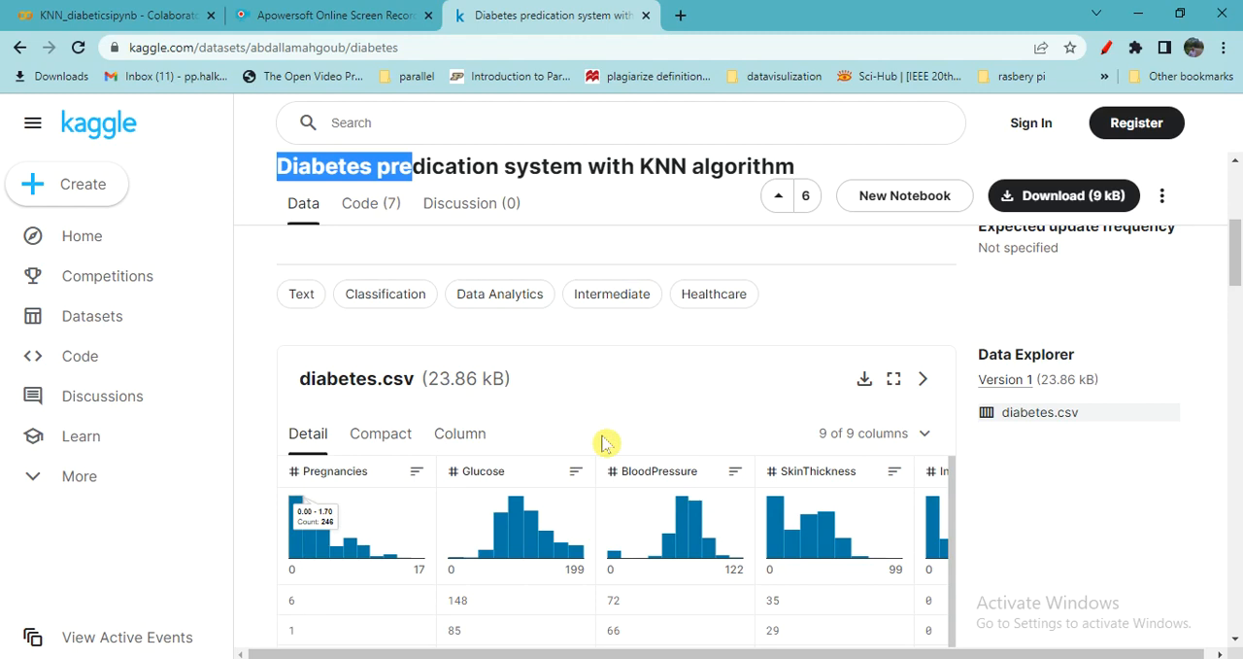
# Scroll to the diabetes.csv preview and open its '9 of 9 columns' chooser
pyautogui.scroll(-3)
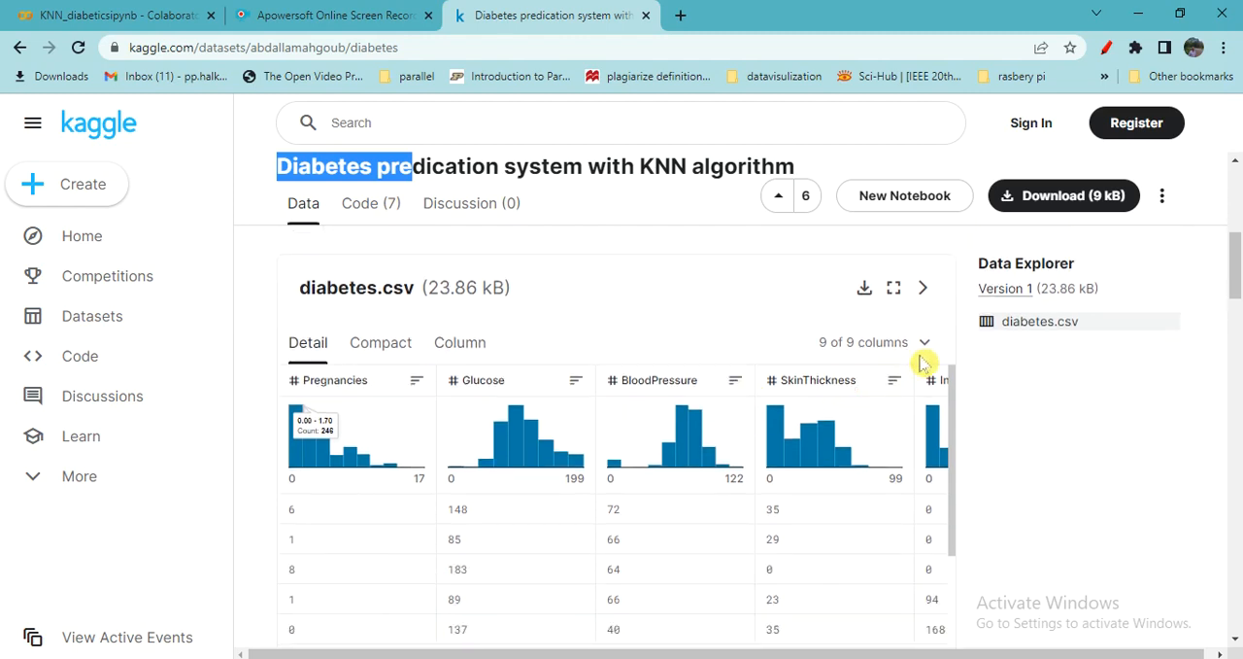
pyautogui.click(924, 342)
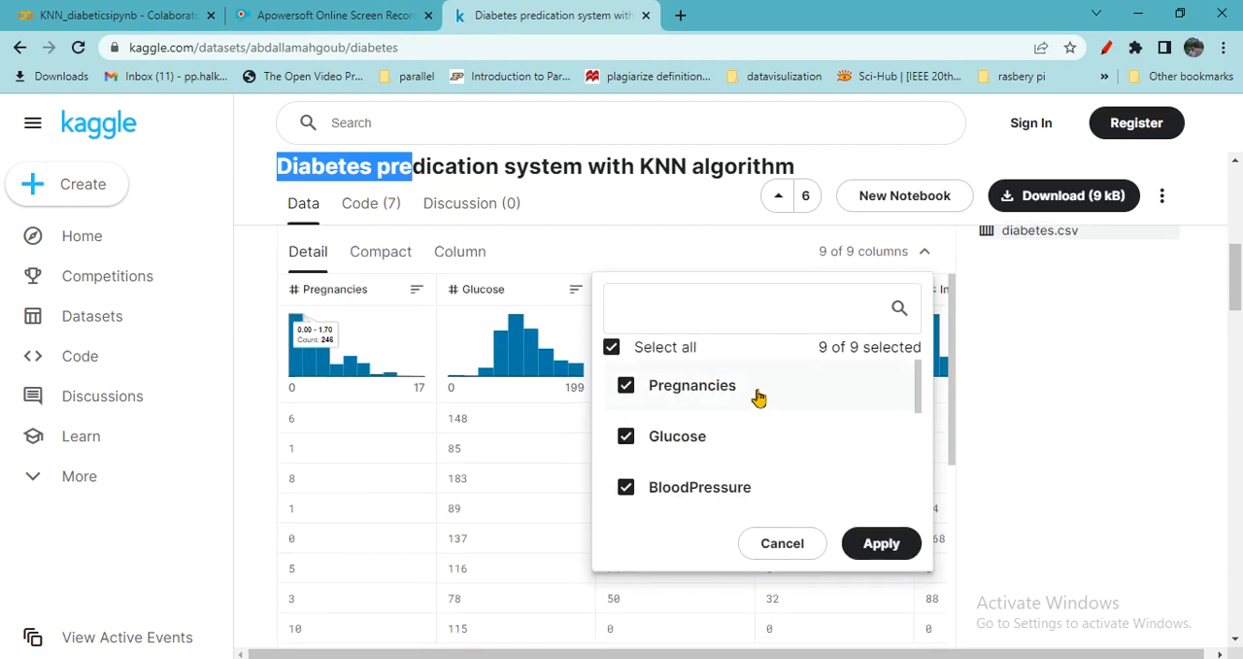
pyautogui.moveTo(736, 466)
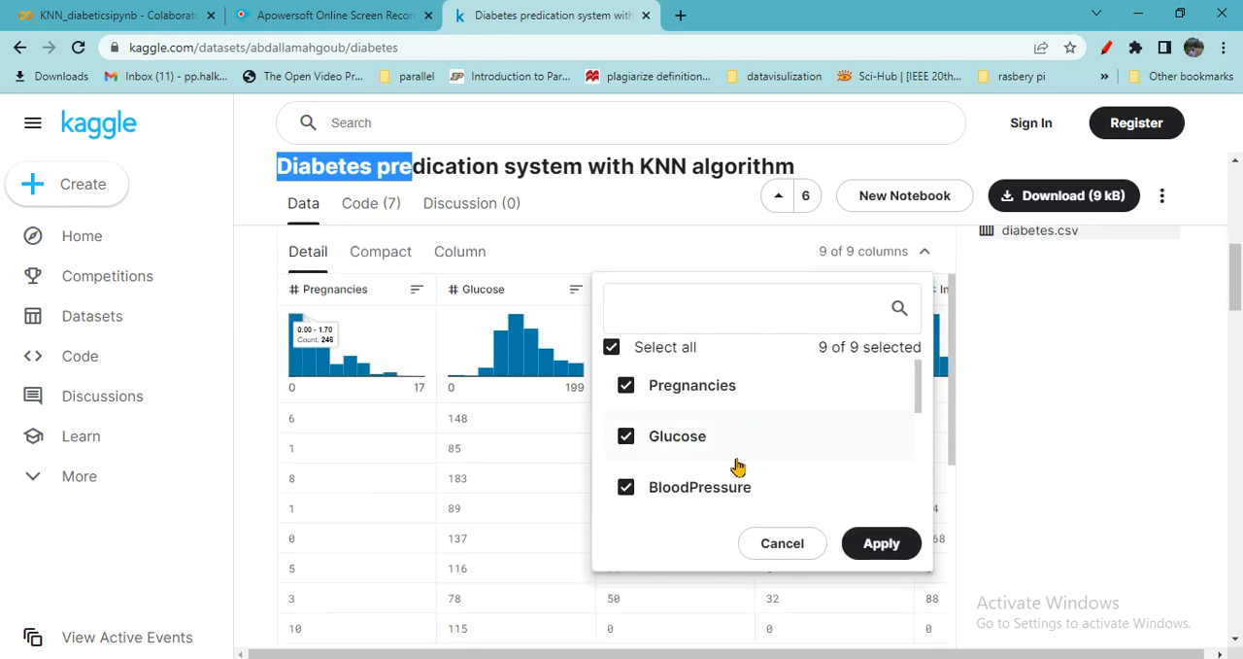
# Review the nine diabetes.csv columns, highlighting Glucose, then return to the KNN_diabeticsipynb notebook
pyautogui.doubleClick(677, 435)
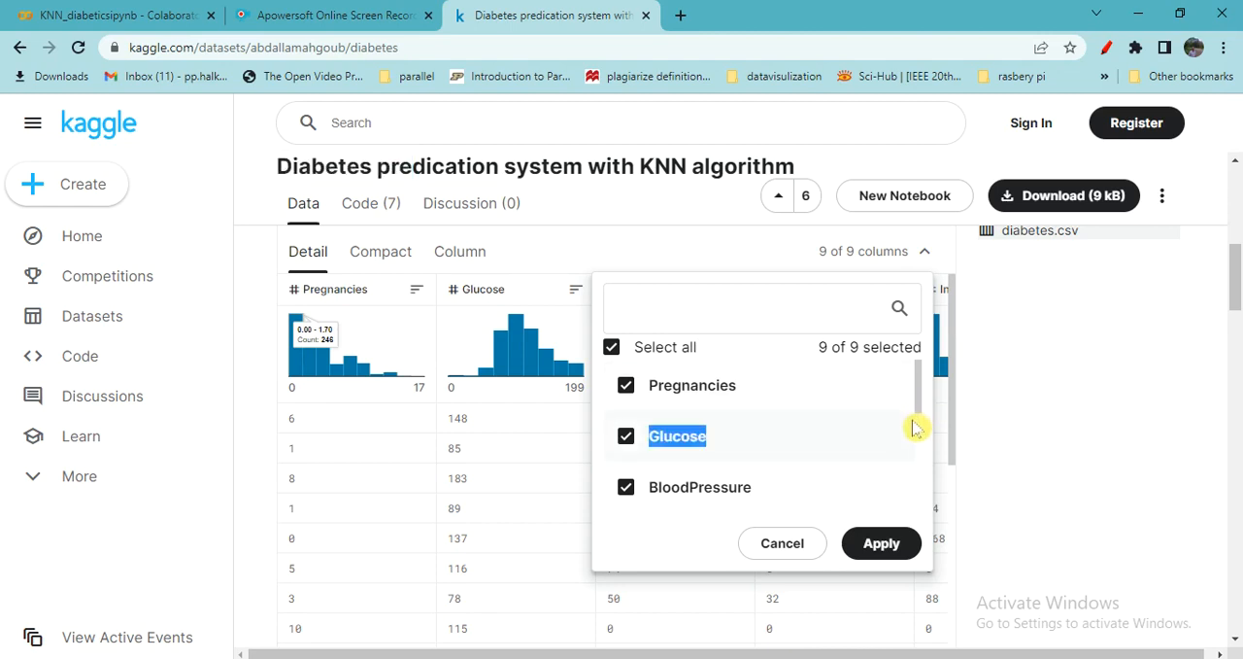
pyautogui.scroll(-3)
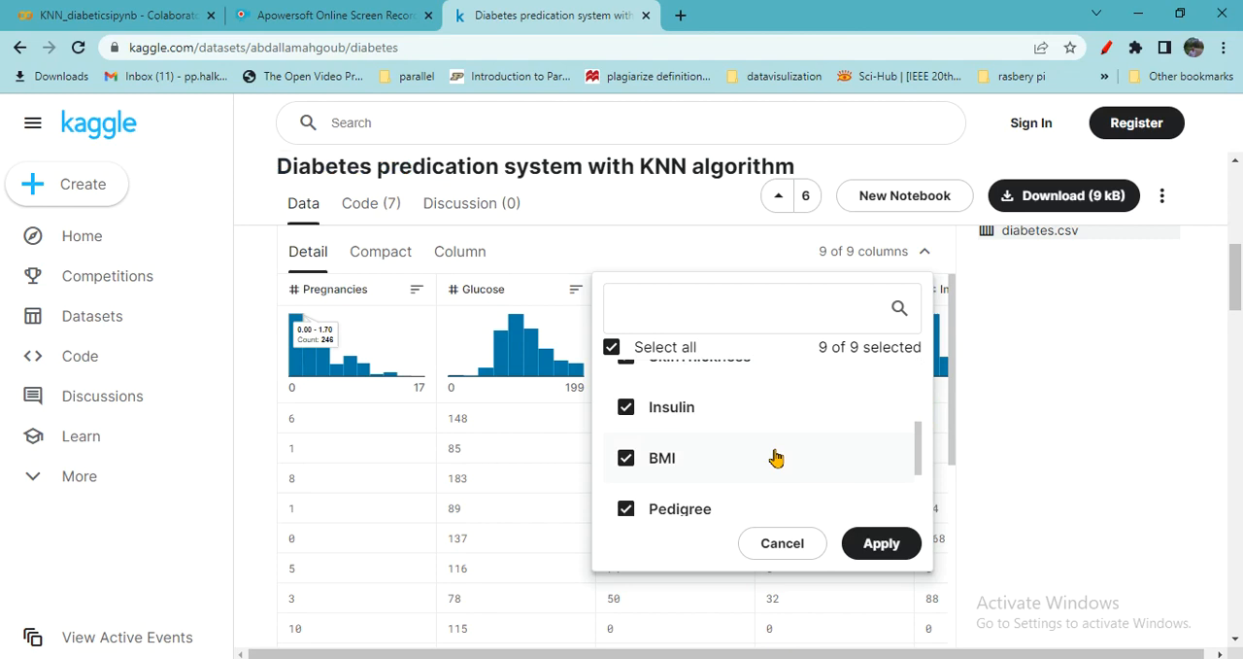
pyautogui.scroll(-3)
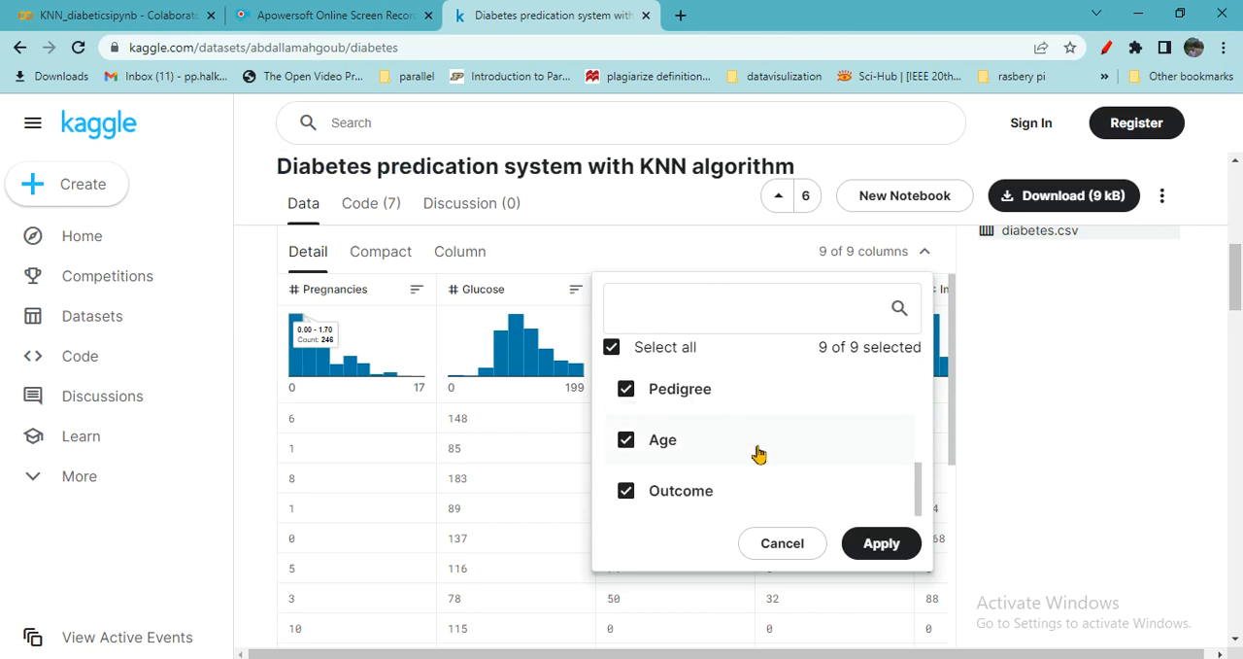
pyautogui.scroll(-3)
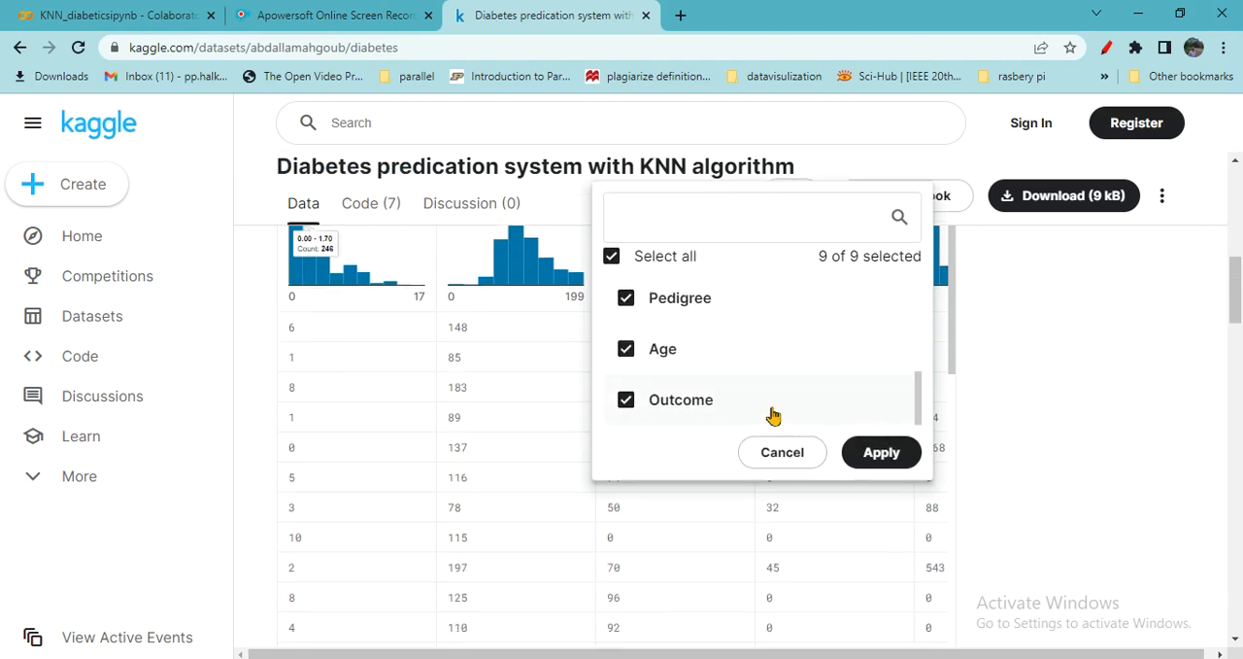
pyautogui.moveTo(776, 389)
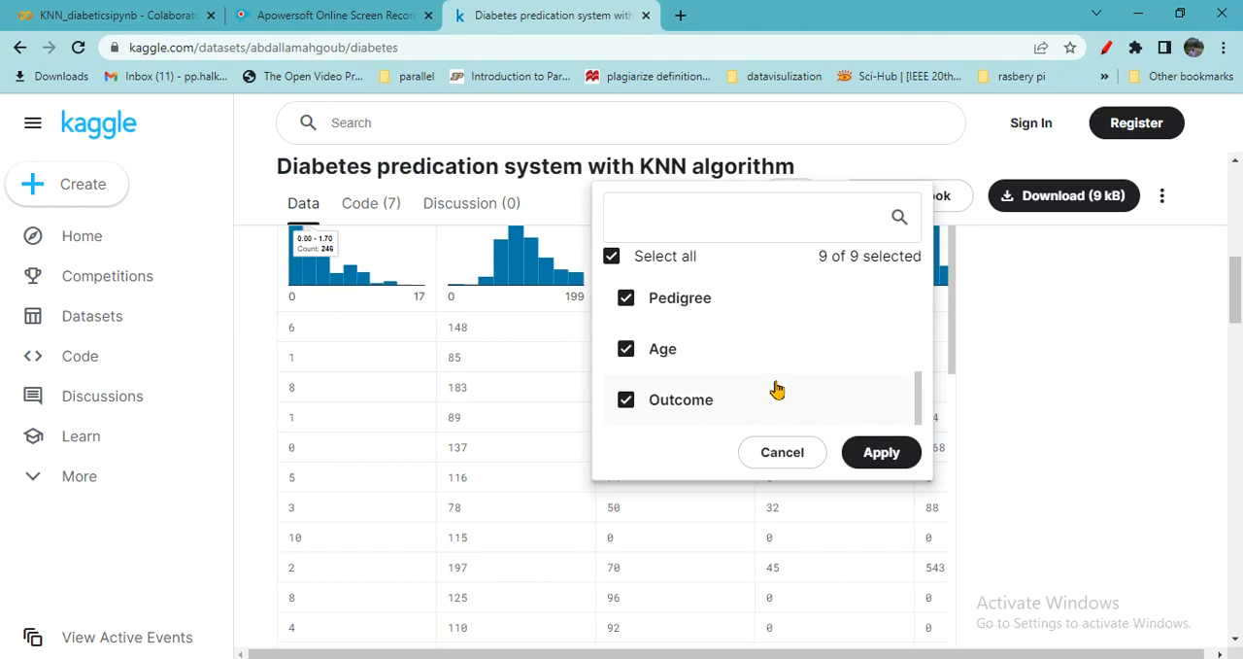
pyautogui.moveTo(763, 387)
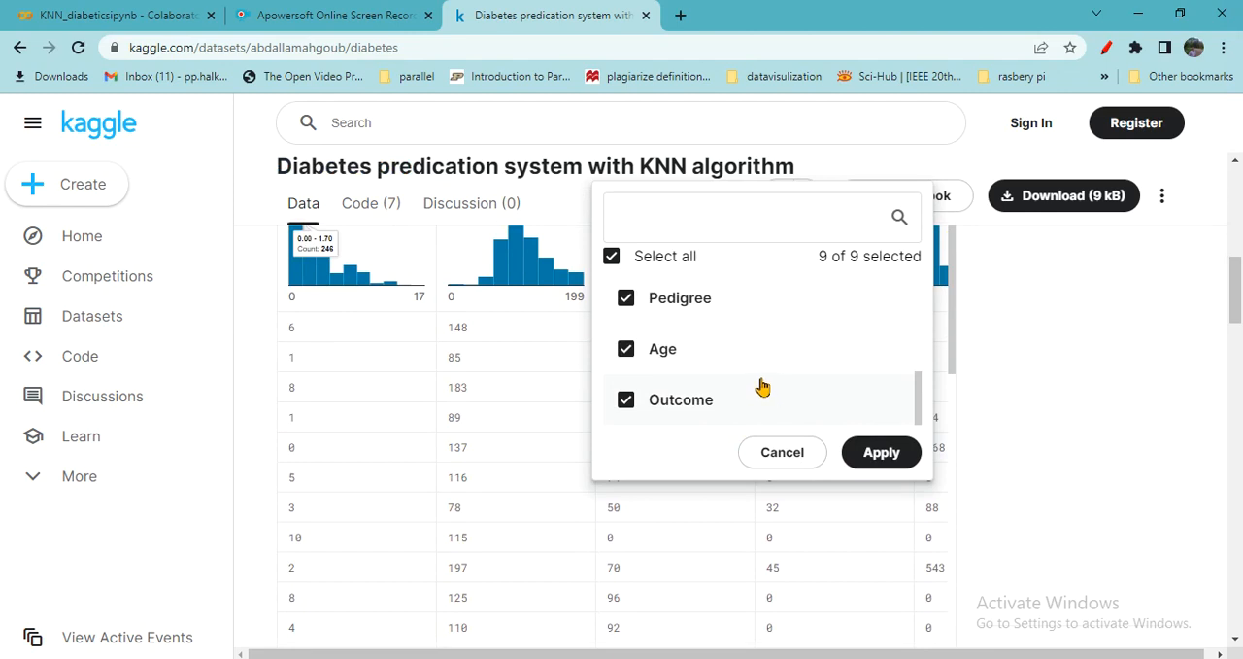
pyautogui.moveTo(757, 366)
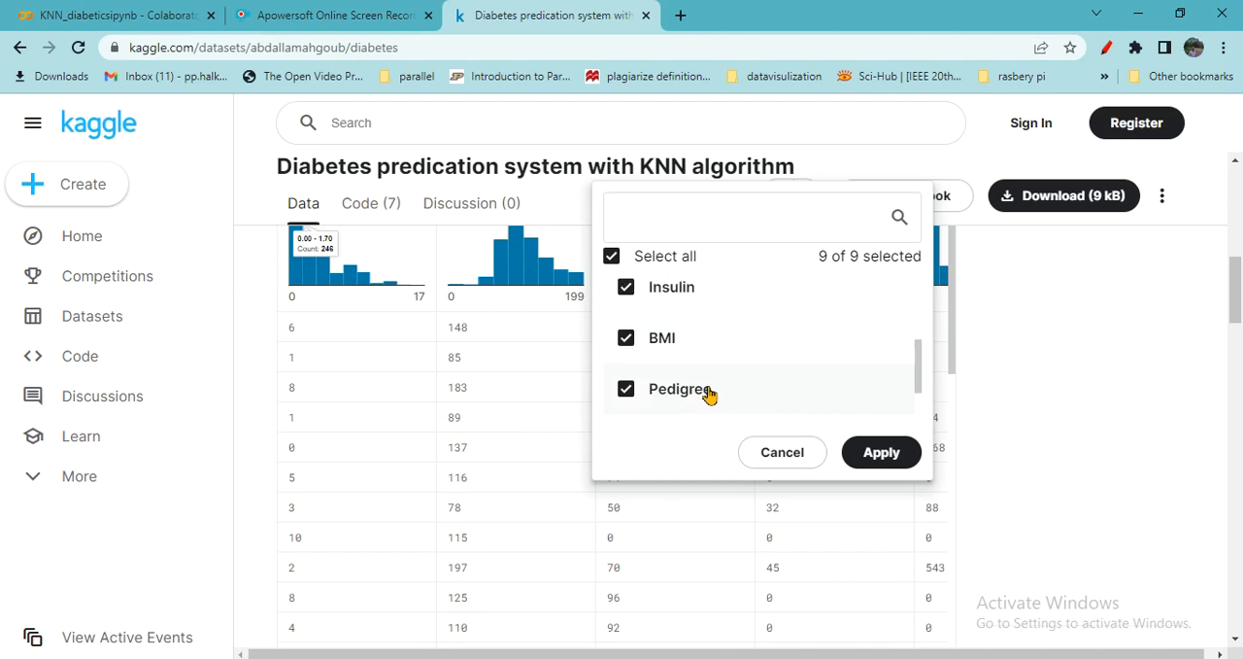
pyautogui.moveTo(739, 393)
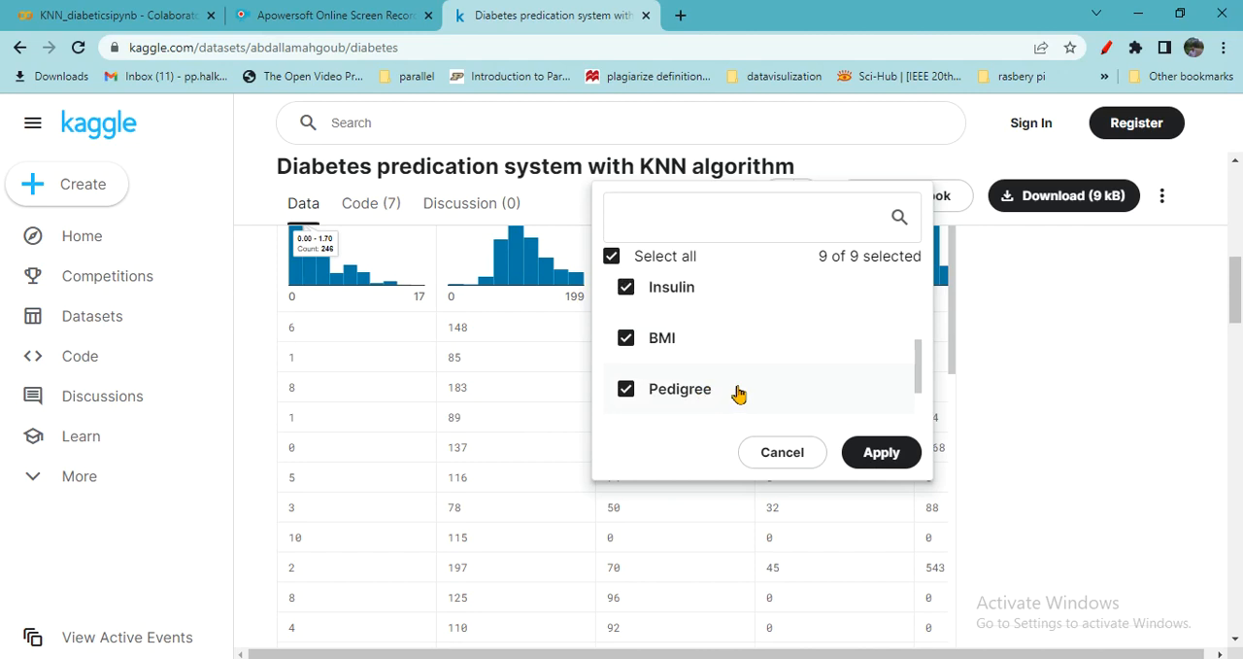
pyautogui.moveTo(763, 345)
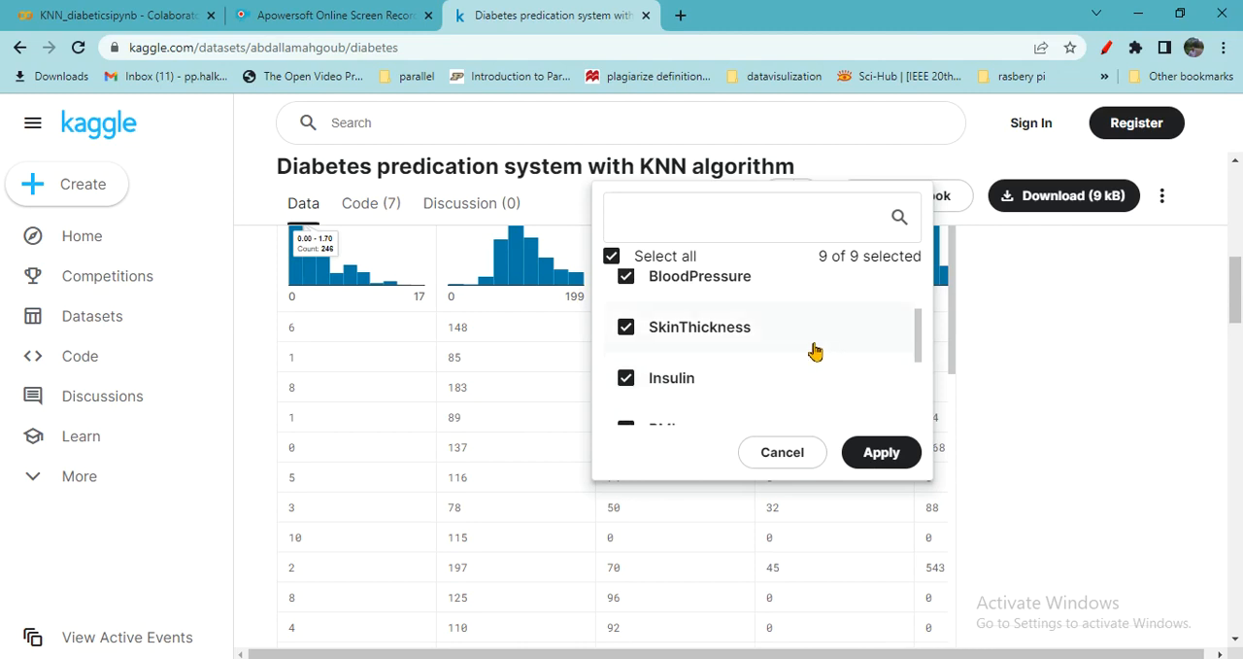
pyautogui.scroll(3)
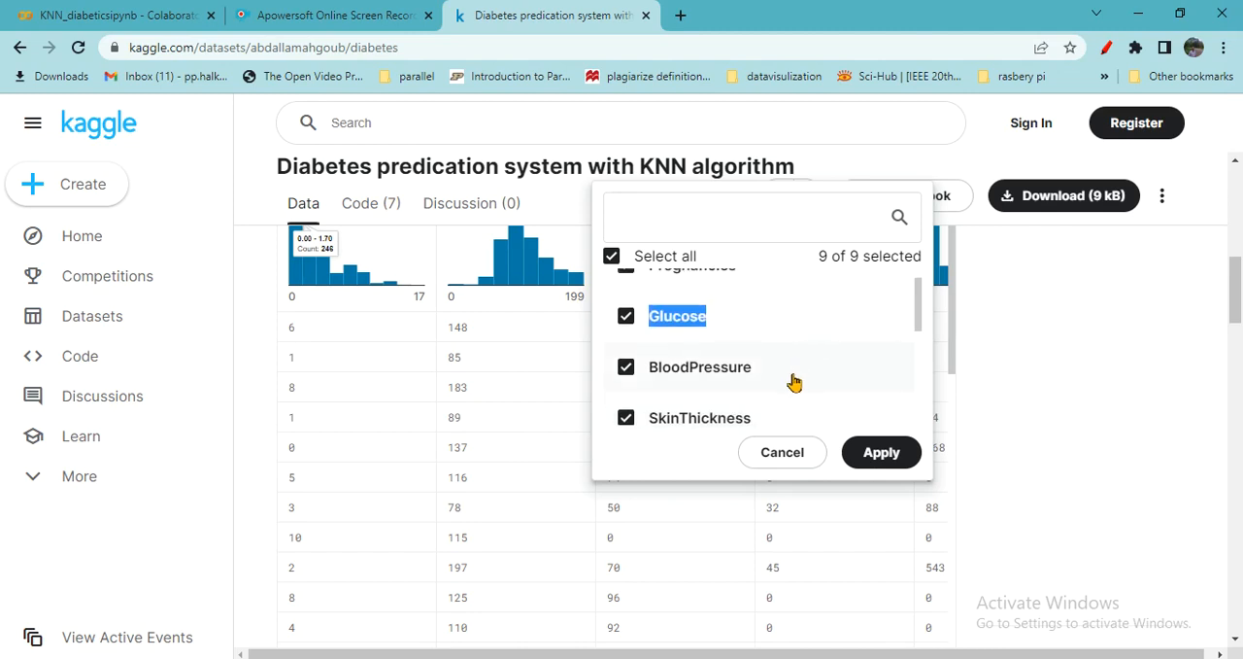
pyautogui.moveTo(775, 333)
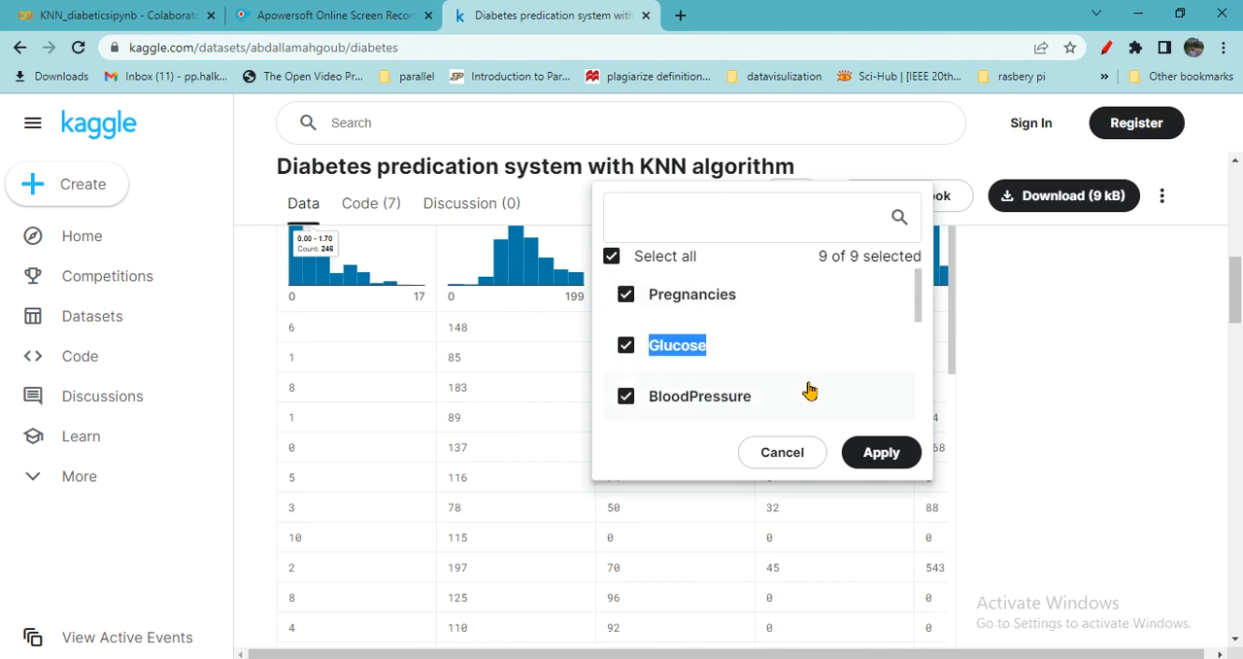
pyautogui.moveTo(821, 386)
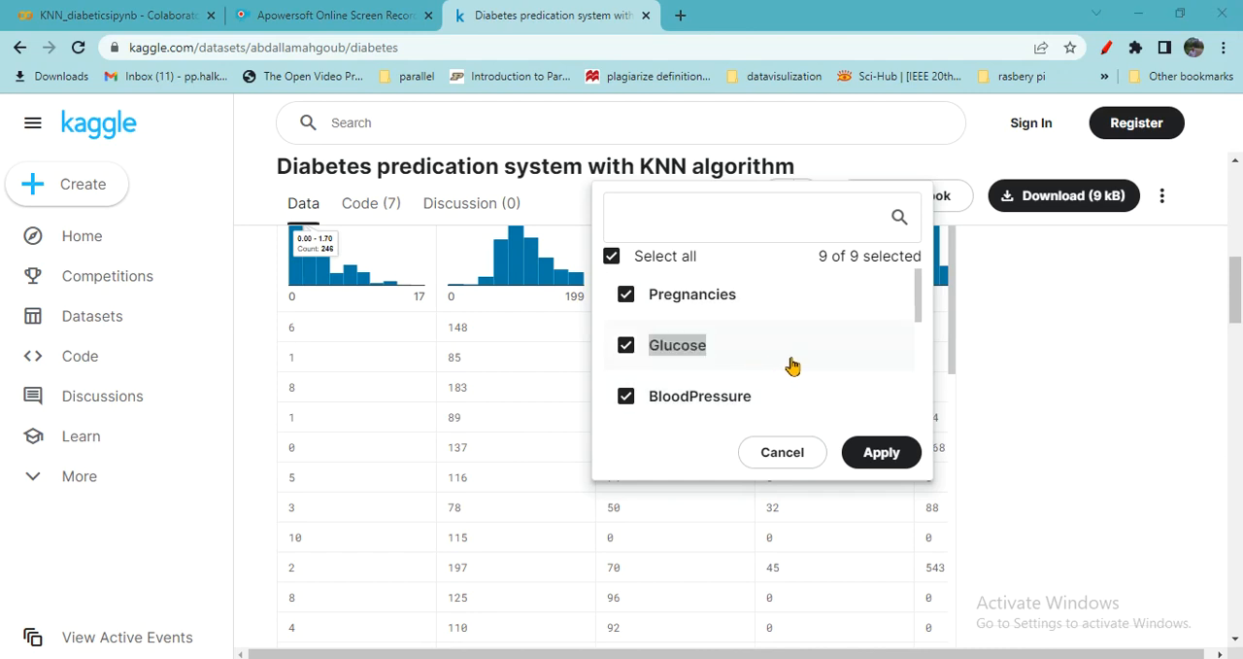
pyautogui.scroll(-3)
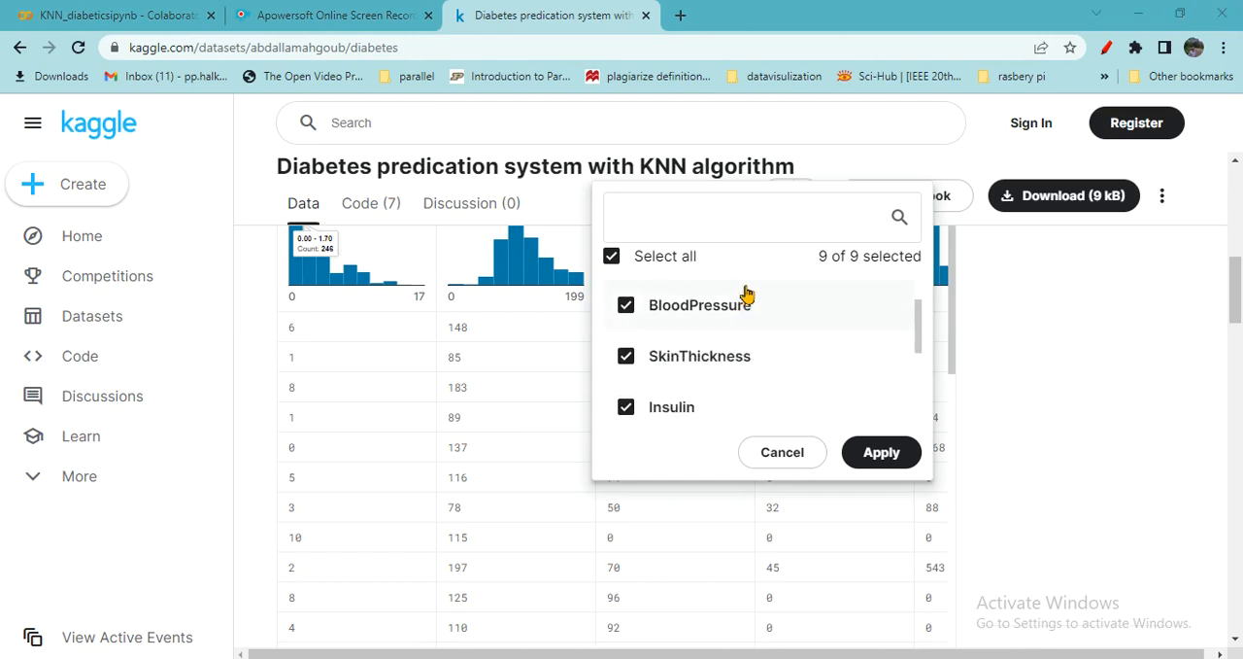
pyautogui.moveTo(739, 330)
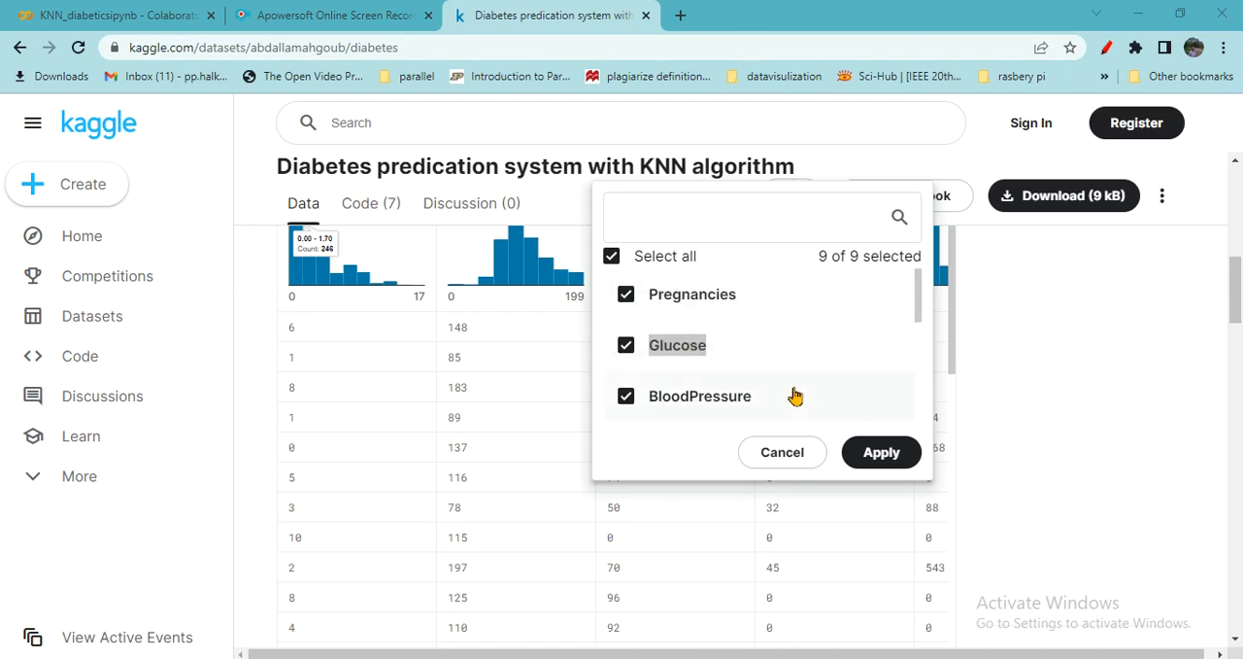
pyautogui.scroll(-3)
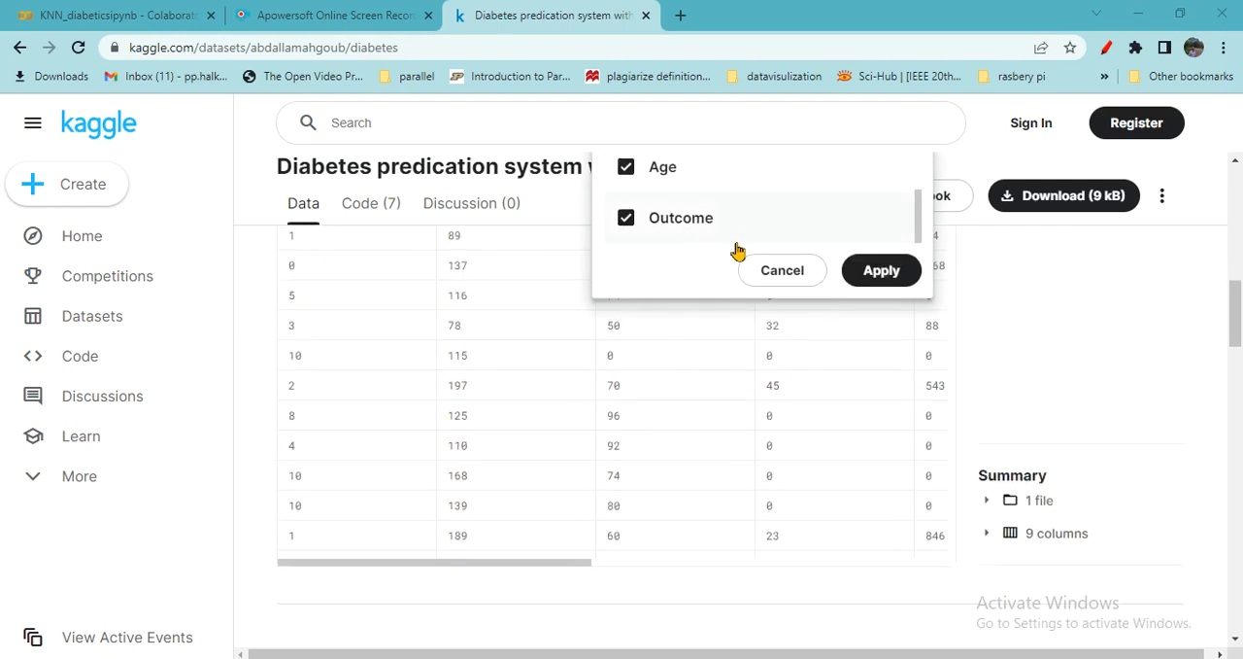
pyautogui.moveTo(583, 238)
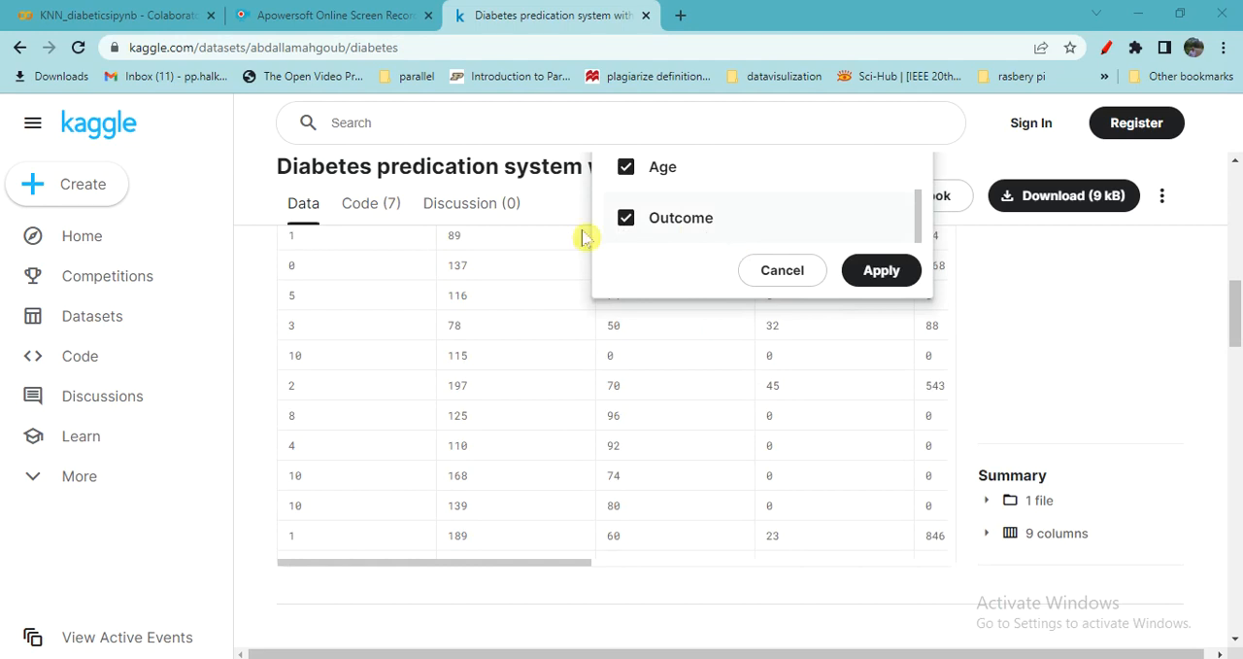
pyautogui.moveTo(228, 172)
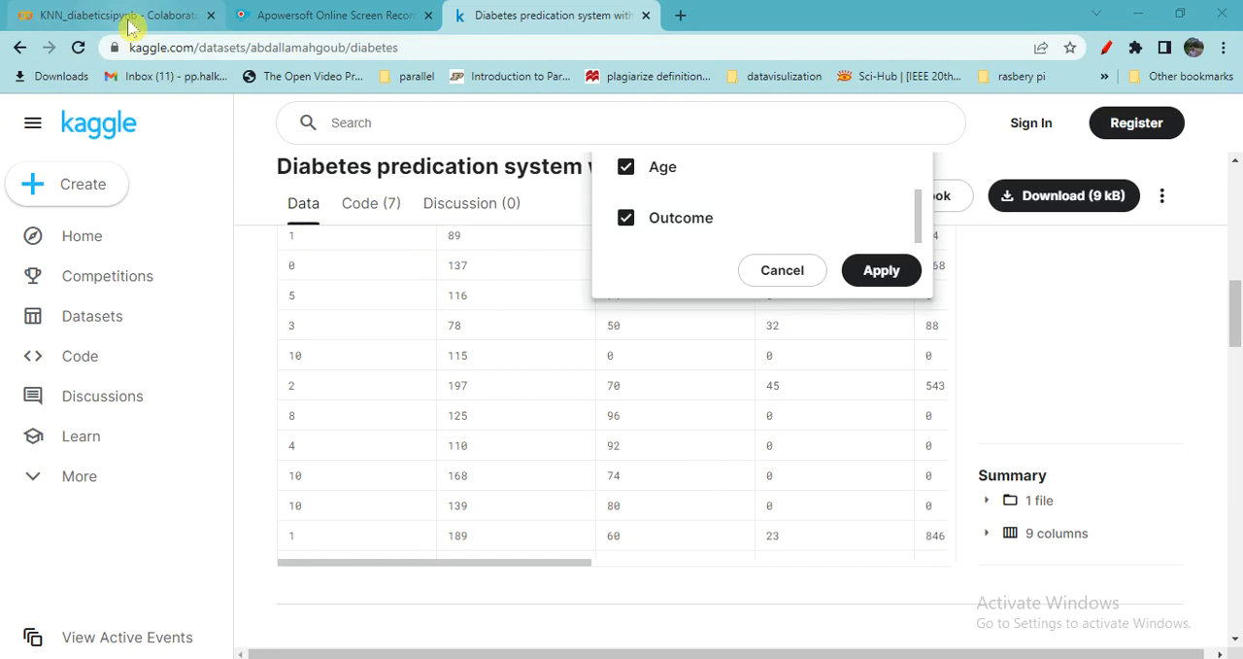
pyautogui.click(107, 15)
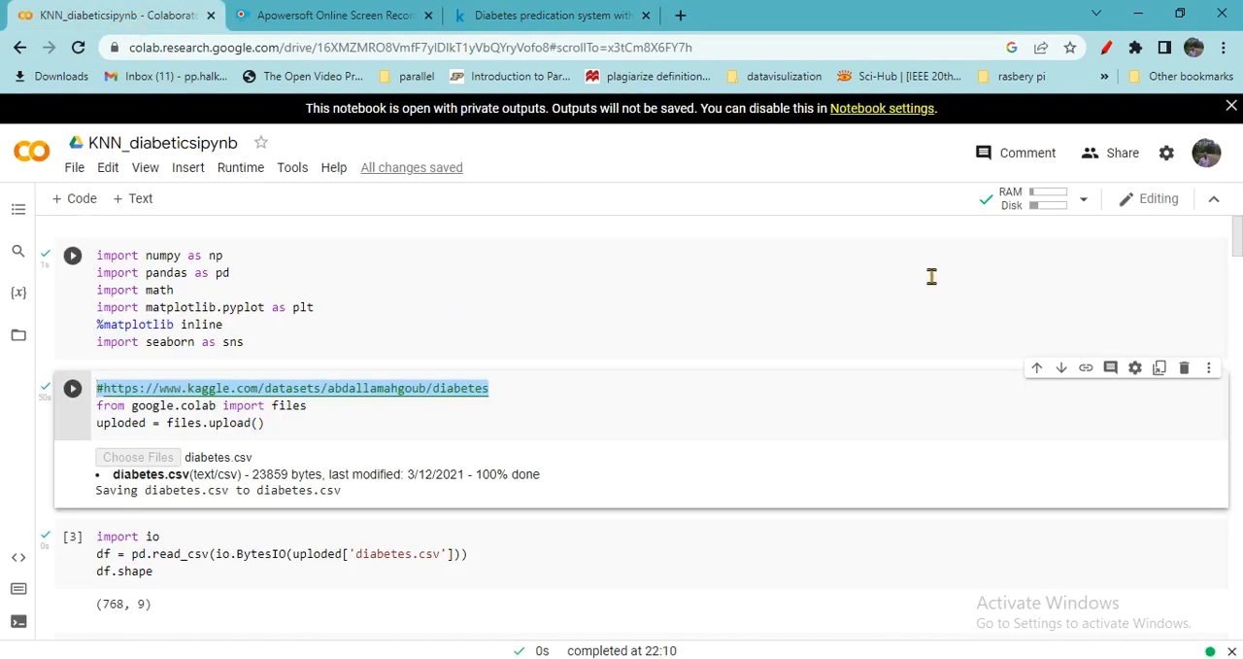
pyautogui.moveTo(389, 317)
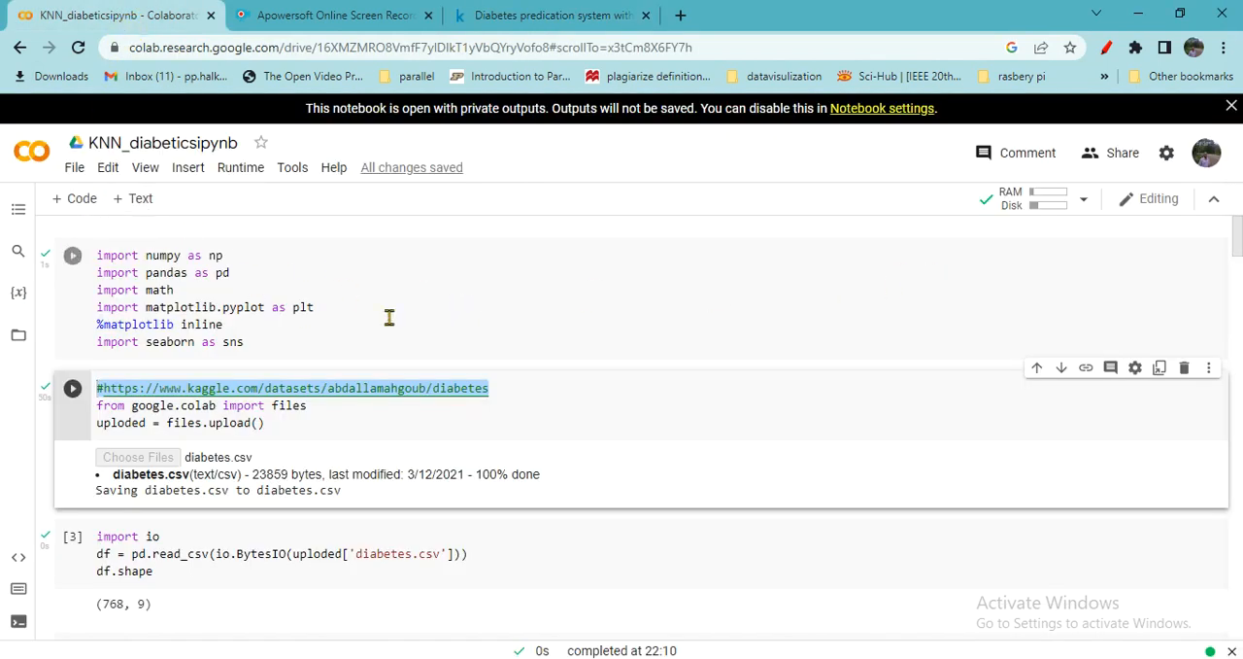
pyautogui.moveTo(287, 299)
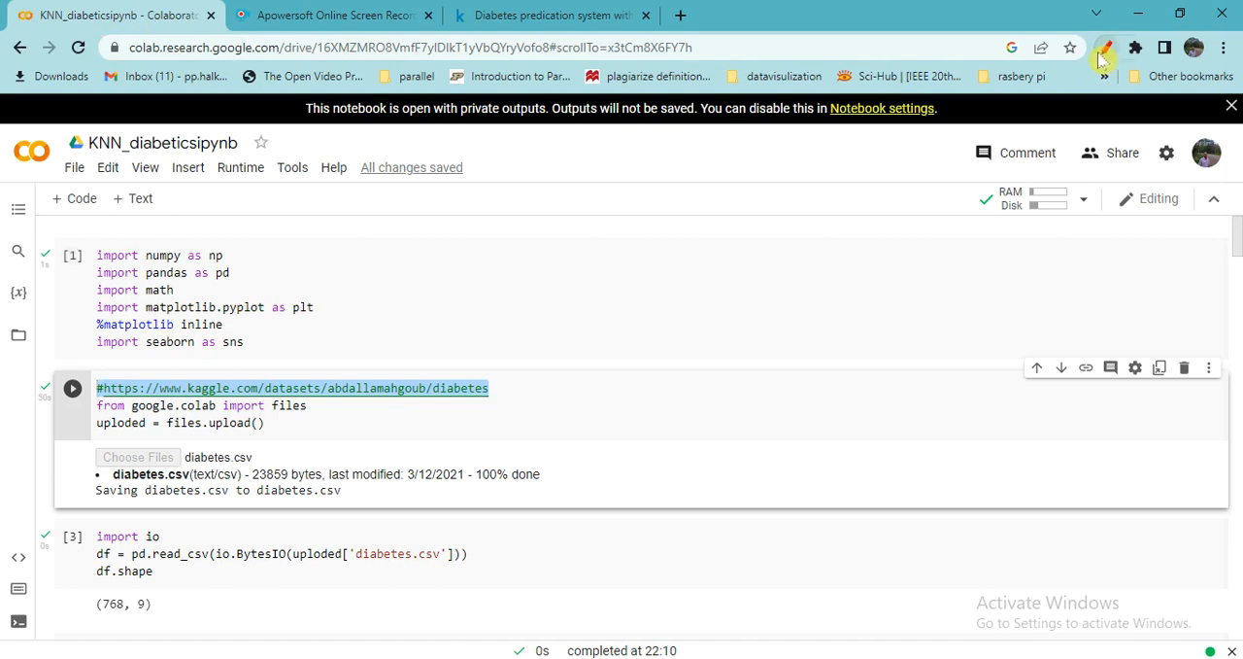
# Turn on the red pen annotation extension over the Colab notebook
pyautogui.click(1105, 47)
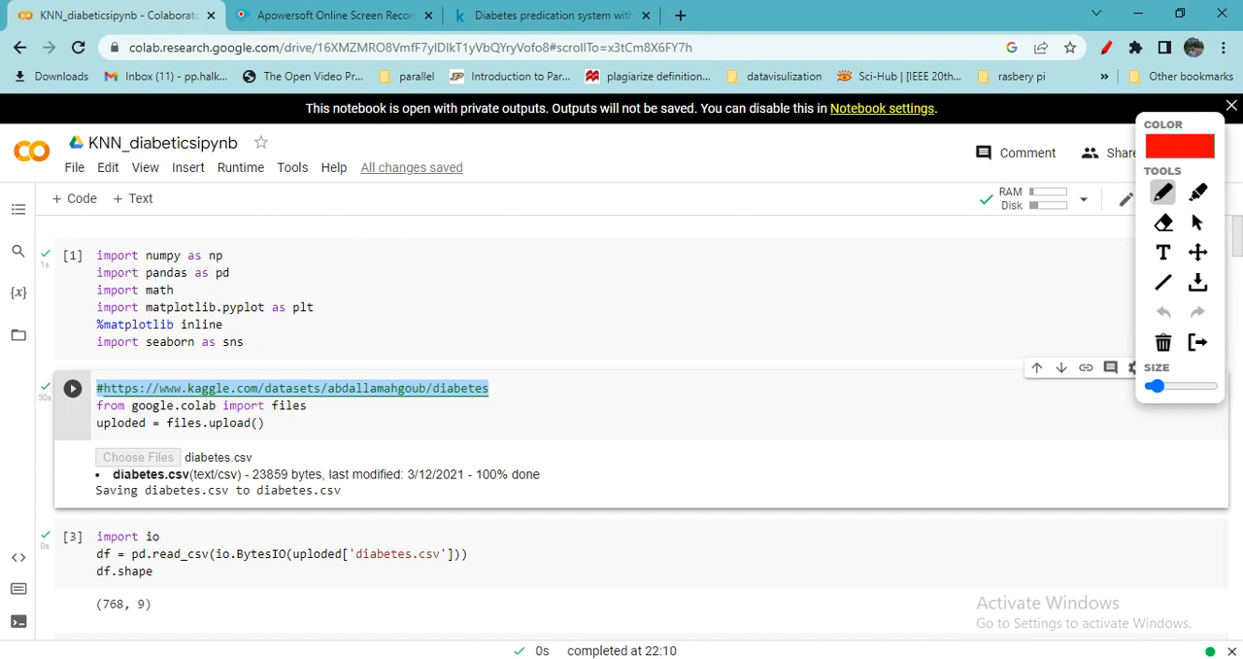
# Tick the numpy import line in red, dismiss the runtime-disconnected notice, and scroll down
pyautogui.moveTo(355, 250); pyautogui.dragTo(362, 364)
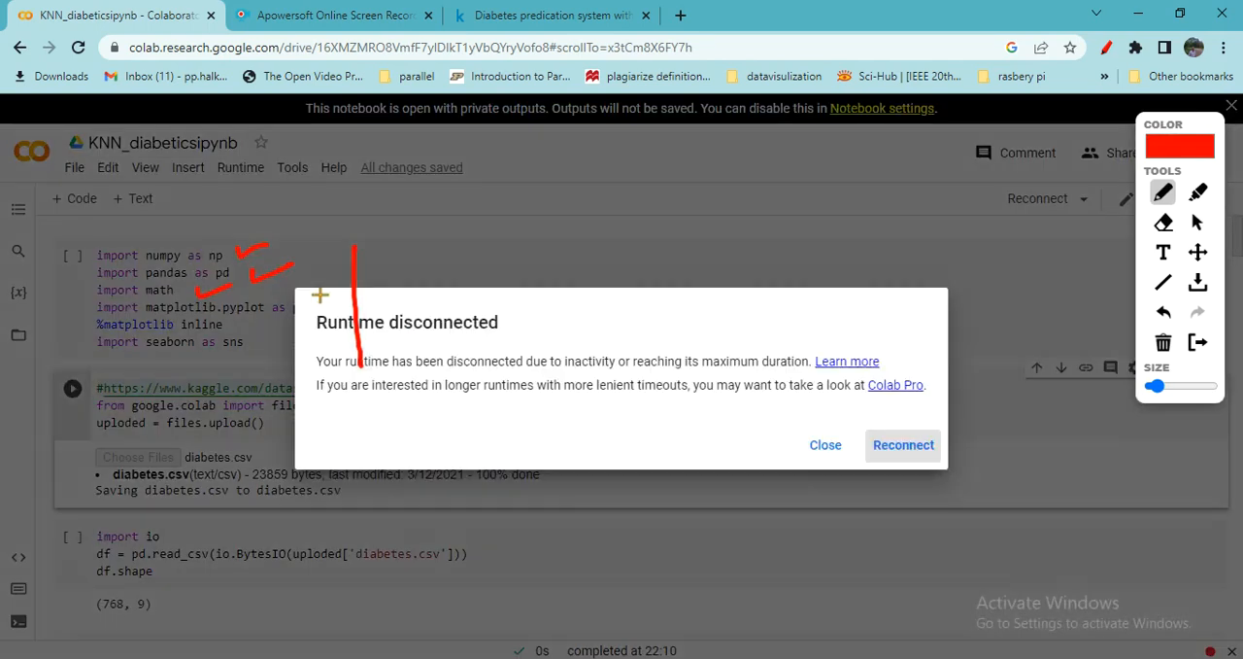
pyautogui.moveTo(966, 505)
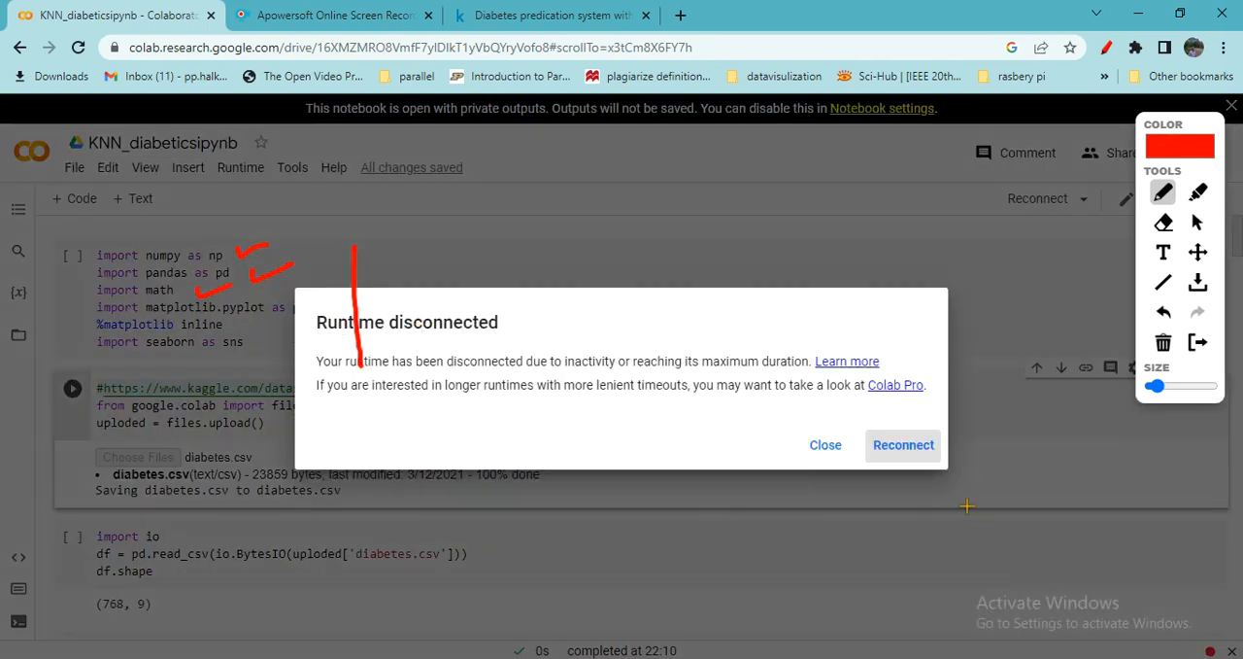
pyautogui.click(825, 444)
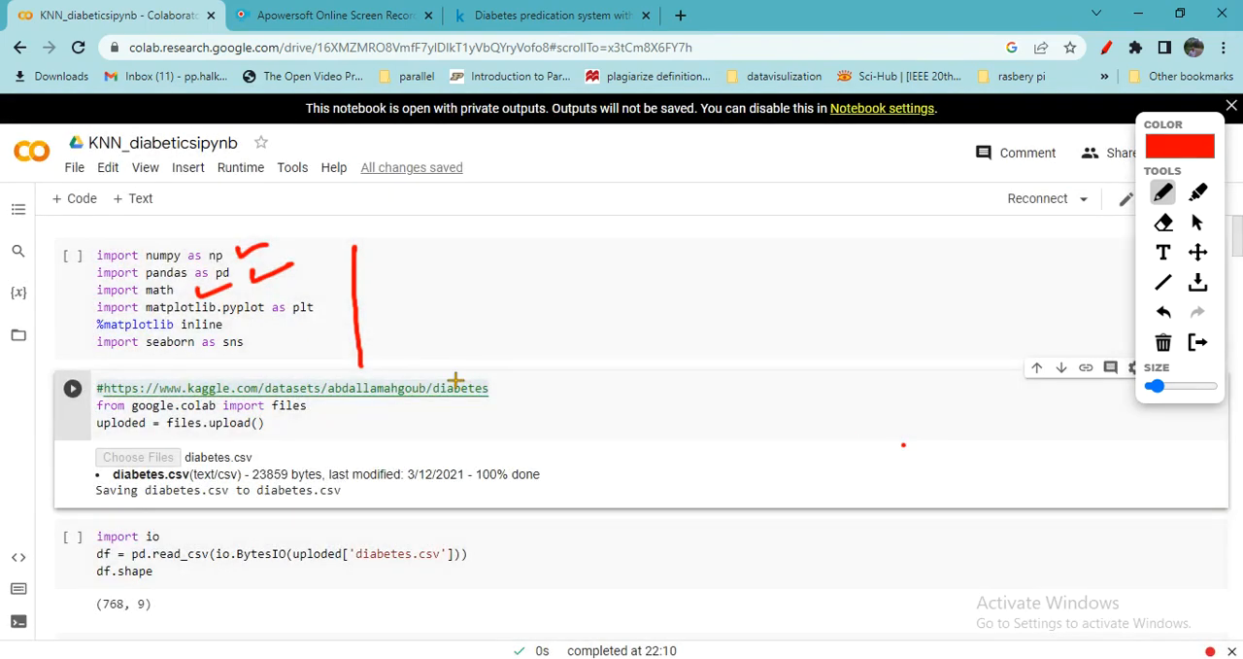
pyautogui.moveTo(276, 373)
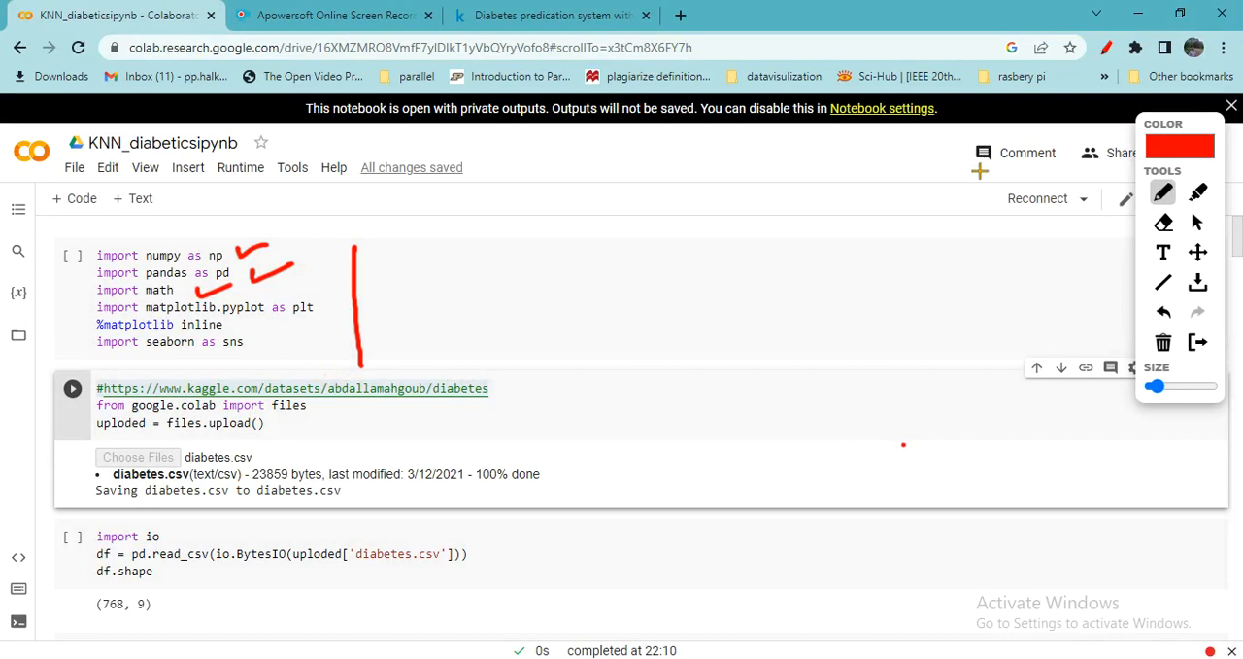
pyautogui.scroll(-3)
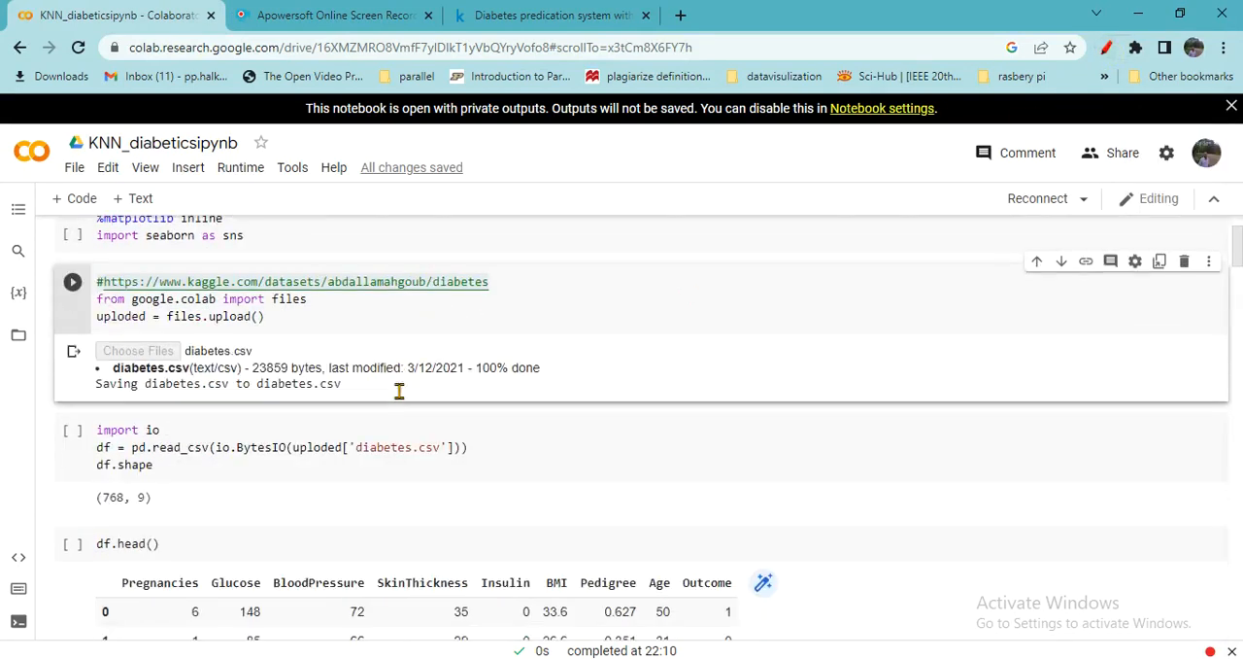
# Scroll to the df.shape and df.head() outputs and re-enable the red pen annotation
pyautogui.scroll(-3)
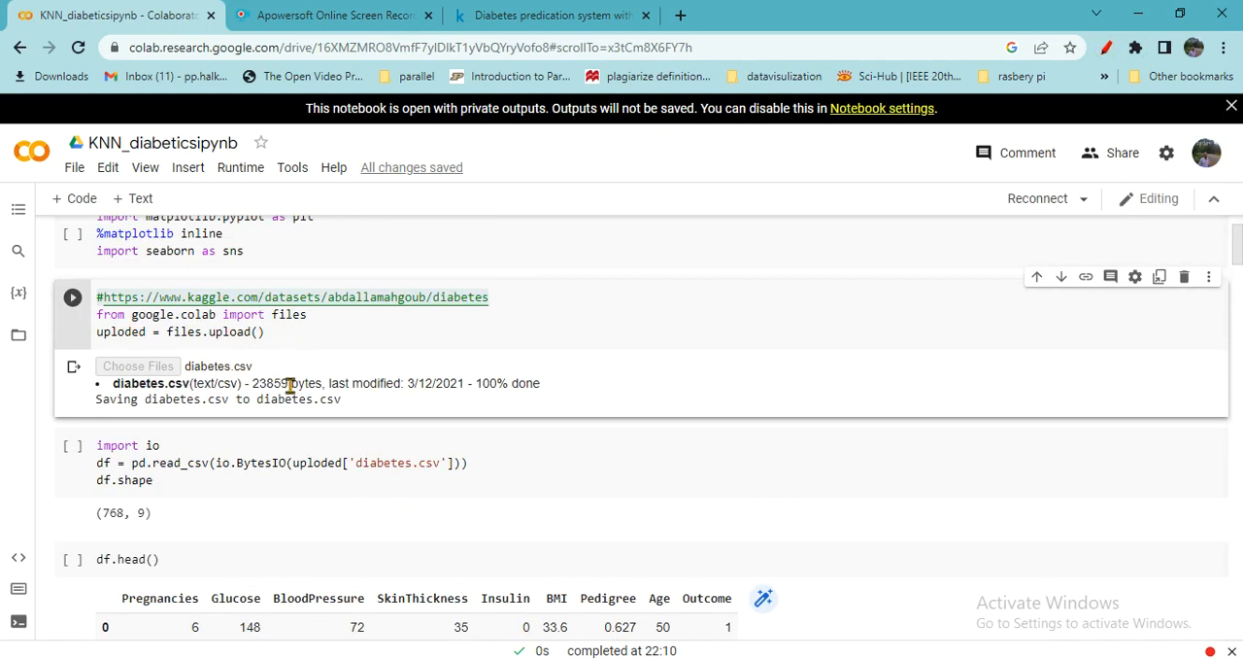
pyautogui.scroll(-3)
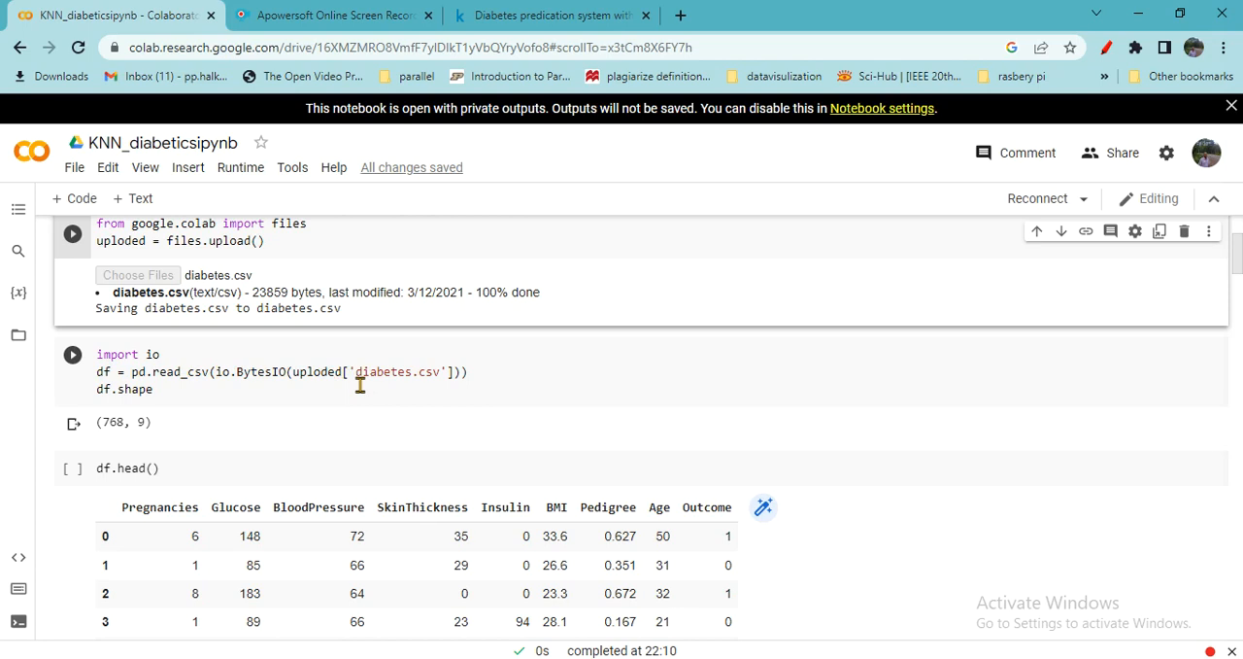
pyautogui.moveTo(476, 426)
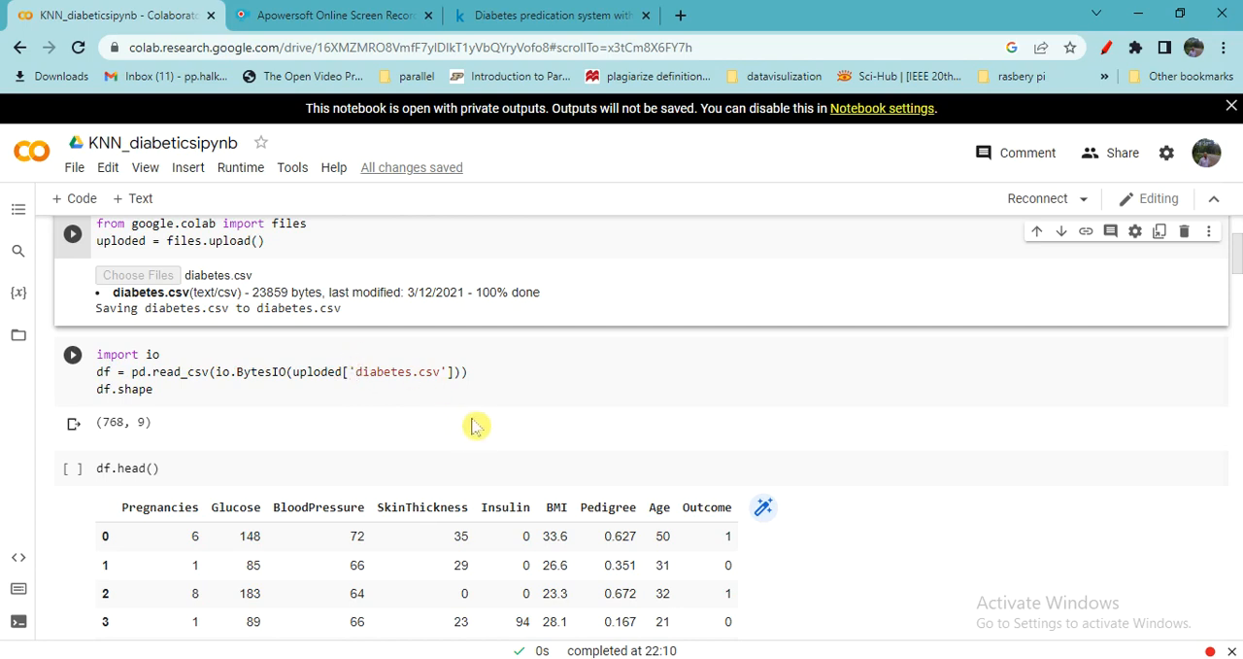
pyautogui.scroll(-3)
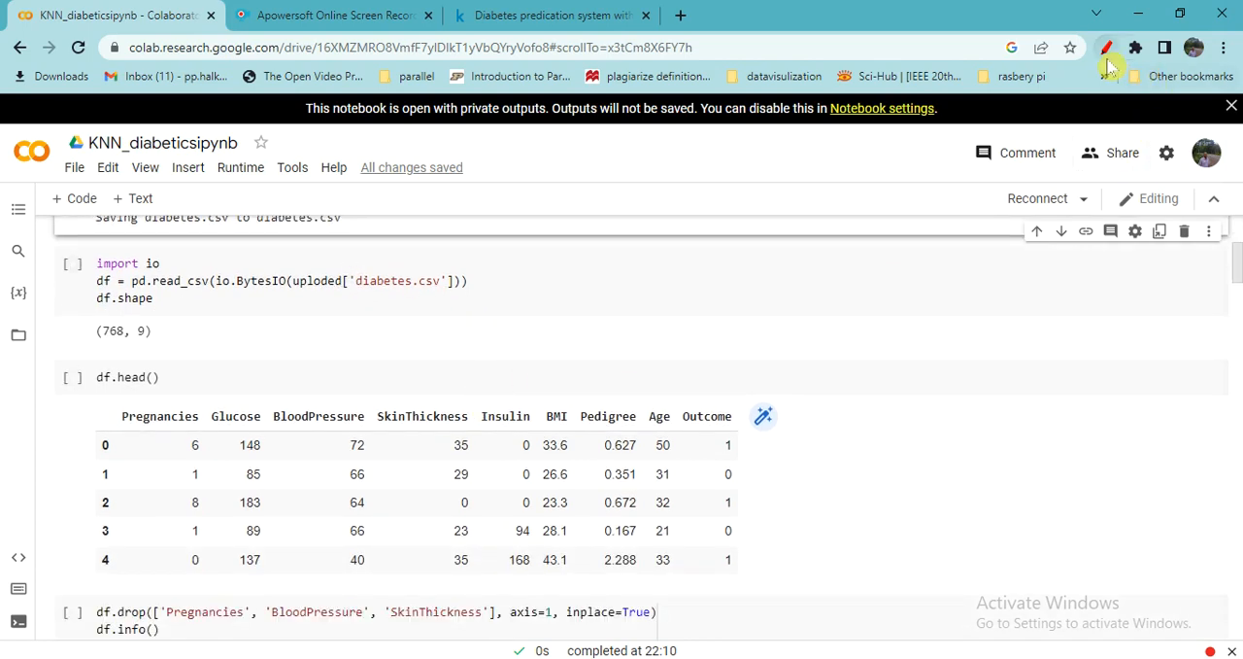
pyautogui.click(1106, 47)
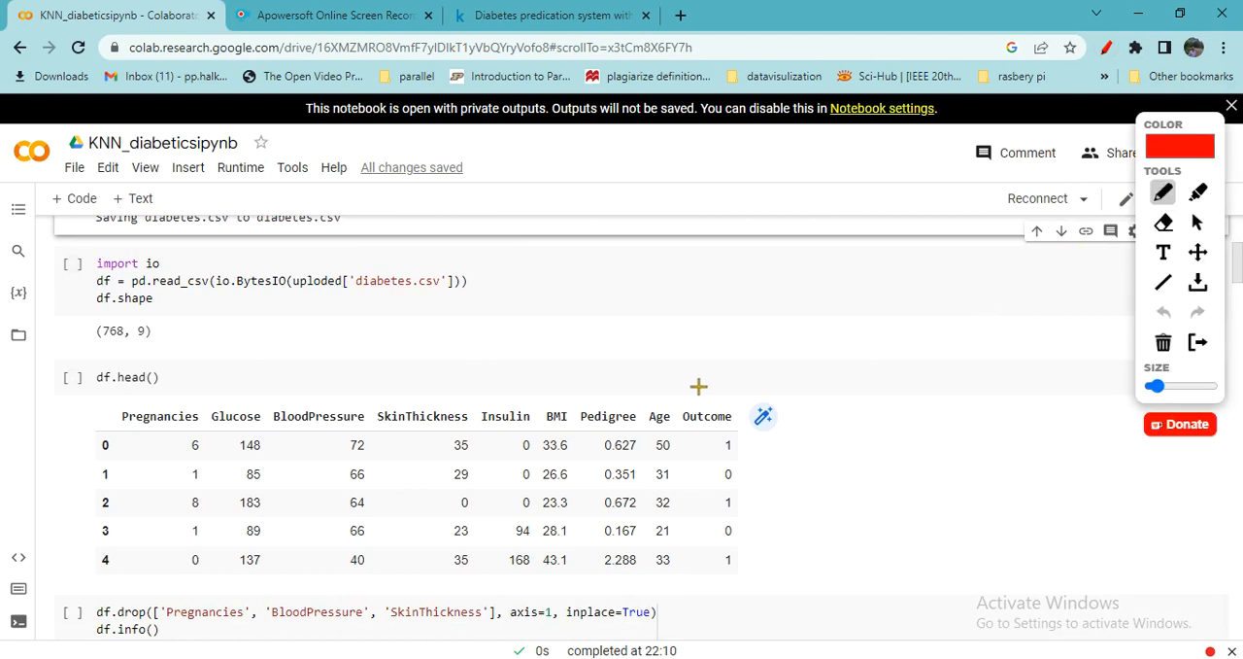
pyautogui.moveTo(110, 345)
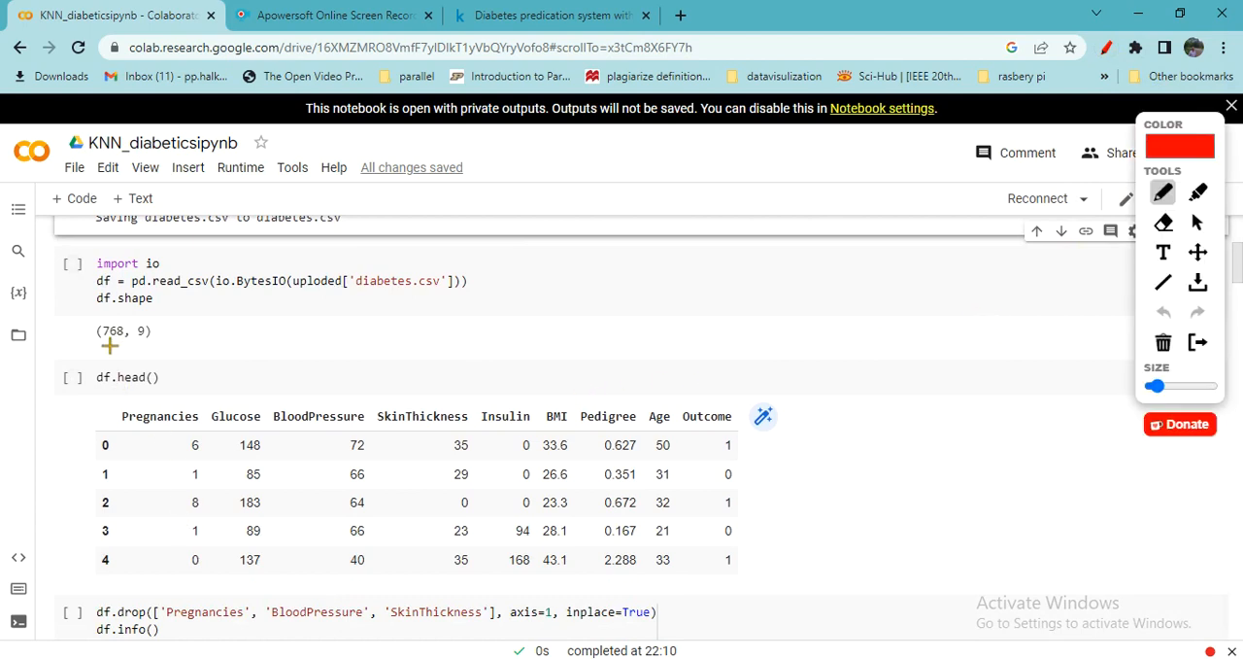
# Mark the (768, 9) shape result and the Pedigree column with red ink
pyautogui.moveTo(97, 342); pyautogui.dragTo(136, 342)
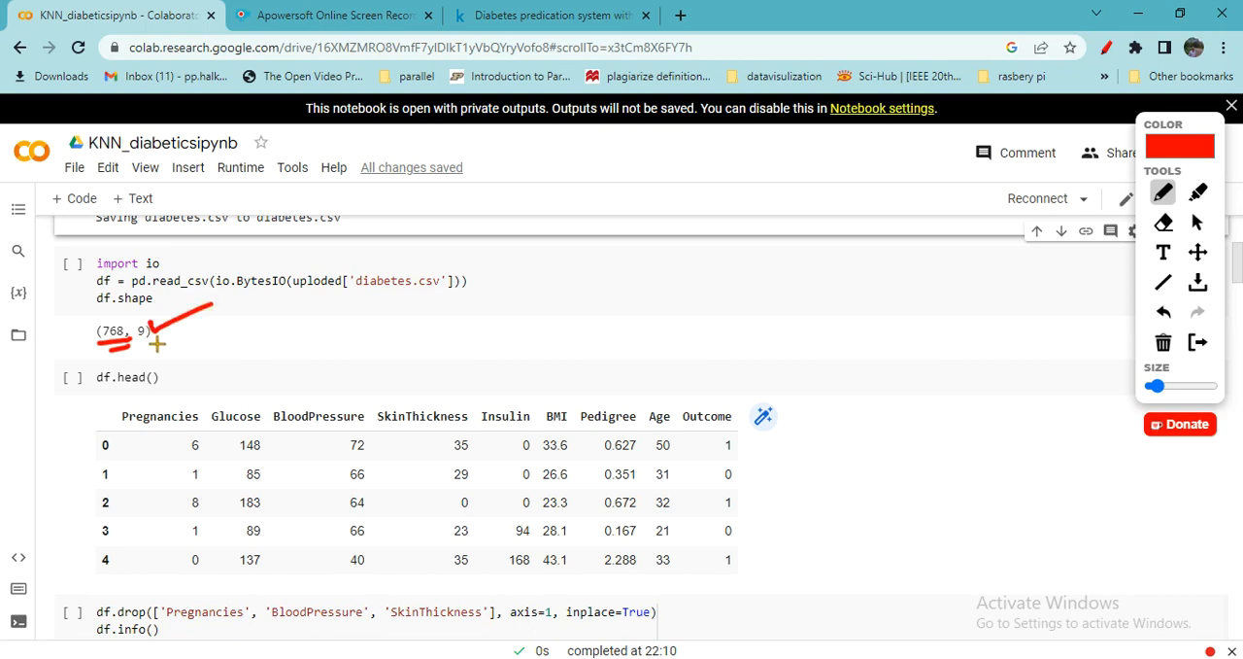
pyautogui.moveTo(219, 303)
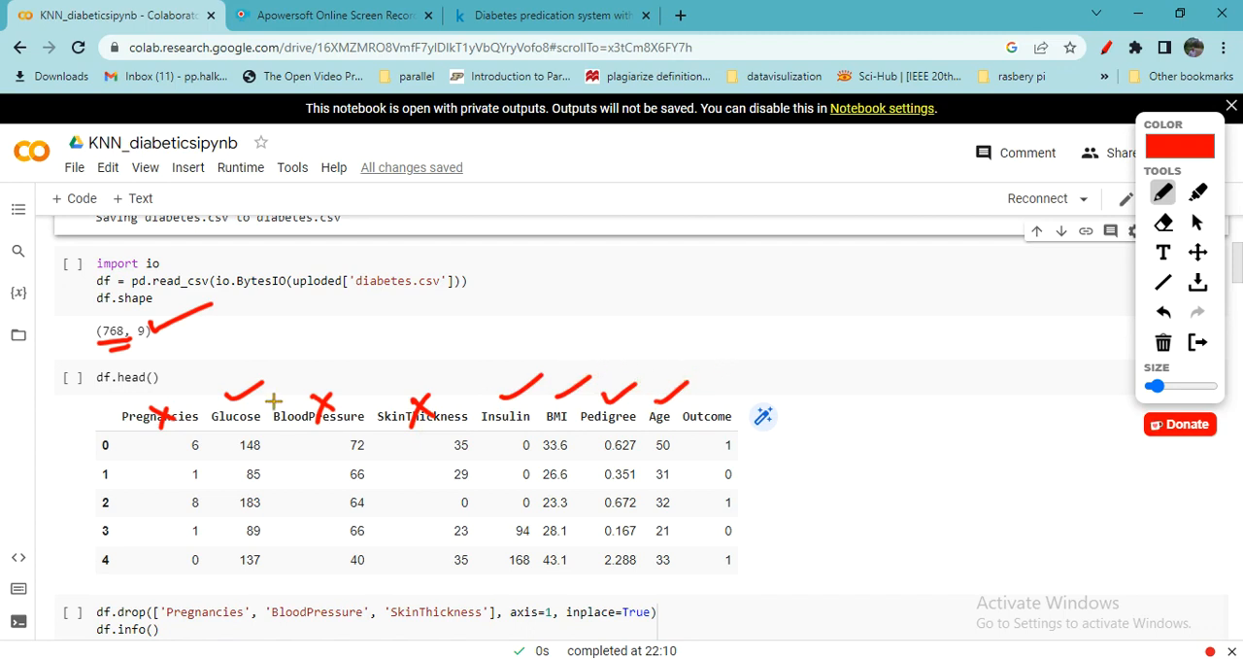
pyautogui.moveTo(631, 364); pyautogui.dragTo(675, 340)
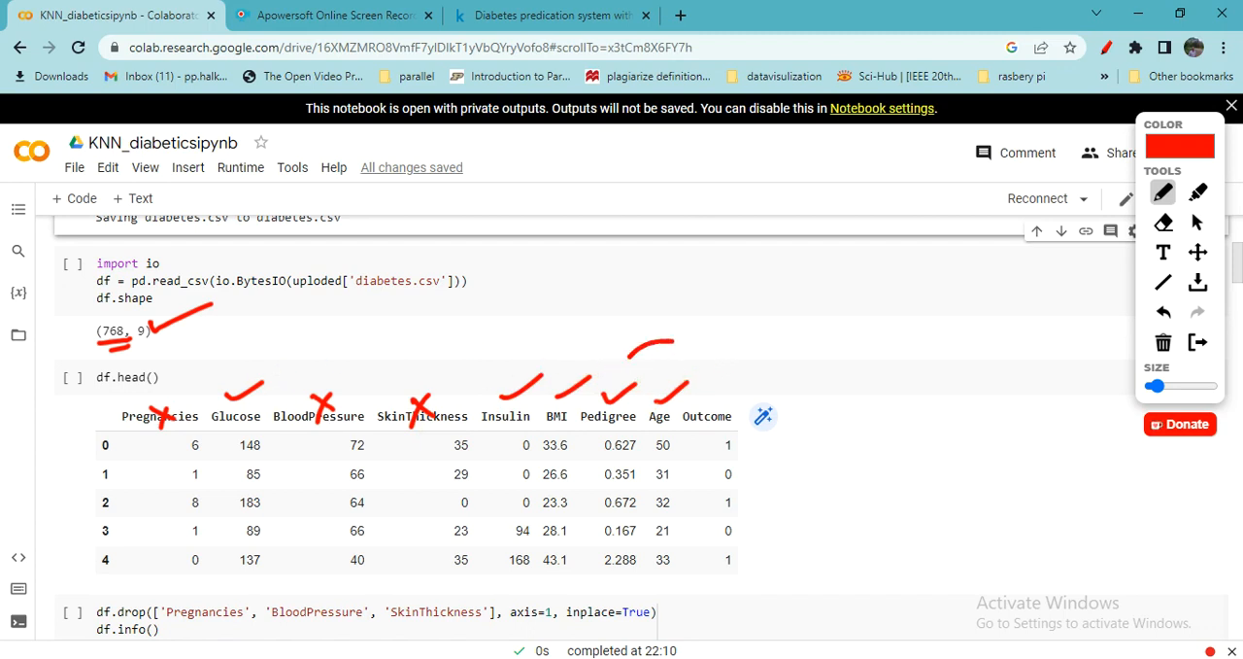
pyautogui.moveTo(631, 350); pyautogui.dragTo(728, 428)
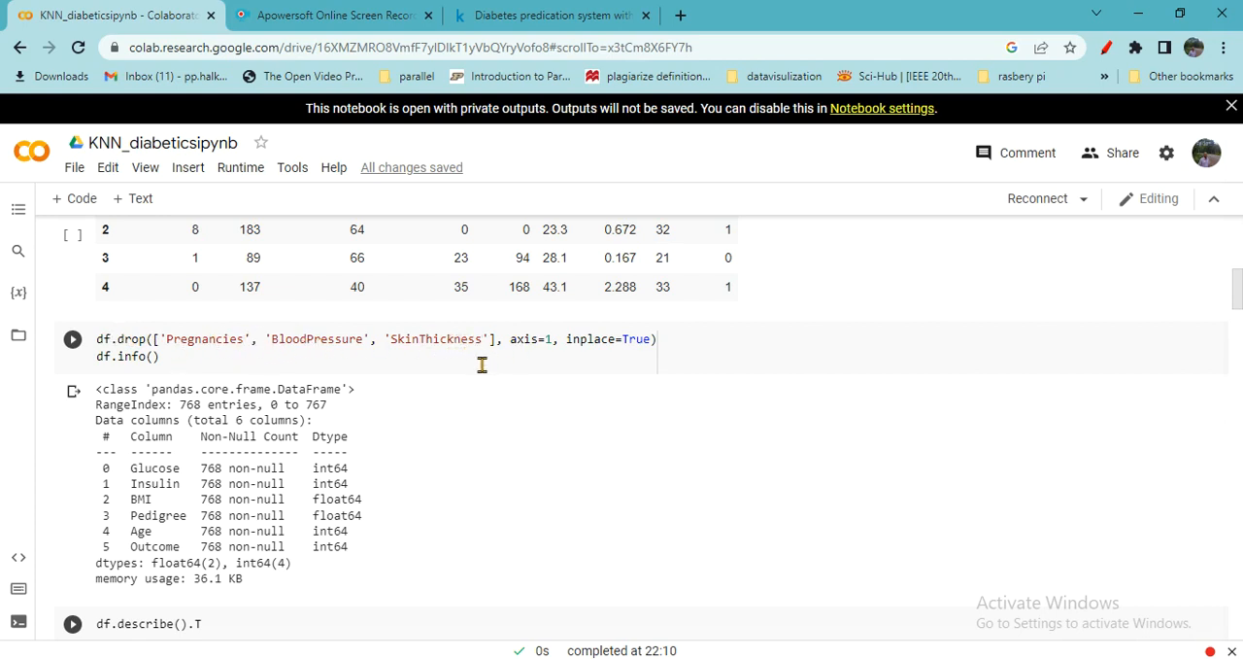
pyautogui.scroll(-3)
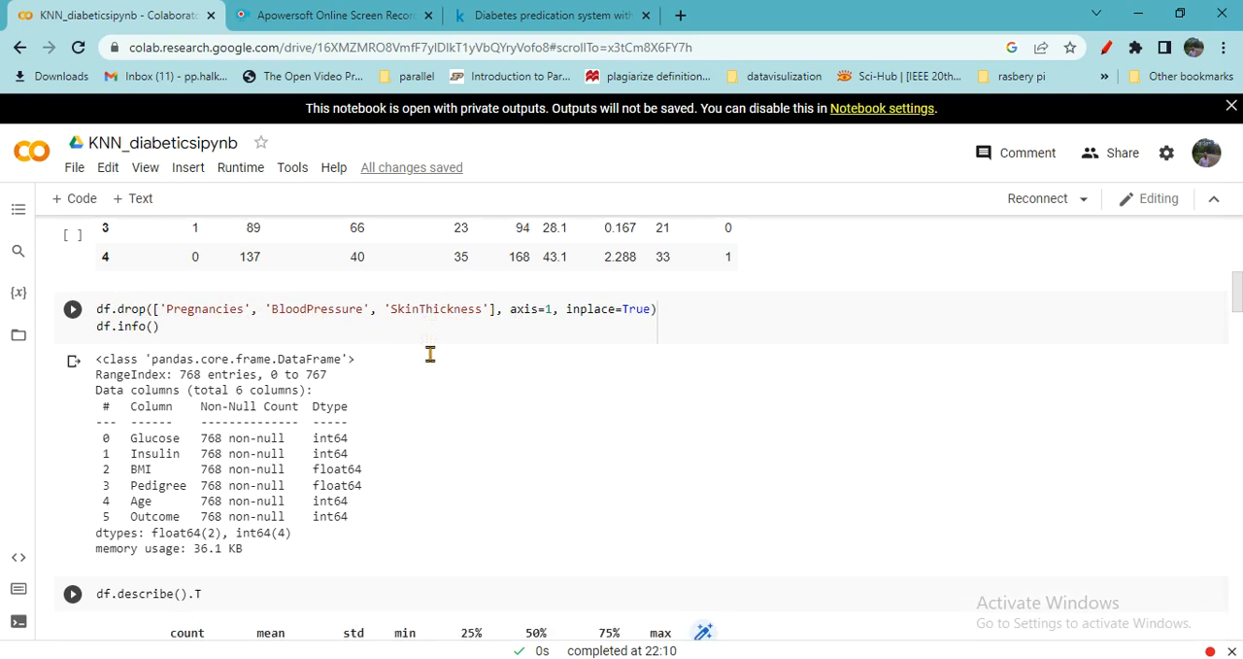
pyautogui.scroll(-3)
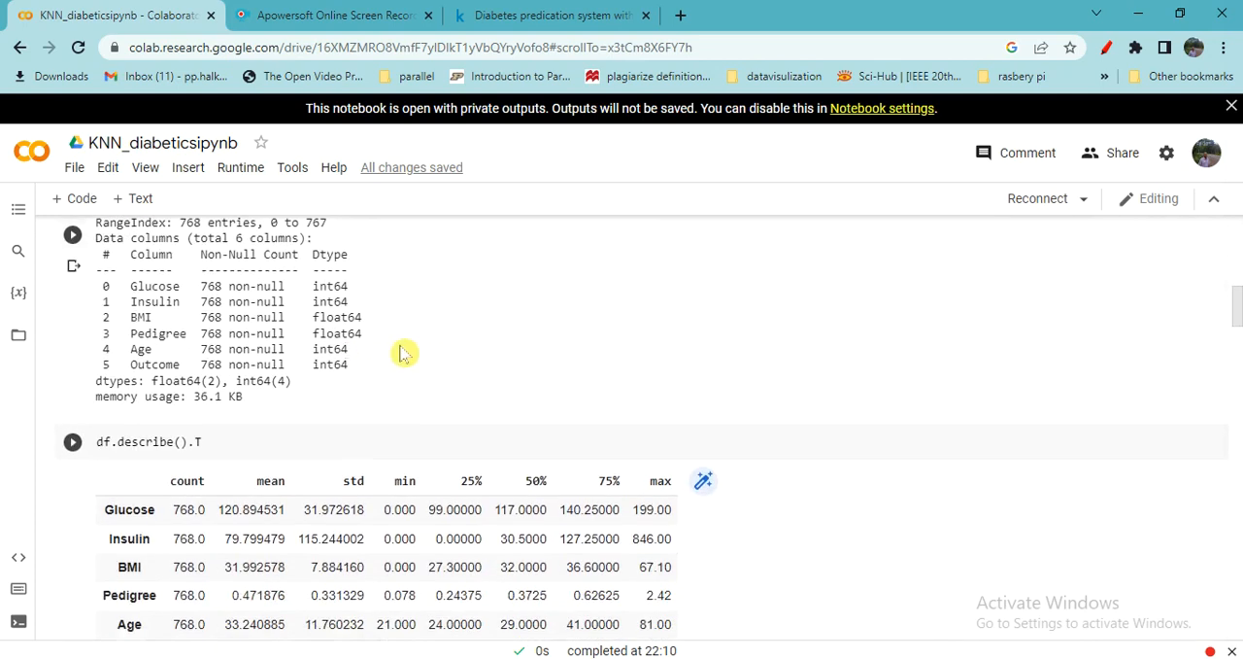
pyautogui.moveTo(387, 353)
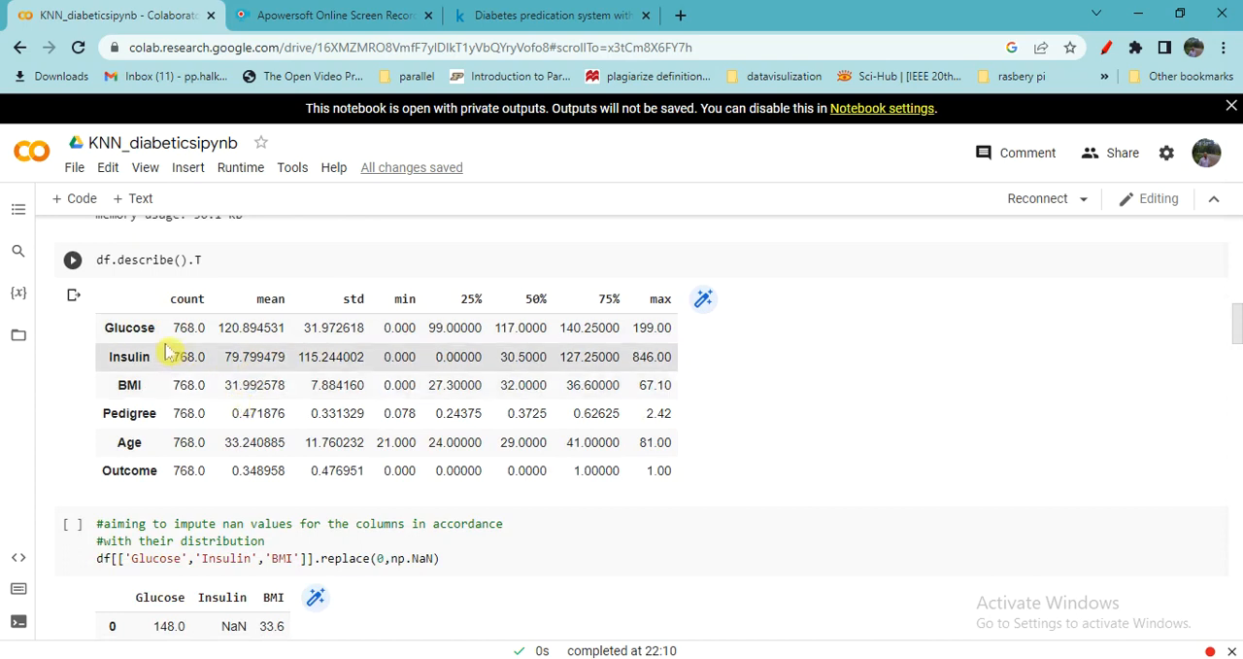
pyautogui.moveTo(189, 442)
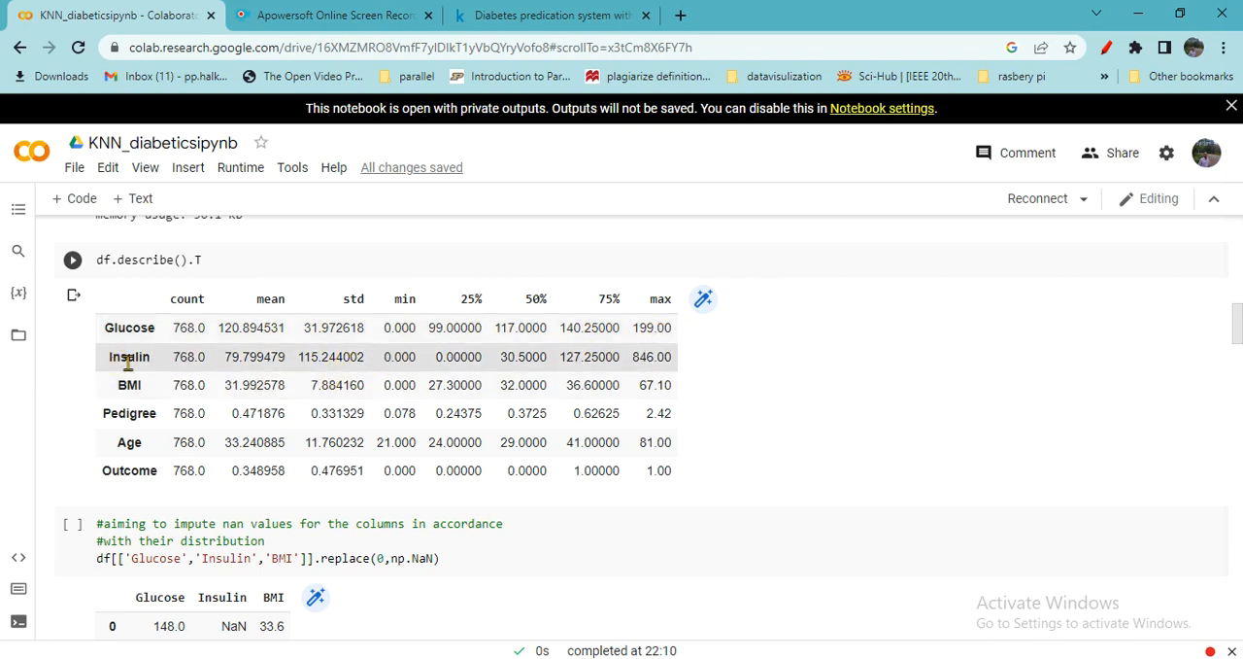
pyautogui.moveTo(233, 413)
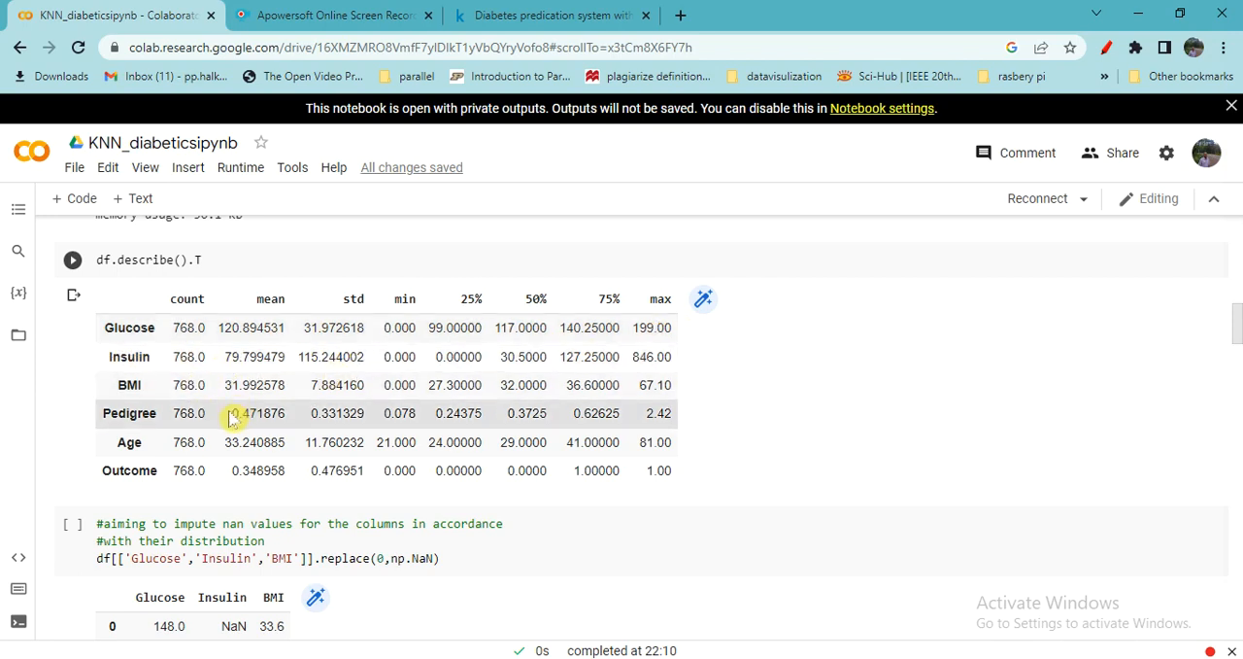
pyautogui.moveTo(330, 470)
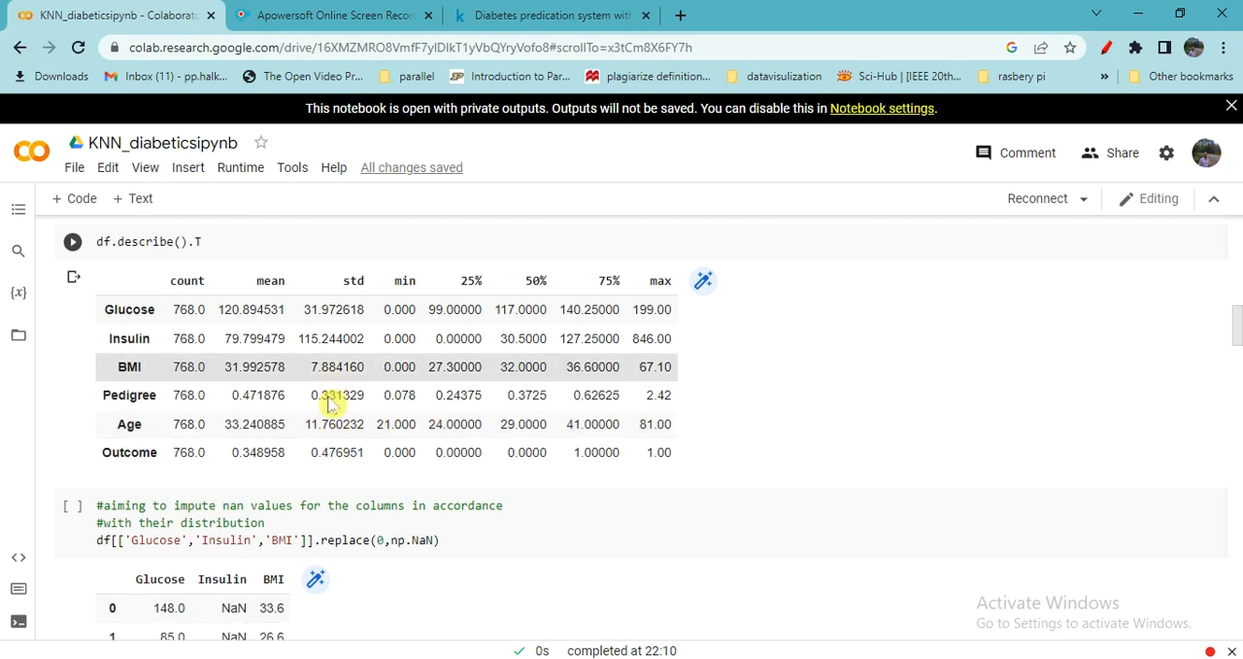
pyautogui.scroll(-3)
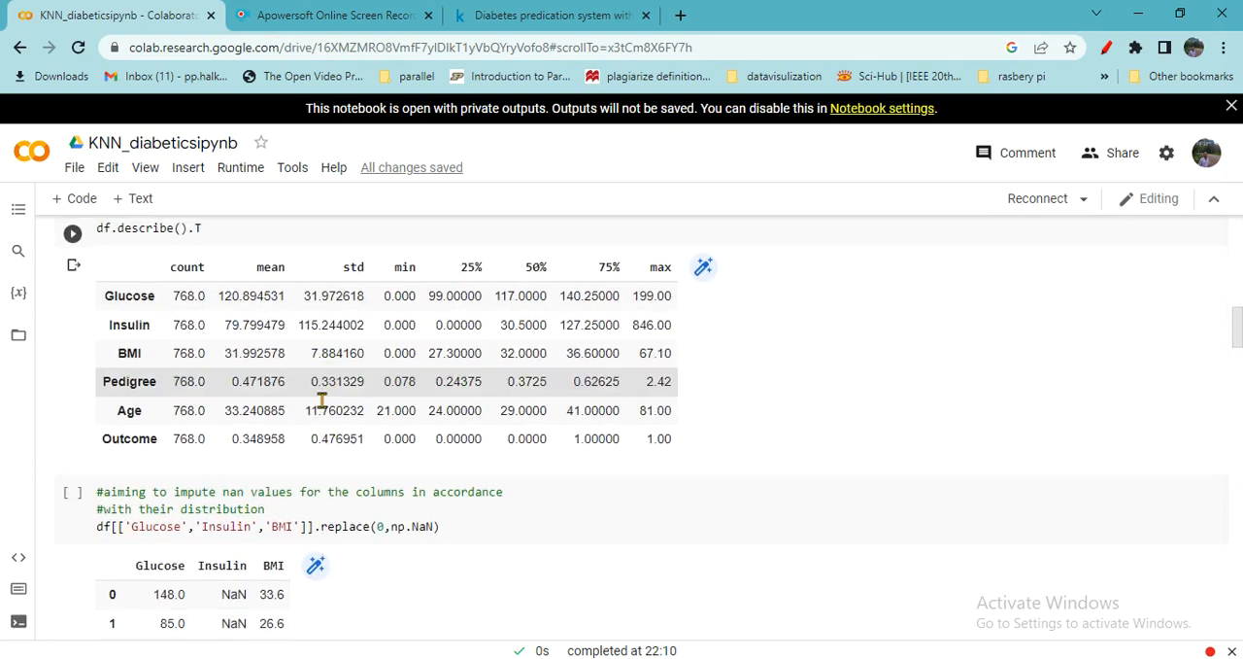
pyautogui.scroll(-3)
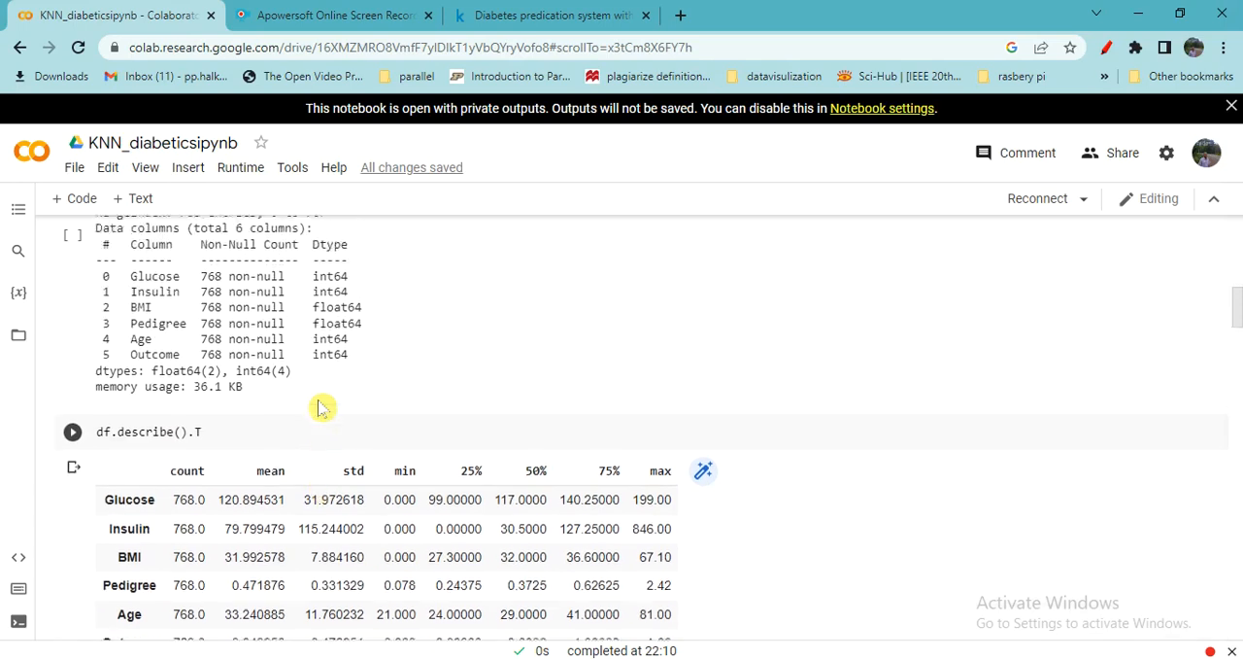
pyautogui.scroll(-3)
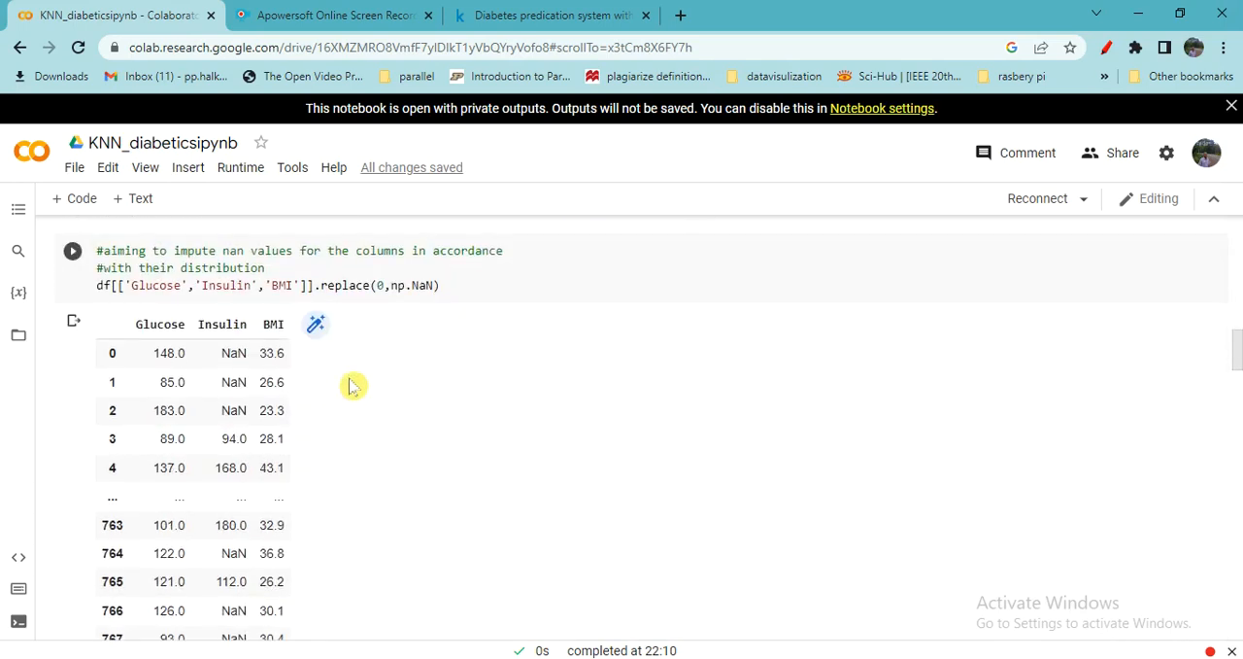
pyautogui.moveTo(129, 328)
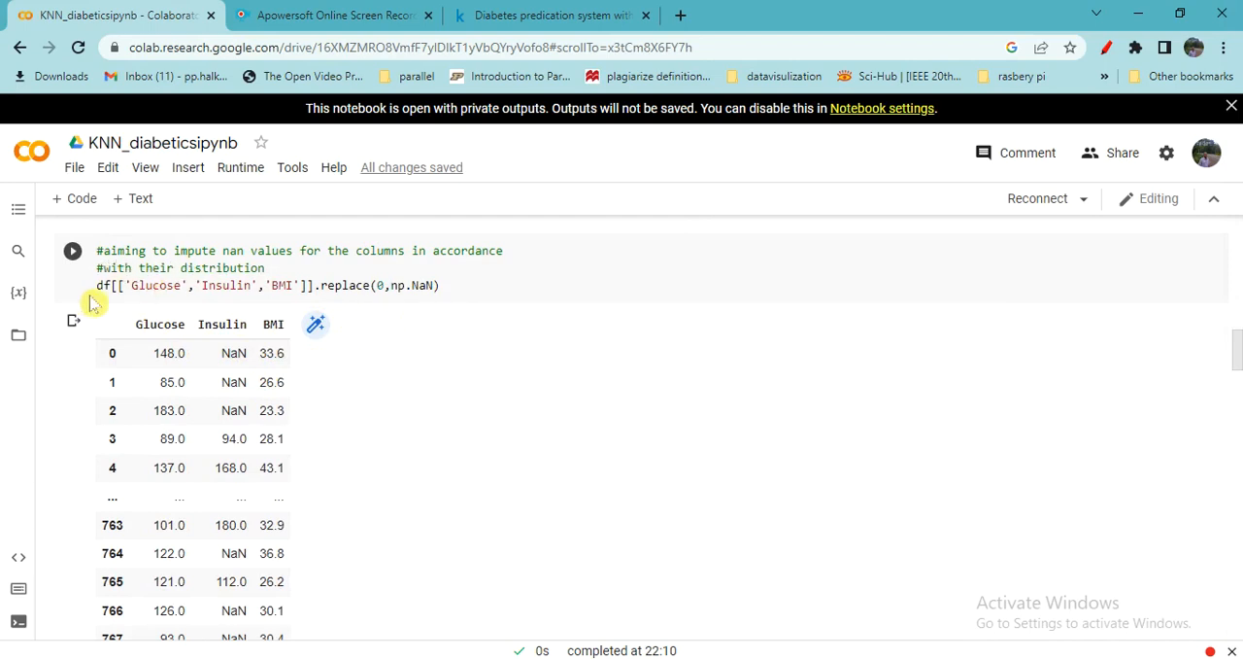
pyautogui.scroll(-3)
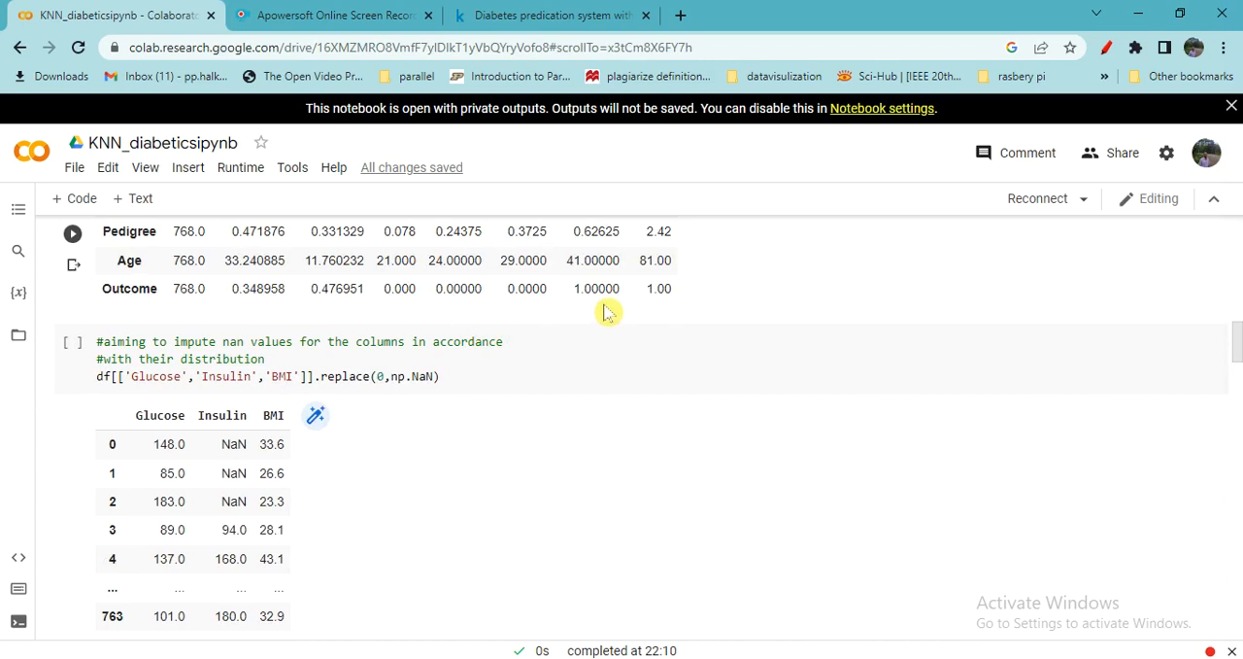
pyautogui.click(205, 377)
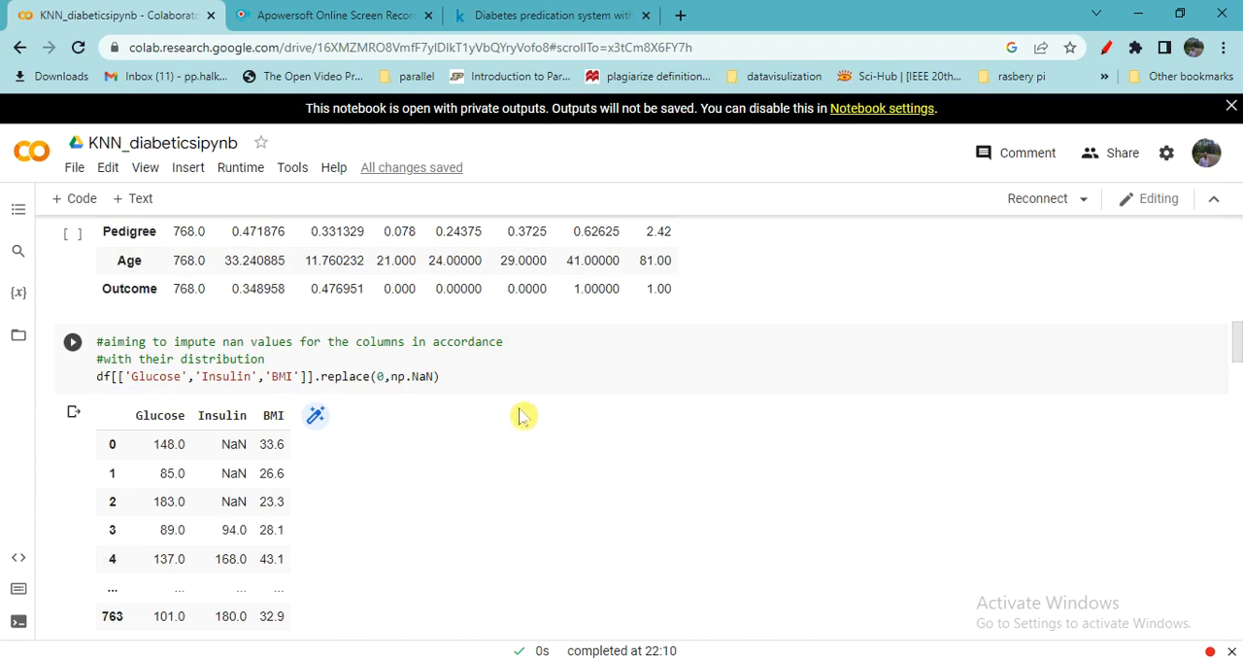
pyautogui.moveTo(531, 409)
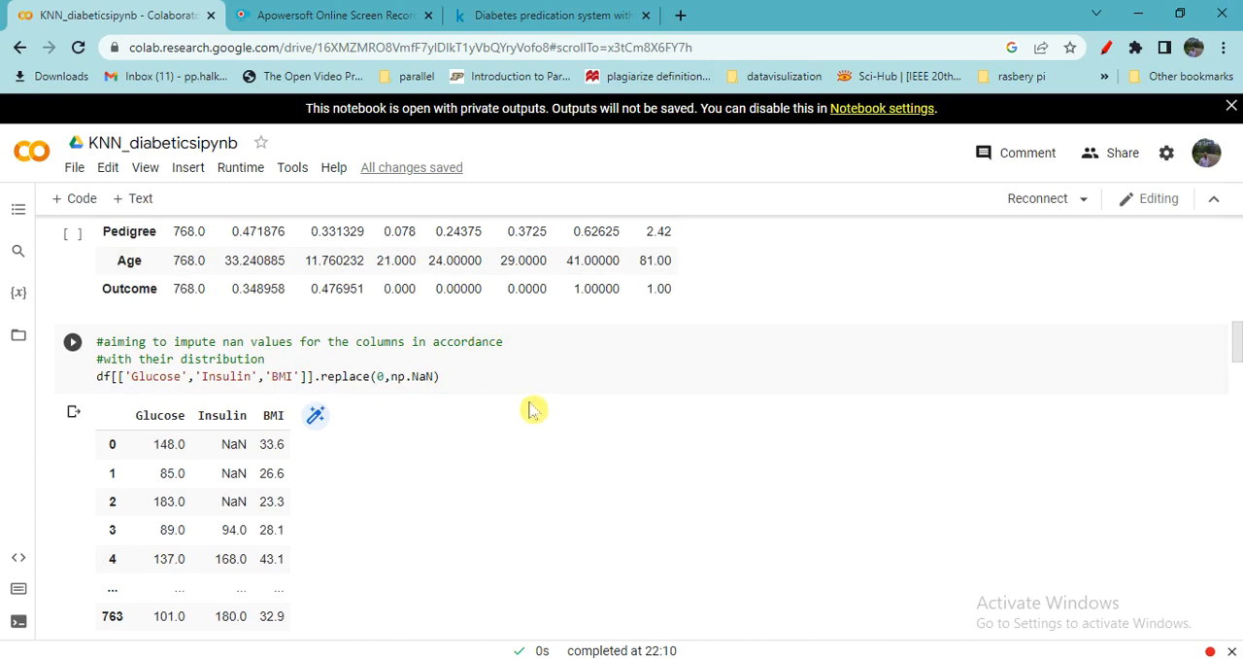
pyautogui.scroll(-3)
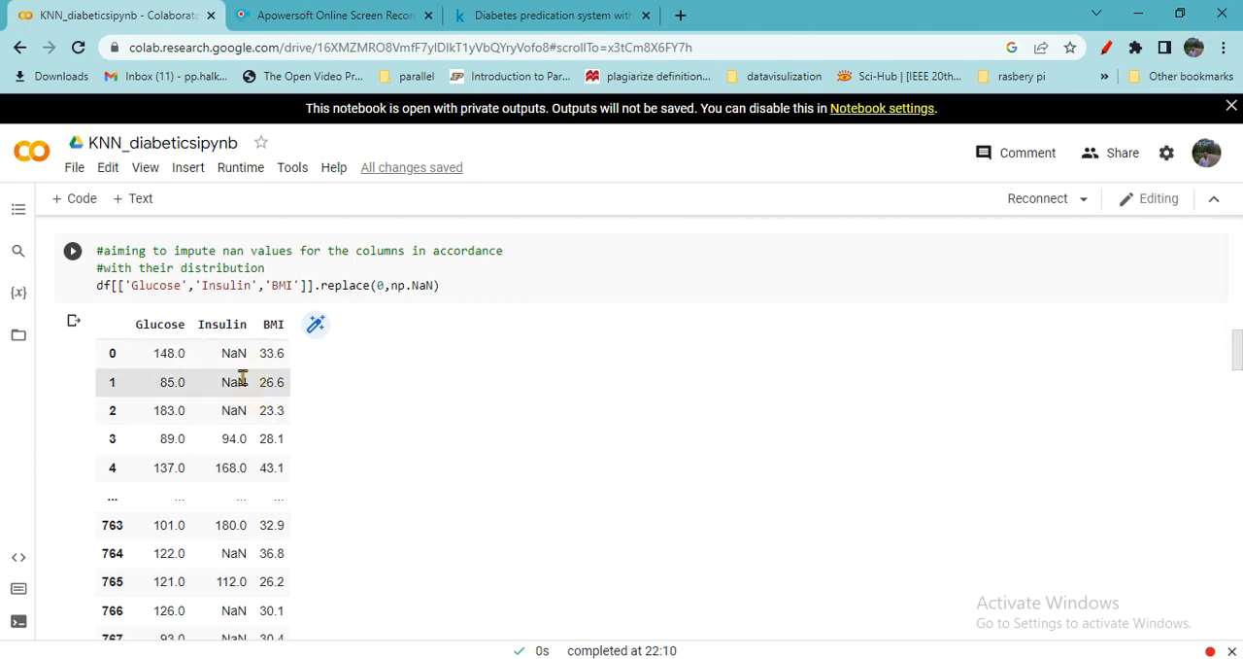
pyautogui.moveTo(230, 410)
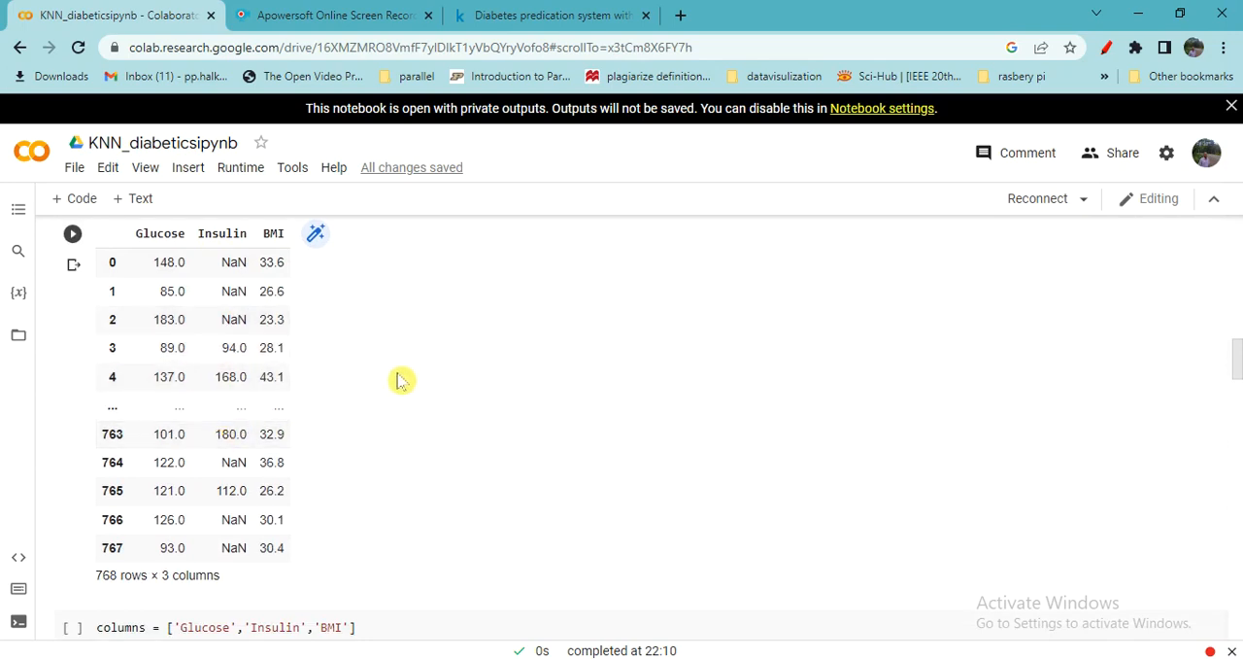
pyautogui.scroll(-3)
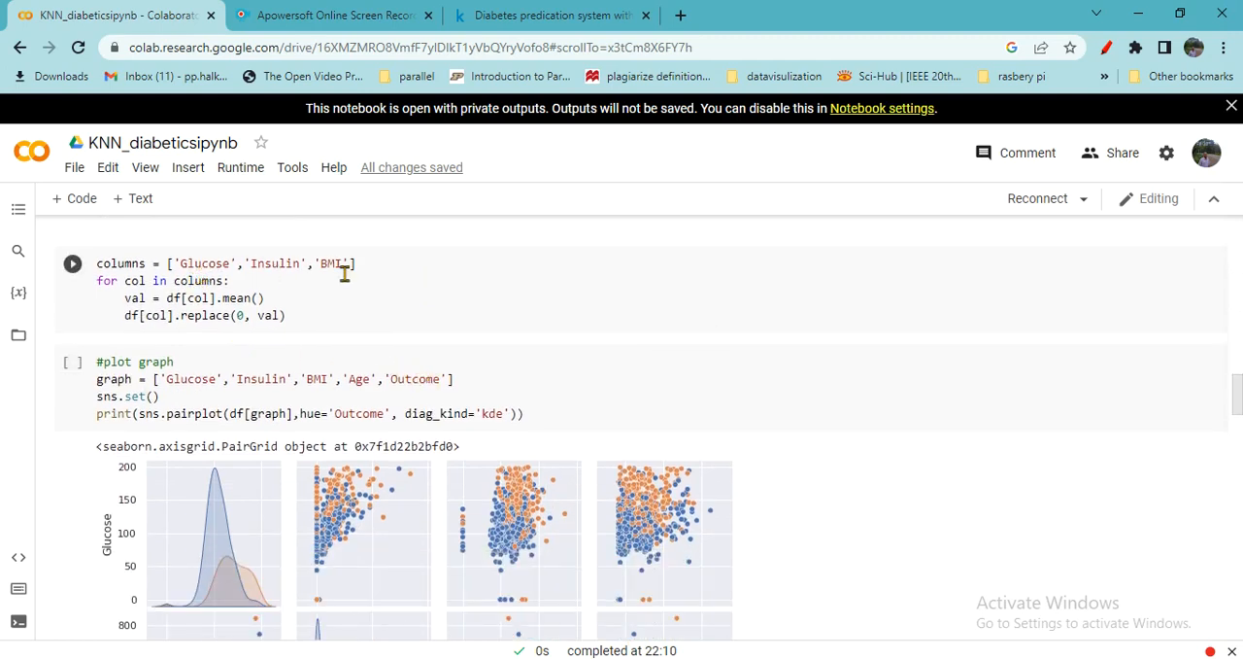
pyautogui.moveTo(223, 299)
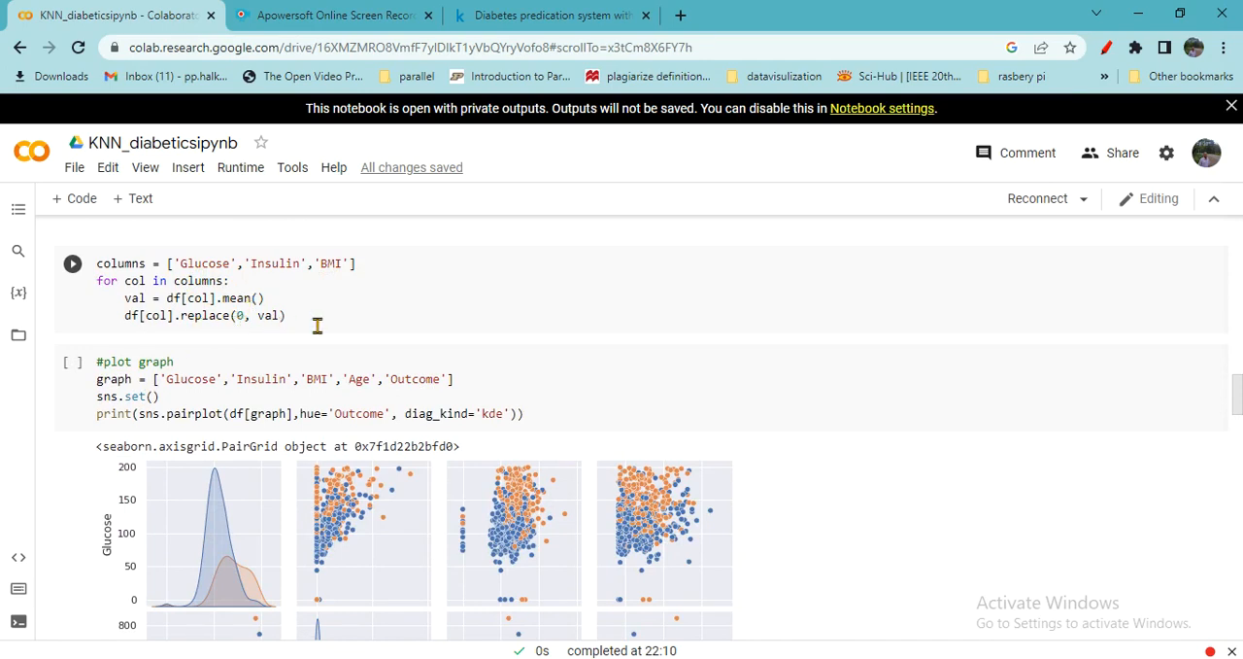
# Scroll through the seaborn pairplot past its Age row to the X and y cells
pyautogui.scroll(-3)
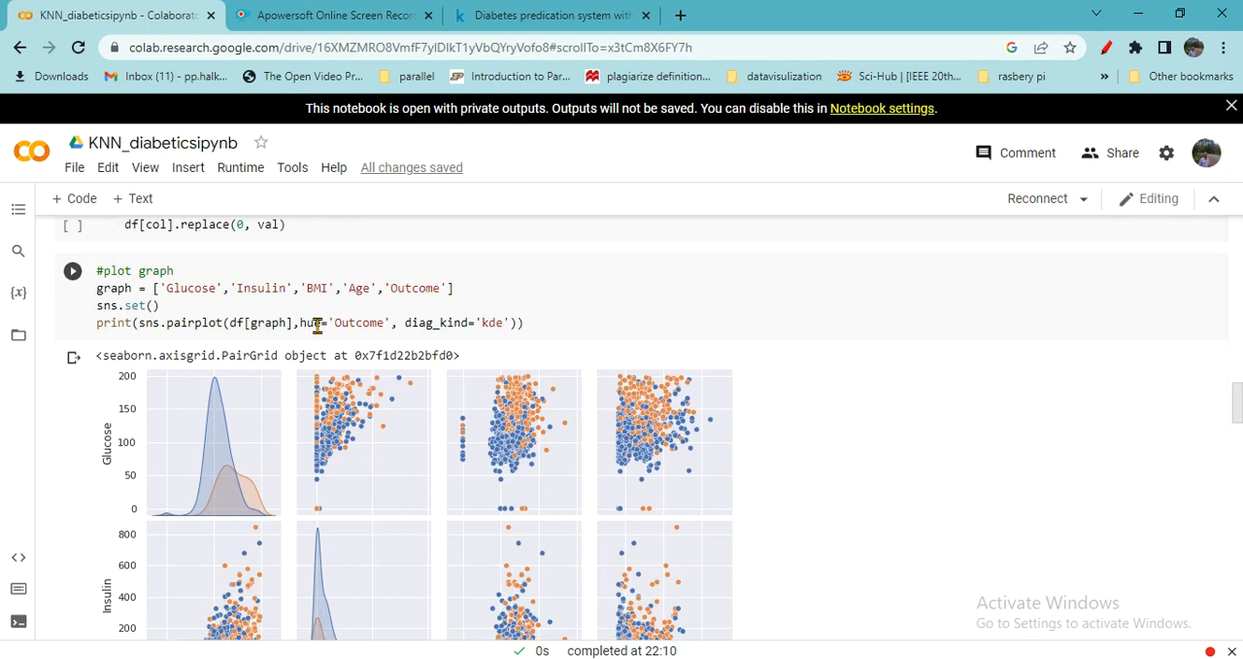
pyautogui.scroll(-3)
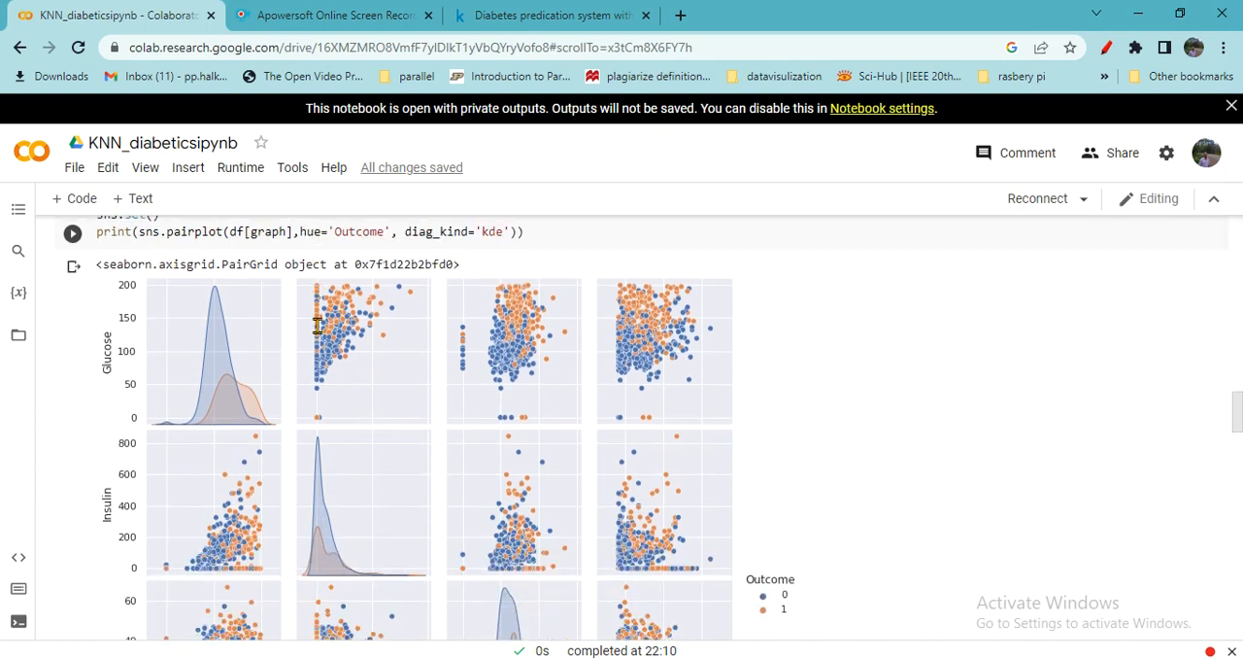
pyautogui.moveTo(296, 379)
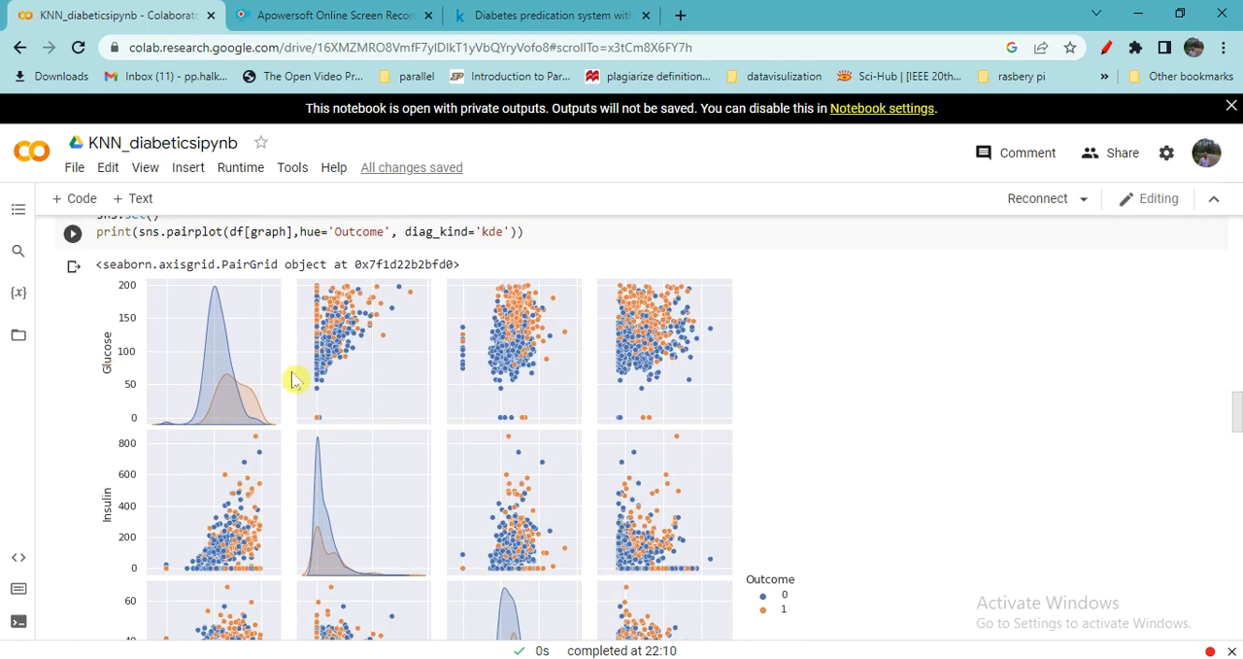
pyautogui.moveTo(229, 403)
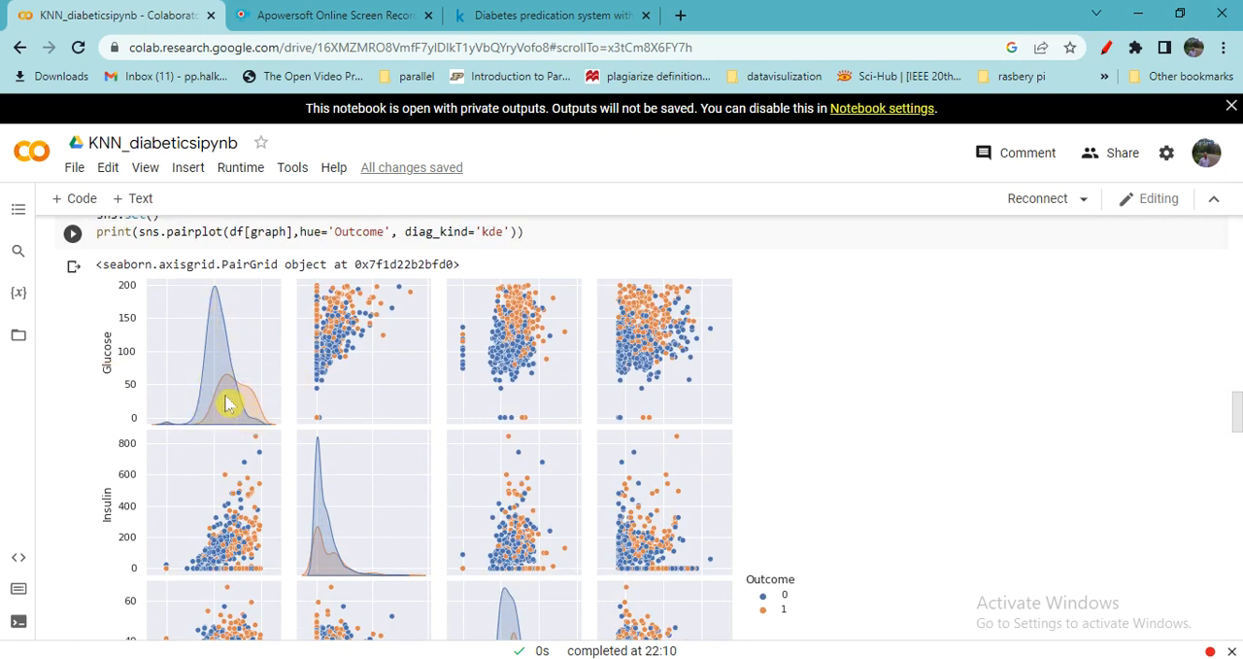
pyautogui.moveTo(374, 405)
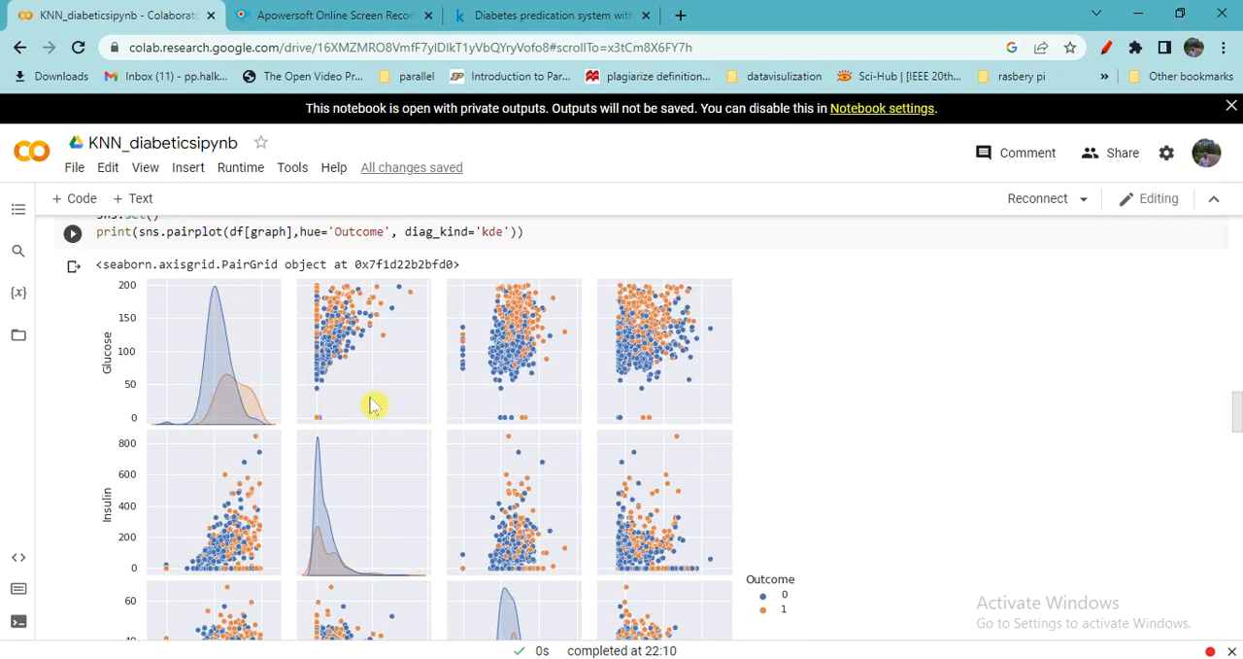
pyautogui.moveTo(342, 352)
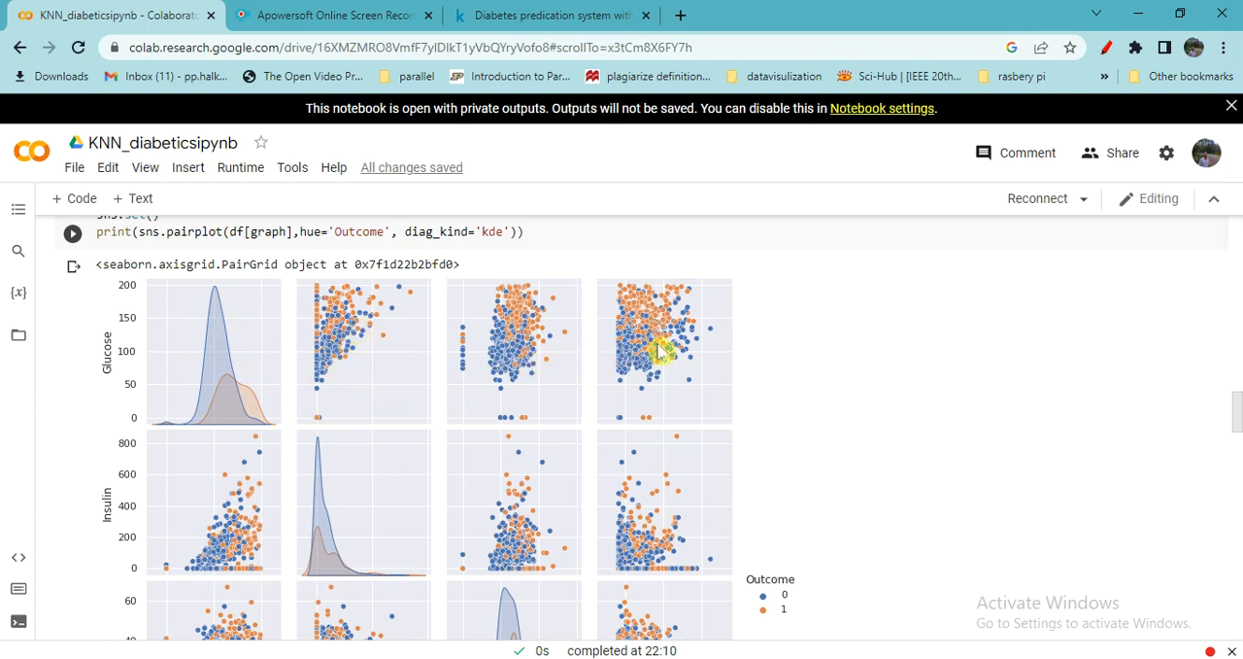
pyautogui.moveTo(418, 379)
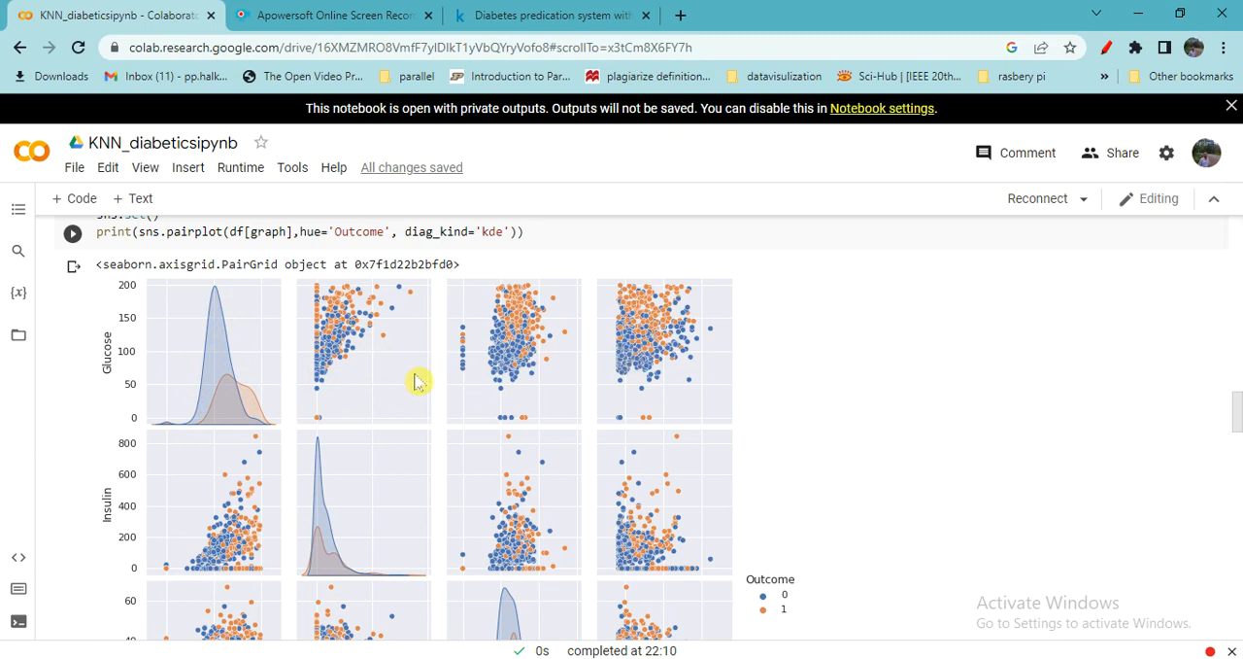
pyautogui.moveTo(340, 357)
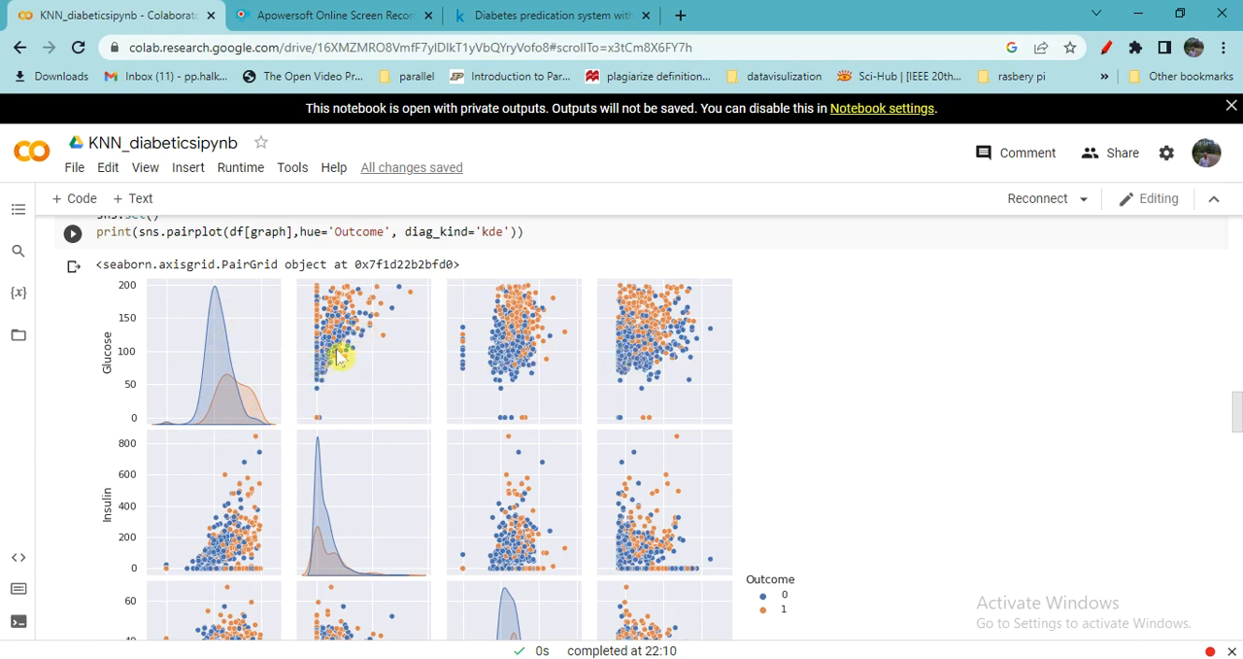
pyautogui.scroll(-3)
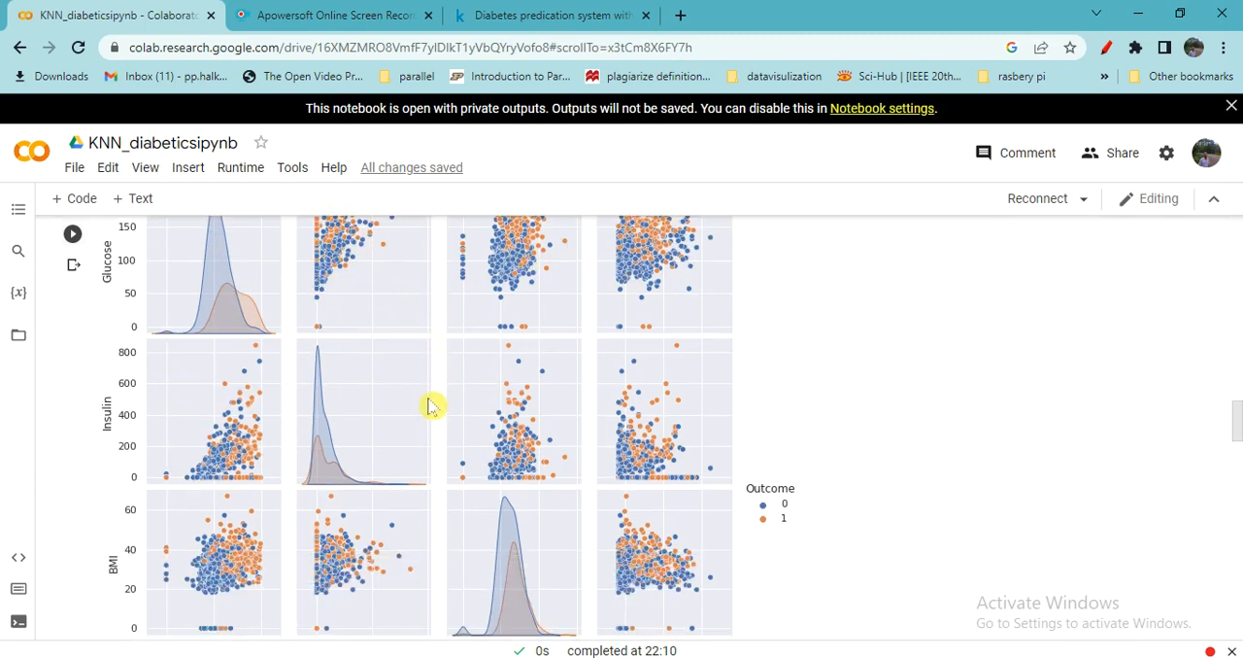
pyautogui.scroll(-3)
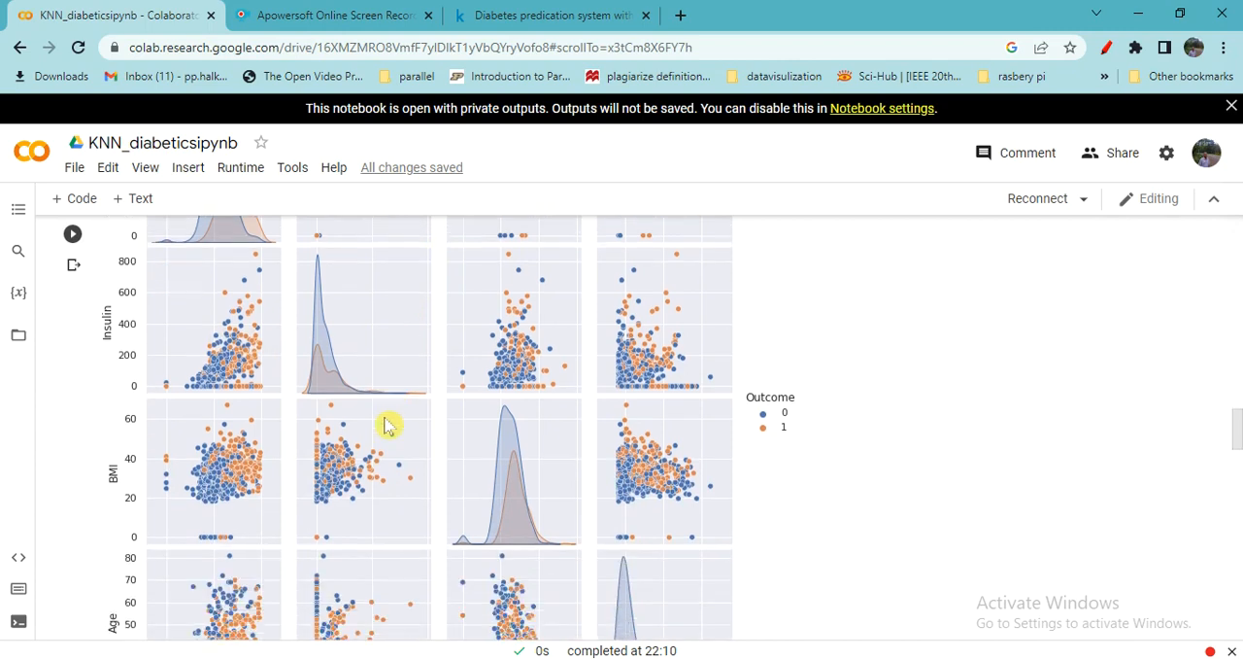
pyautogui.moveTo(509, 367)
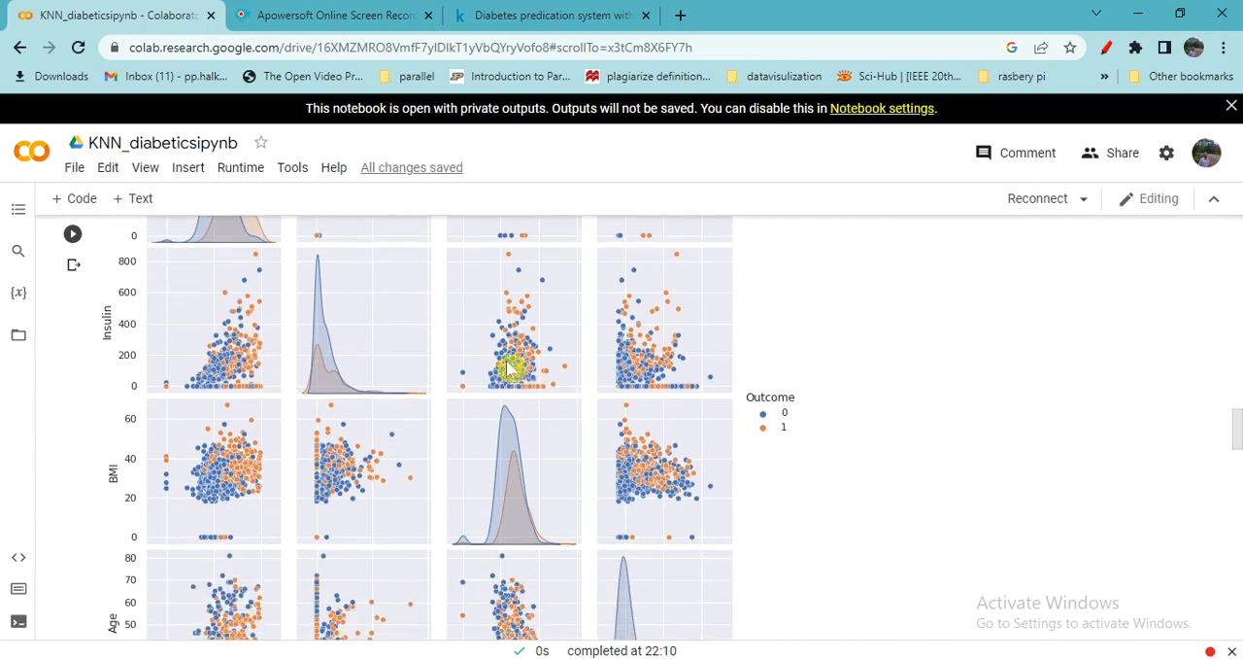
pyautogui.scroll(-3)
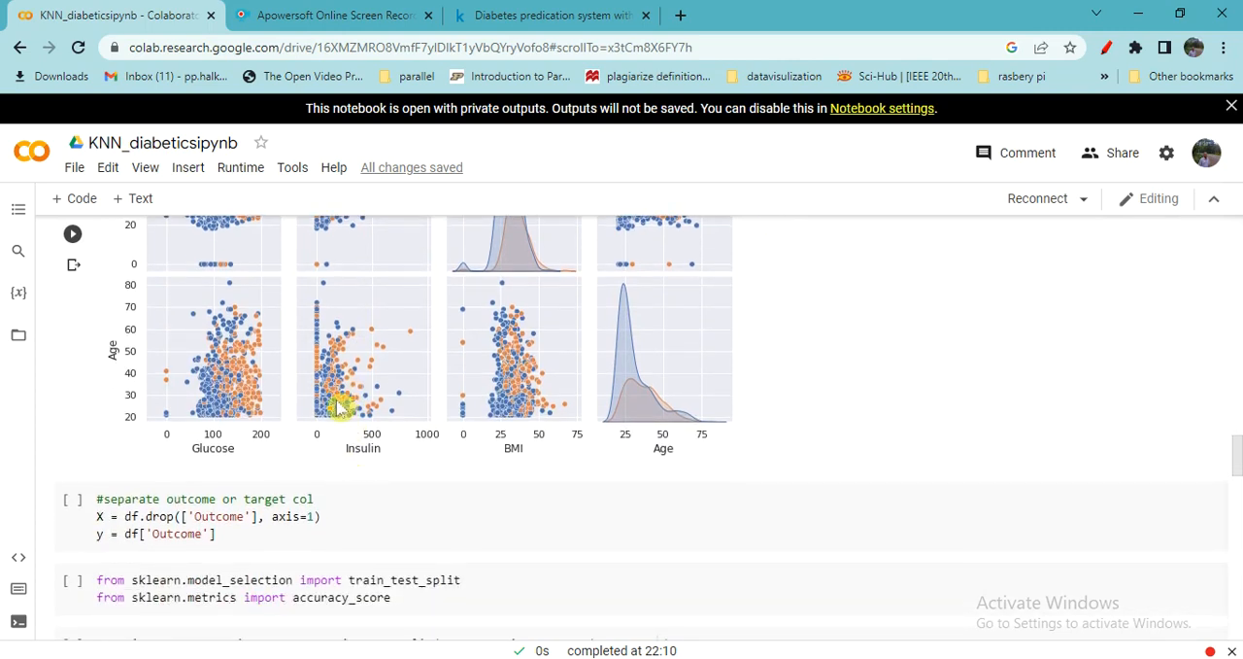
pyautogui.moveTo(382, 384)
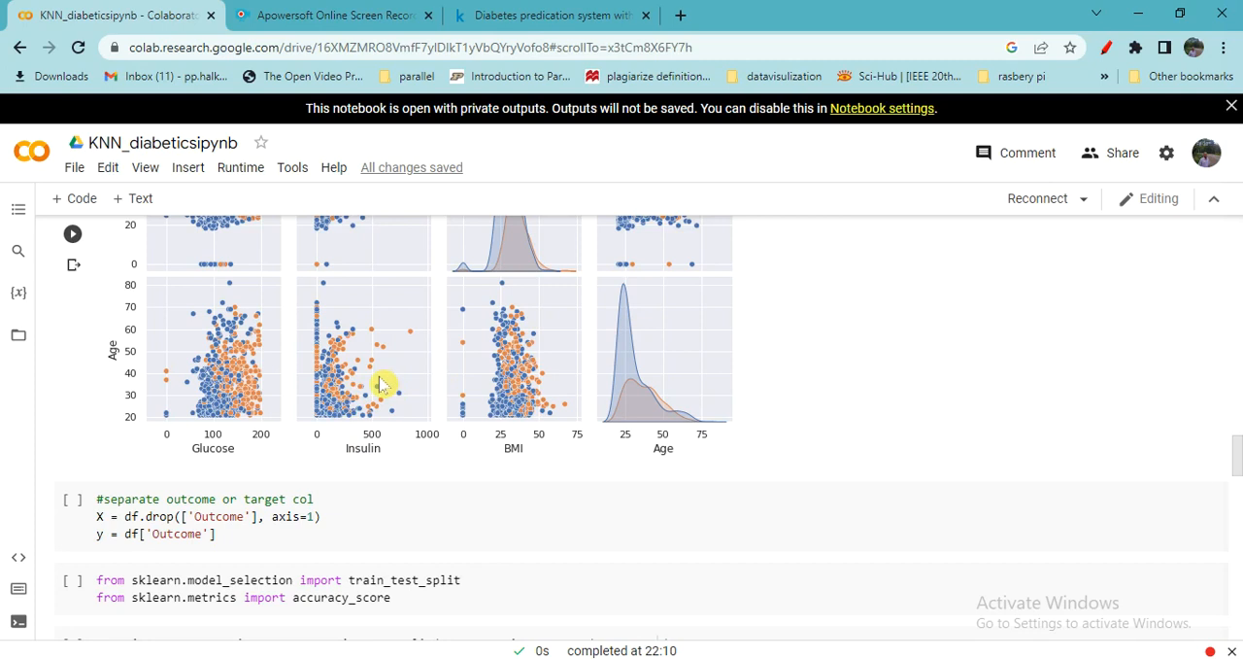
# Scroll down to the target-separation and 80/20 train_test_split cells
pyautogui.scroll(-3)
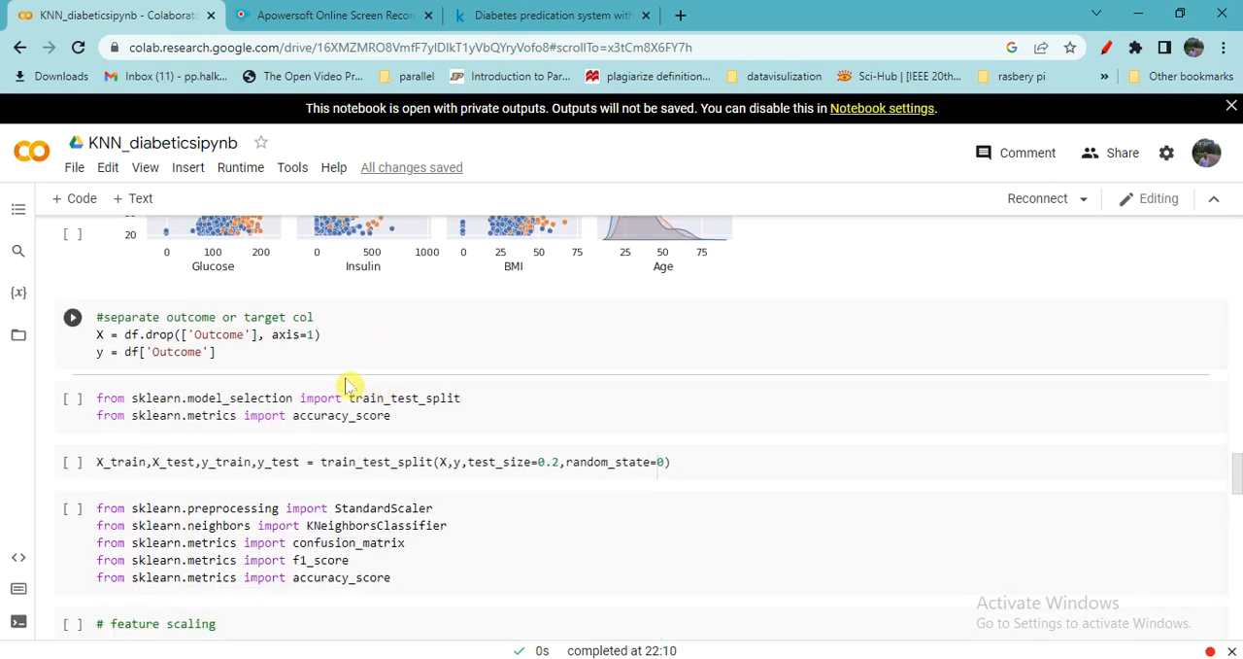
pyautogui.scroll(-3)
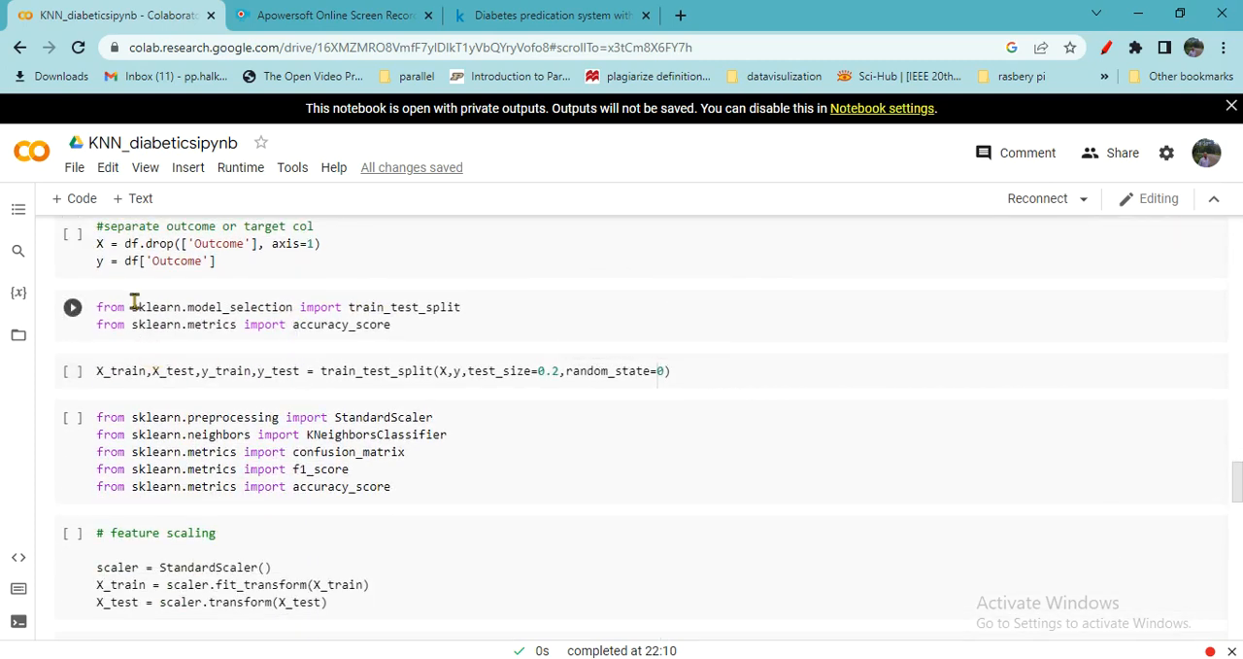
pyautogui.scroll(-3)
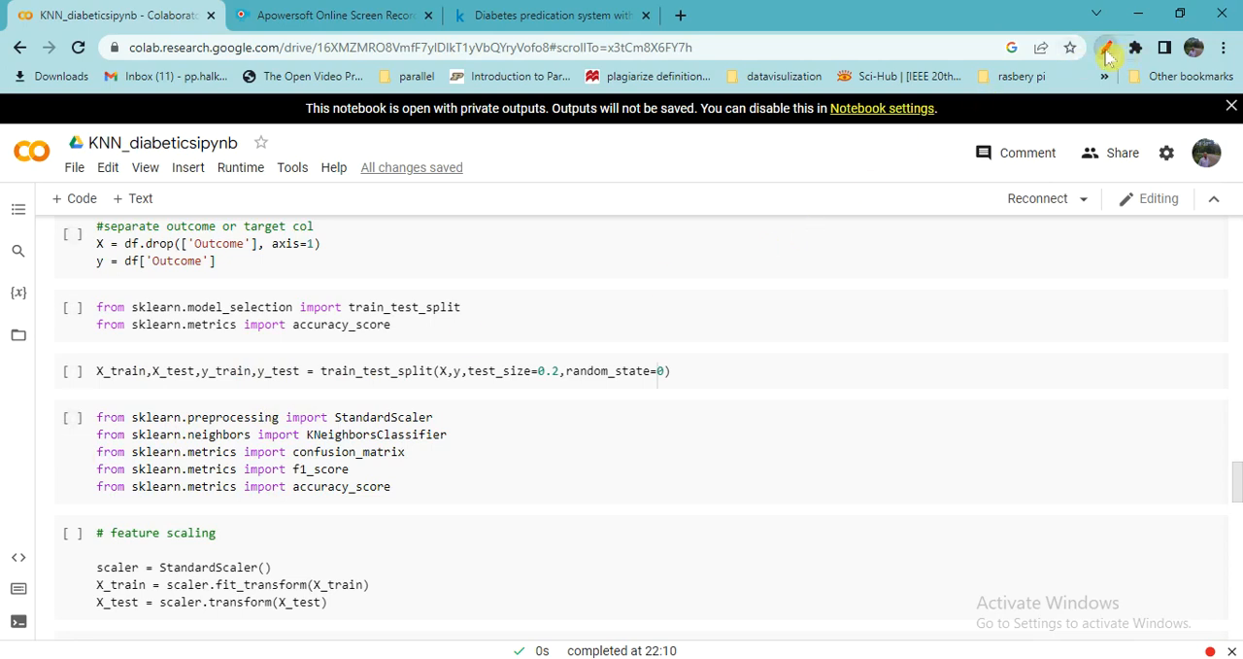
# Mark Outcome and the test_size=0.2 argument in red with the pen extension
pyautogui.click(1105, 53)
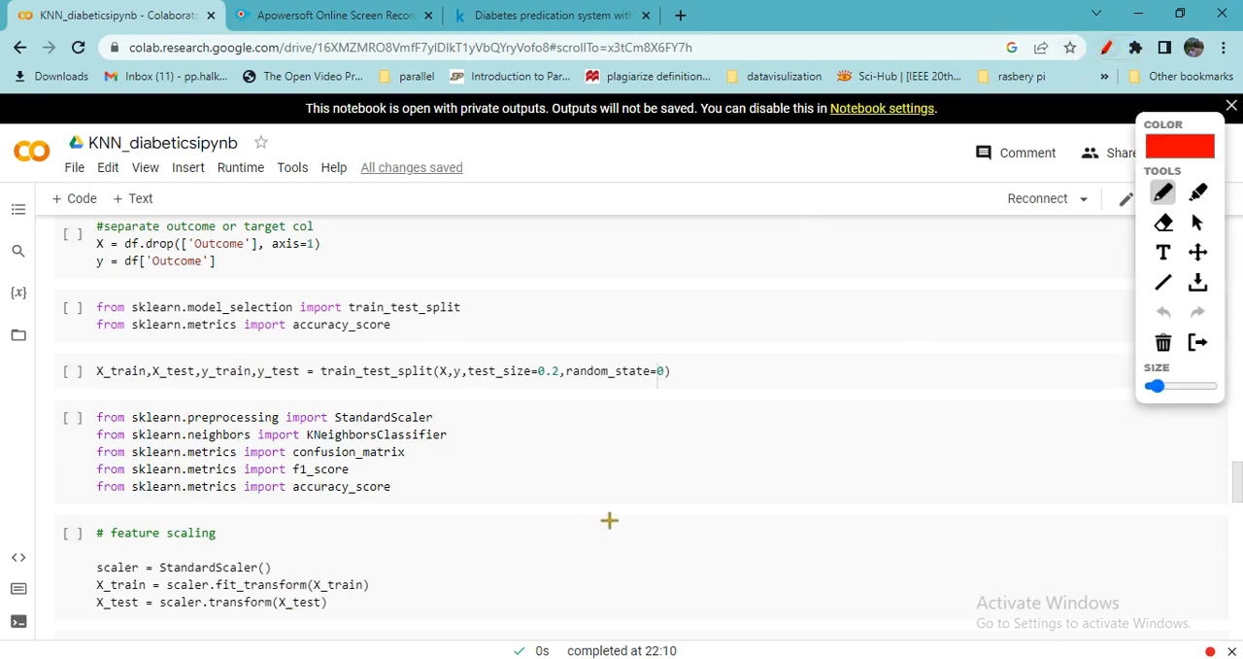
pyautogui.moveTo(58, 34)
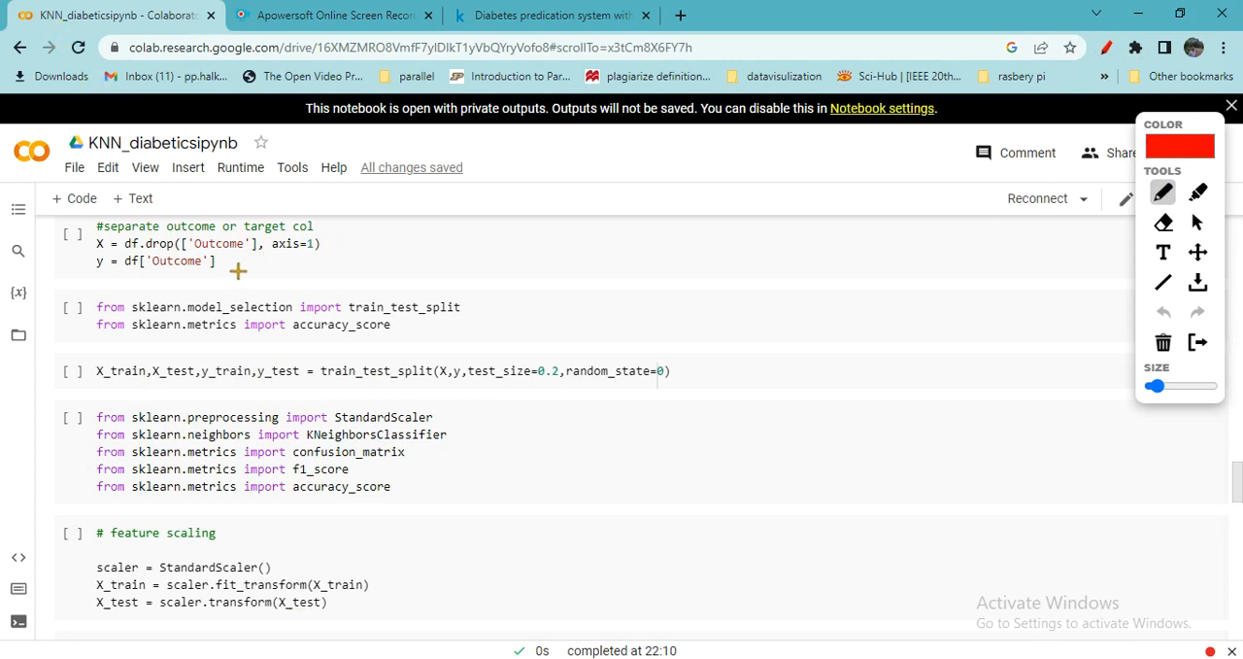
pyautogui.moveTo(238, 270); pyautogui.dragTo(282, 257)
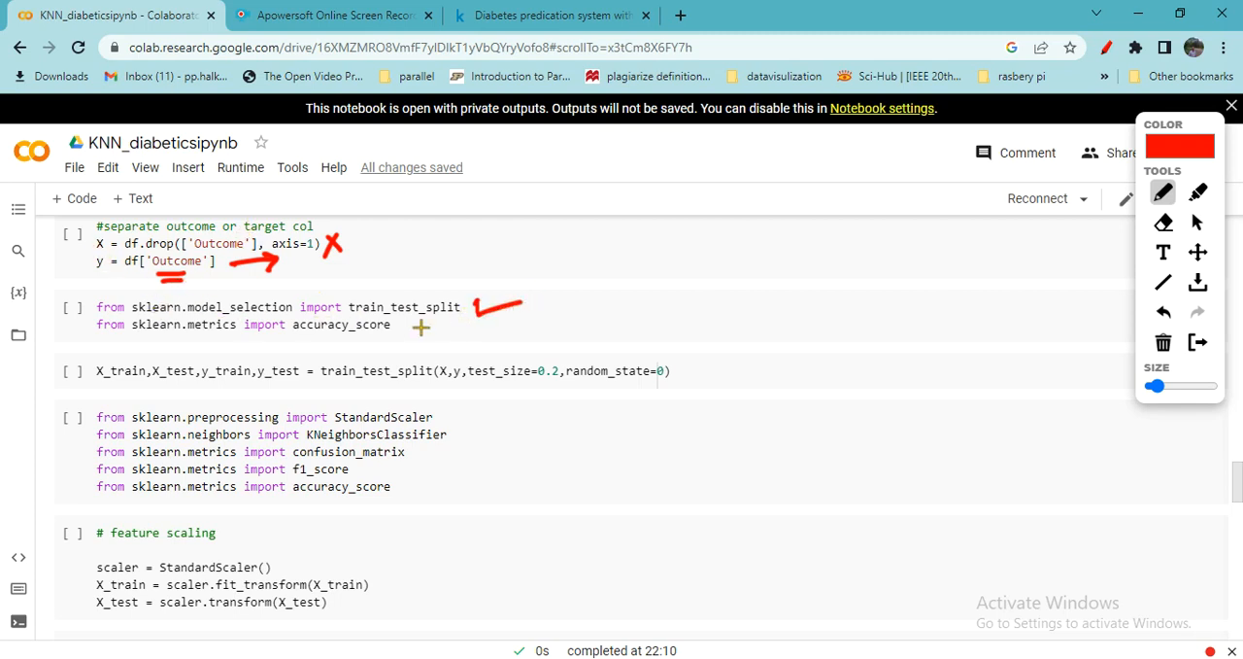
pyautogui.moveTo(406, 369)
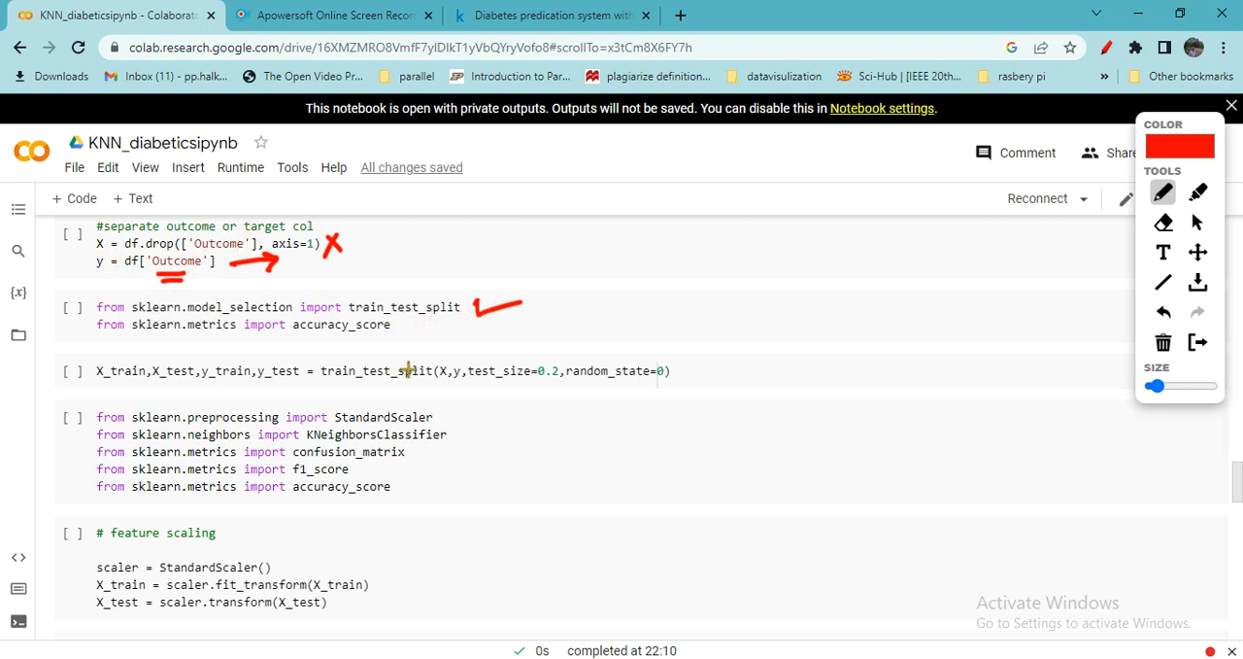
pyautogui.moveTo(523, 393)
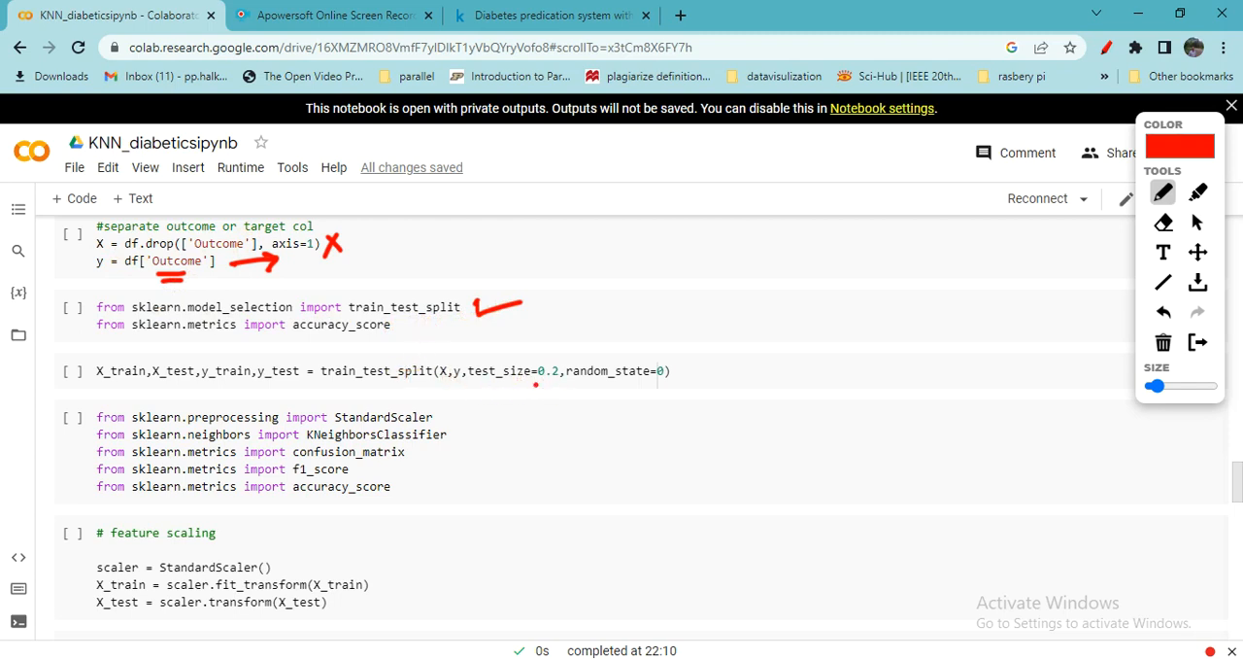
pyautogui.moveTo(539, 370); pyautogui.dragTo(573, 384)
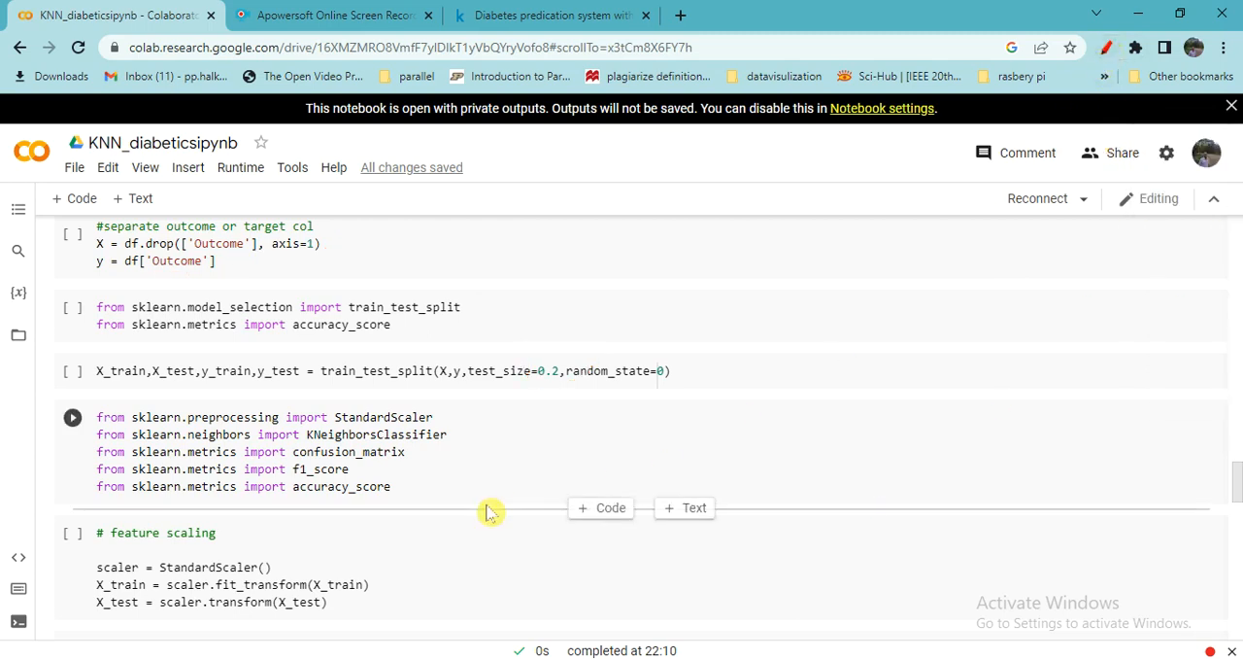
# Scroll to the KNeighborsClassifier cell with 11 neighbors and click into the scaling code
pyautogui.scroll(-3)
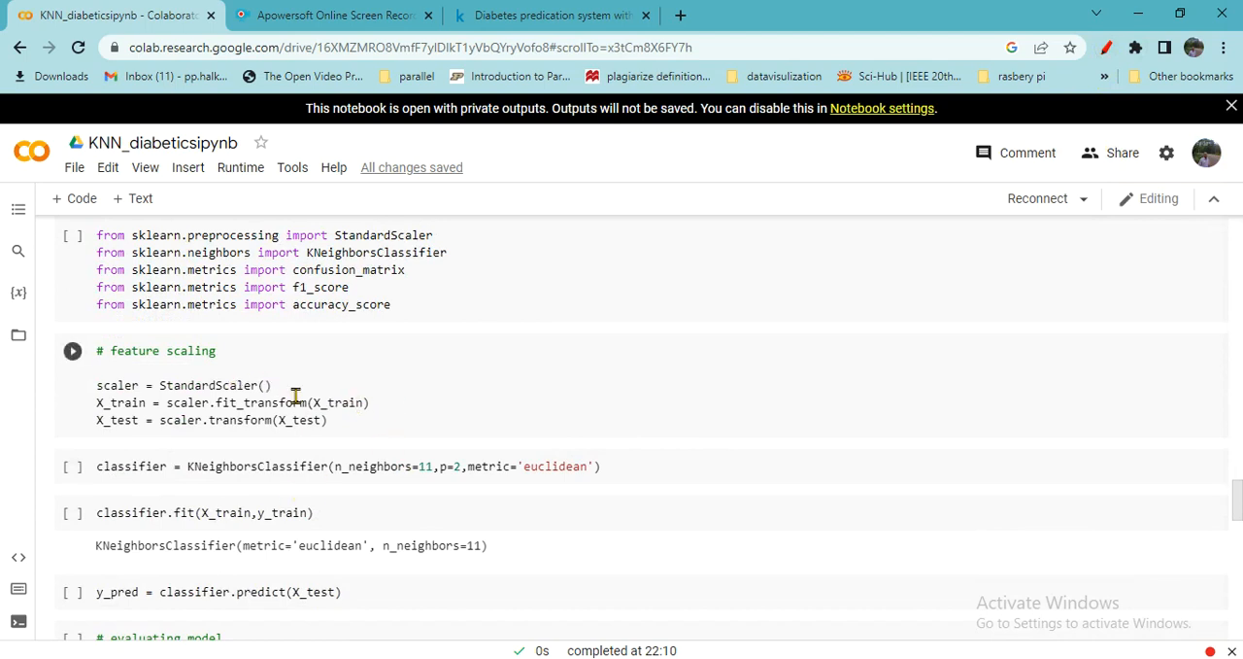
pyautogui.moveTo(348, 402)
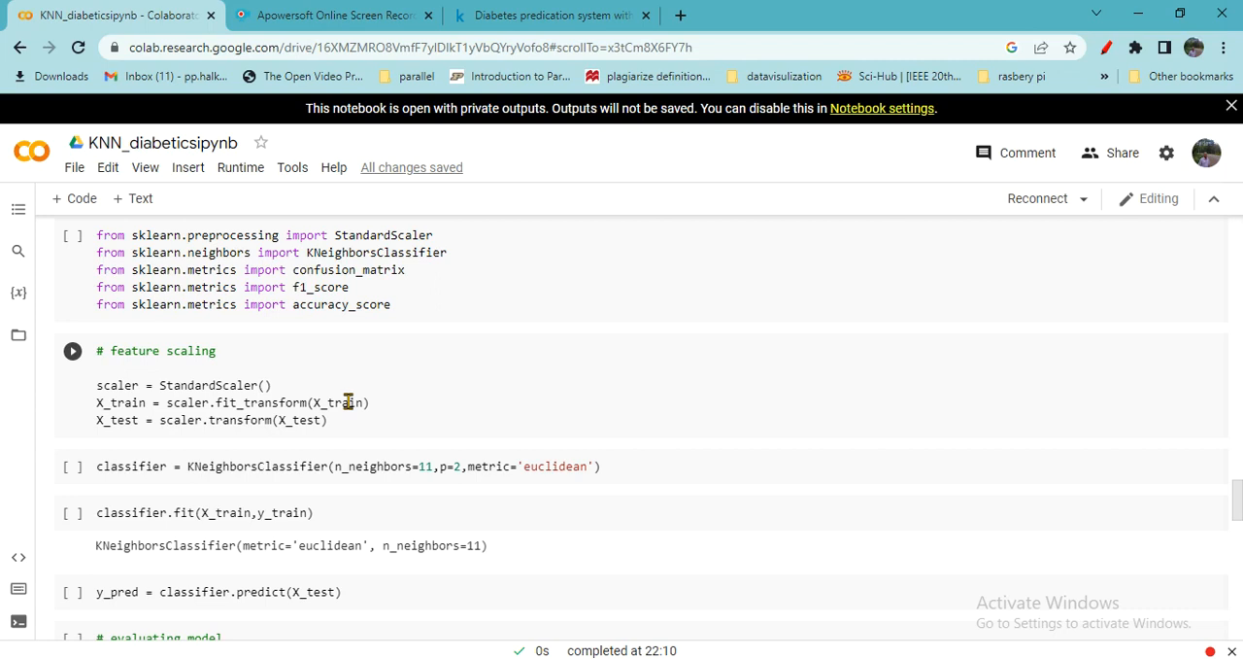
pyautogui.moveTo(380, 382)
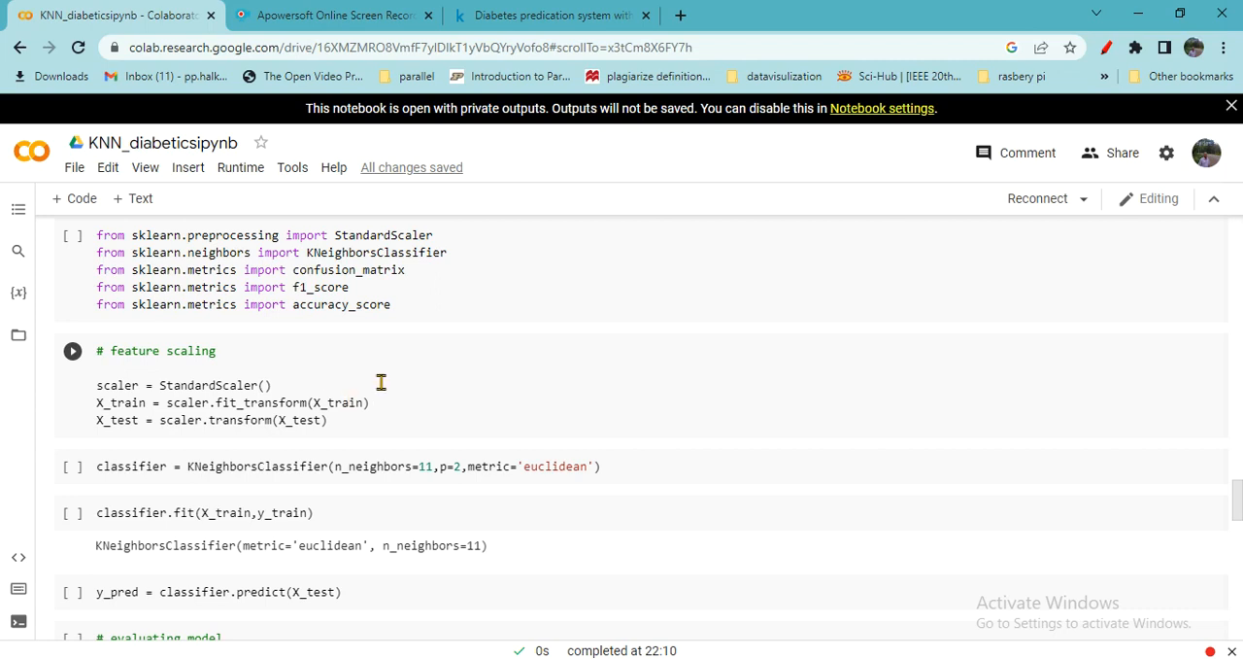
pyautogui.click(72, 350)
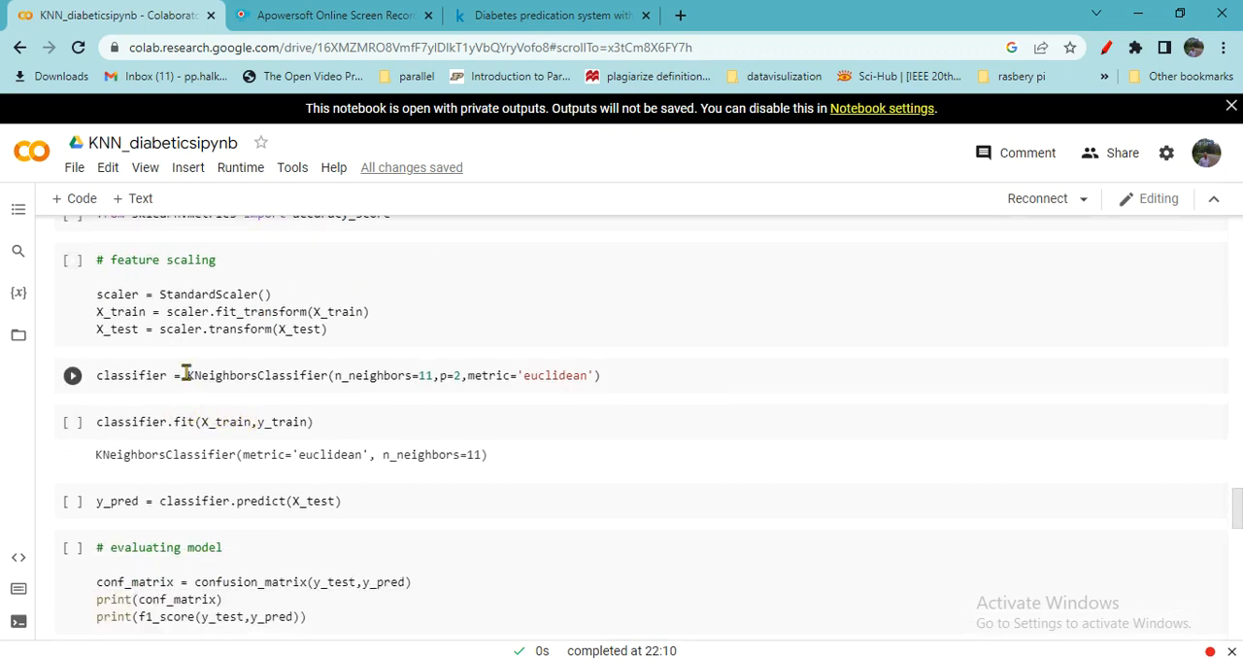
# Select KNeighborsClassifier, then underline n_neighbors and box the value 11 in red
pyautogui.doubleClick(218, 375)
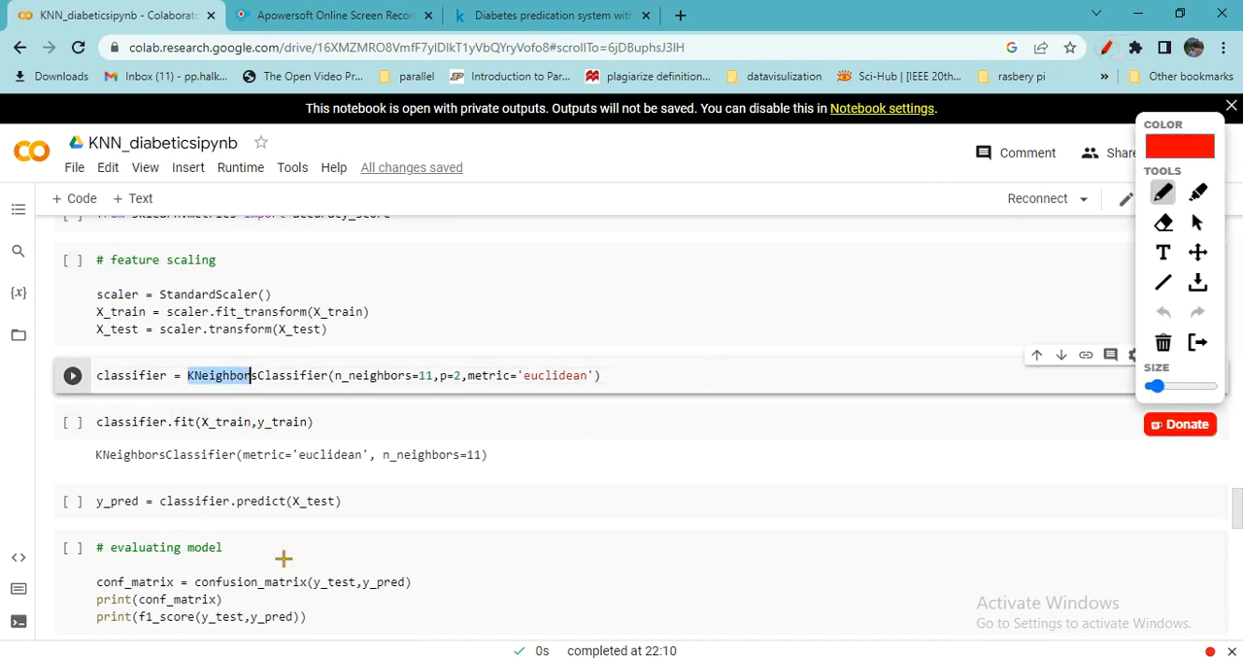
pyautogui.moveTo(798, 313)
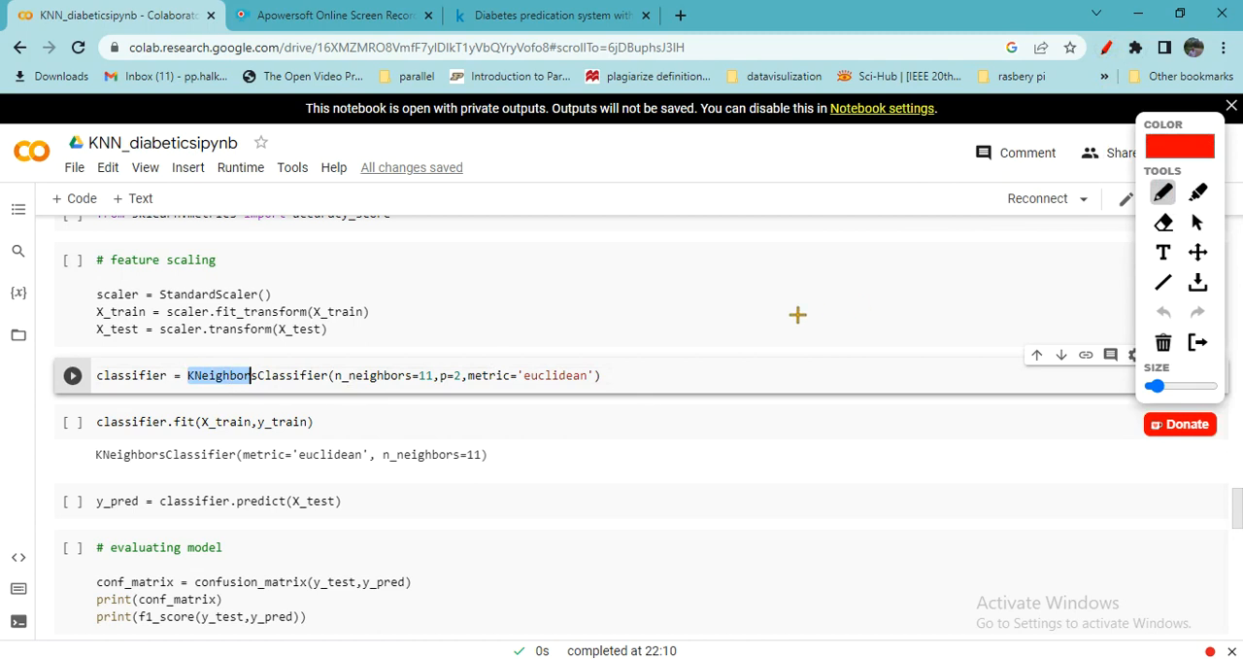
pyautogui.moveTo(356, 392)
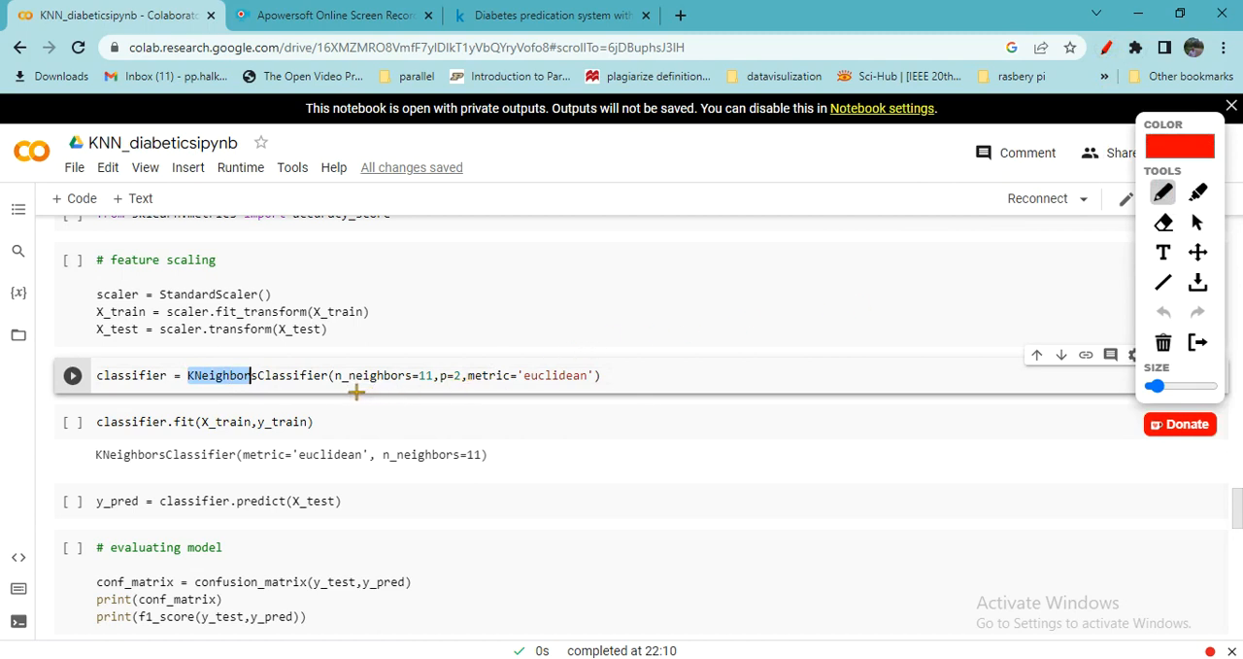
pyautogui.moveTo(350, 392); pyautogui.dragTo(437, 391)
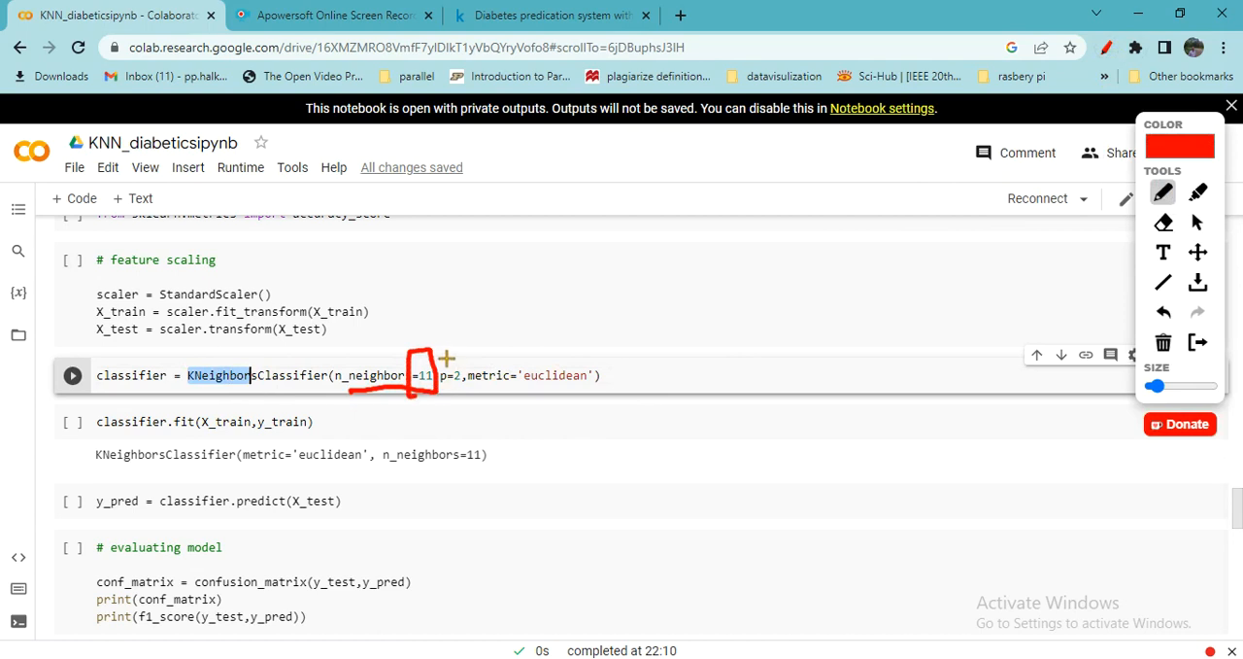
pyautogui.moveTo(447, 362); pyautogui.dragTo(490, 335)
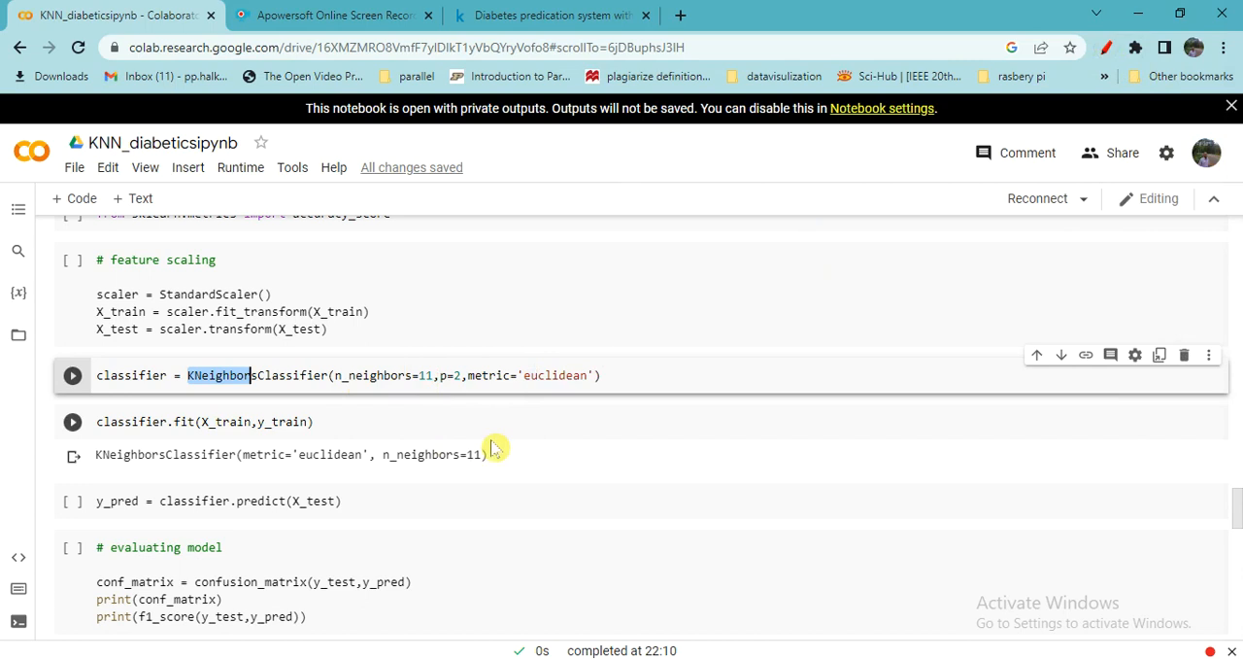
# Scroll to the confusion matrix [[93 14],[18 29]], F1 0.644 and accuracy 0.792 outputs
pyautogui.scroll(-3)
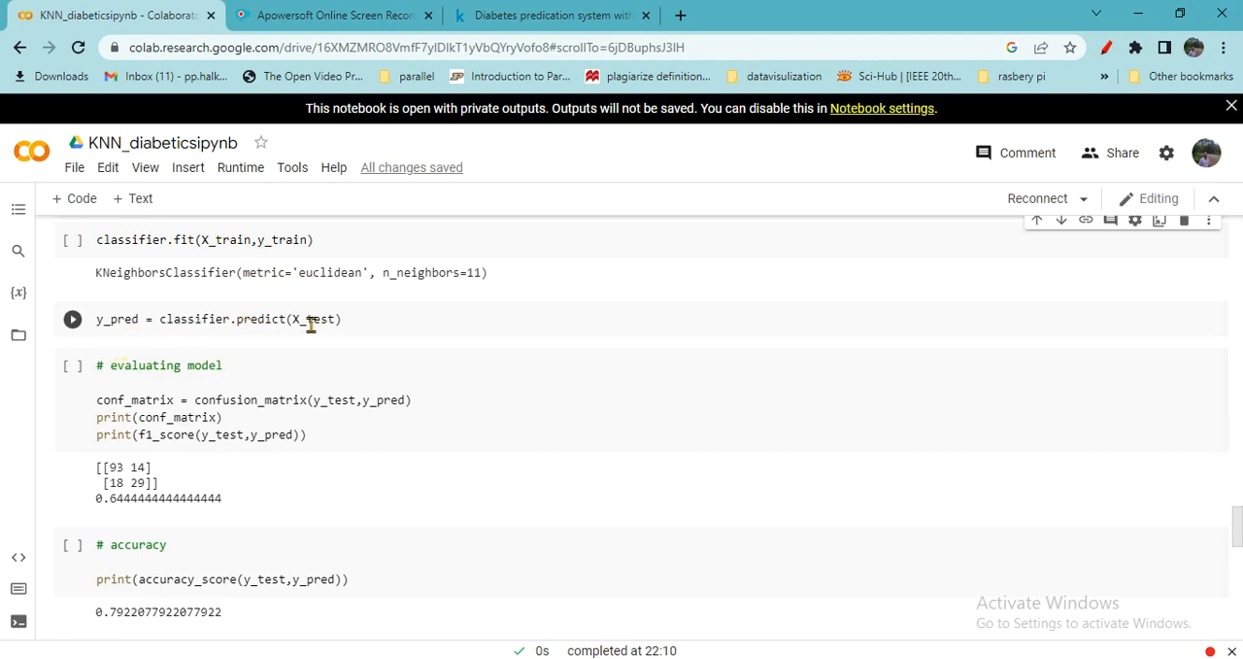
pyautogui.scroll(-3)
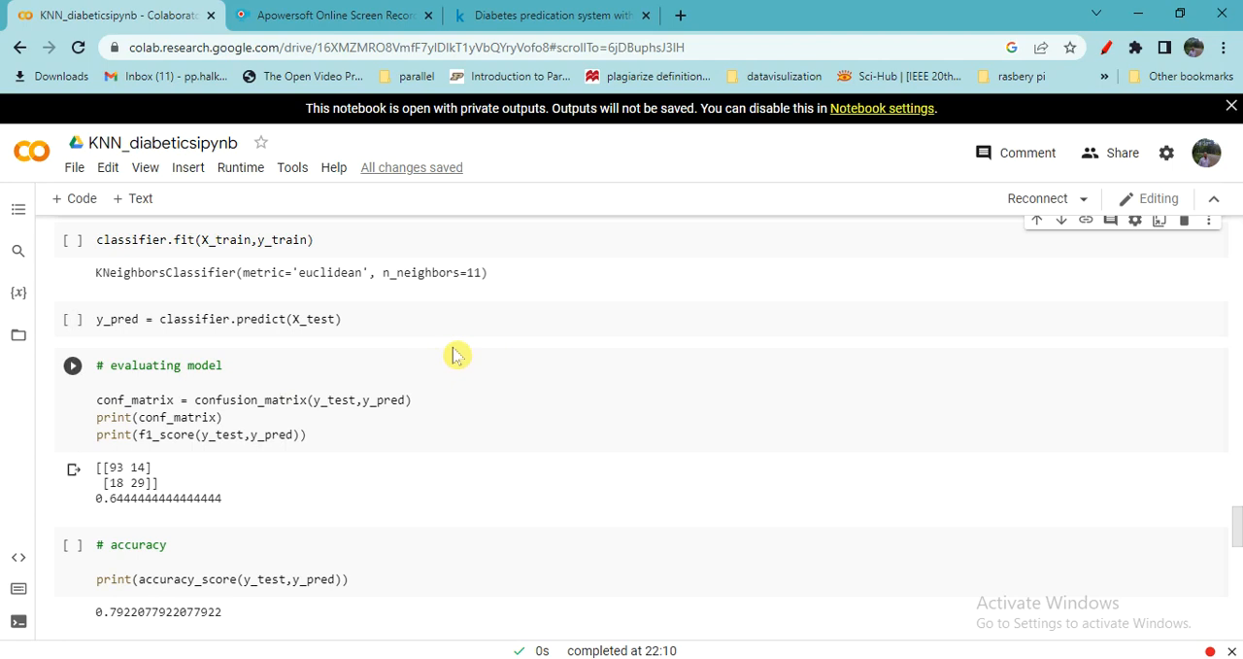
pyautogui.moveTo(311, 377)
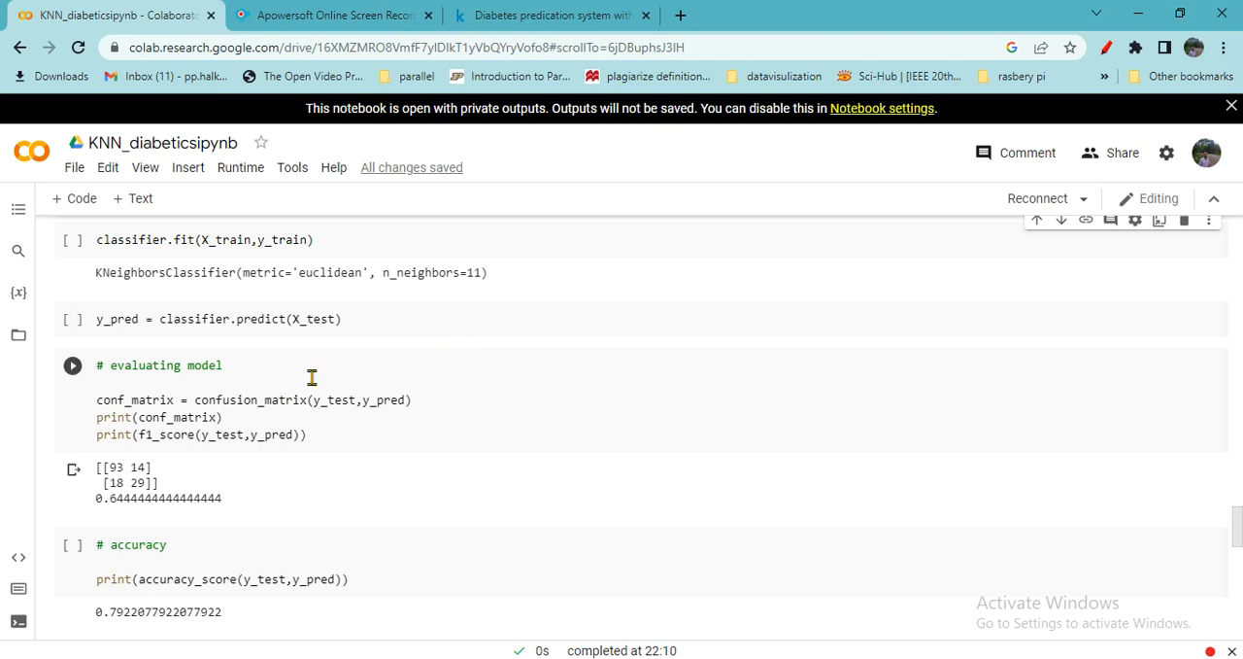
pyautogui.scroll(-3)
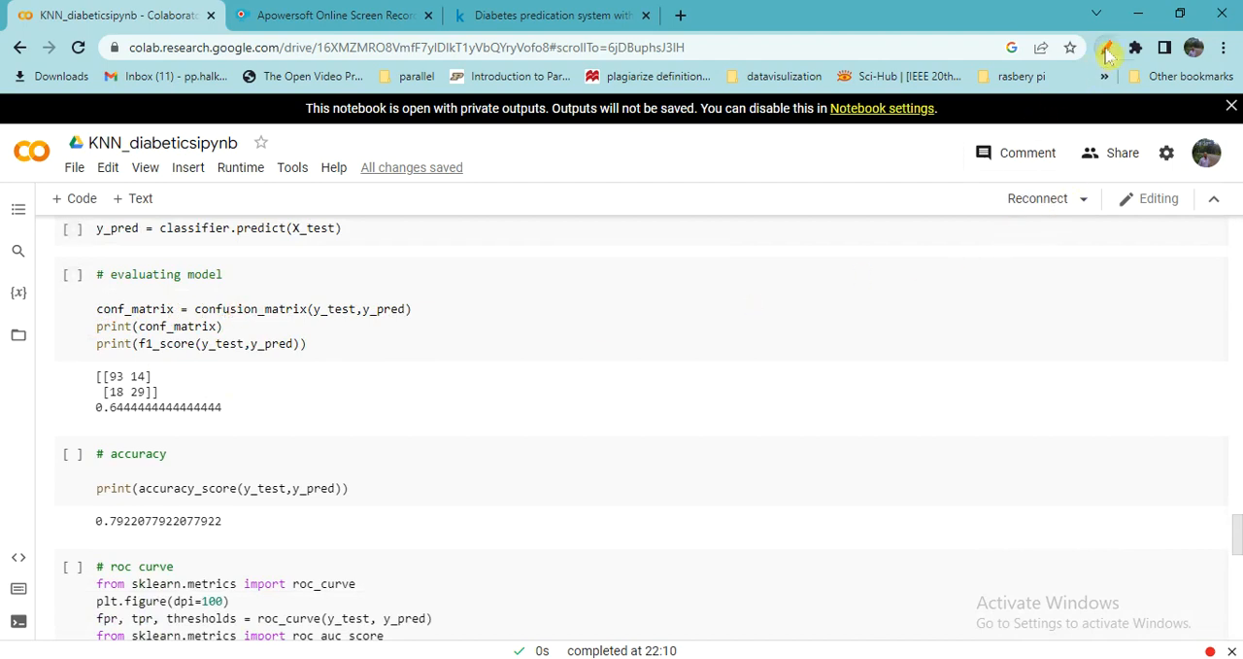
# In red pen, circle 14 in the confusion matrix, underline accuracy 0.7922 and write 80%
pyautogui.click(1108, 55)
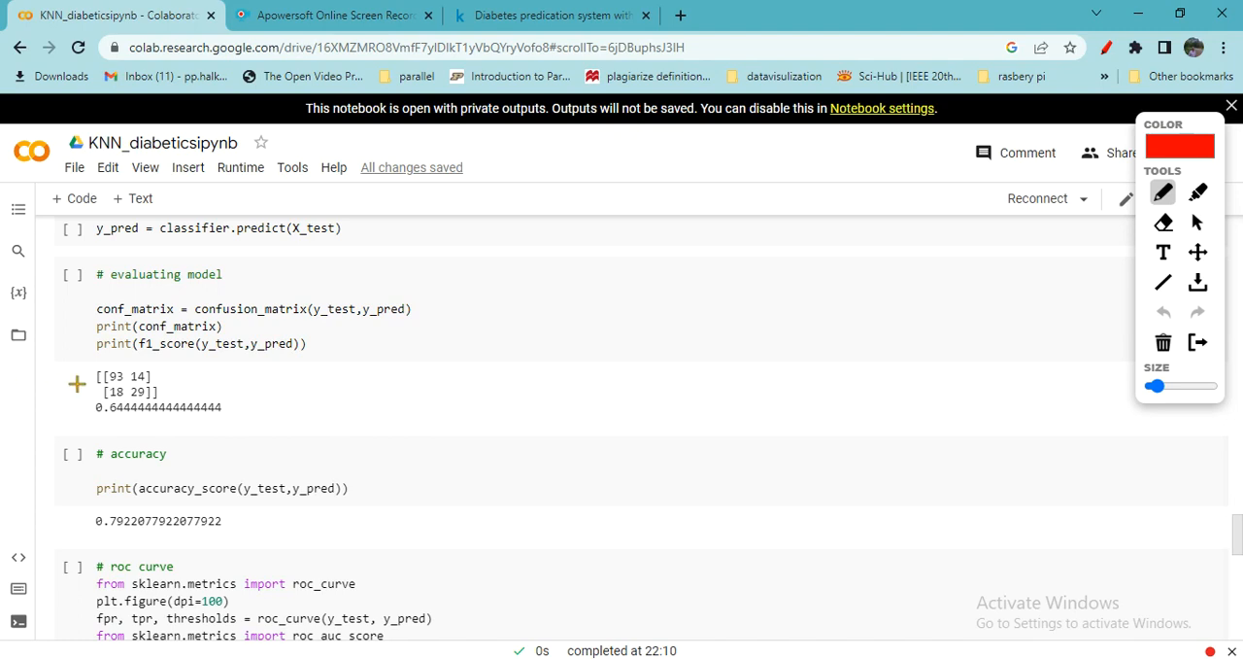
pyautogui.moveTo(114, 359)
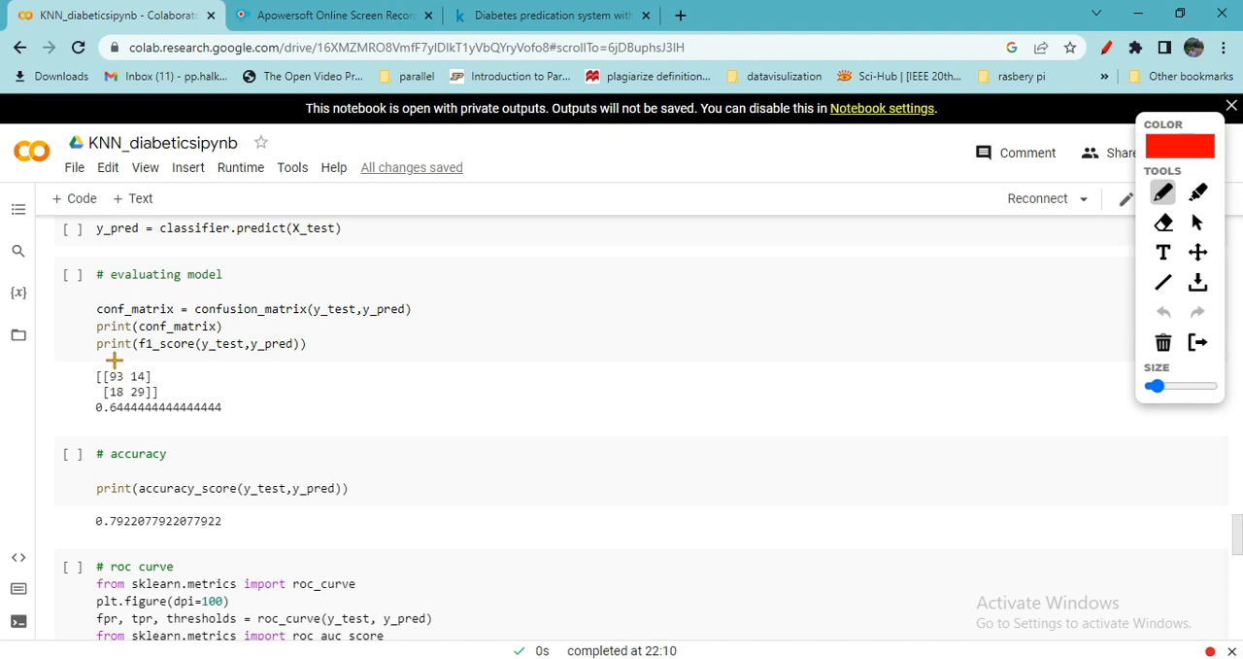
pyautogui.moveTo(109, 362); pyautogui.dragTo(131, 353)
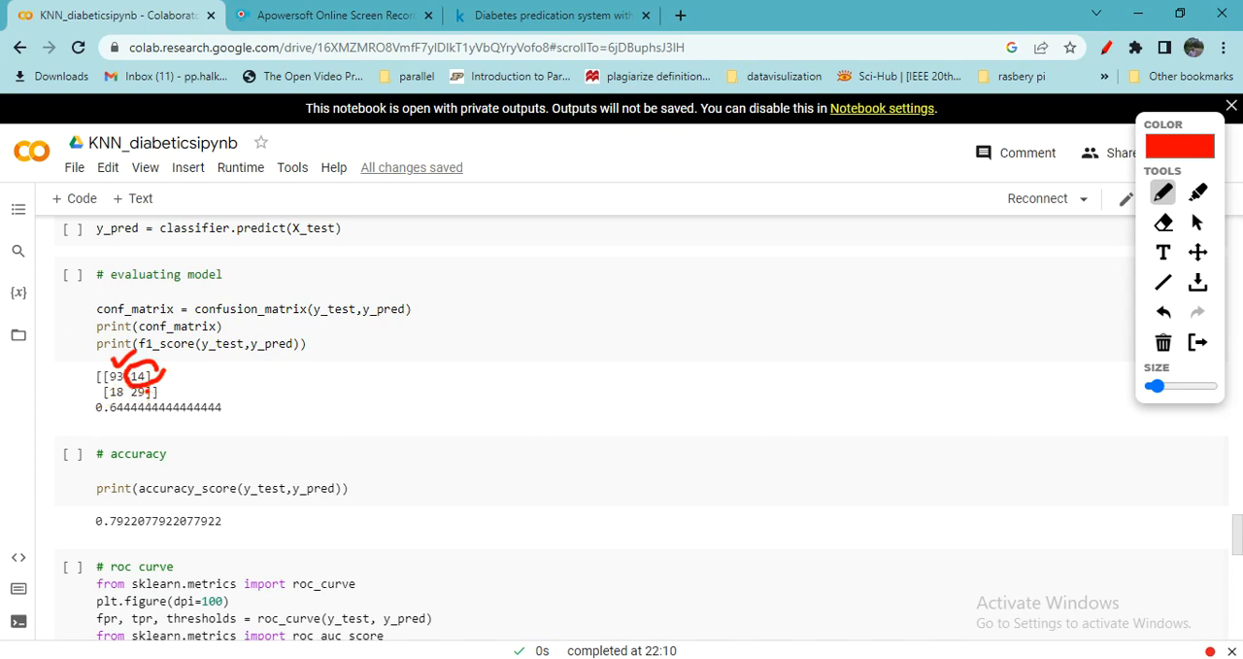
pyautogui.moveTo(129, 399); pyautogui.dragTo(173, 387)
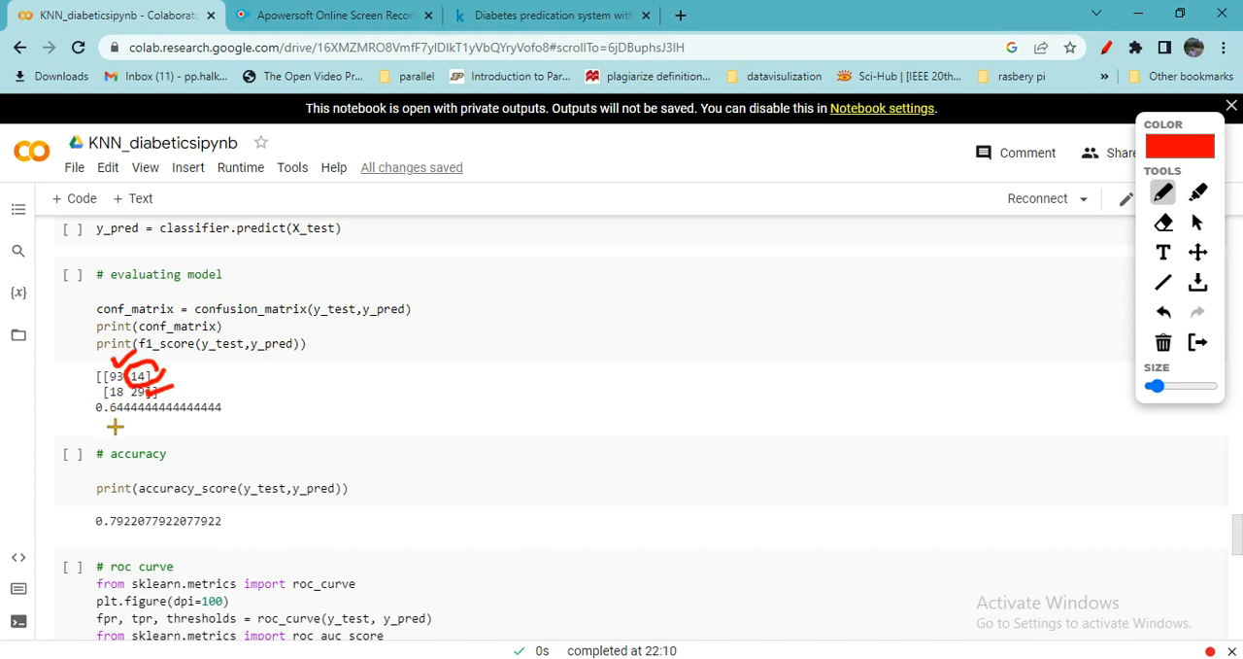
pyautogui.moveTo(115, 413)
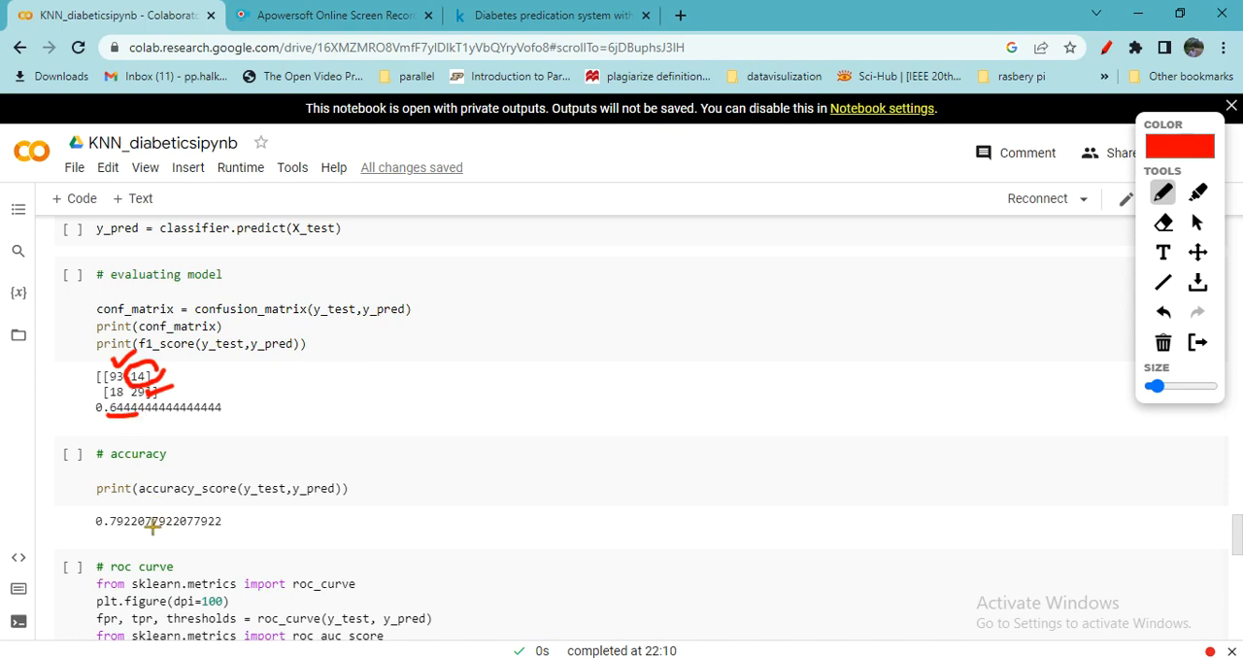
pyautogui.moveTo(105, 530); pyautogui.dragTo(152, 530)
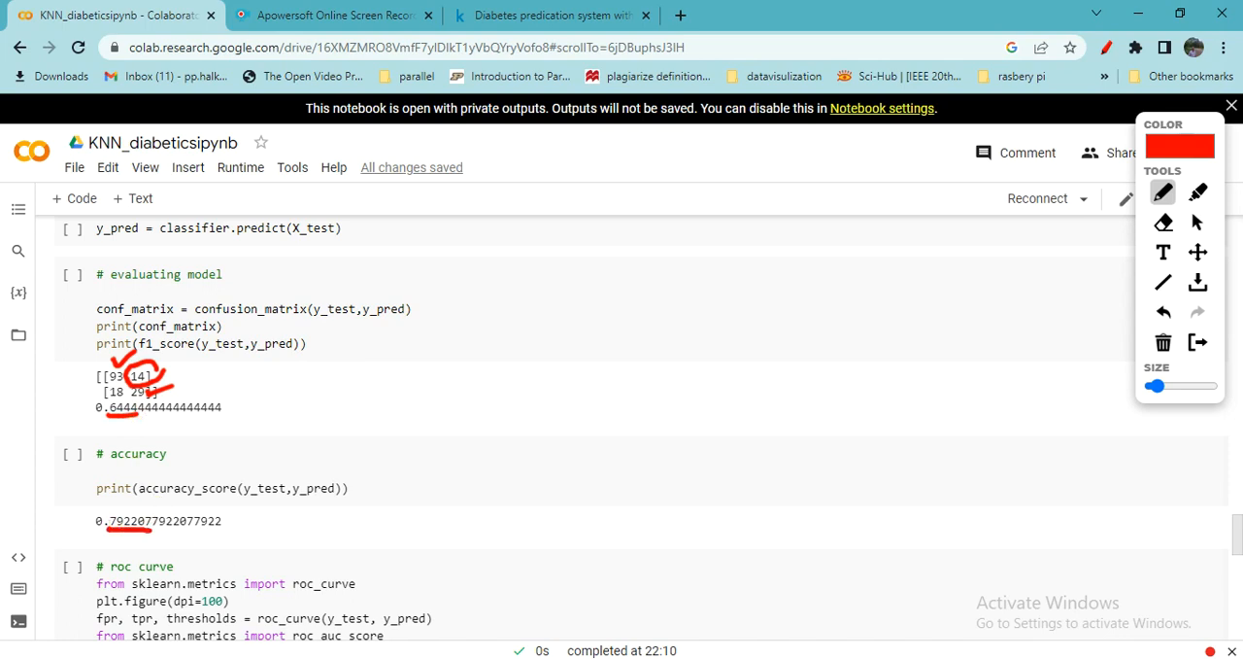
pyautogui.moveTo(277, 525); pyautogui.dragTo(296, 513)
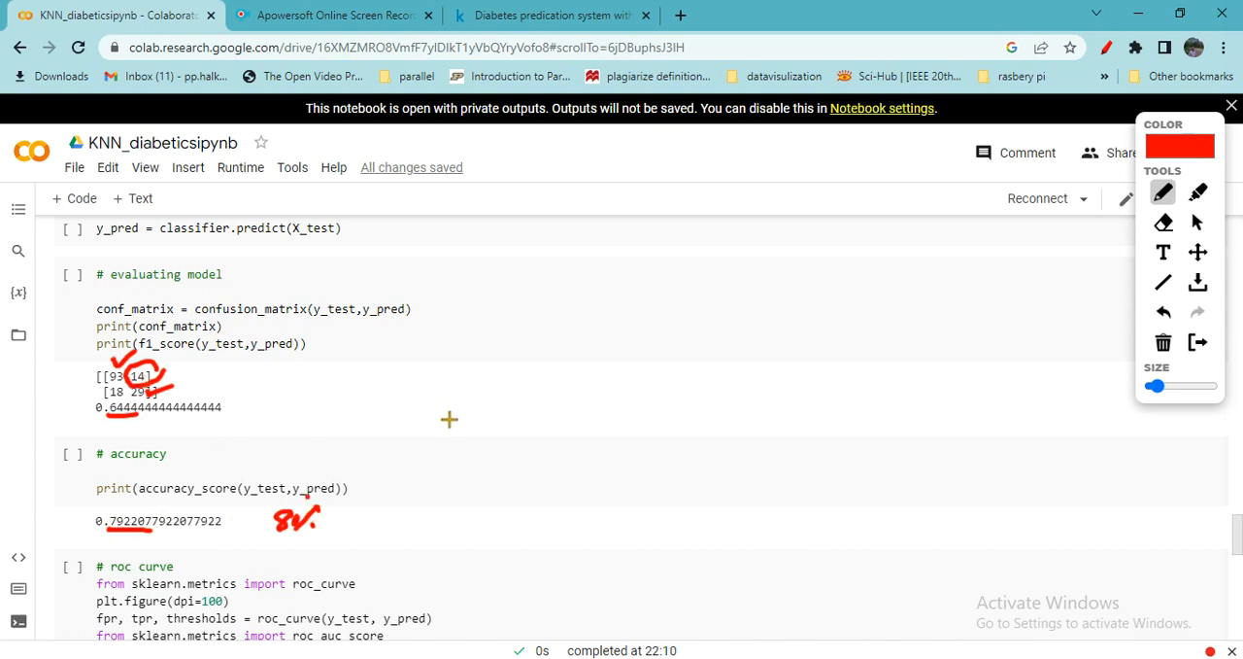
pyautogui.moveTo(464, 362)
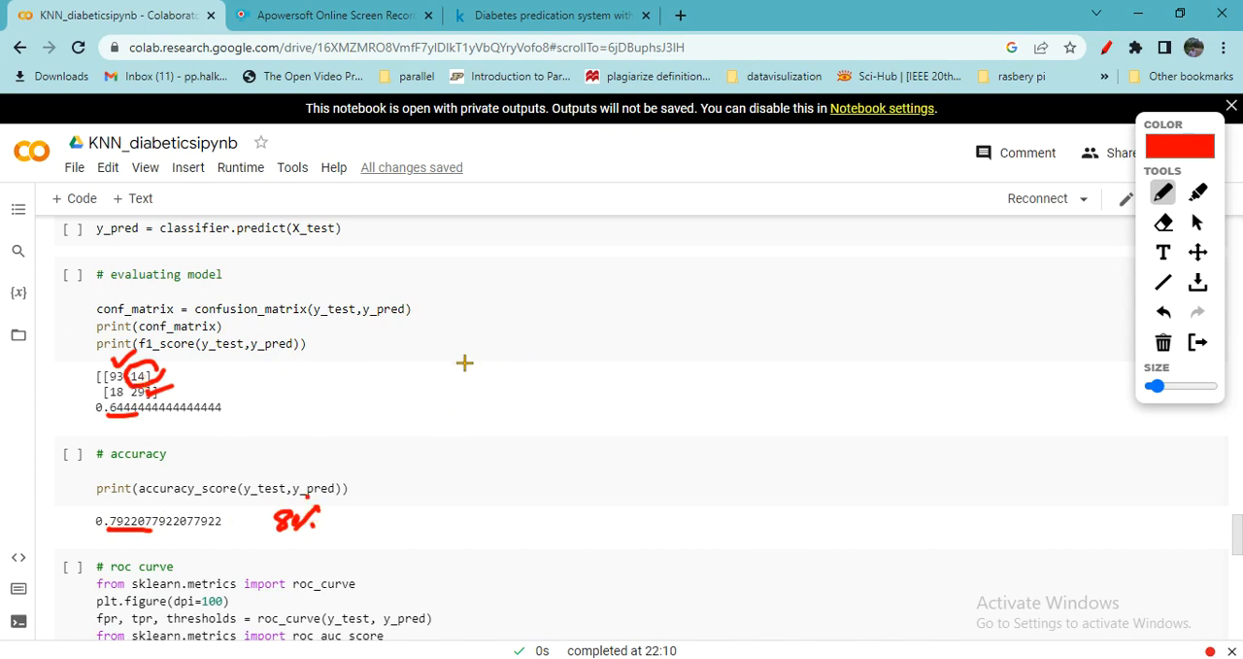
pyautogui.moveTo(632, 377)
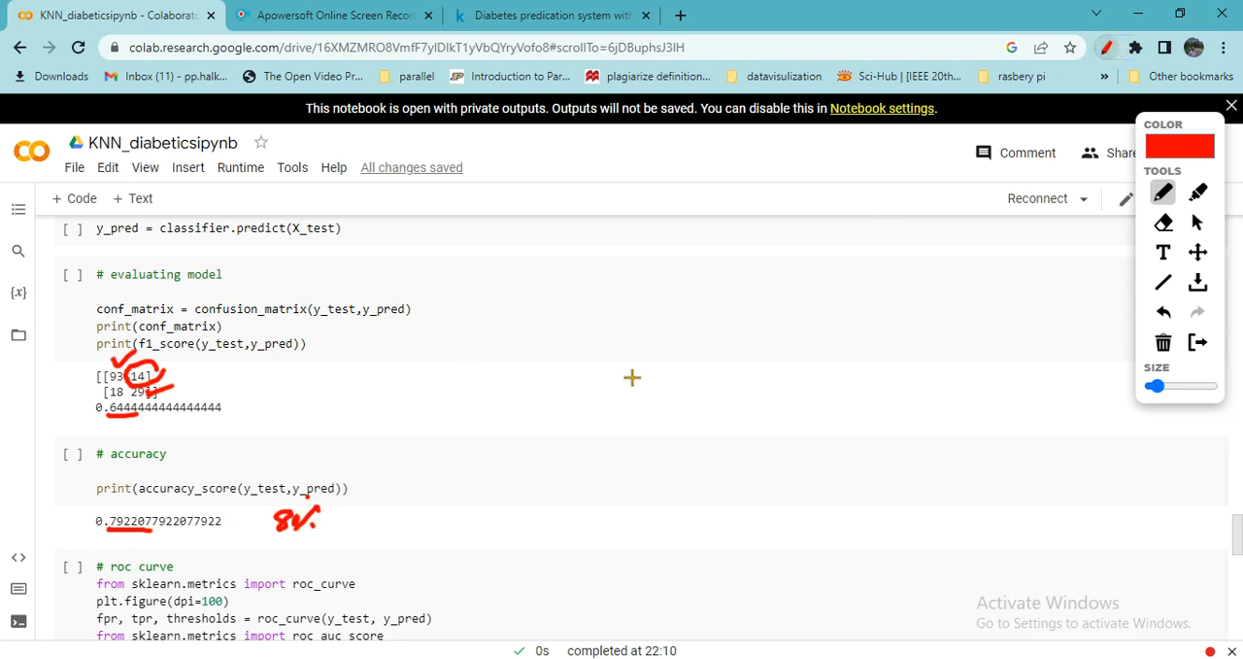
# Scroll down to view the ROC curve output with its 0.74 AUC legend
pyautogui.scroll(-3)
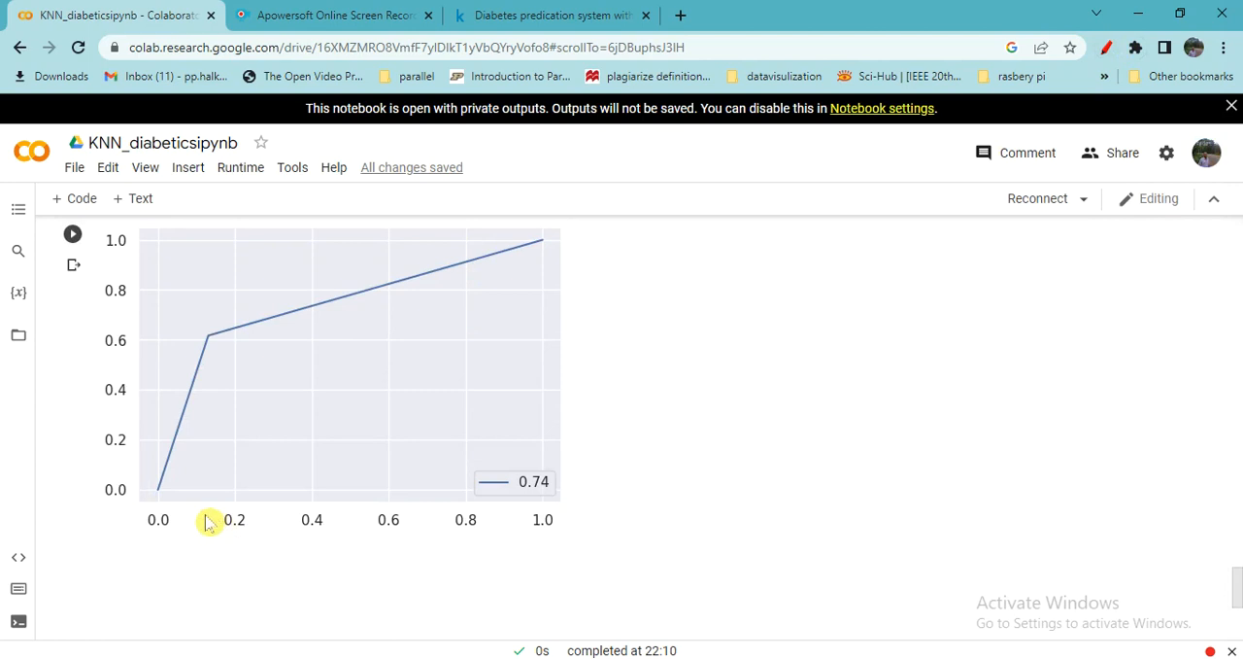
pyautogui.moveTo(585, 267)
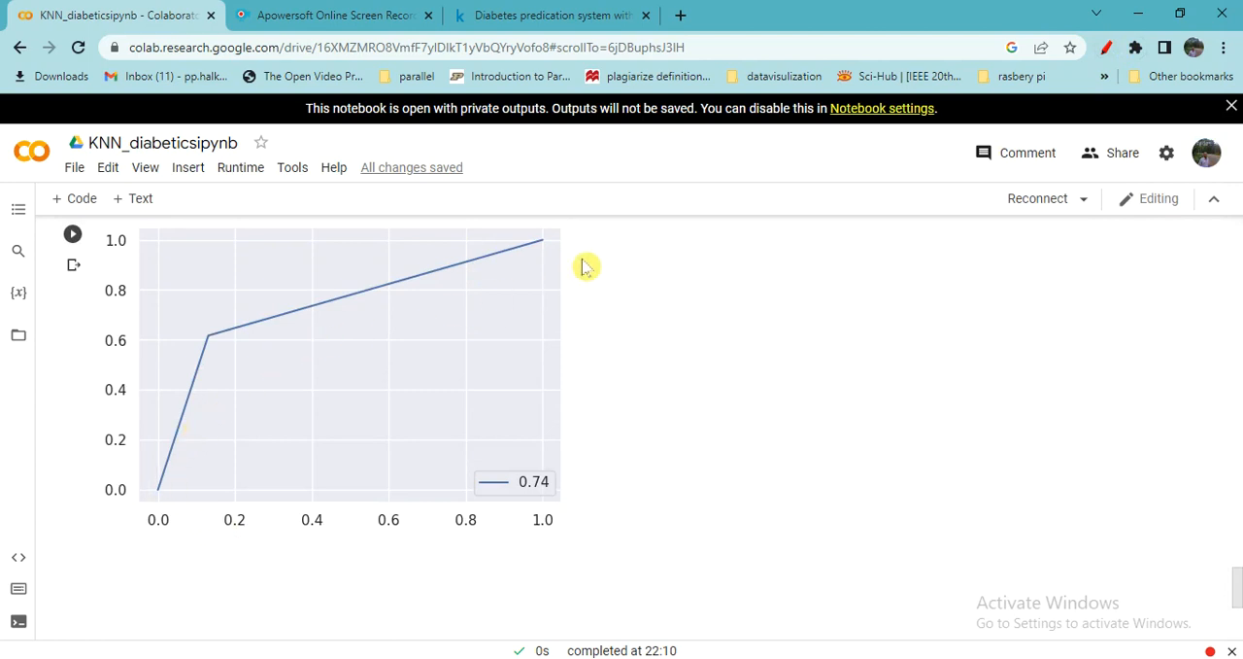
pyautogui.moveTo(498, 272)
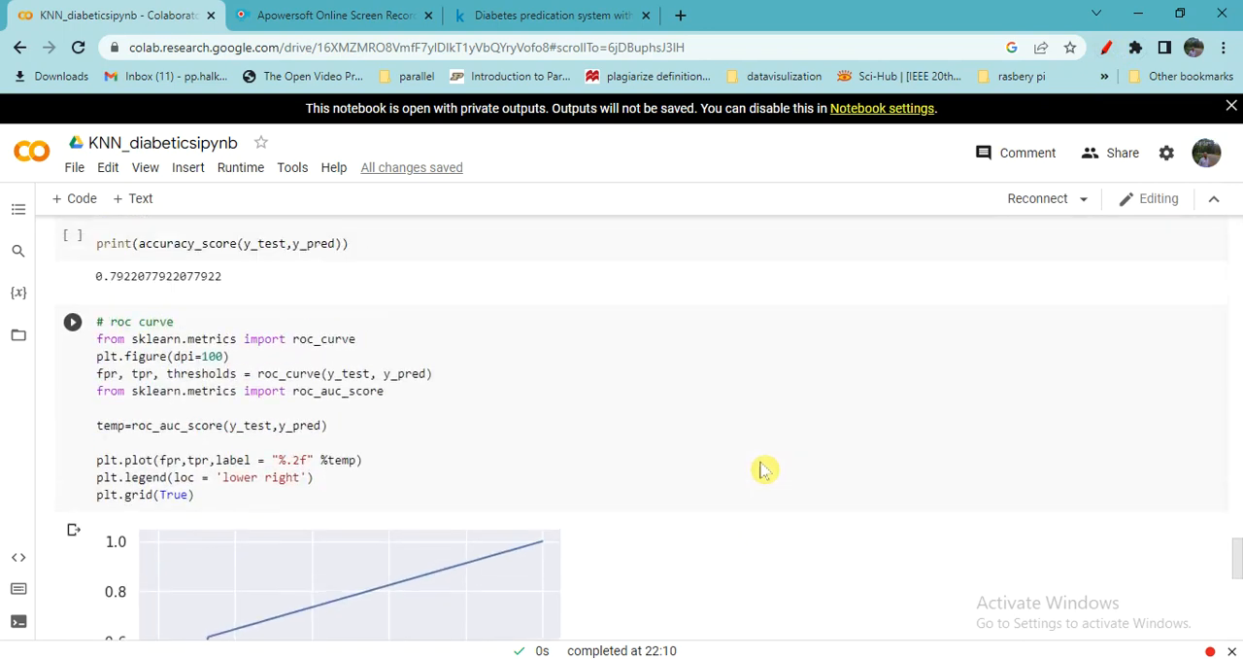
pyautogui.scroll(-3)
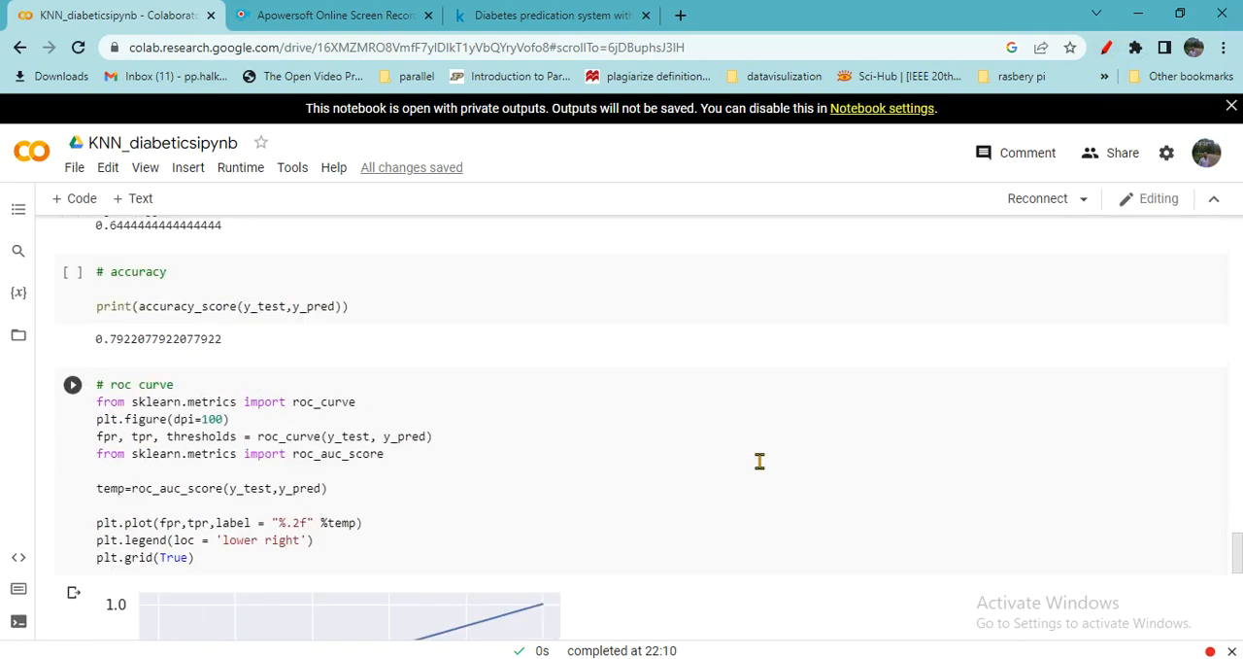
pyautogui.scroll(-3)
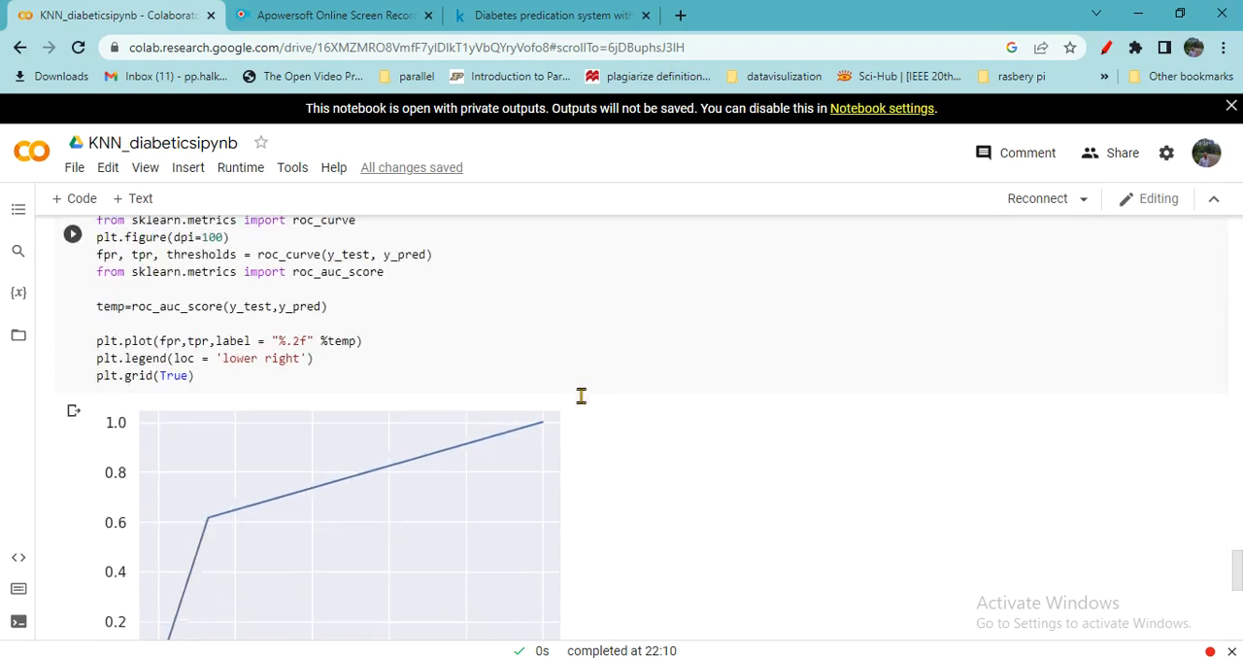
pyautogui.scroll(-3)
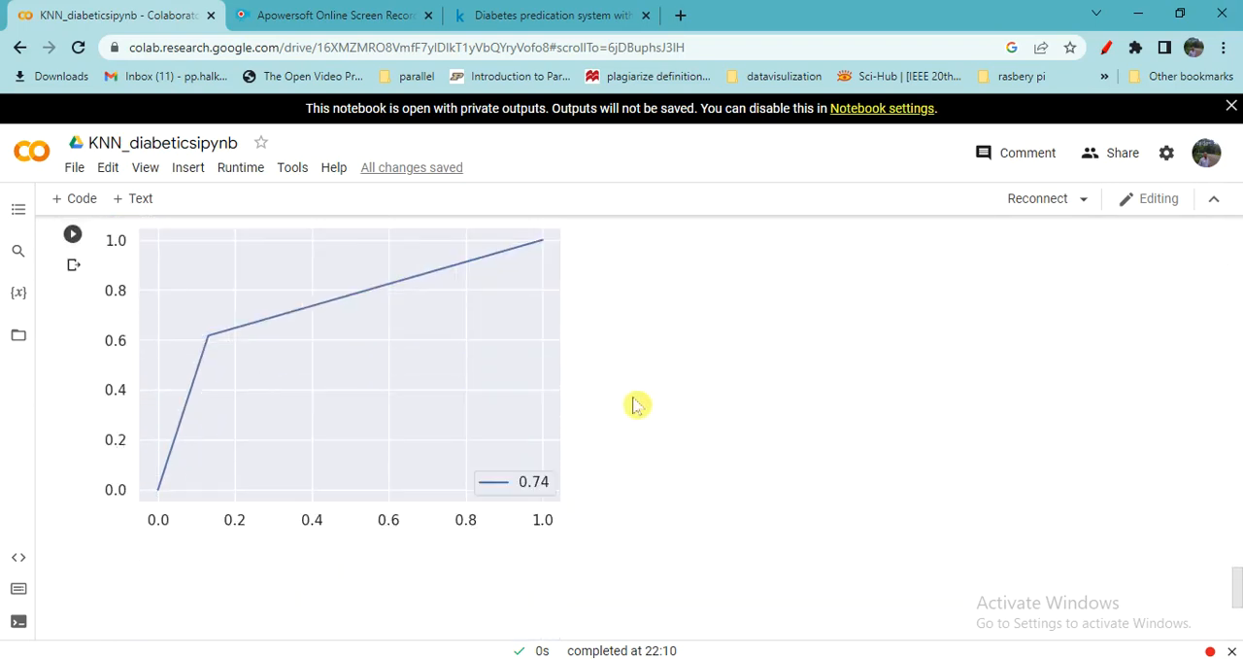
pyautogui.moveTo(807, 366)
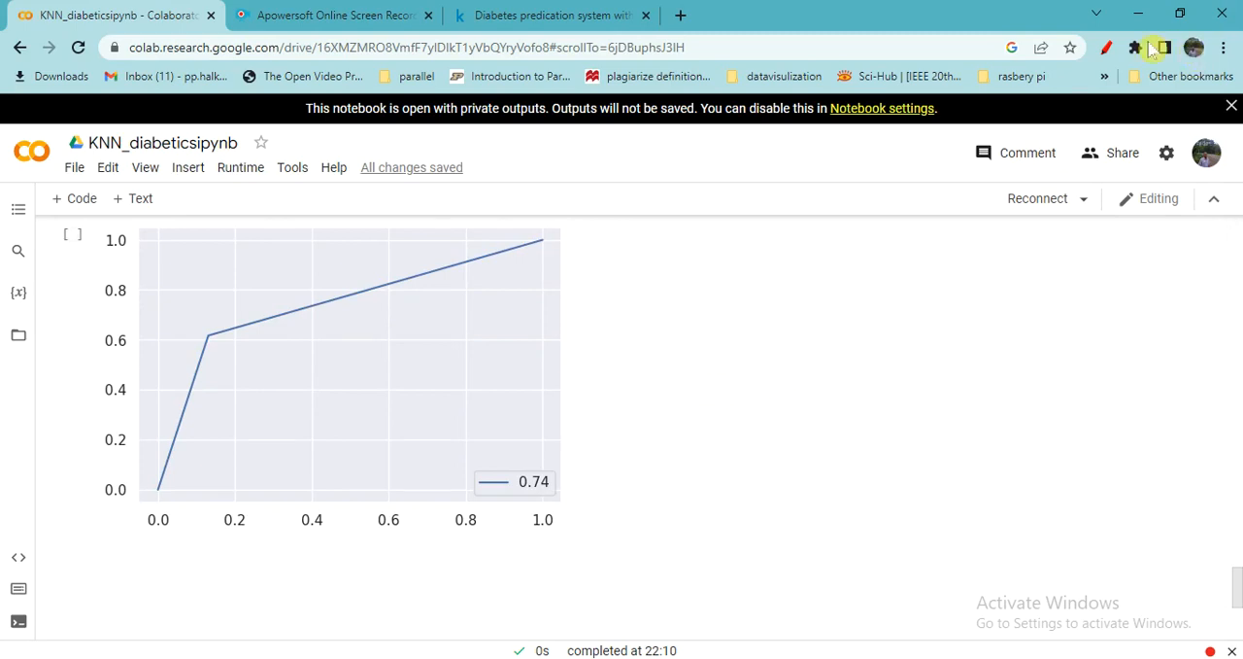
# Exit the pen extension, clearing the red ink, and return to the seaborn pairplot
pyautogui.click(1134, 47)
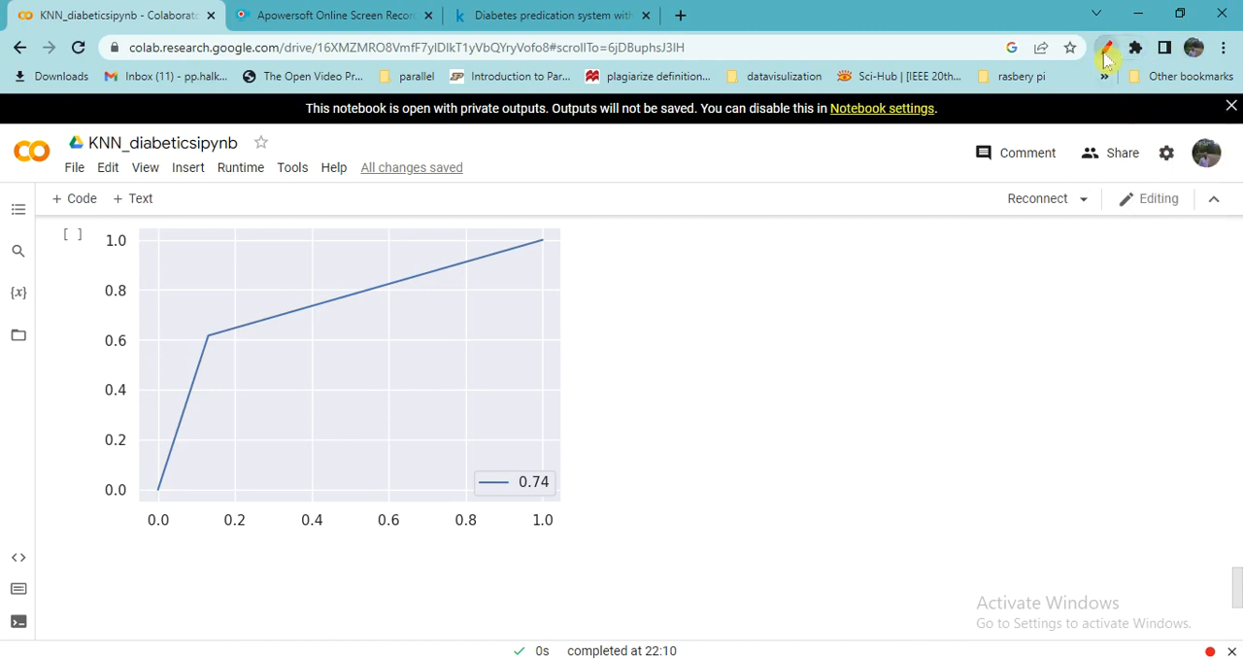
pyautogui.scroll(-3)
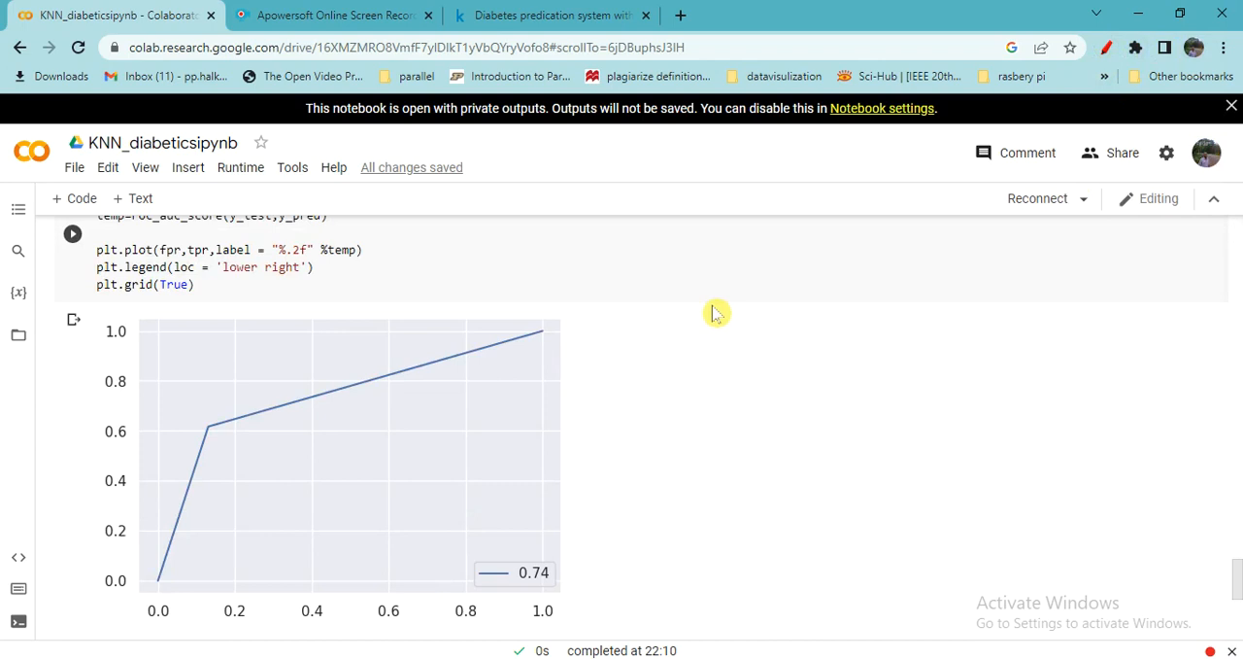
pyautogui.moveTo(569, 401)
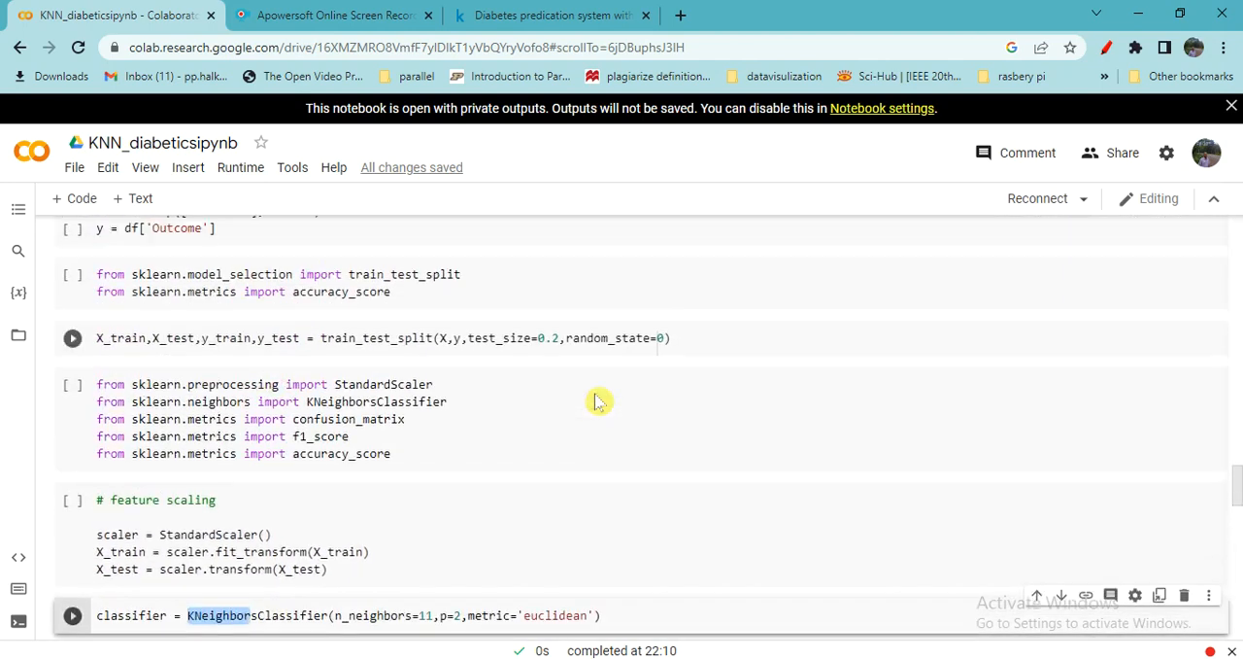
pyautogui.scroll(3)
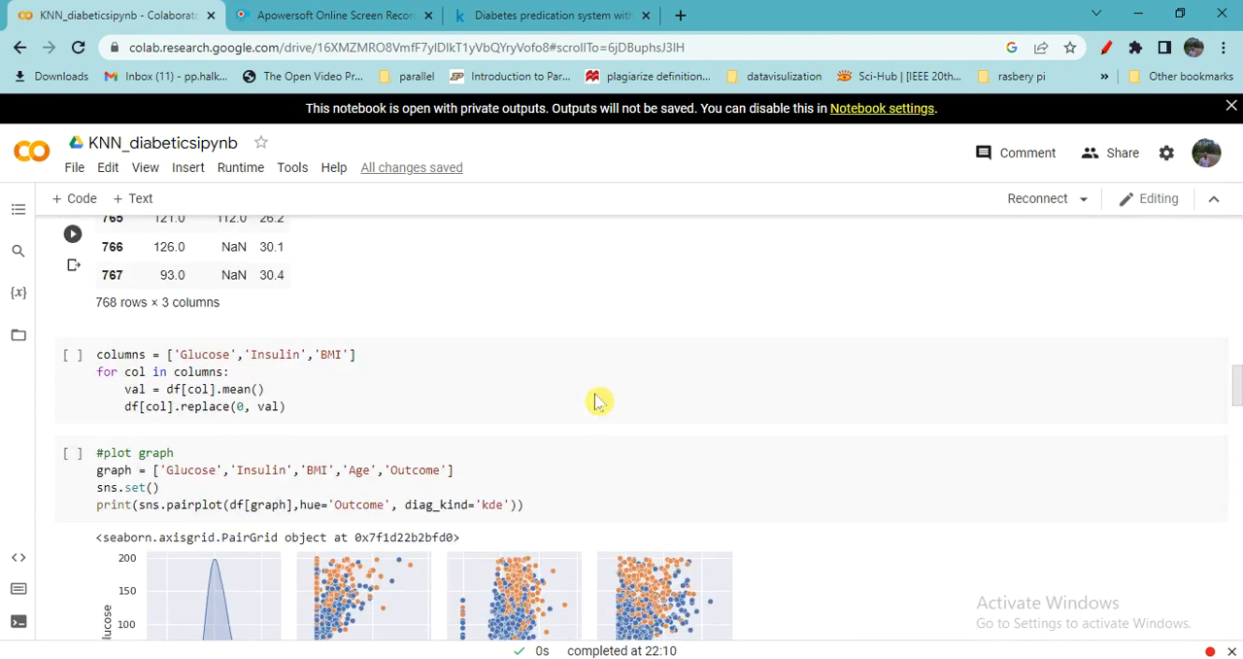
pyautogui.scroll(-3)
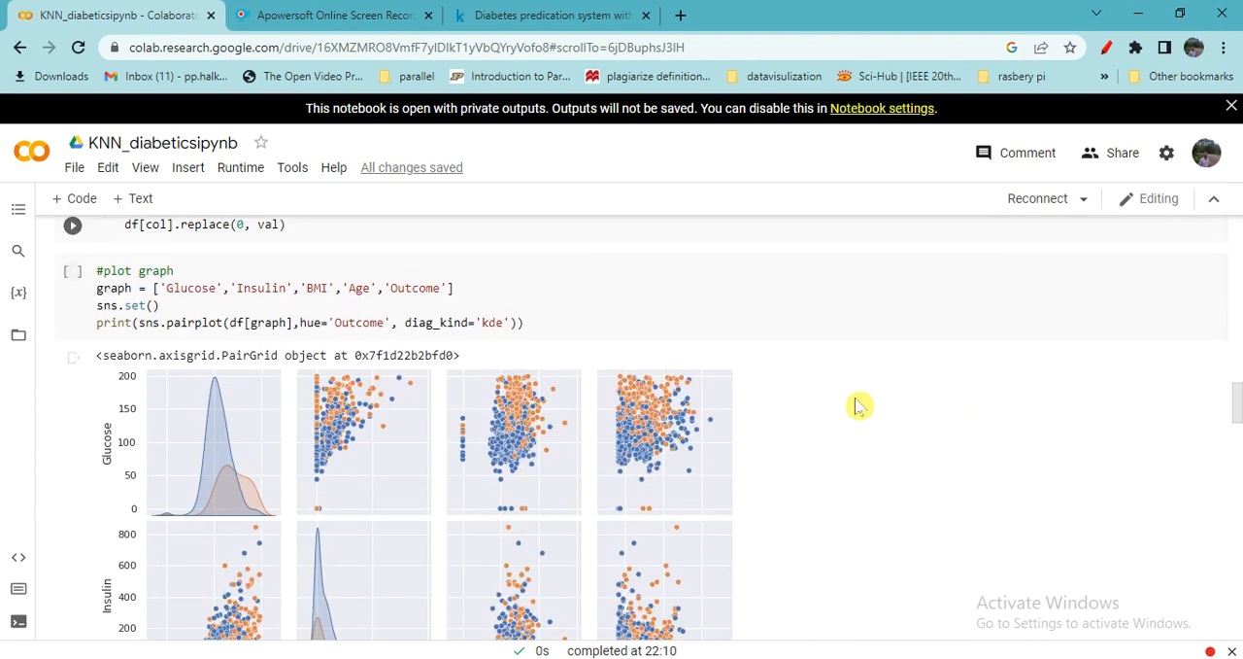